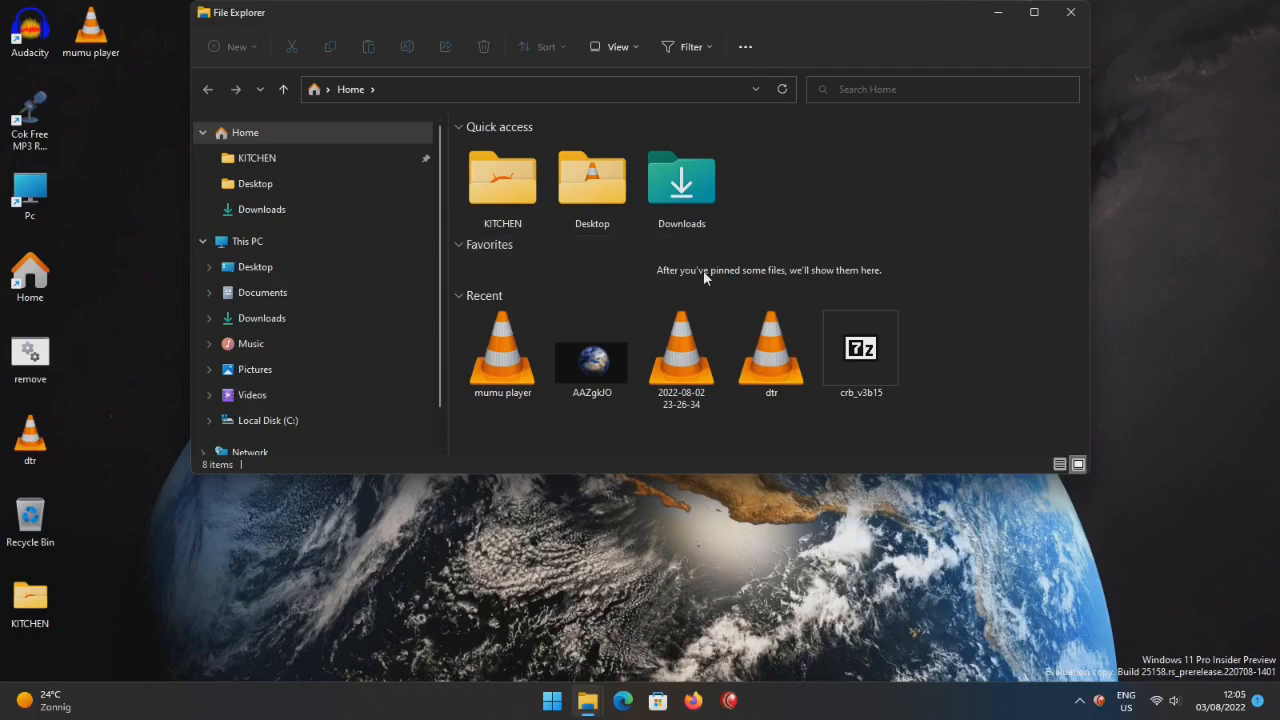
mouse_move(771, 350)
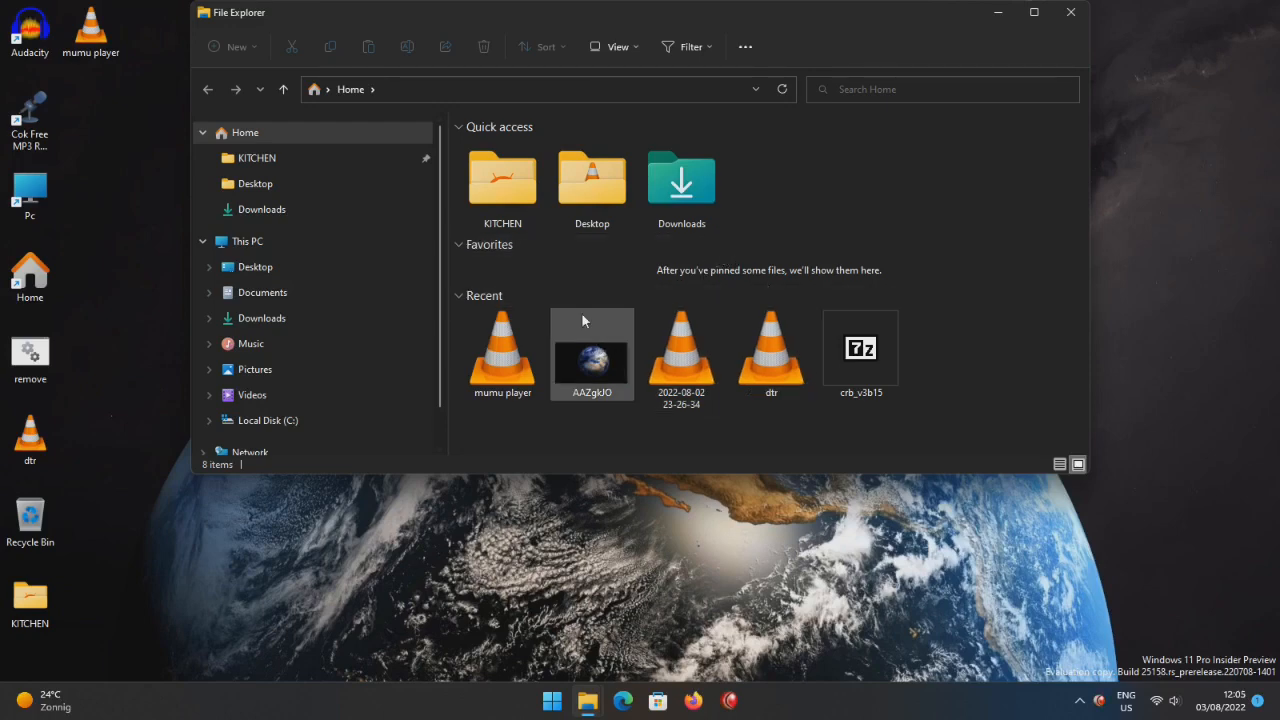
Open Downloads, widen the Name column, and launch the newest MuMuInstaller_11.0.0.2 file.
left_click(262, 209)
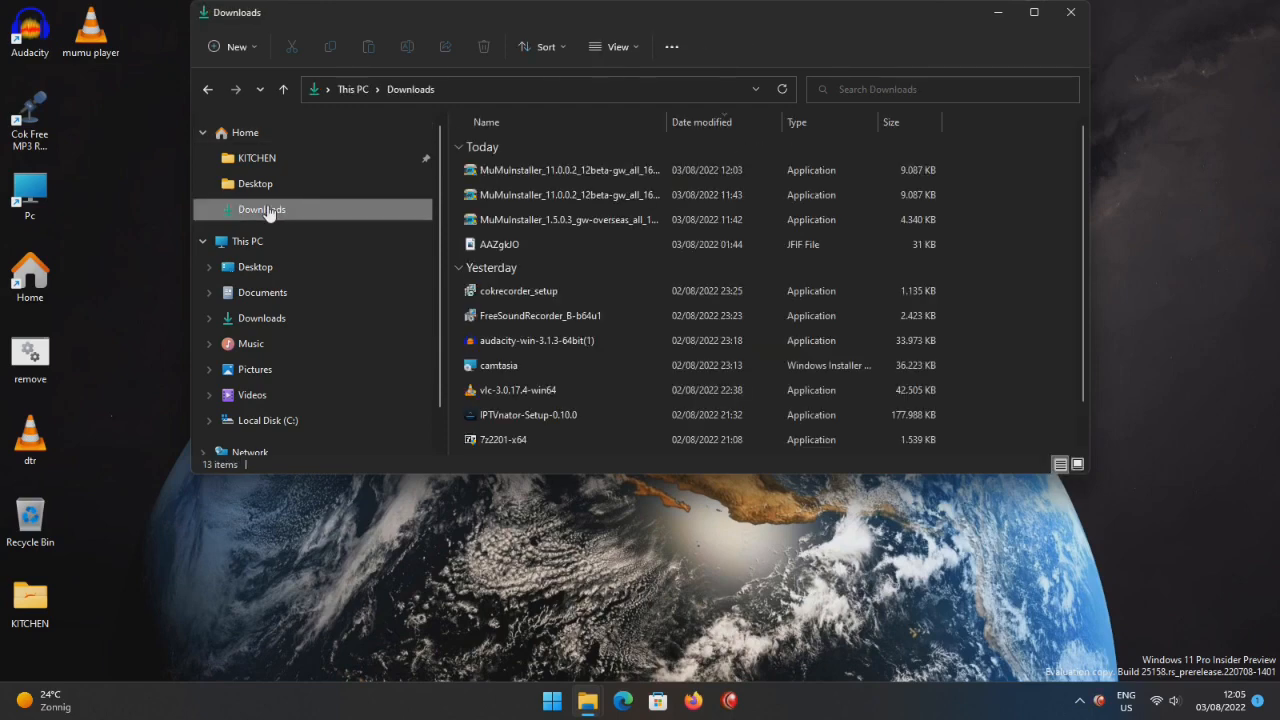
left_click(600, 170)
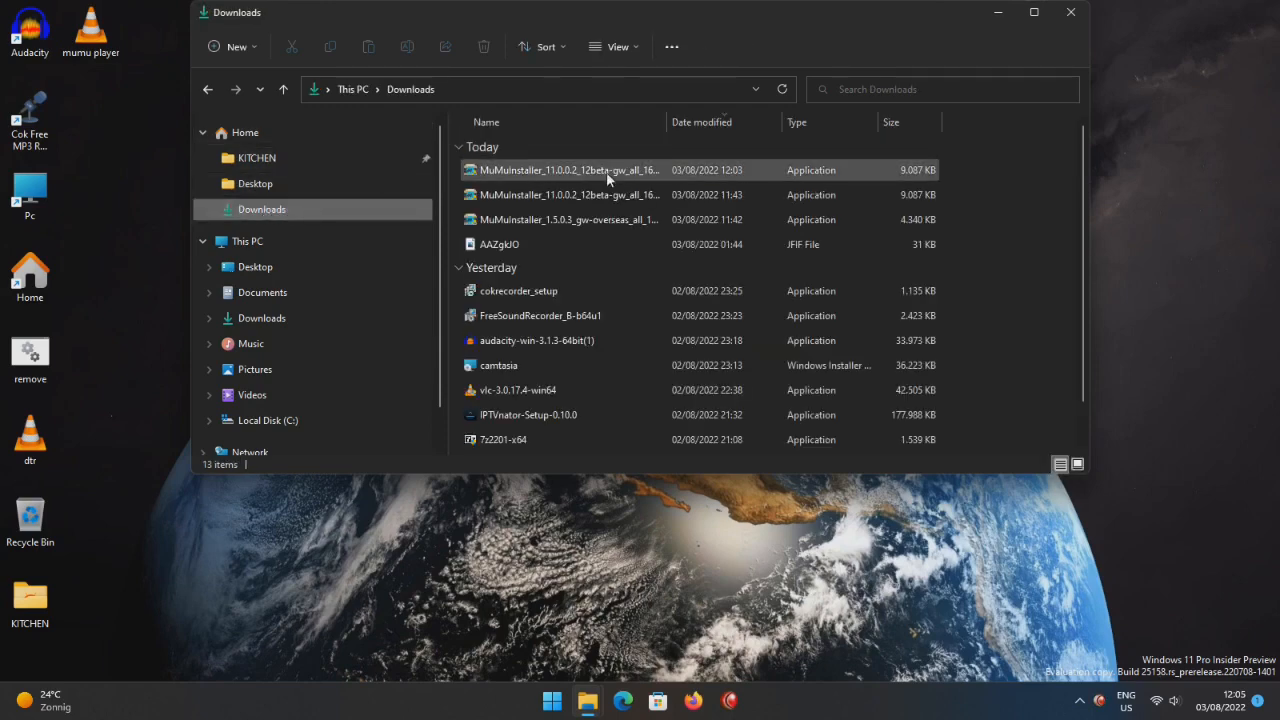
left_click(568, 169)
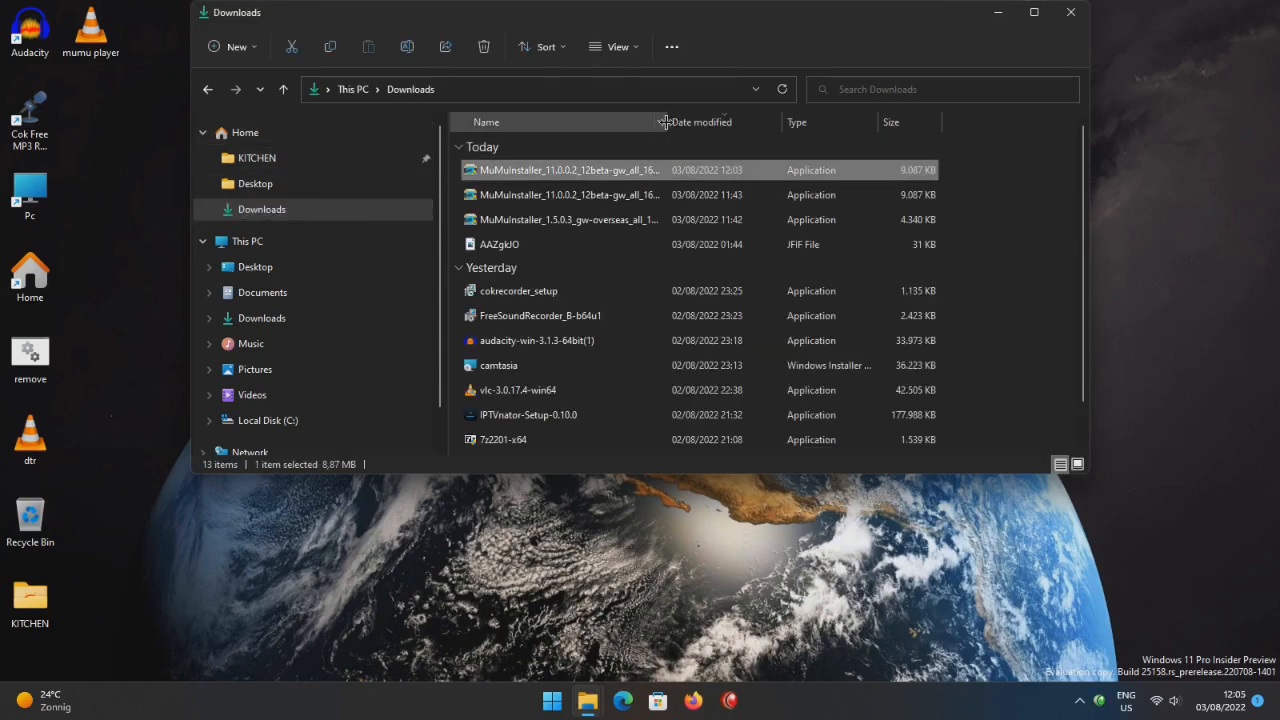
left_click_drag(665, 121, 855, 121)
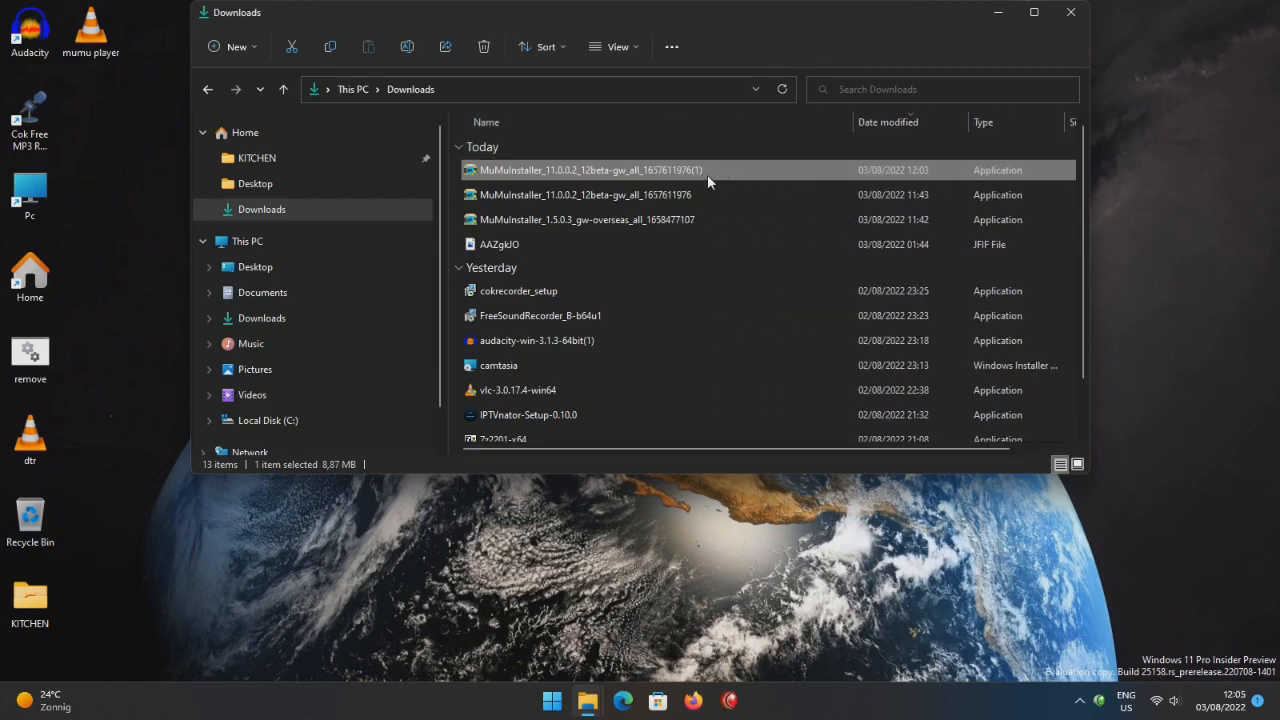
left_click(580, 194)
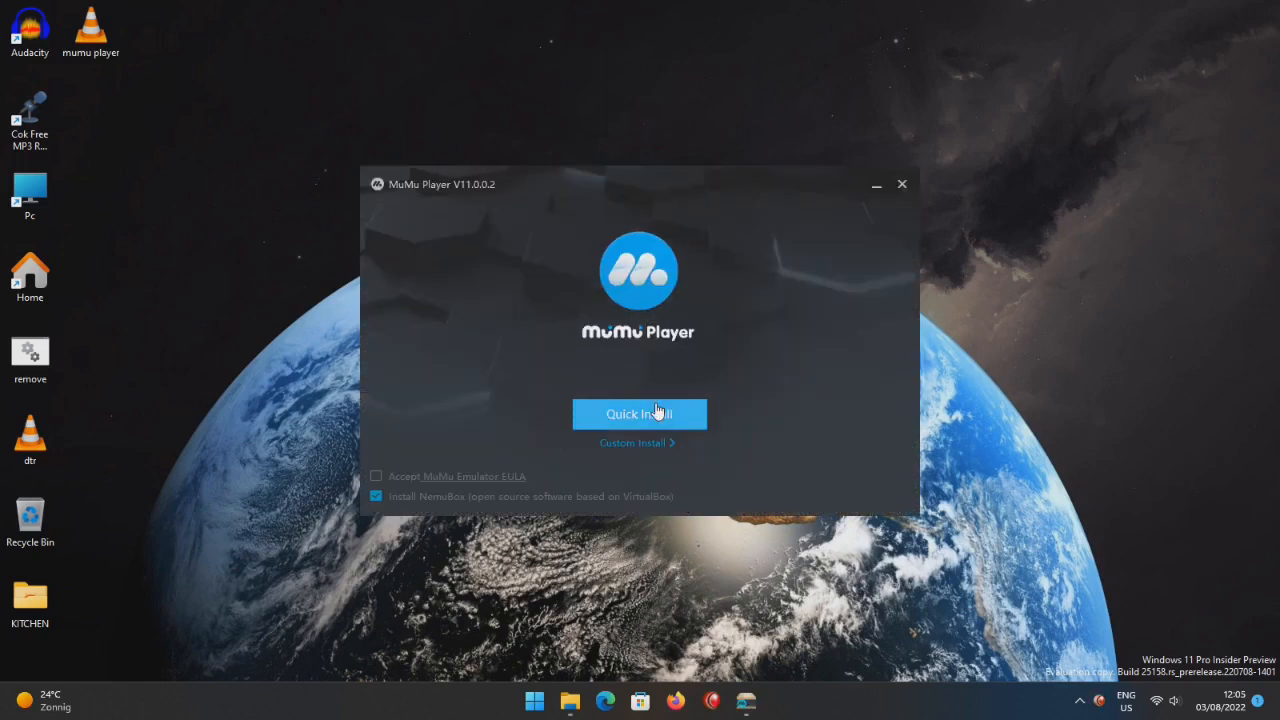
Accept the MuMu Emulator EULA and start installing to C:\Program Files\MuMu9.
left_click(637, 443)
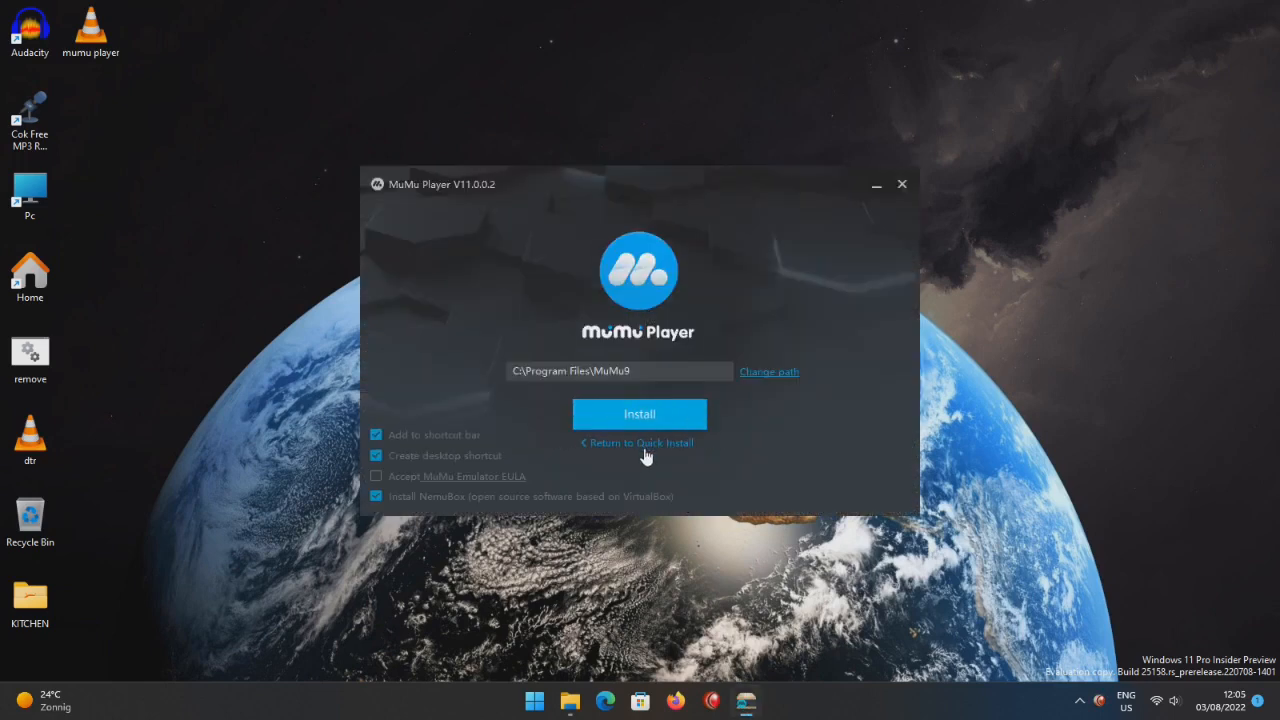
mouse_move(639, 414)
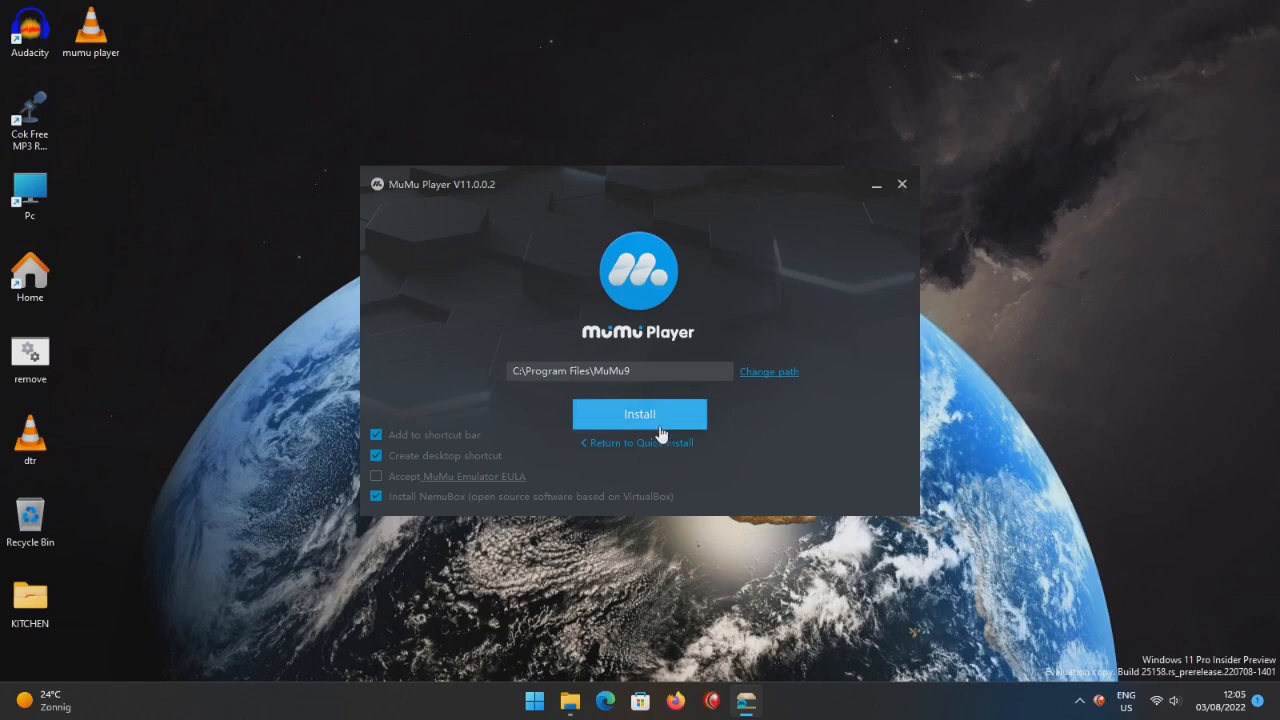
left_click(639, 414)
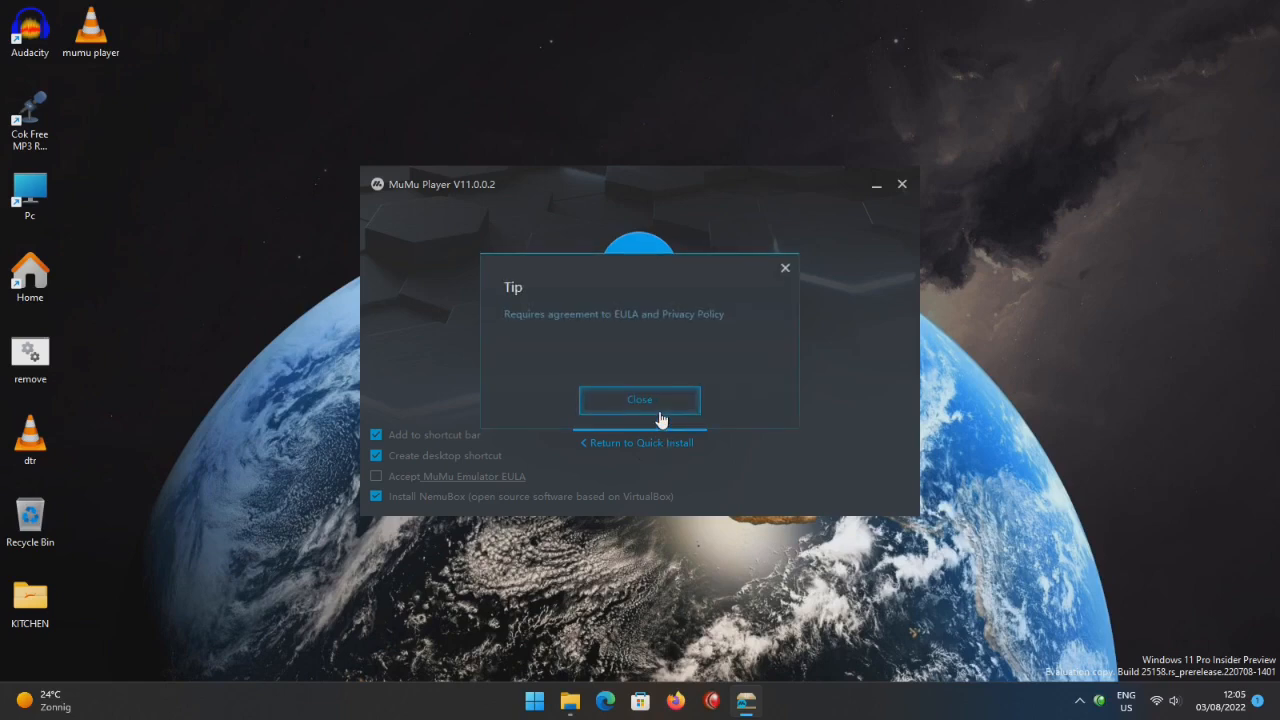
left_click(639, 399)
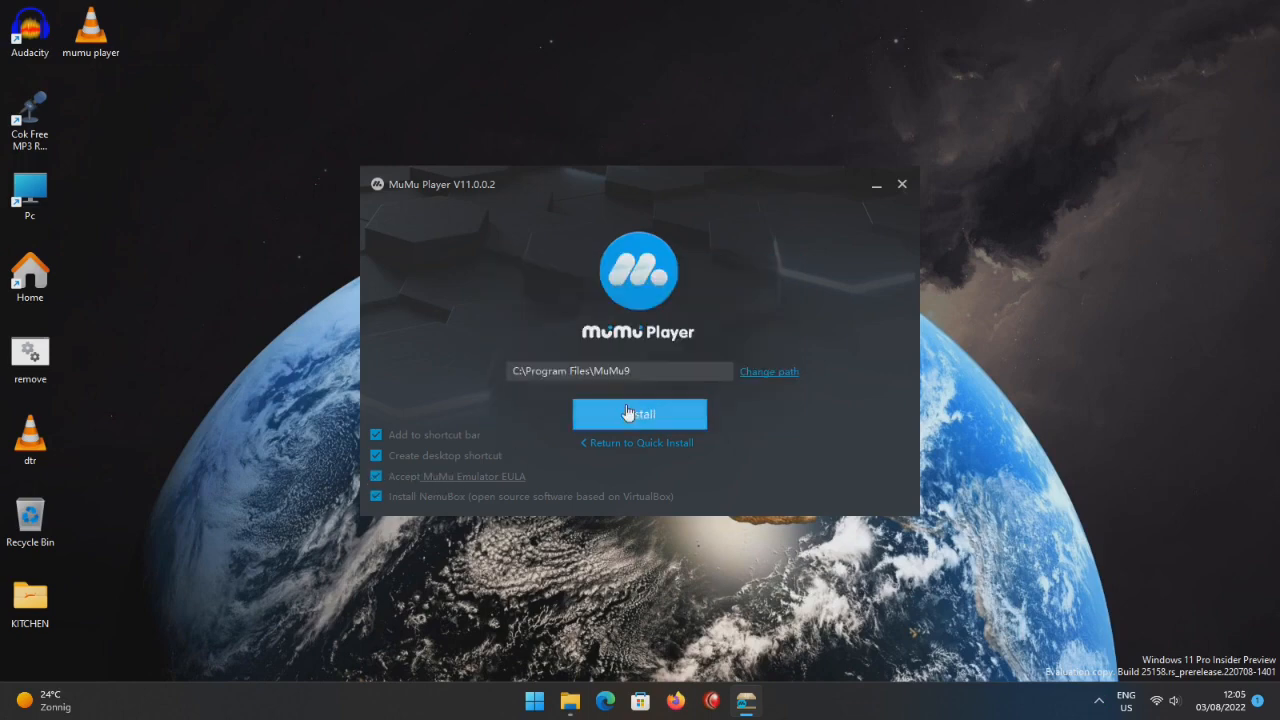
left_click(639, 414)
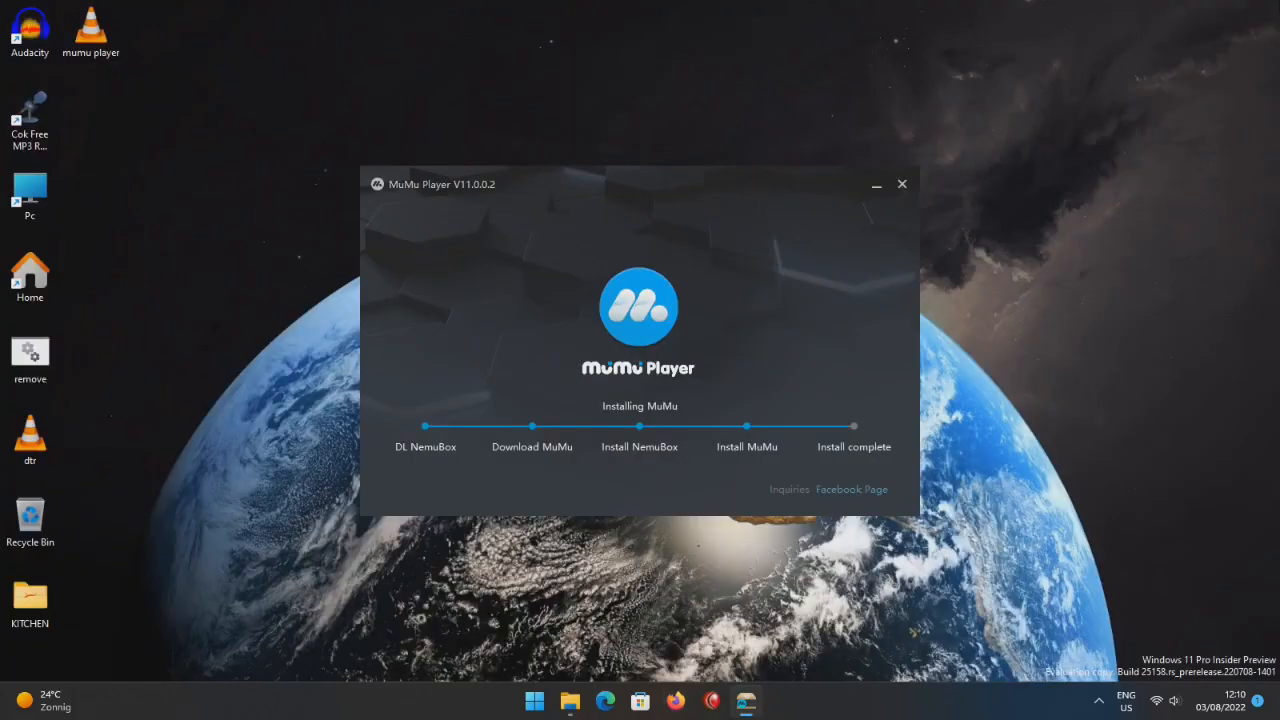
Close the pop-up browser window and let the installation finish until MuMu Player launches.
left_click(676, 700)
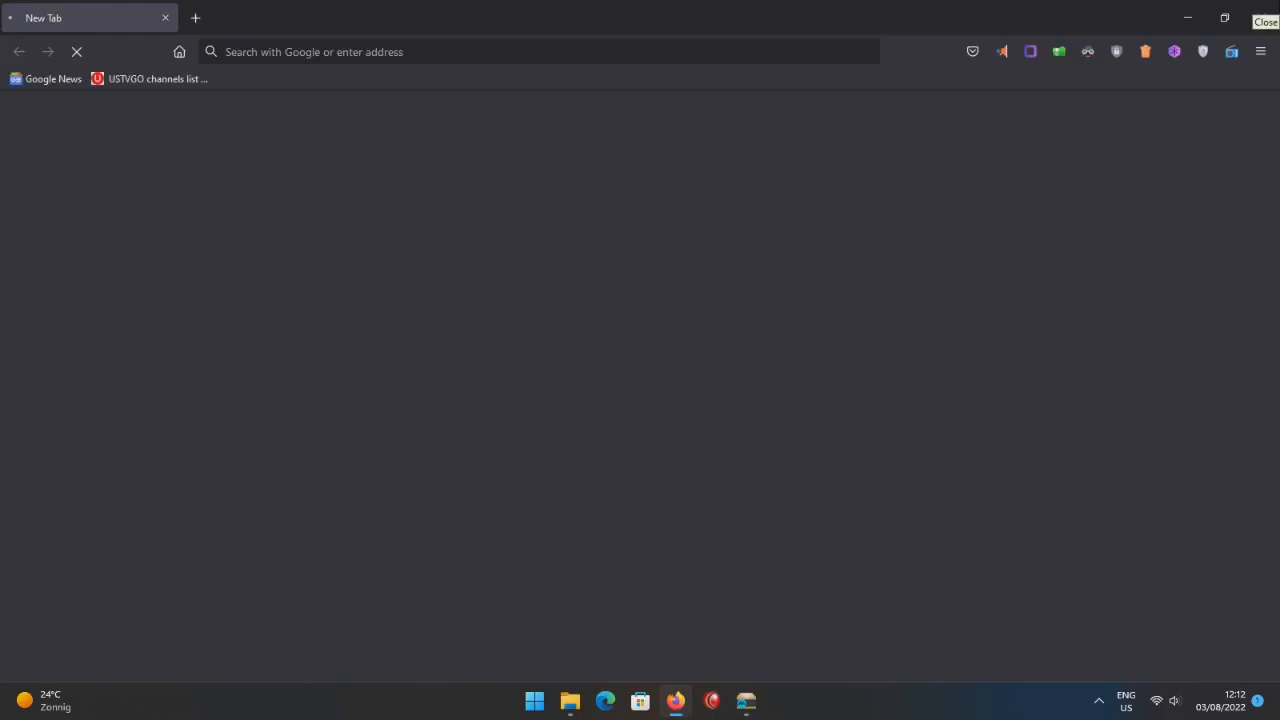
left_click(1264, 21)
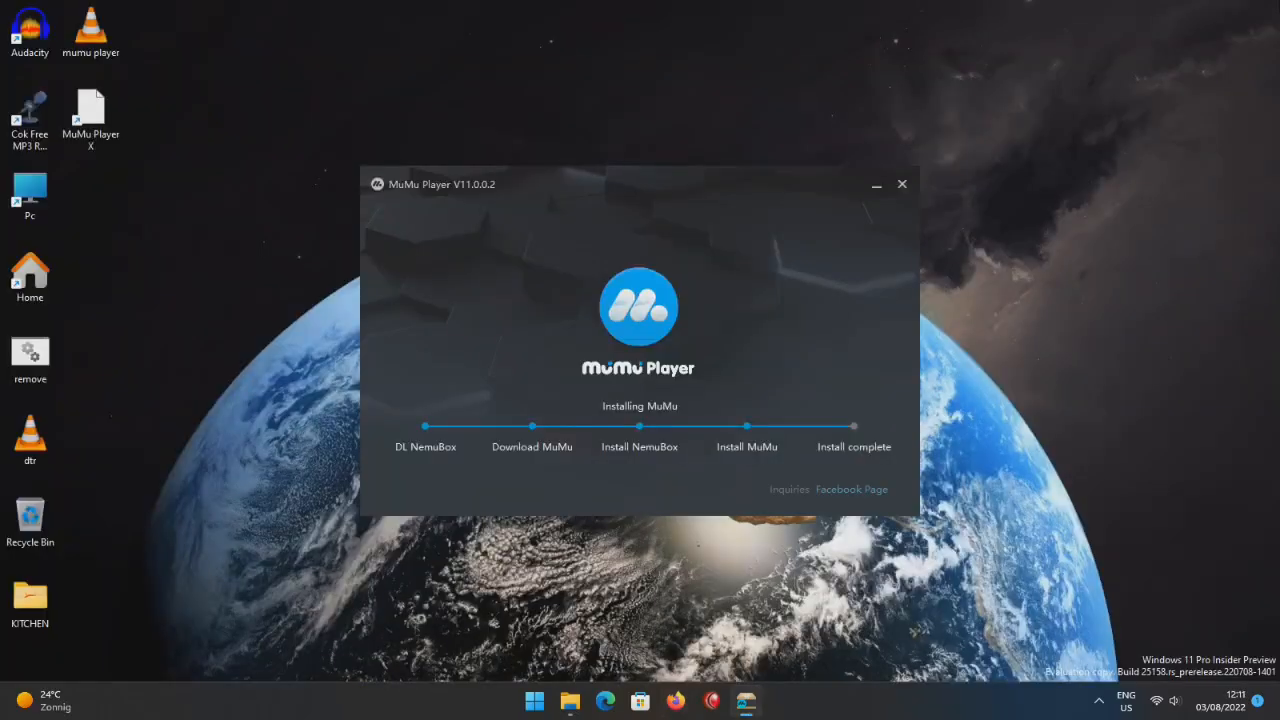
left_click(676, 700)
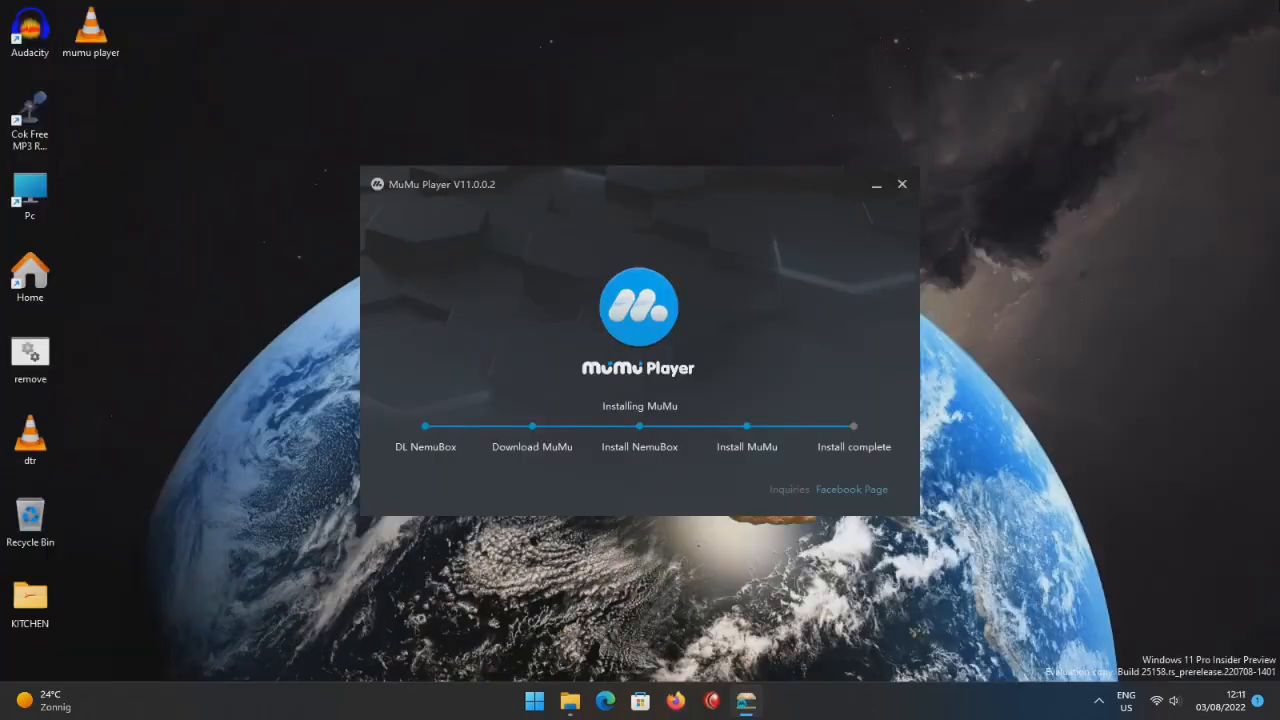
left_click(851, 489)
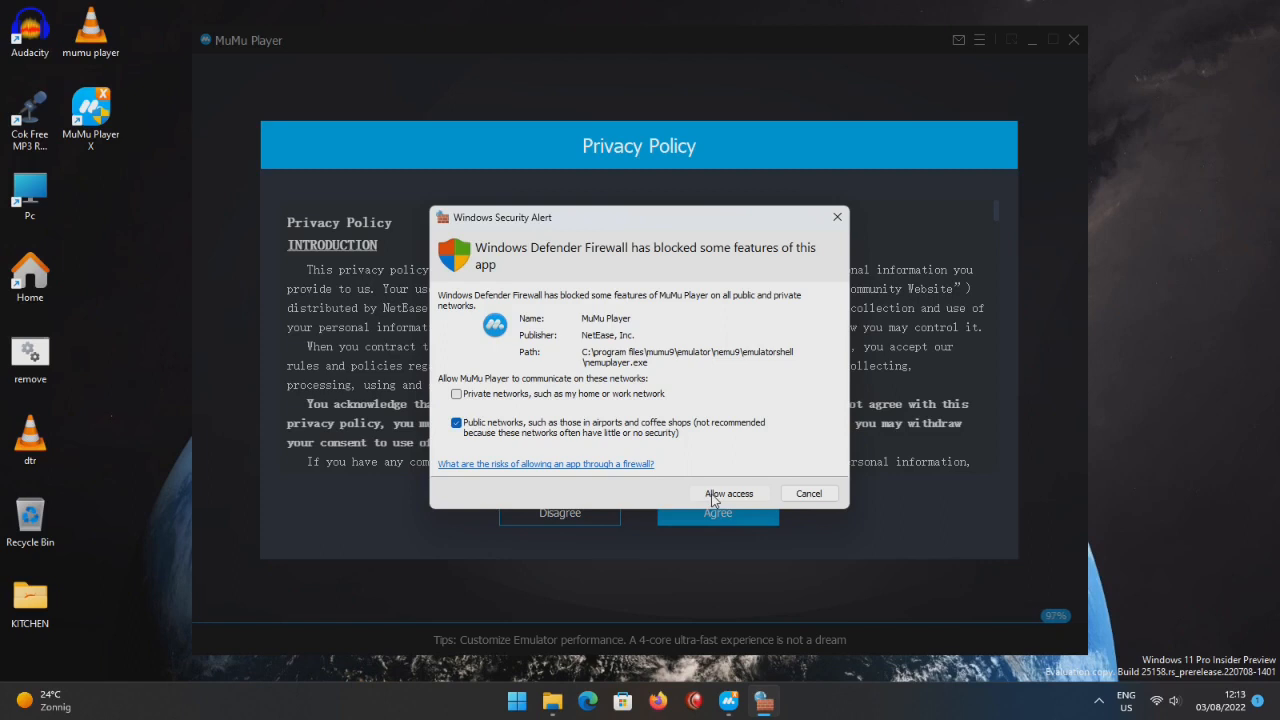
Allow MuMu Player through the Windows firewall and agree to the Privacy Policy.
left_click(728, 493)
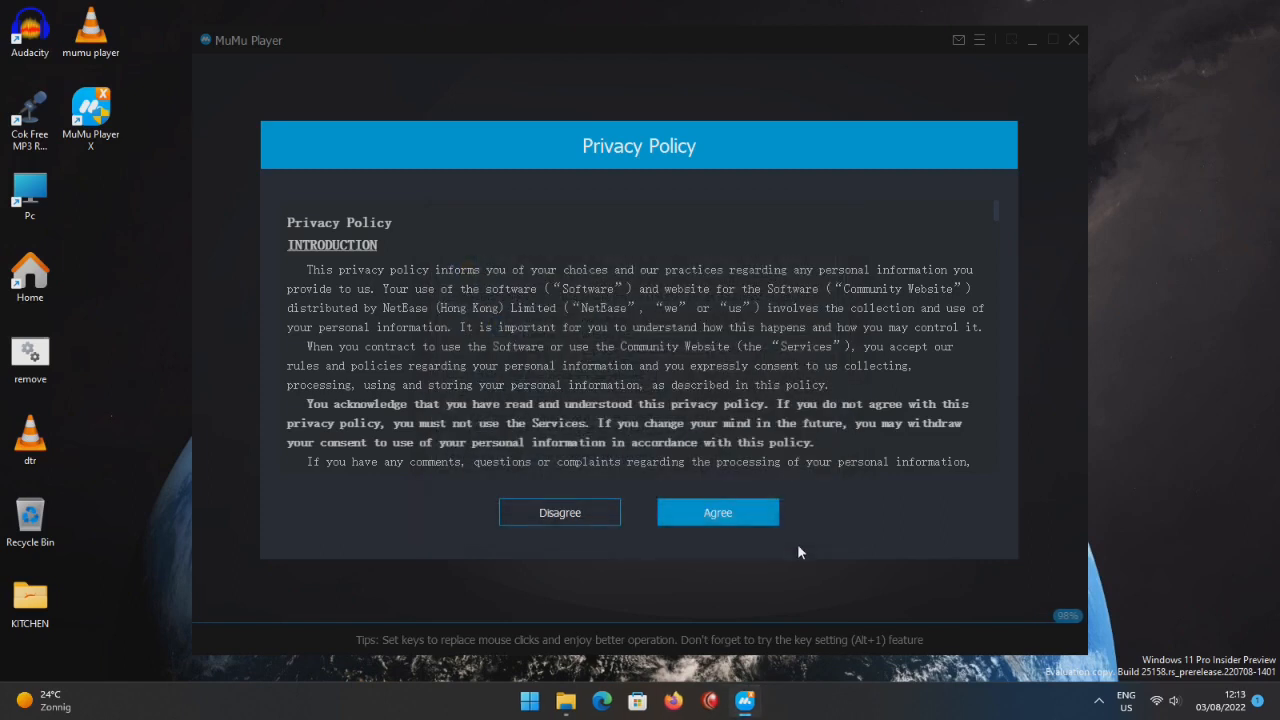
left_click(717, 512)
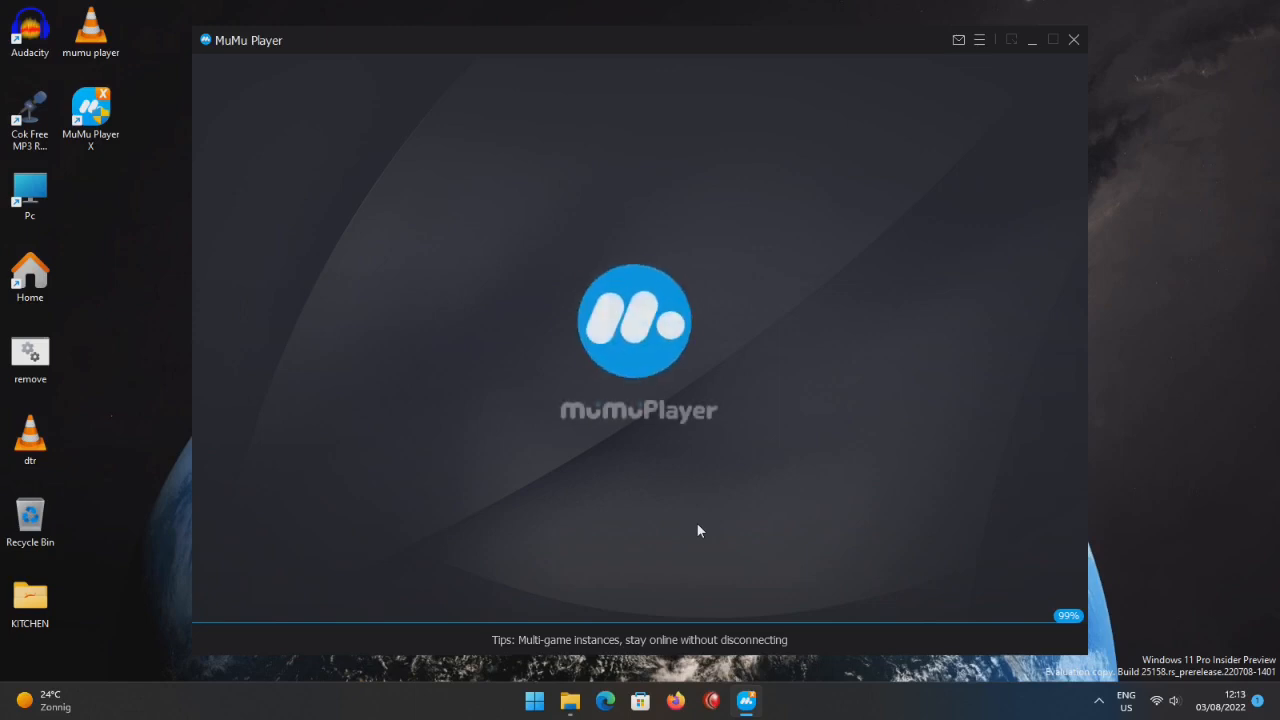
mouse_move(728, 532)
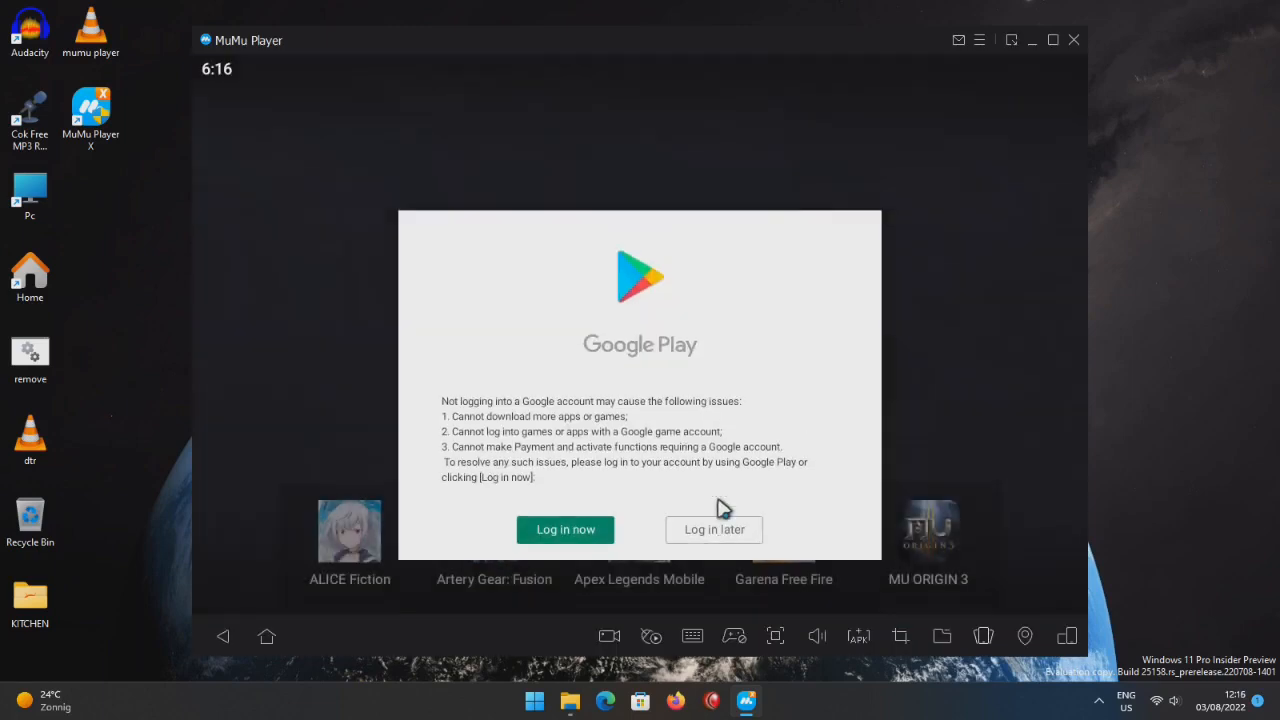
Postpone Google Play sign-in and open Settings from the System Apps folder.
left_click(714, 529)
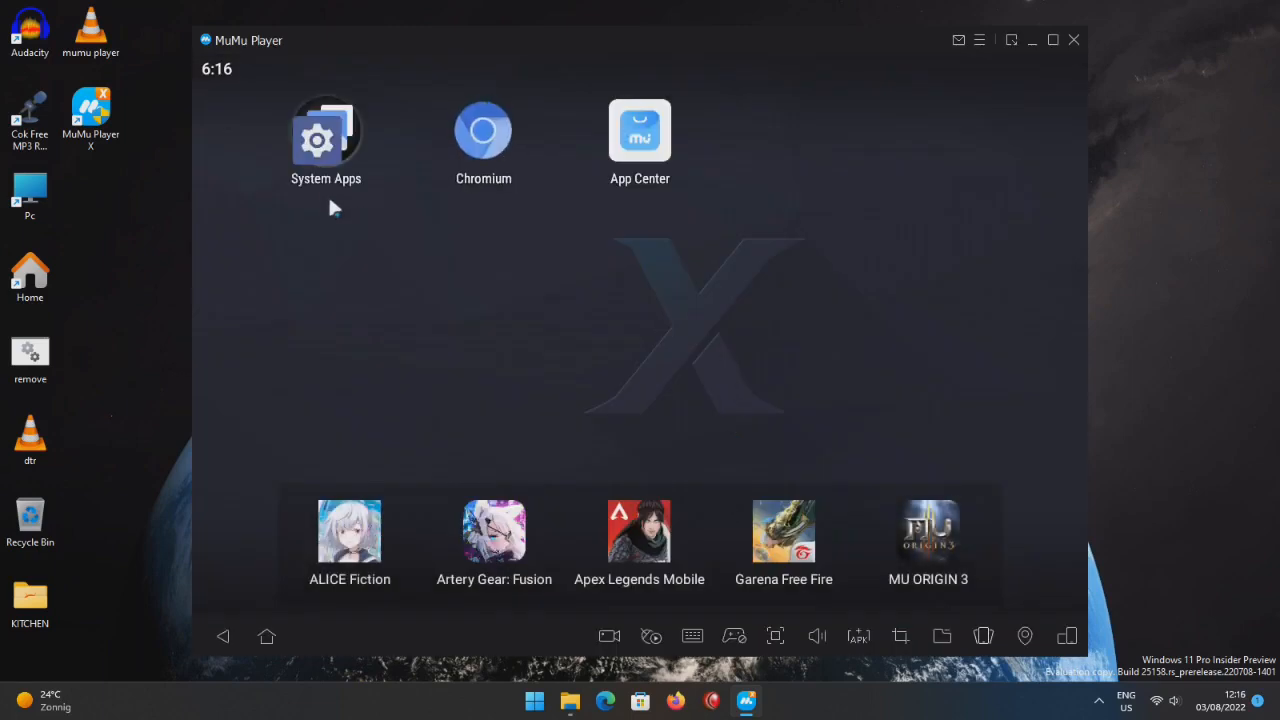
left_click(326, 130)
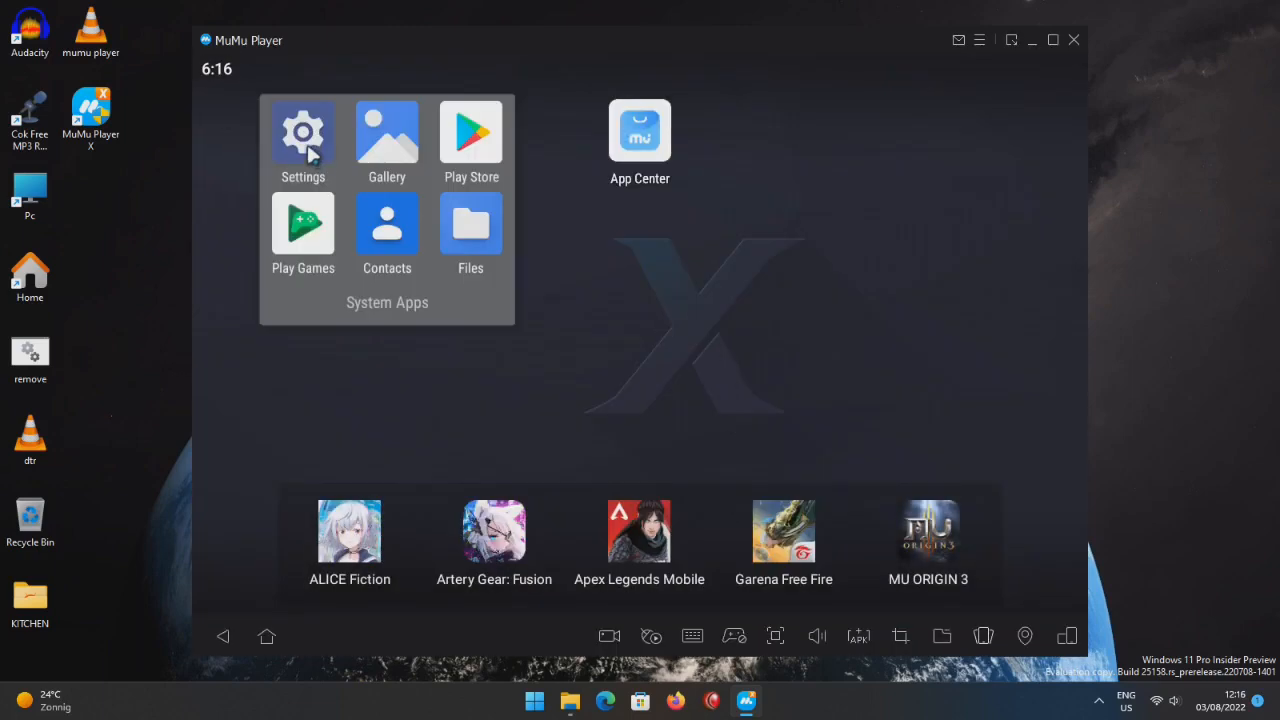
left_click(303, 133)
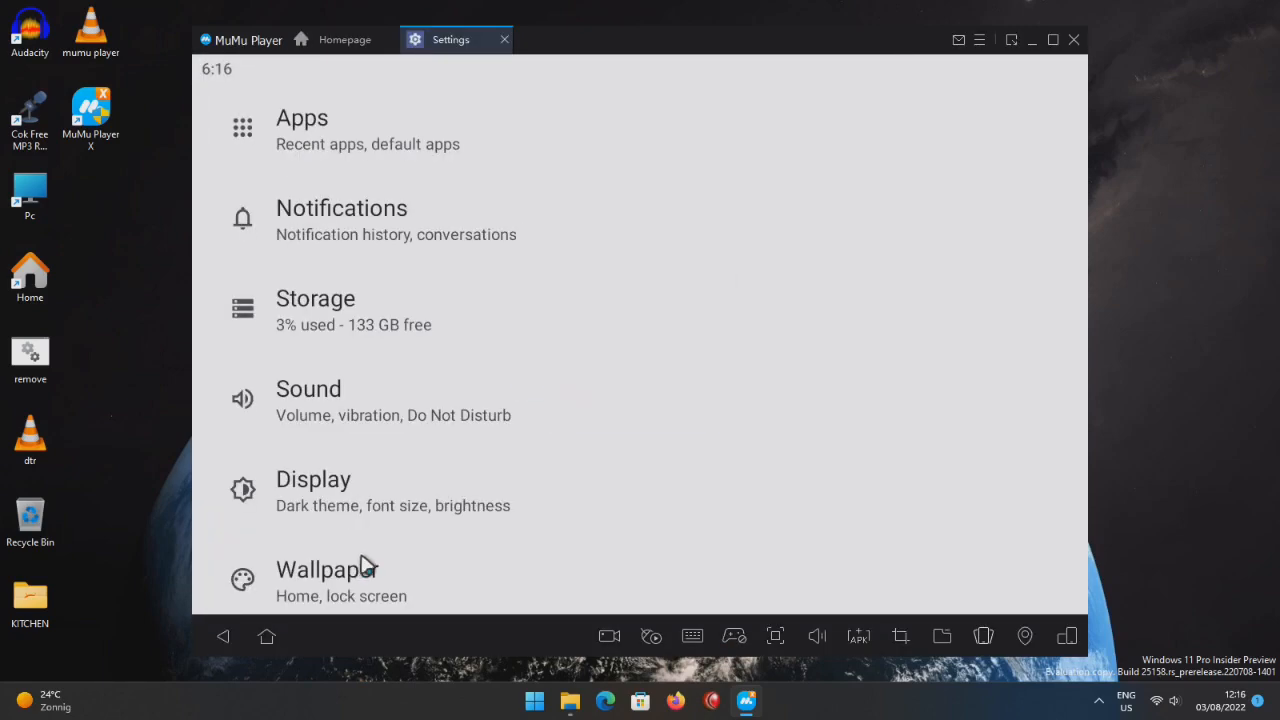
In Settings > About phone, tap Android version to reveal the Android 12 easter egg.
scroll("down", 3)
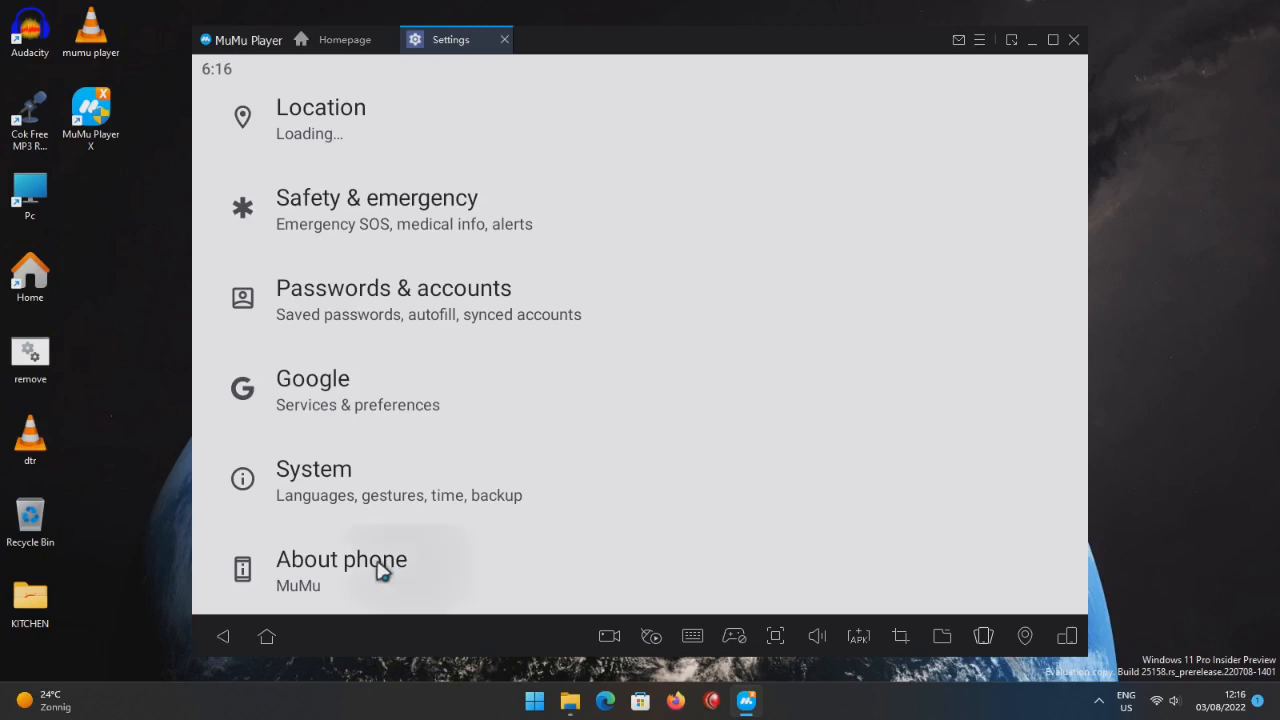
mouse_move(430, 580)
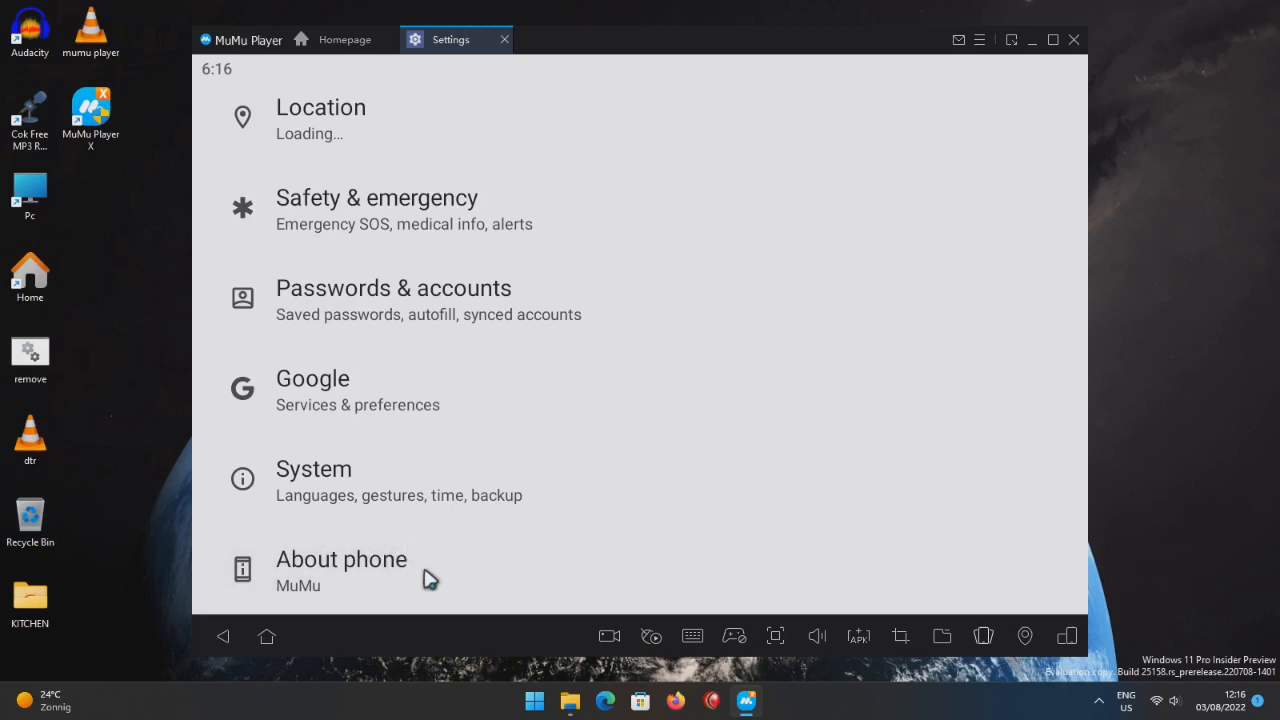
left_click(341, 570)
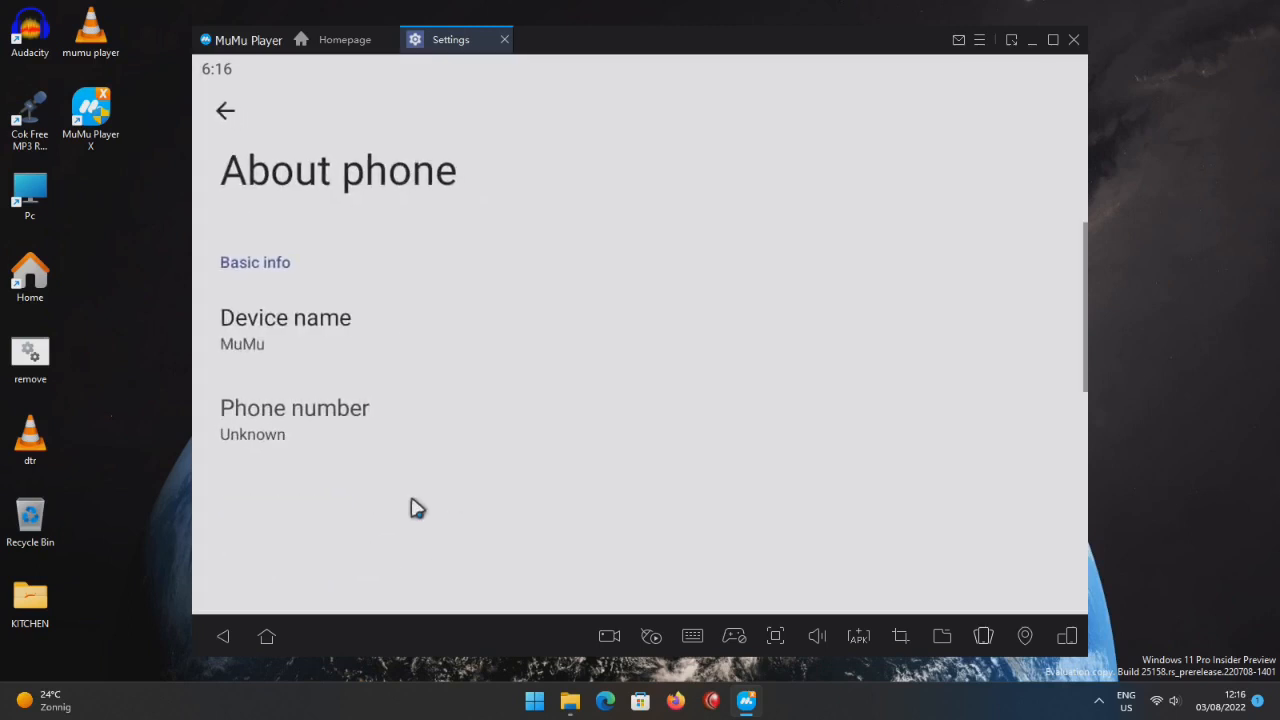
scroll("down", 3)
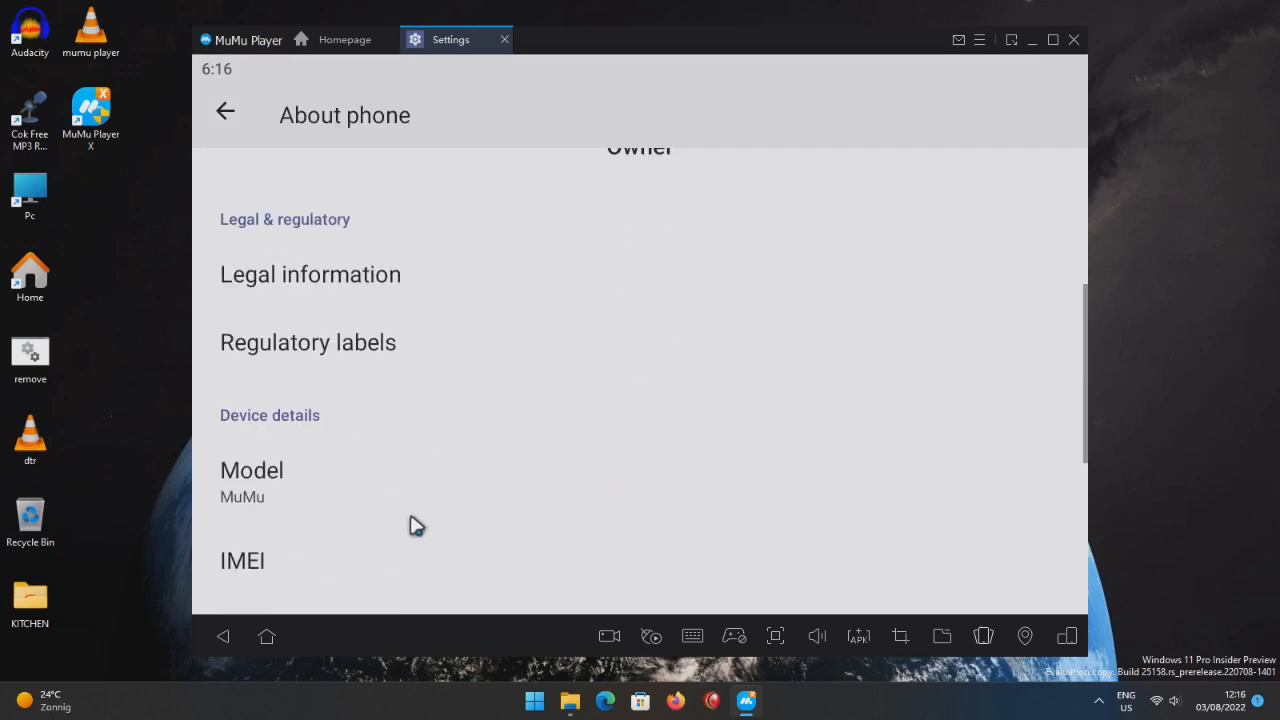
scroll("down", 3)
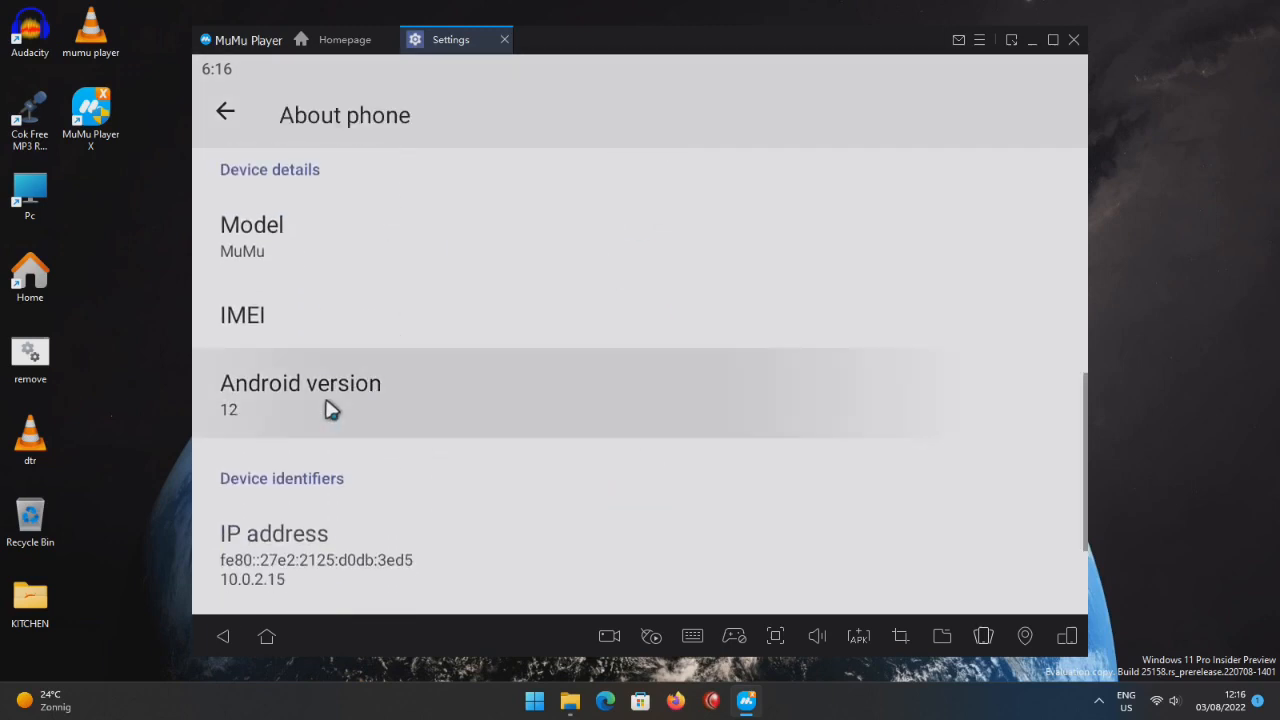
left_click(300, 395)
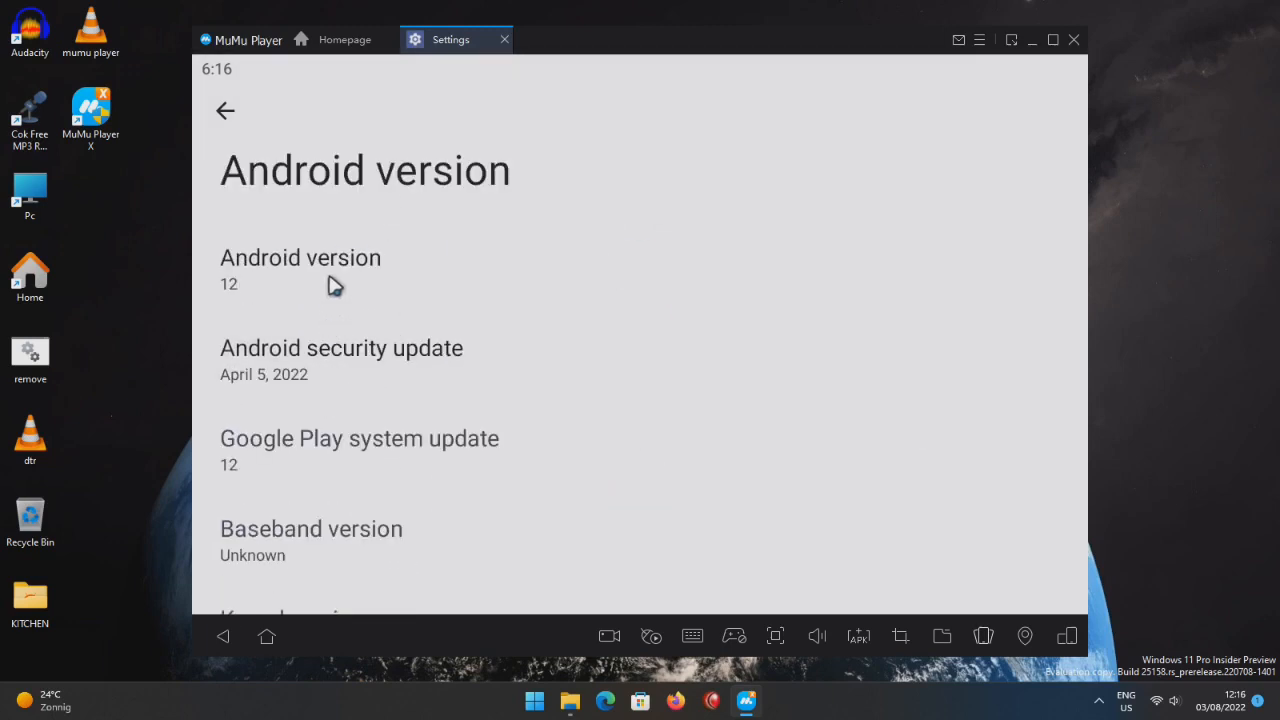
mouse_move(337, 278)
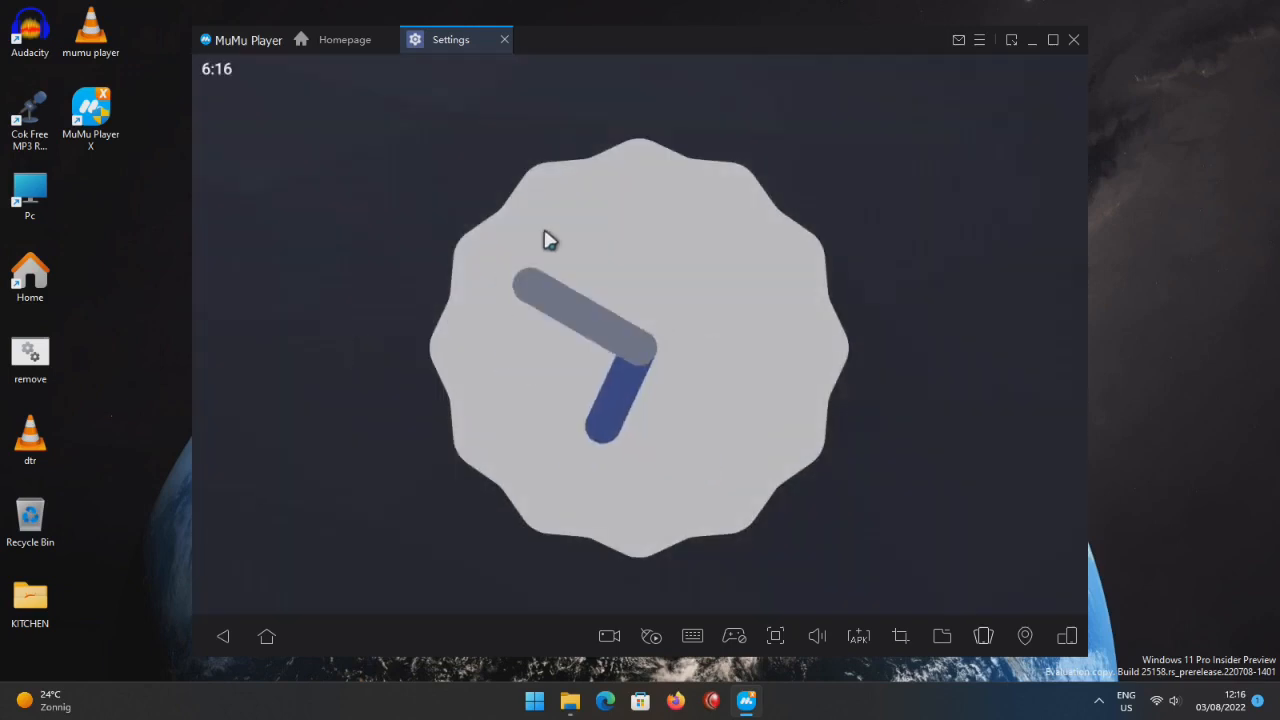
mouse_move(680, 180)
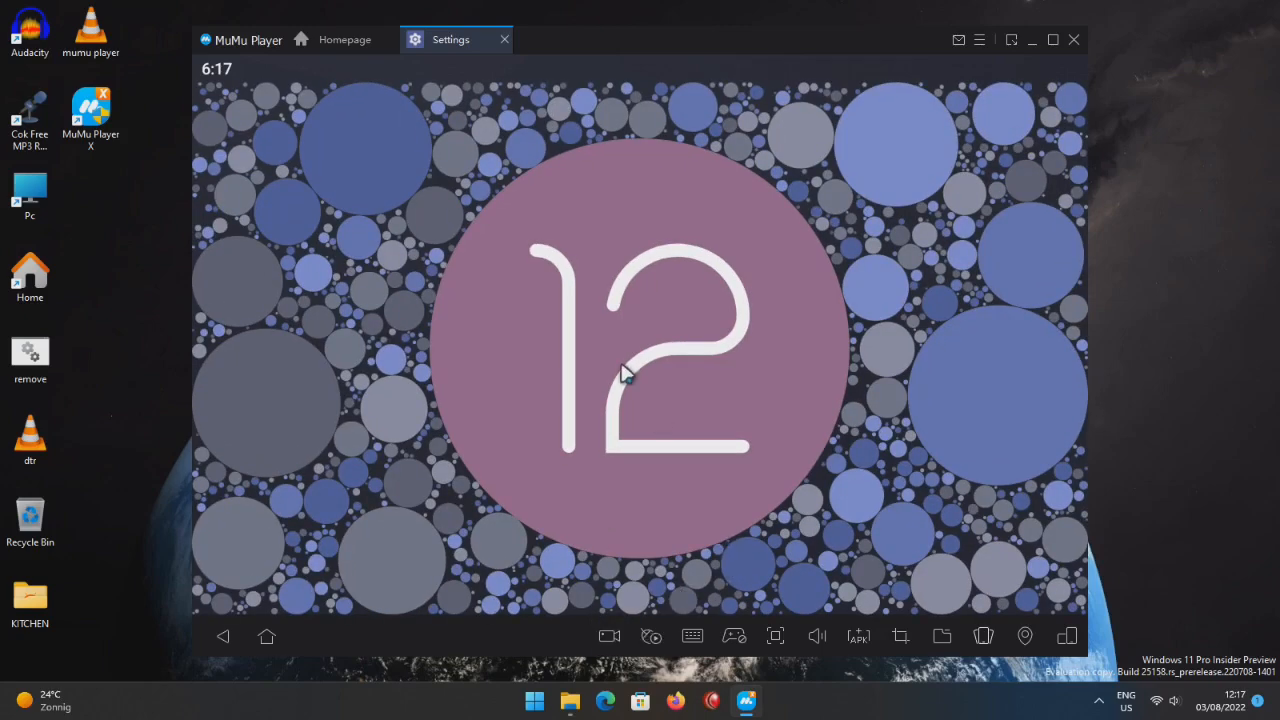
mouse_move(730, 632)
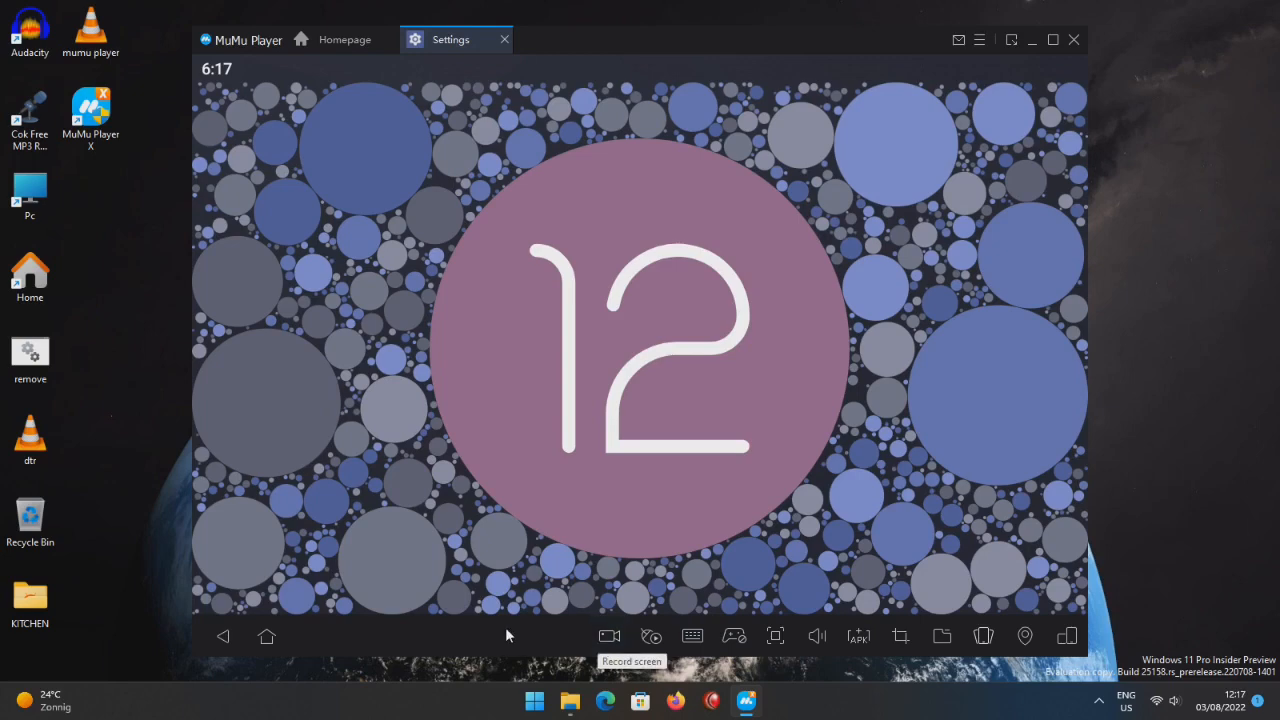
mouse_move(266, 636)
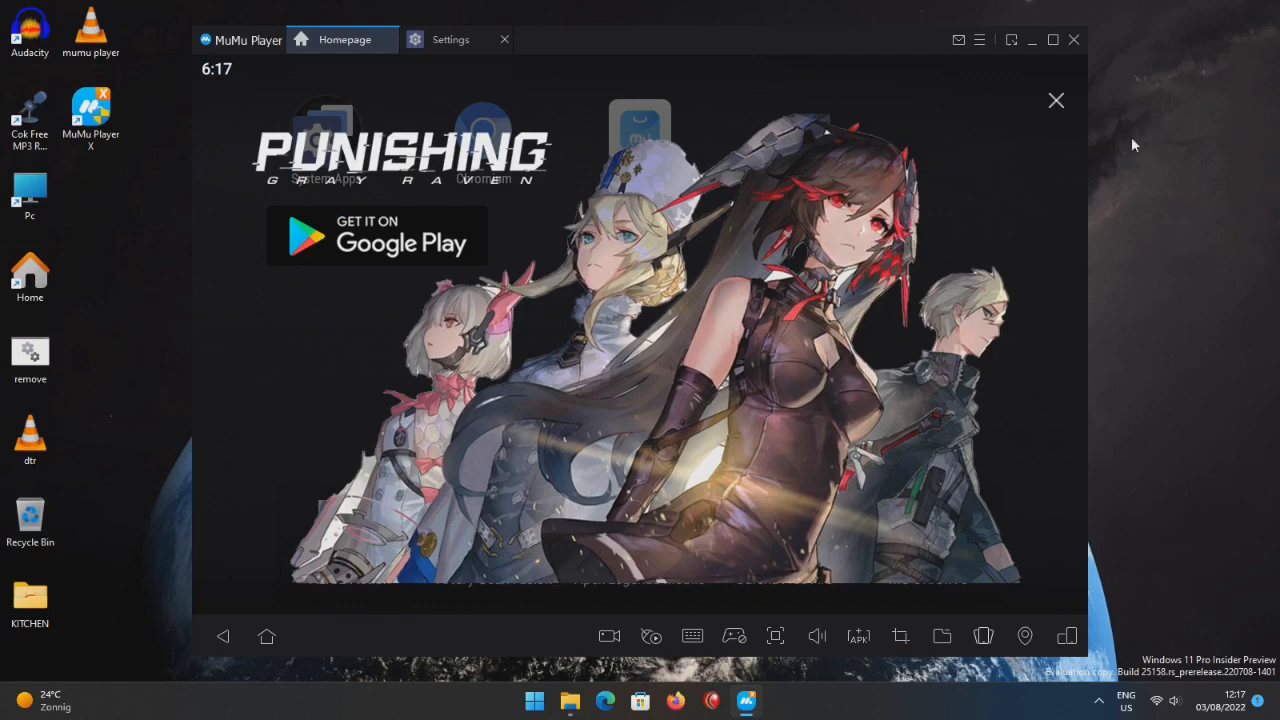
Close the Punishing Gray Raven ad and launch Chromium from the home screen.
left_click(1056, 100)
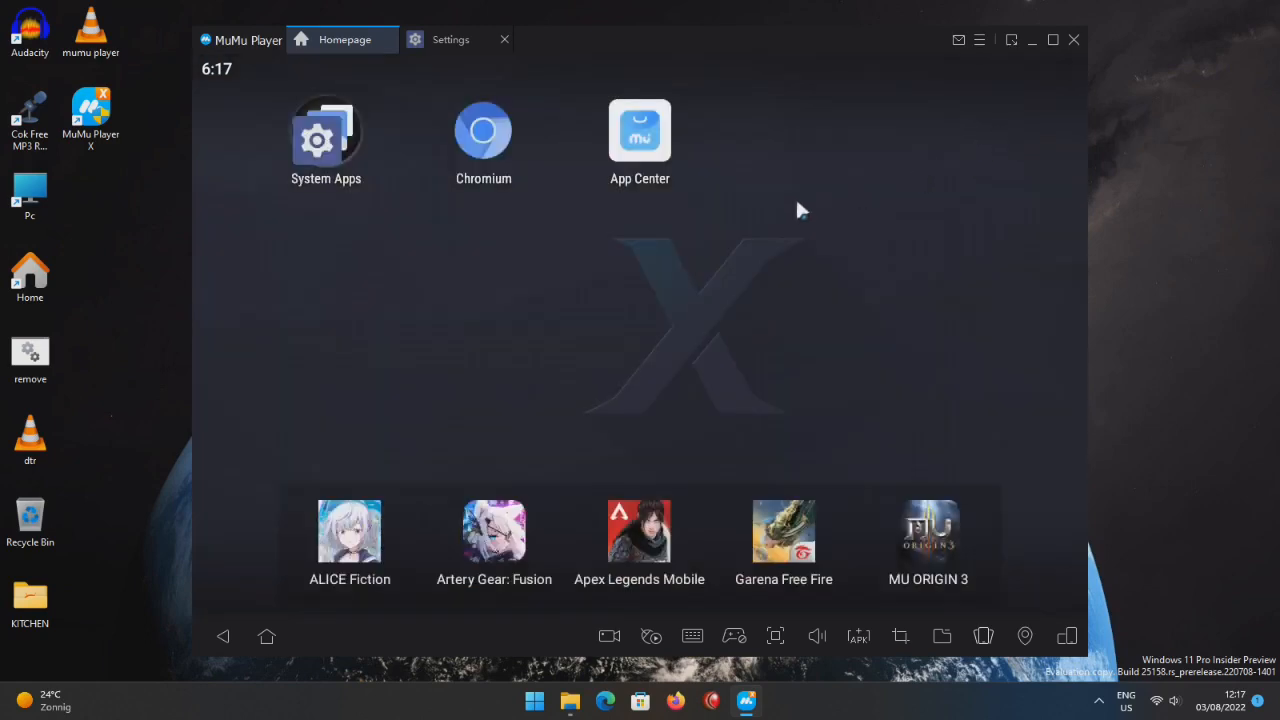
left_click(483, 130)
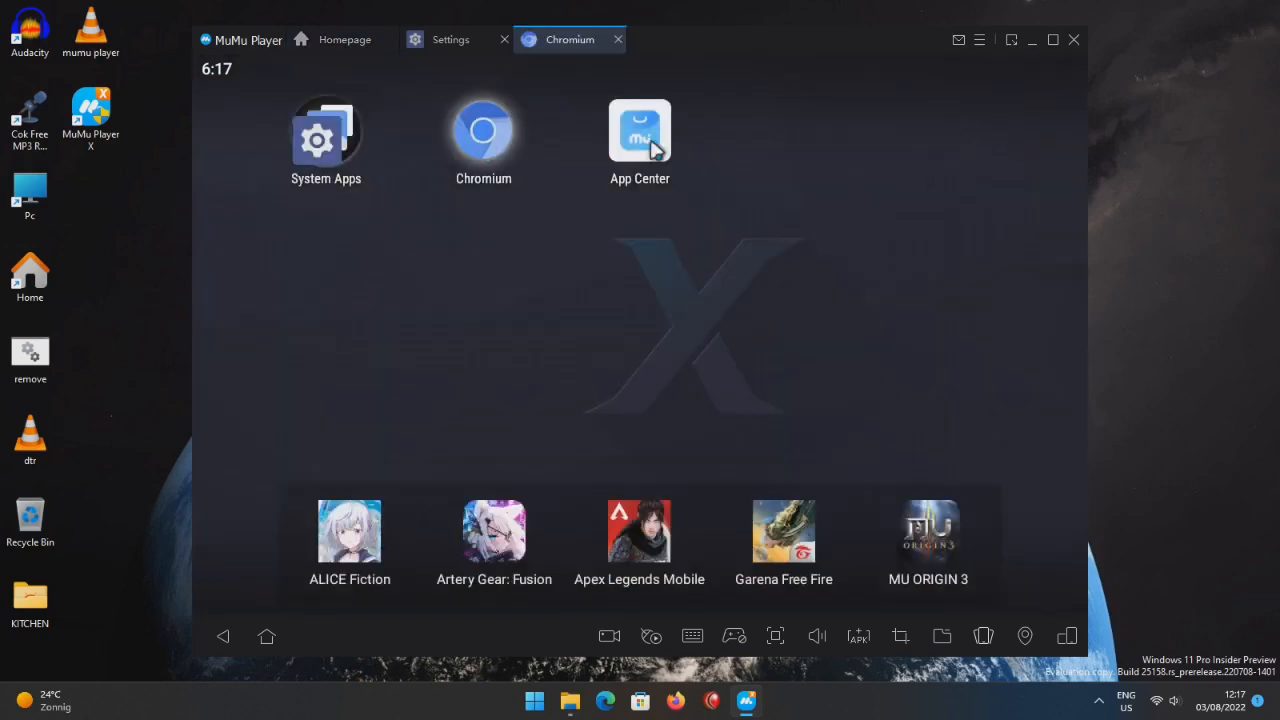
left_click(483, 130)
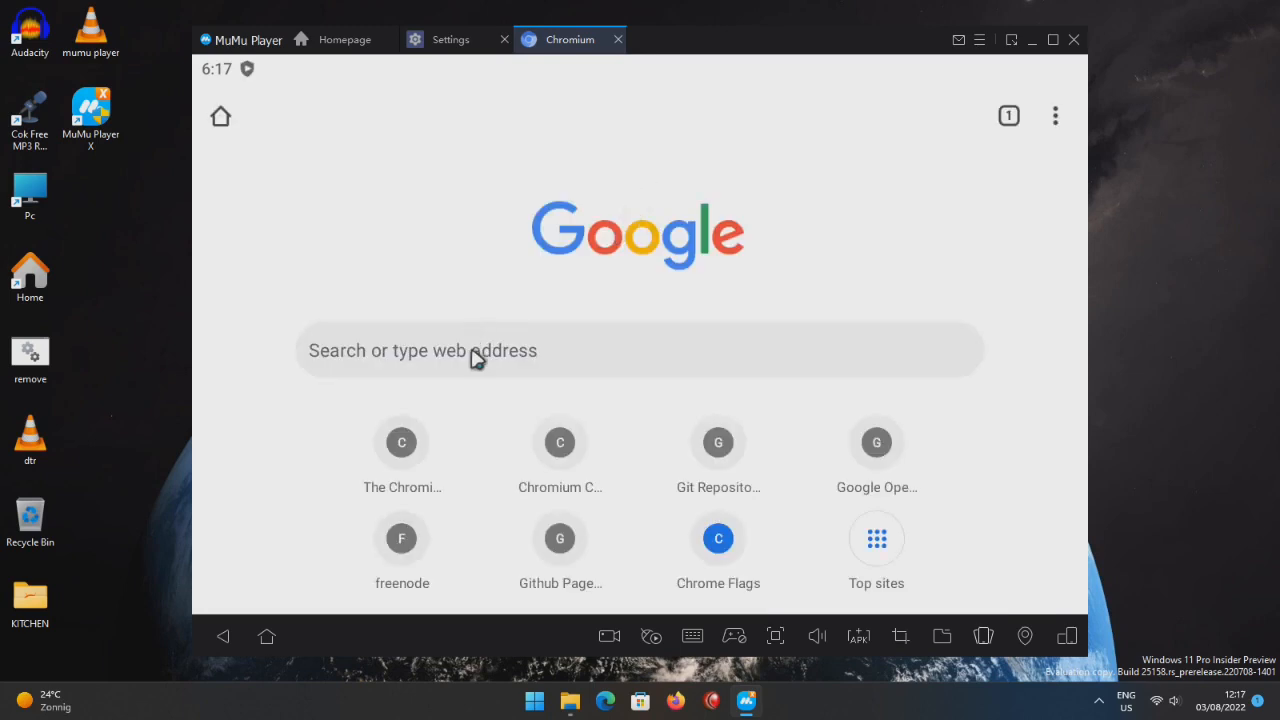
Search Google for 'auroraoss' in Chromium.
scroll("up", 3)
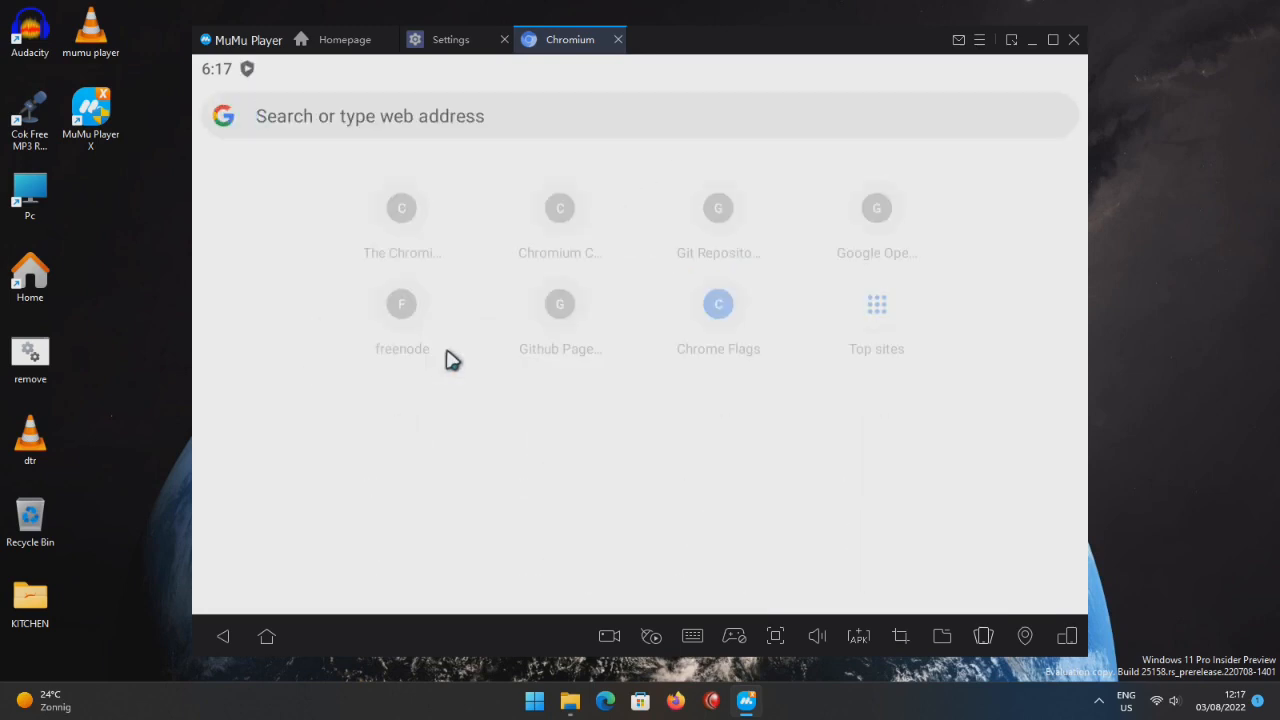
type("o")
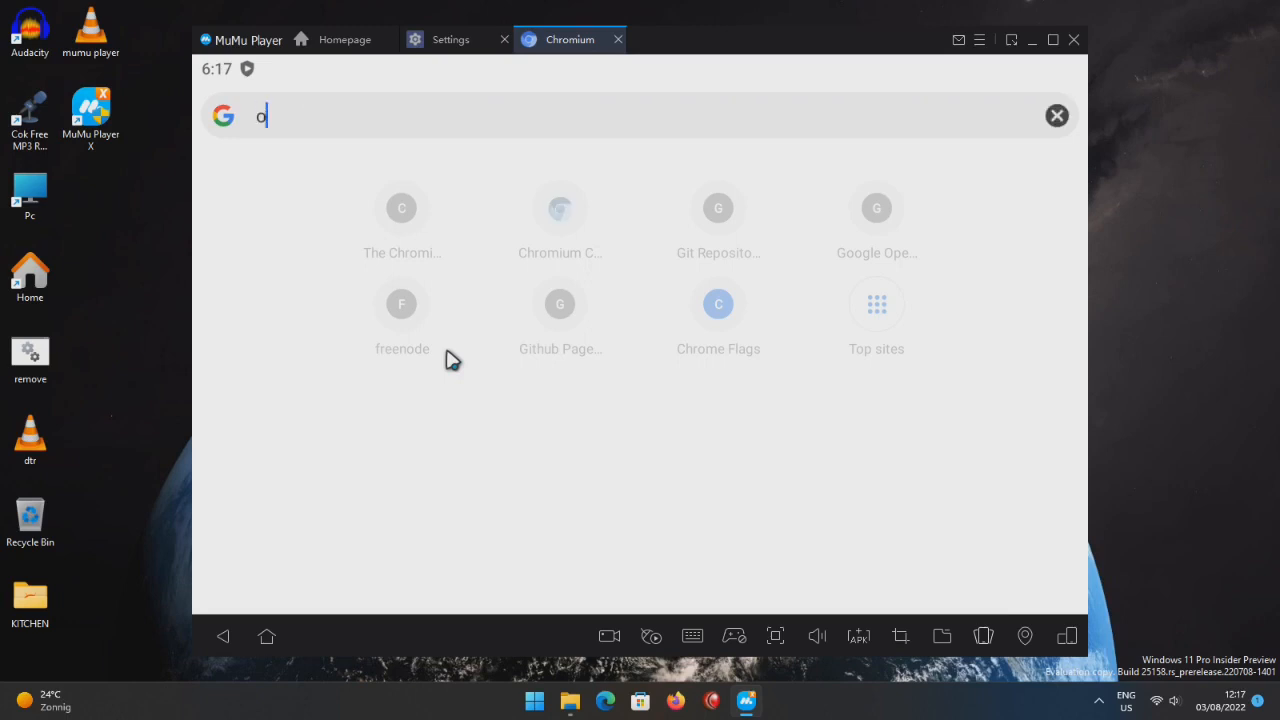
type("raoss")
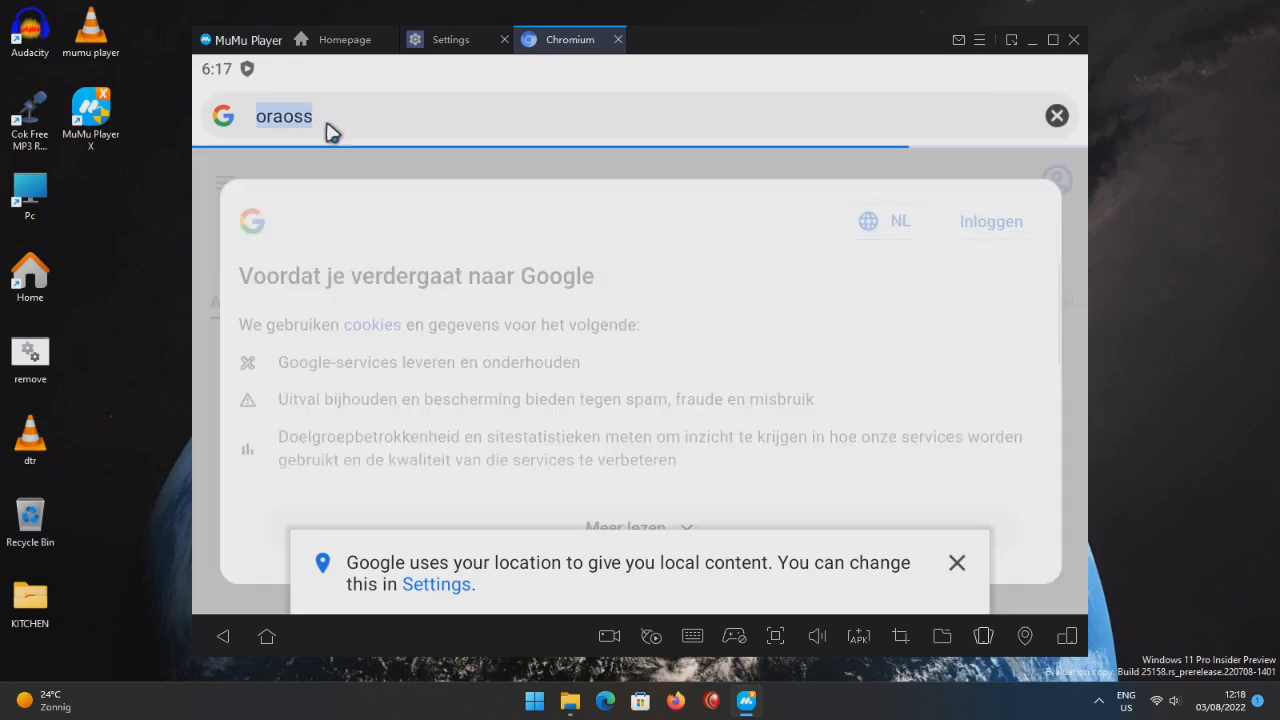
type("au")
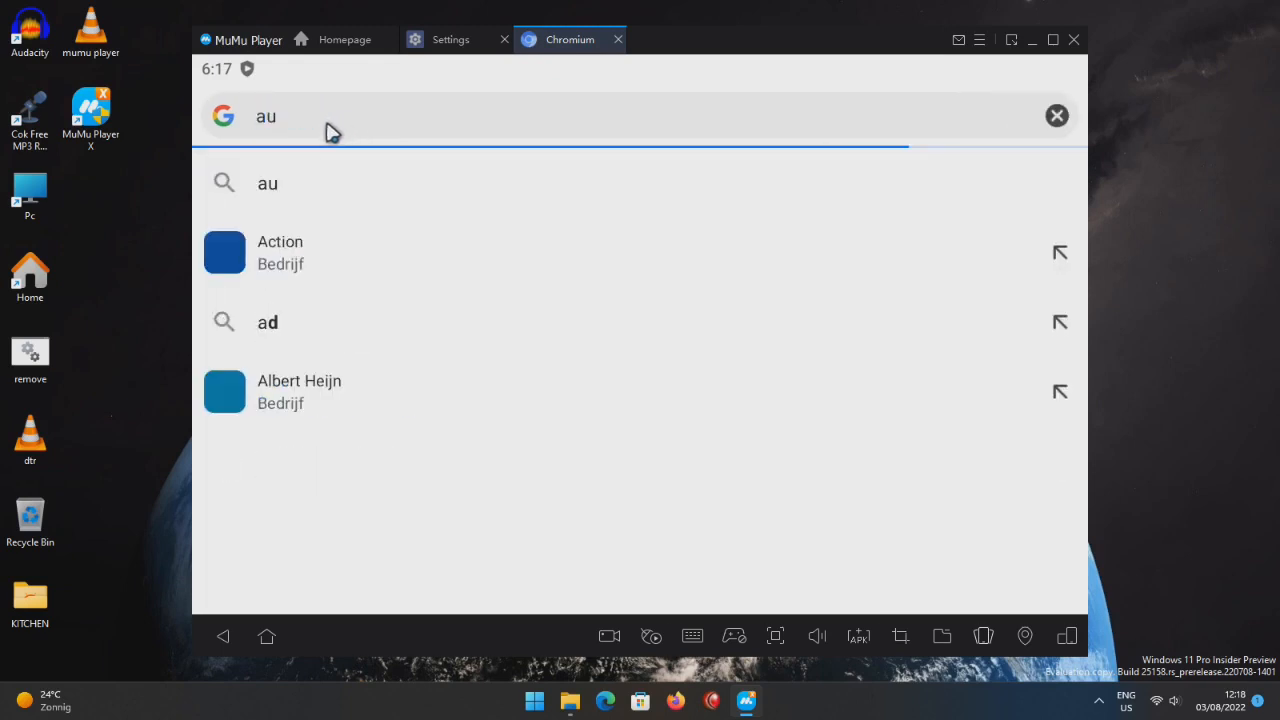
type("ro")
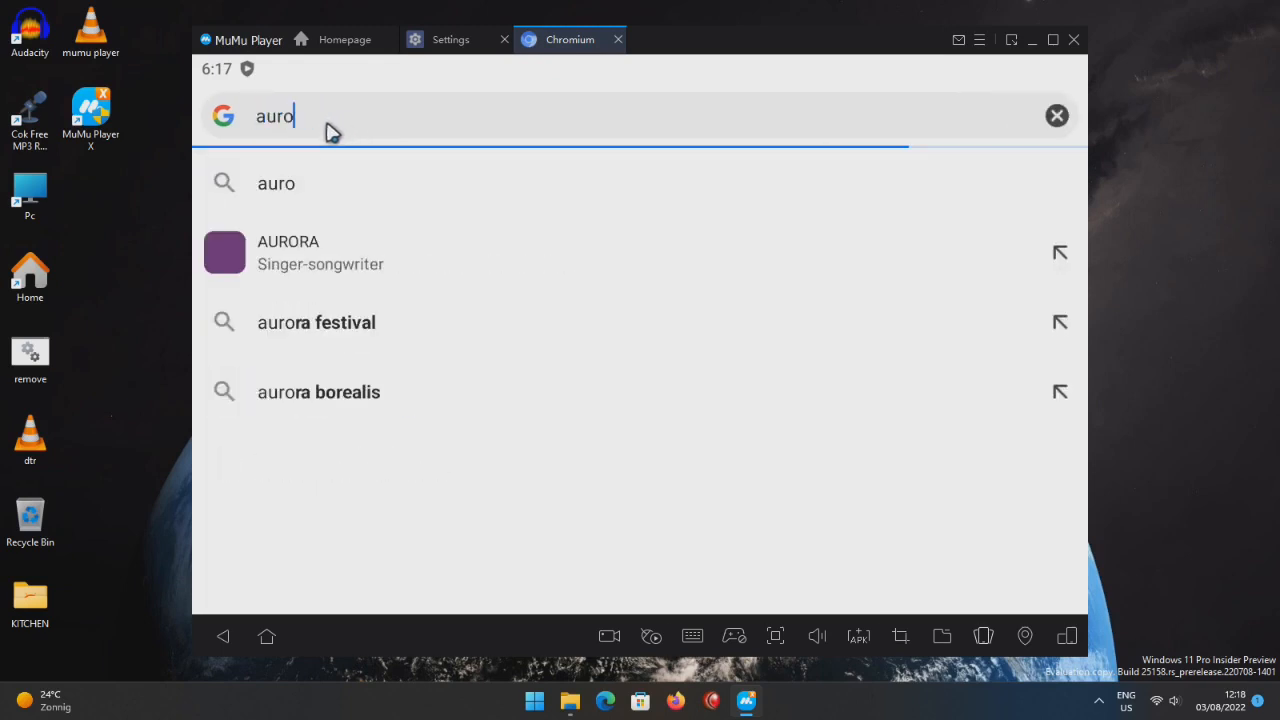
type("aoss")
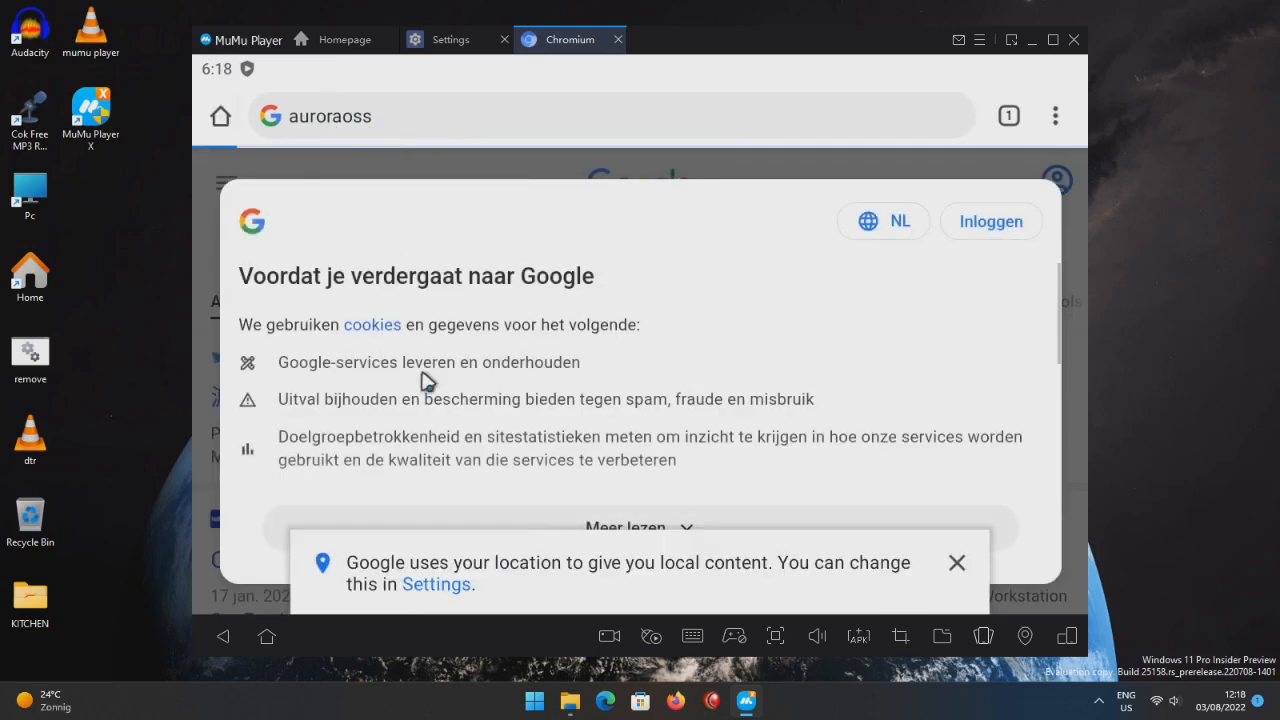
Dismiss the location banner and accept all cookies on Google's consent dialog.
left_click(955, 562)
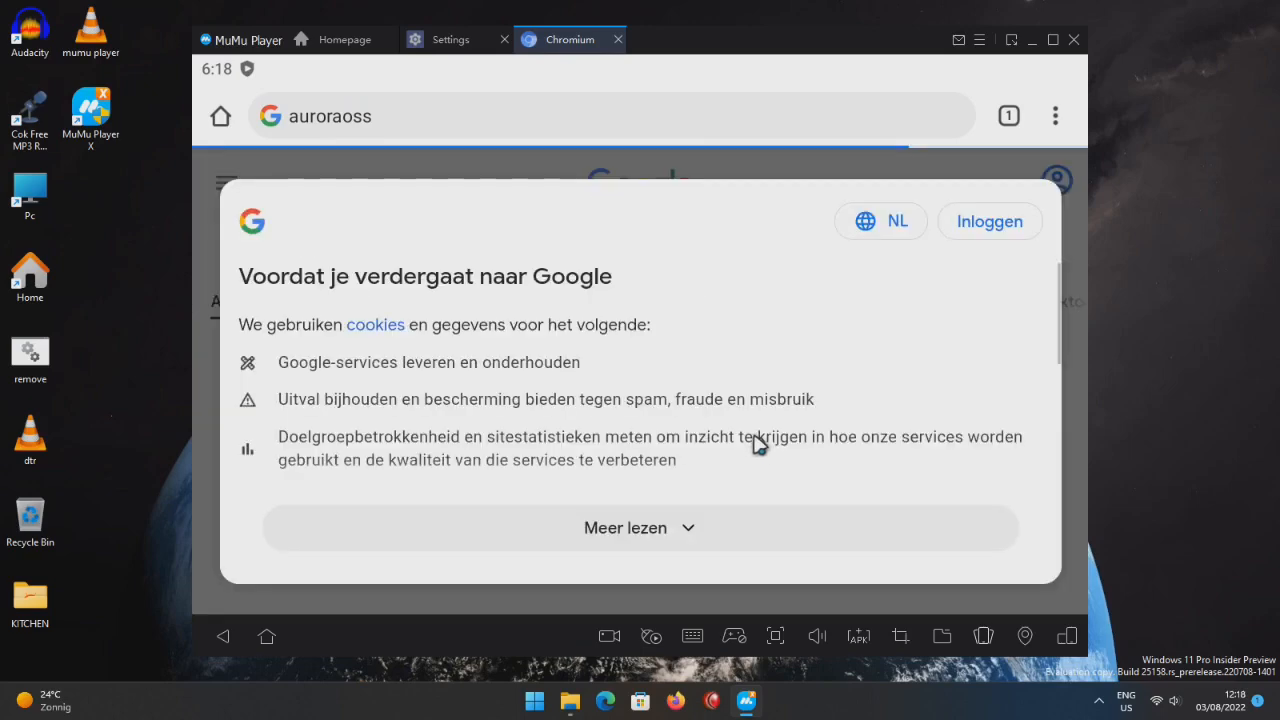
scroll("down", 3)
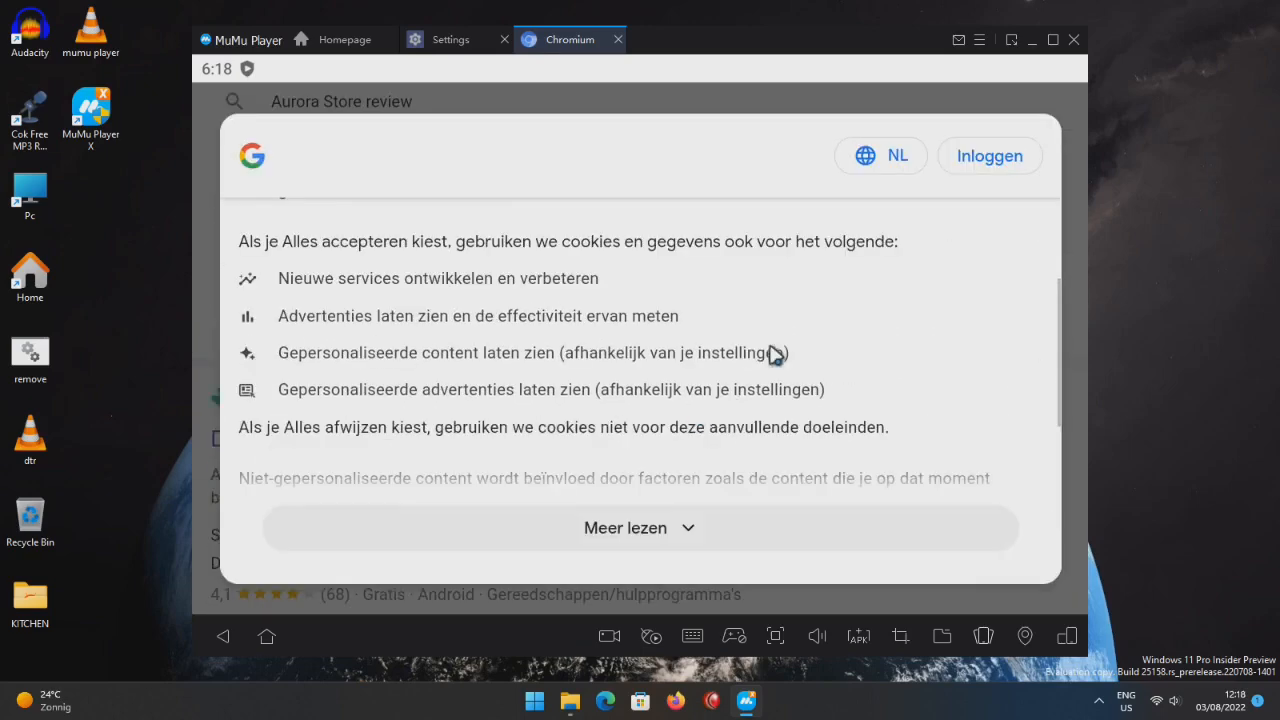
left_click(640, 527)
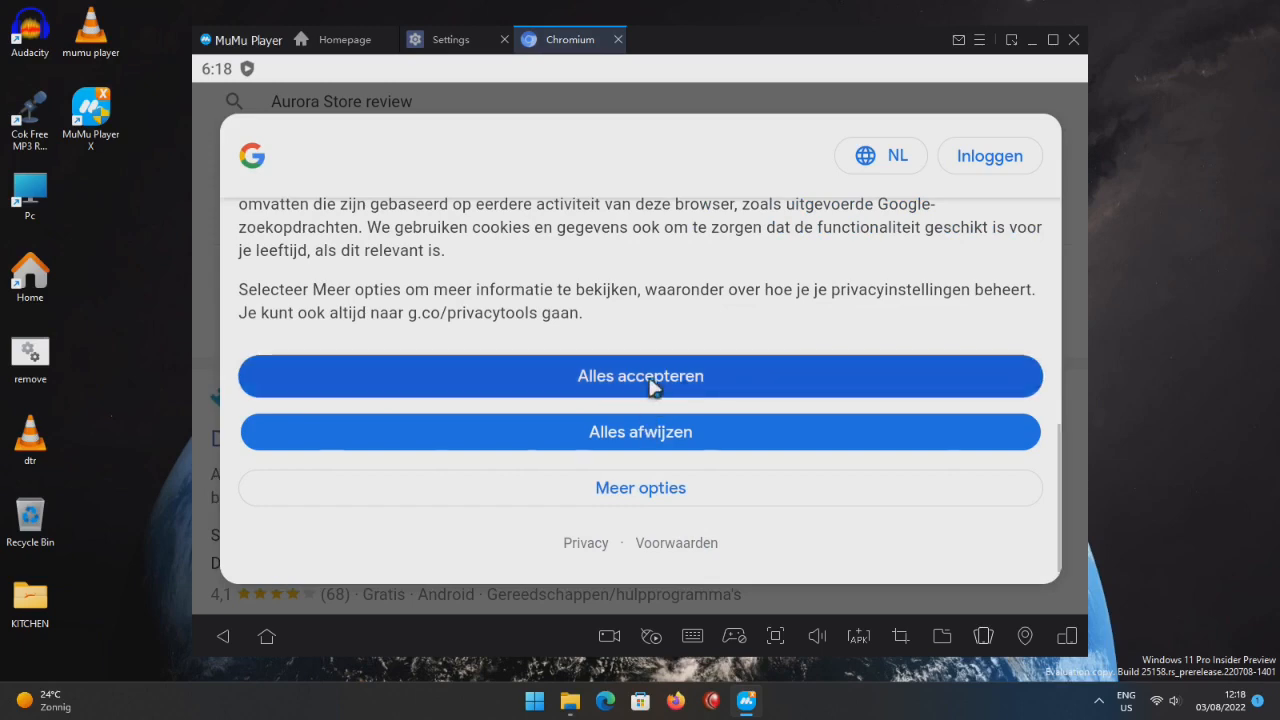
left_click(640, 376)
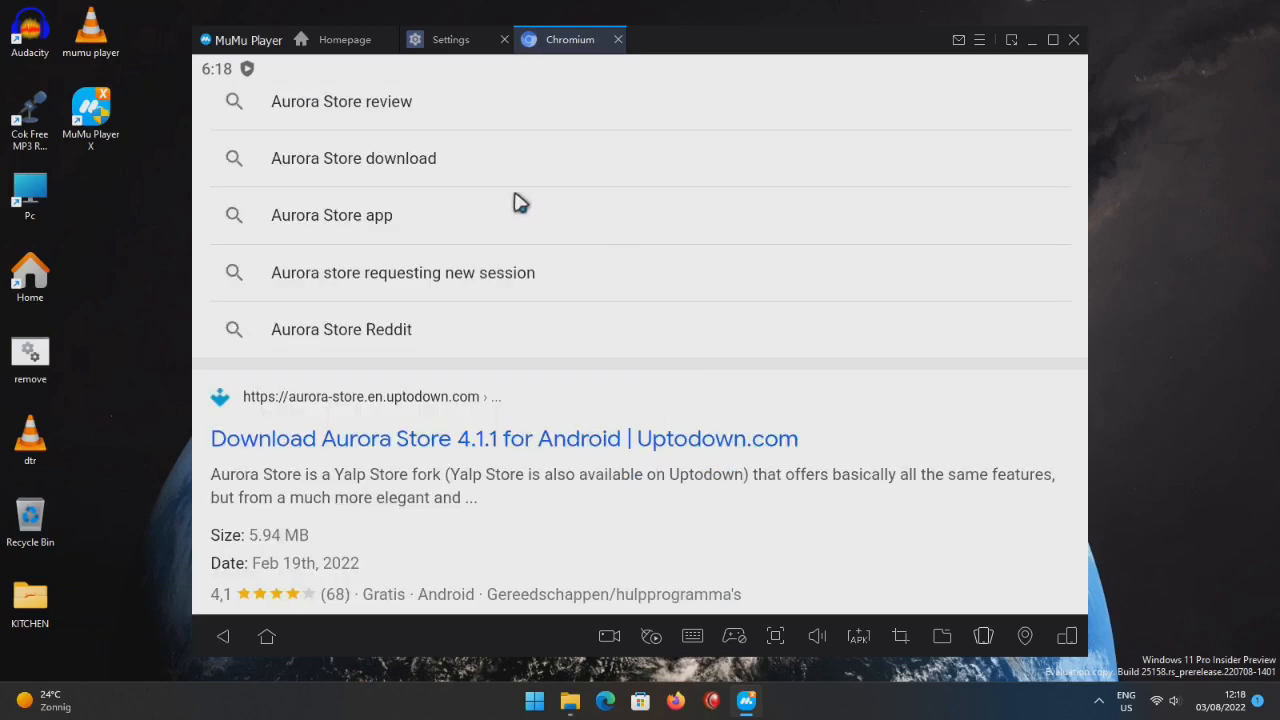
mouse_move(486, 347)
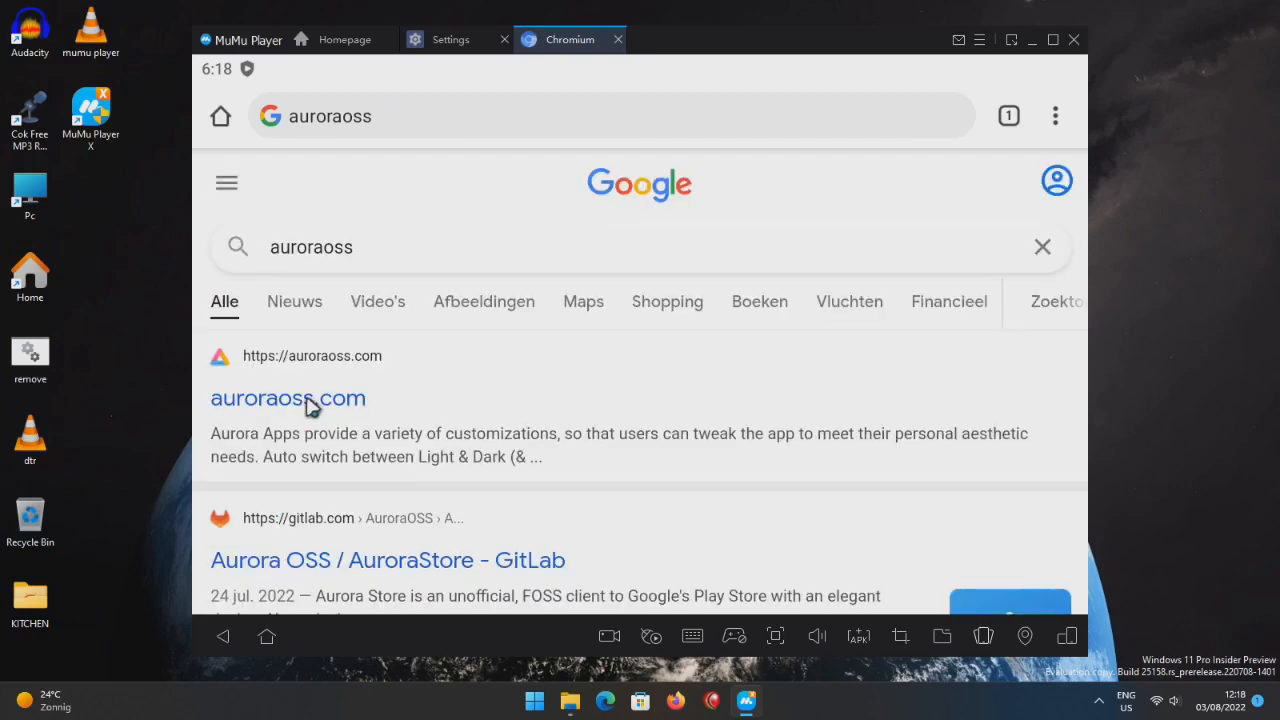
Open auroraoss.com and download the stable AuroraStore 4.1.1 APK, keeping it despite the warning.
left_click(288, 398)
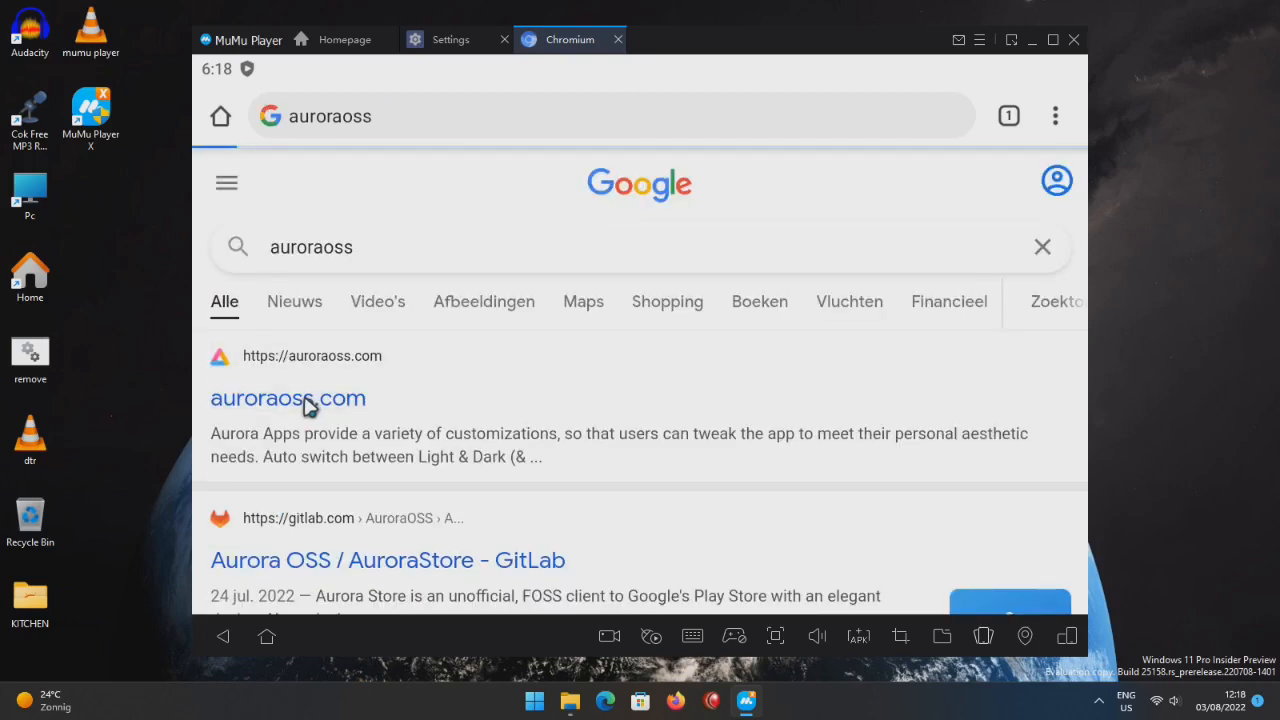
left_click(288, 398)
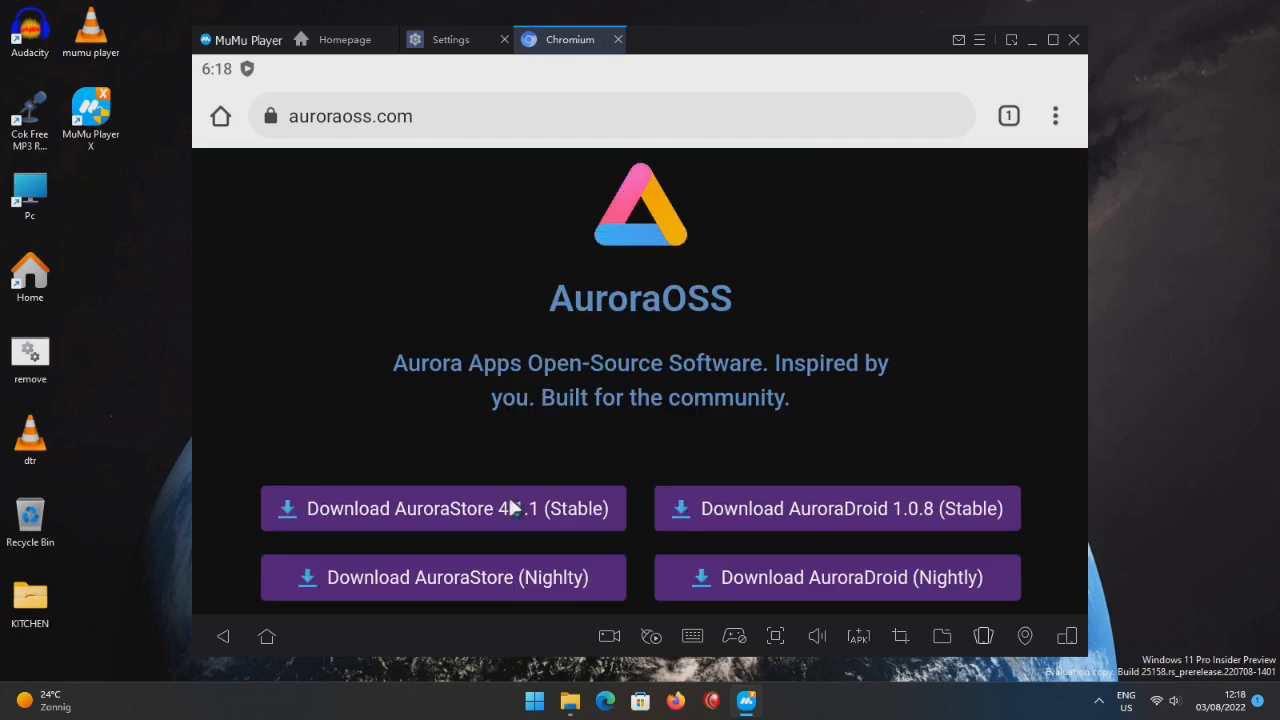
left_click(442, 508)
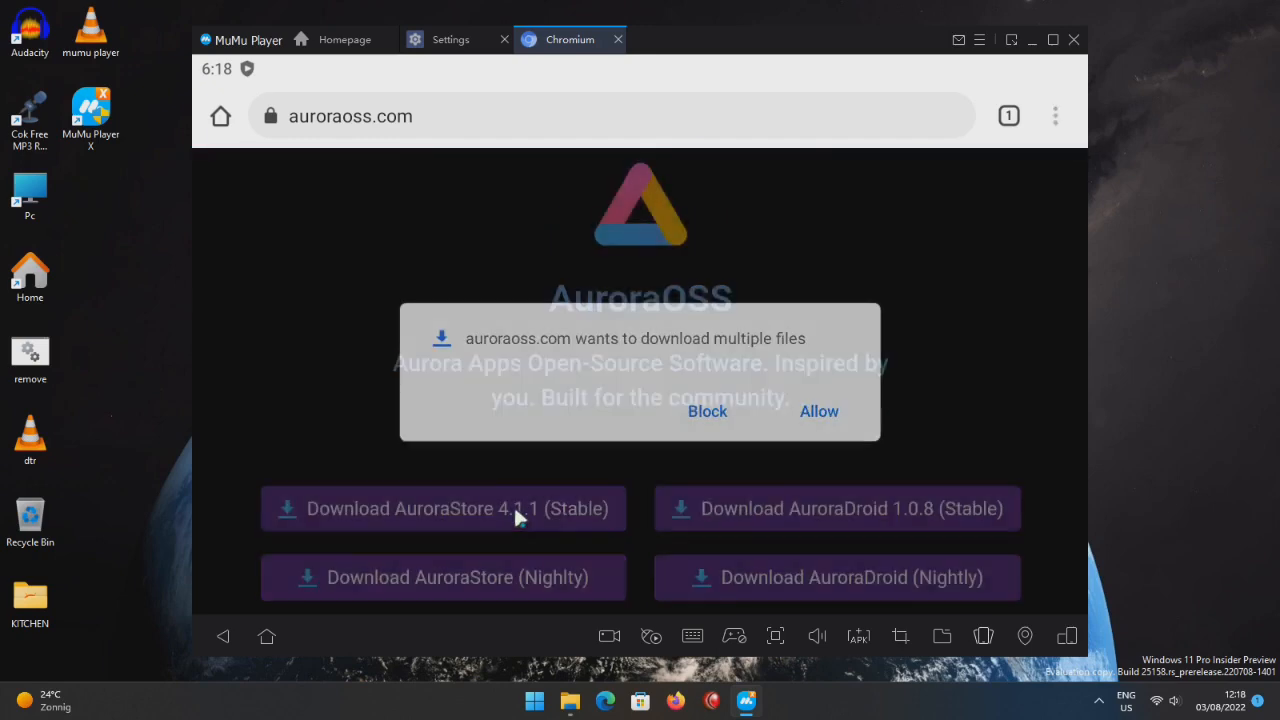
left_click(819, 411)
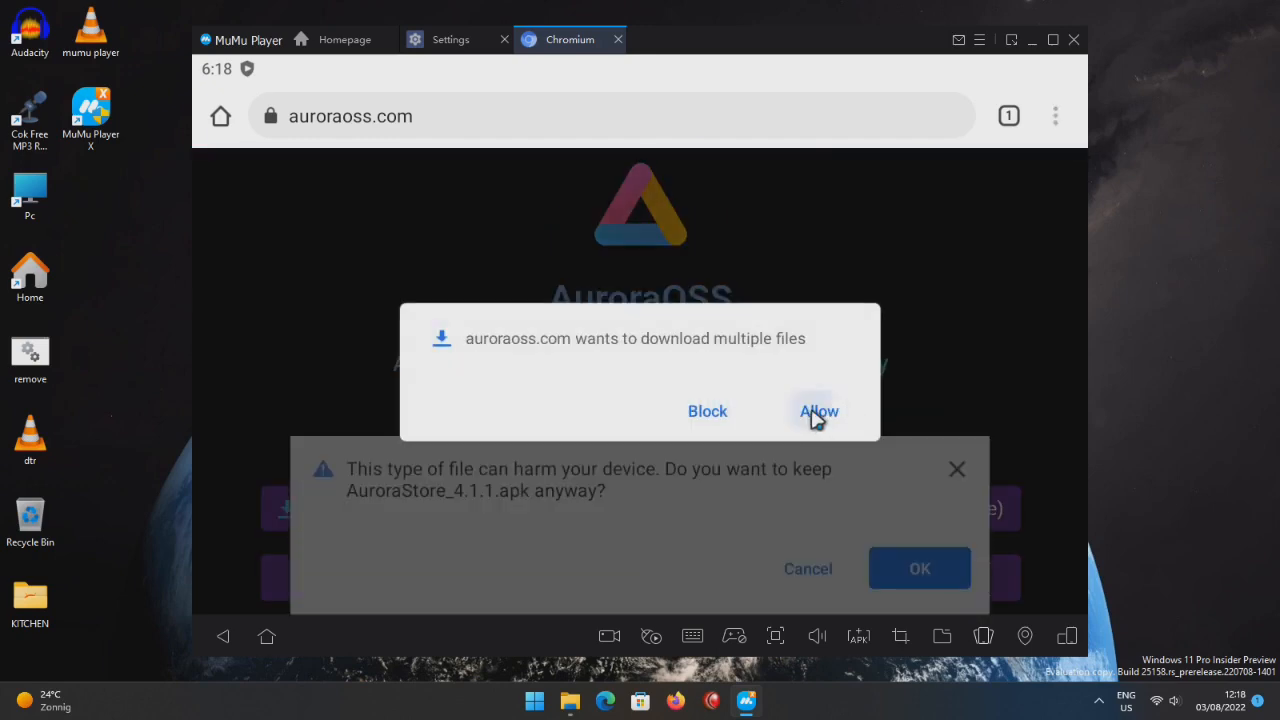
left_click(818, 411)
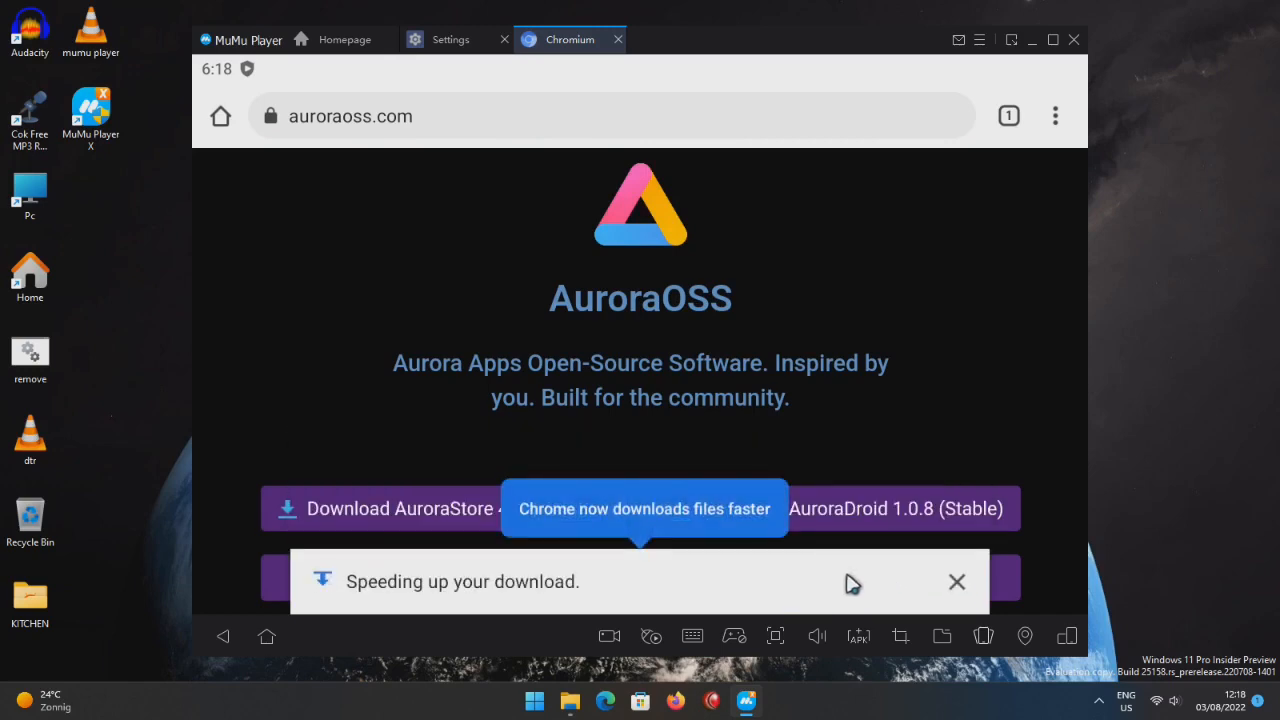
Download a duplicate AuroraStore 4.1.1 APK and view the completed downloads.
left_click(400, 508)
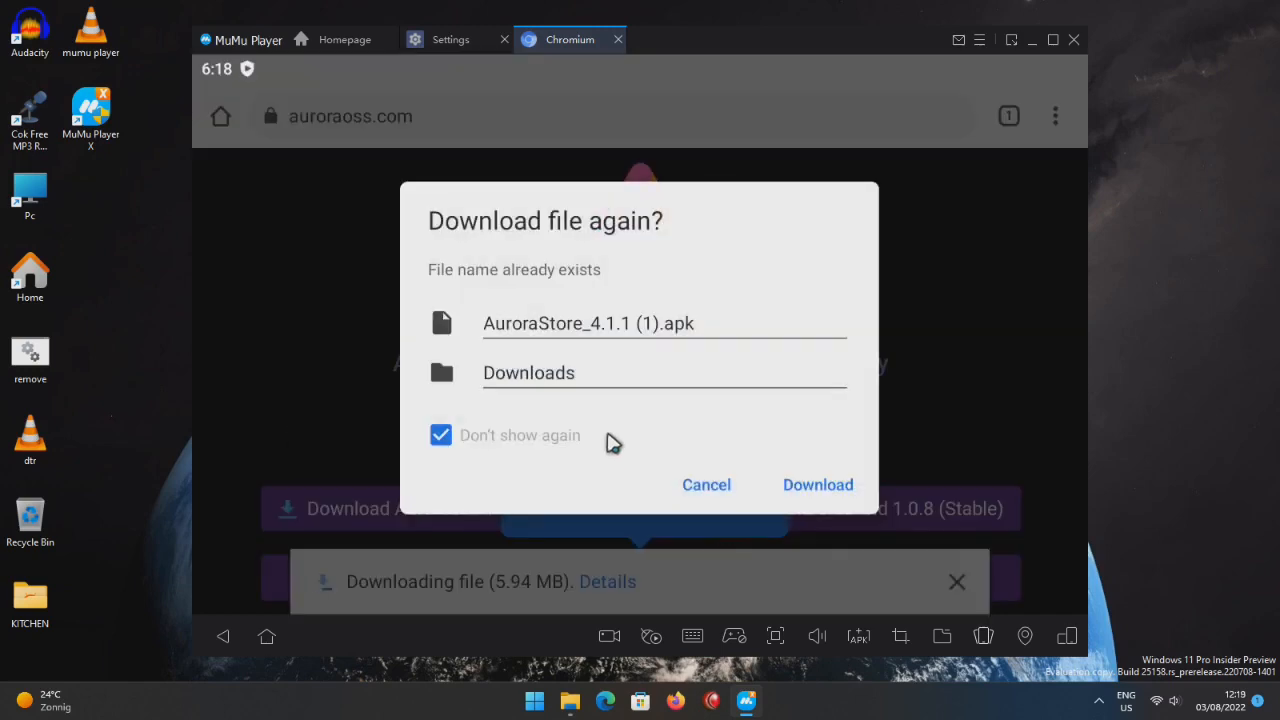
left_click(817, 485)
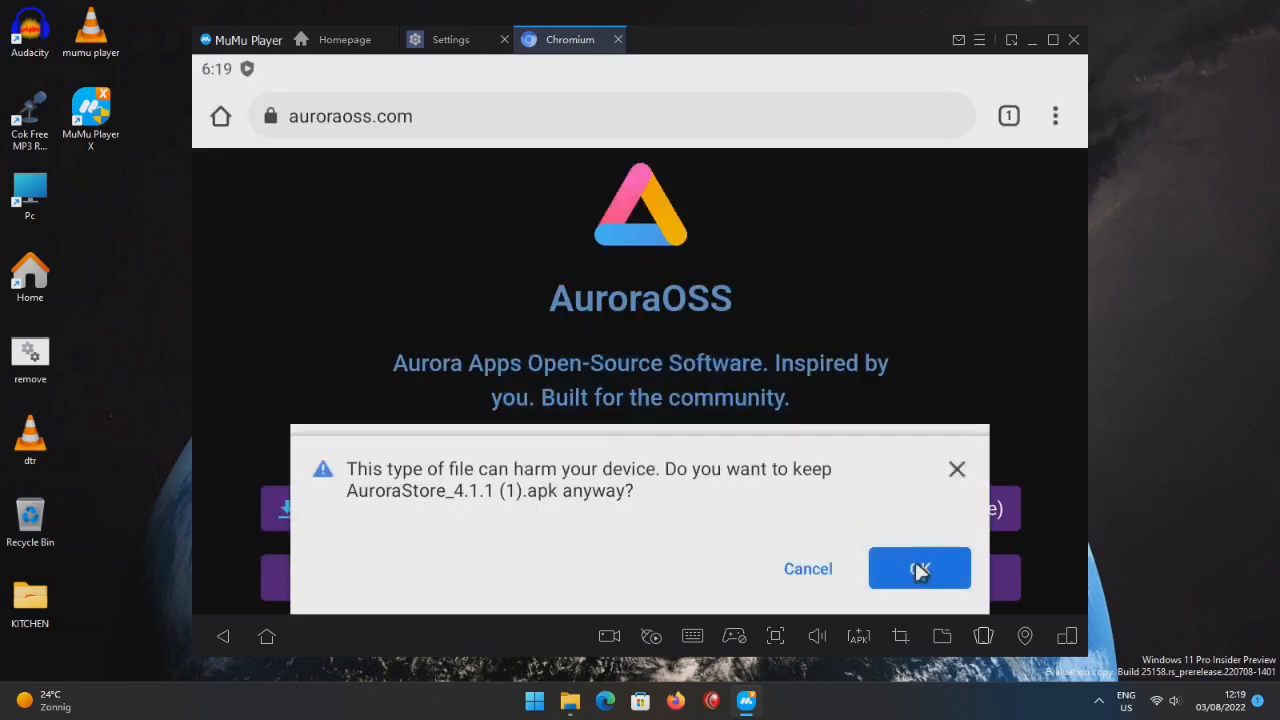
left_click(919, 568)
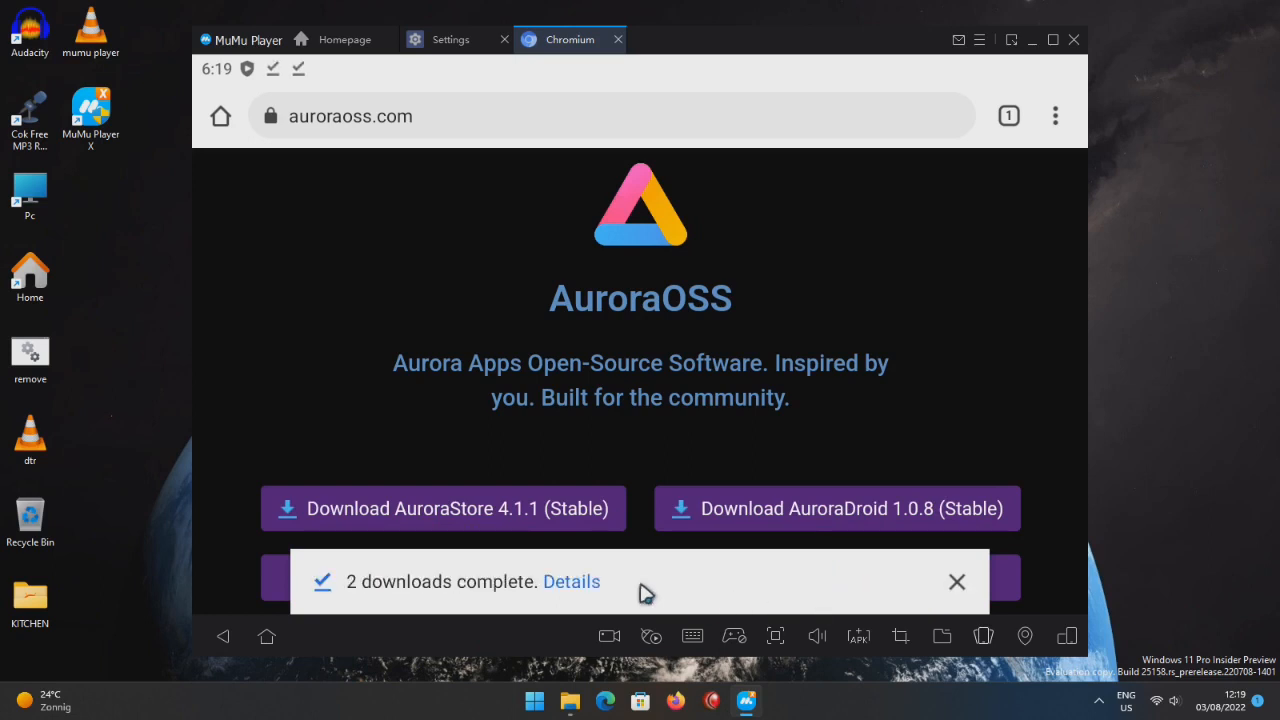
left_click(571, 581)
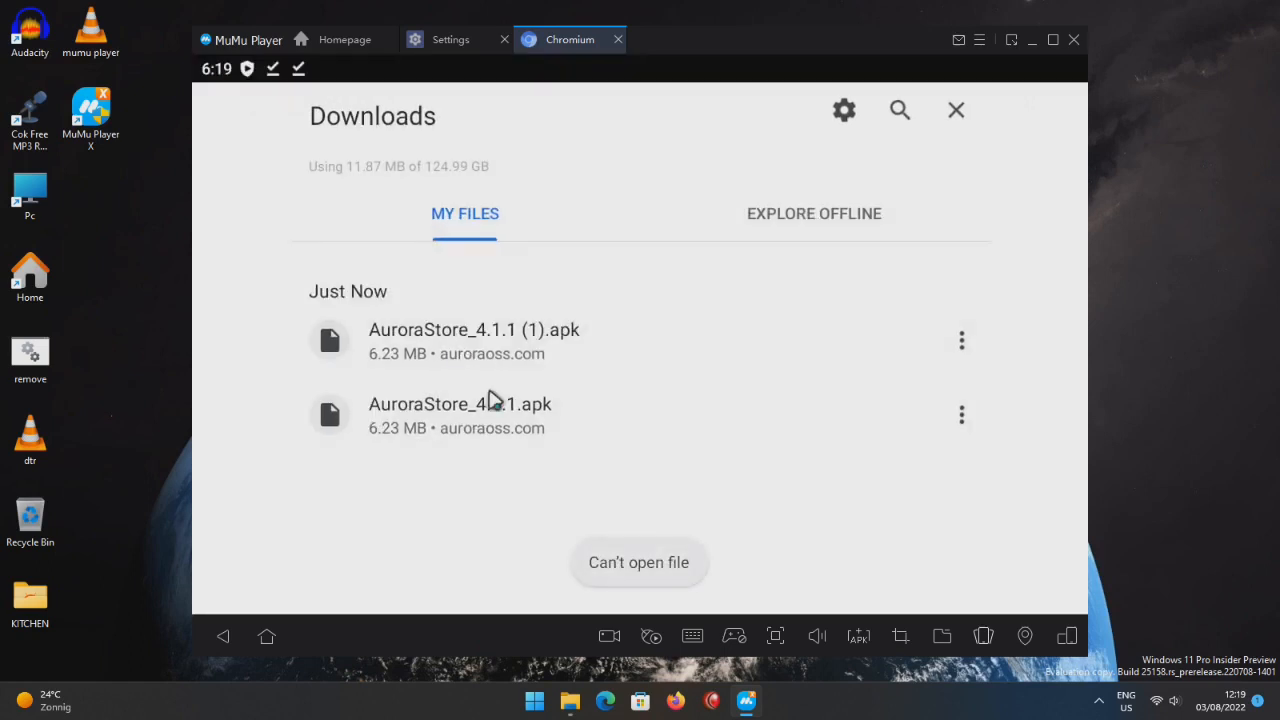
mouse_move(485, 430)
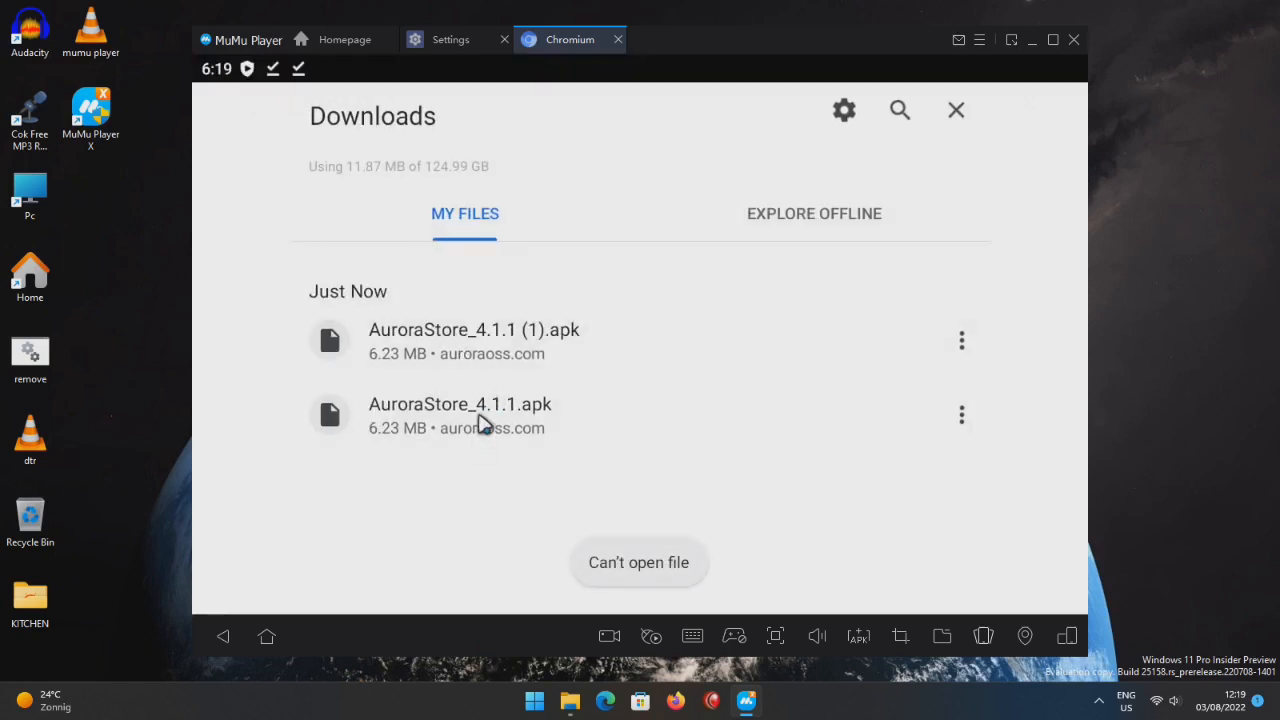
mouse_move(524, 562)
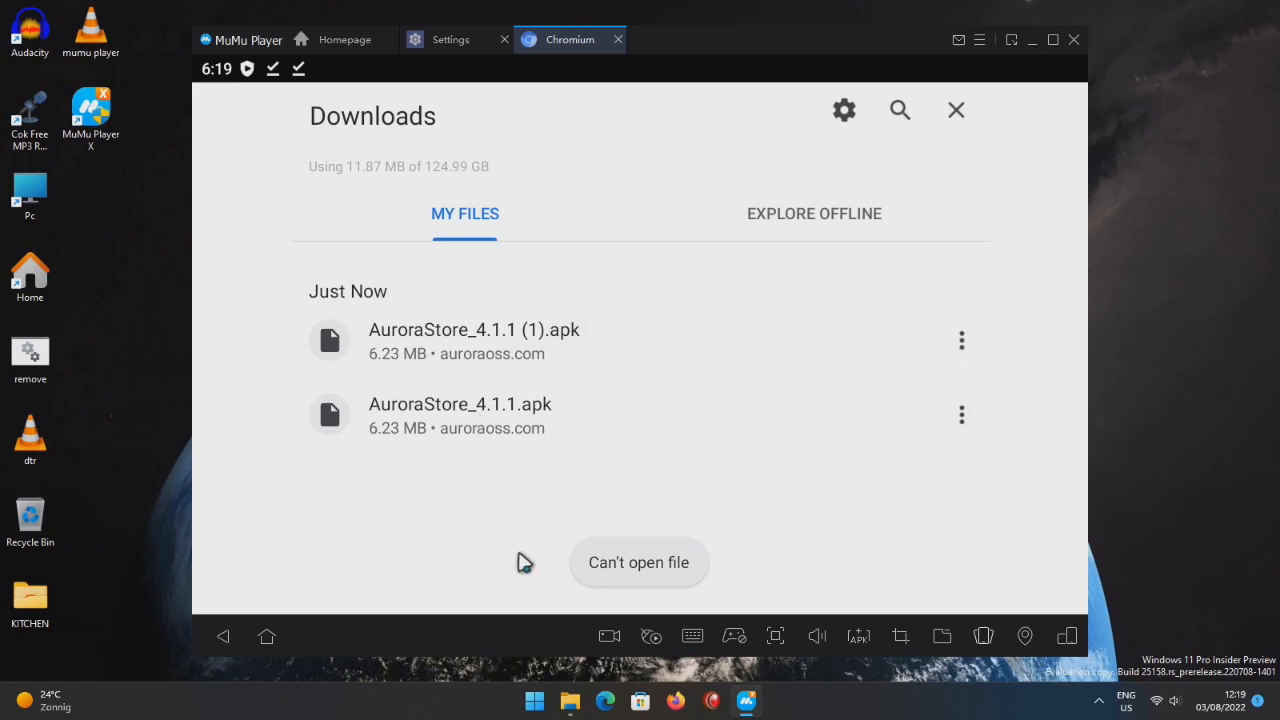
mouse_move(611, 555)
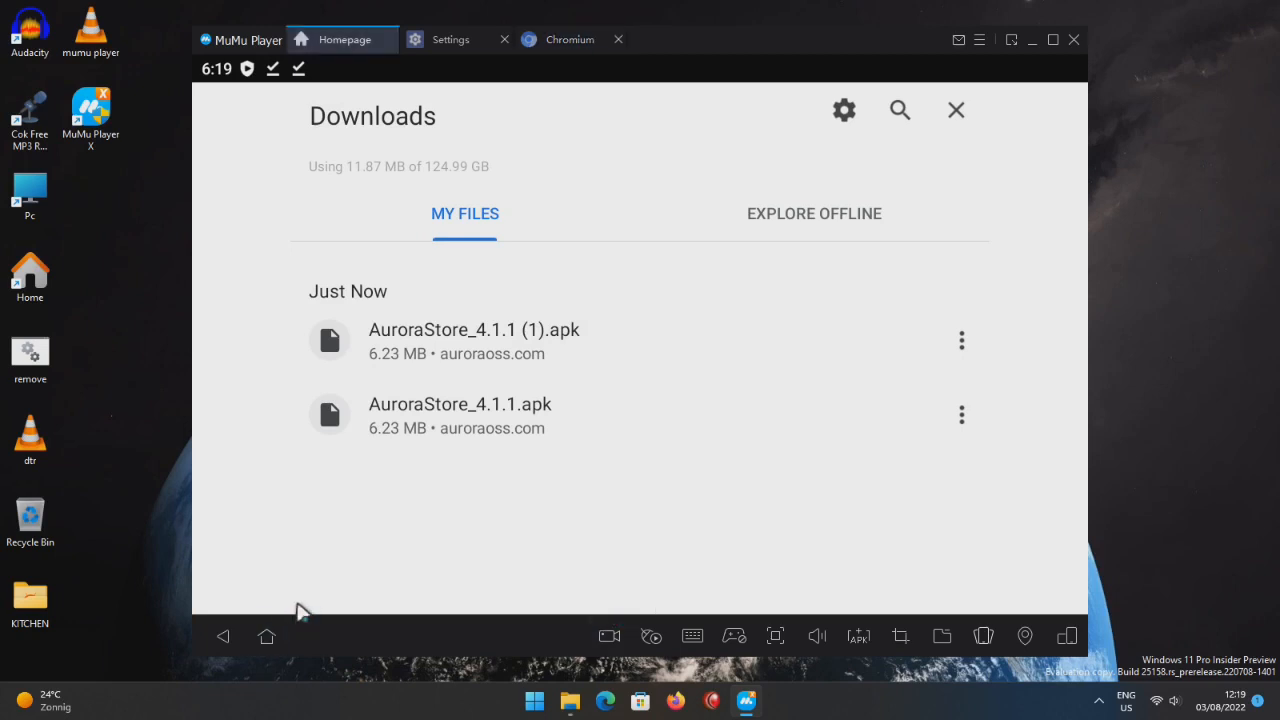
Install the AuroraStore APK from the Files app and open Aurora Store.
left_click(955, 110)
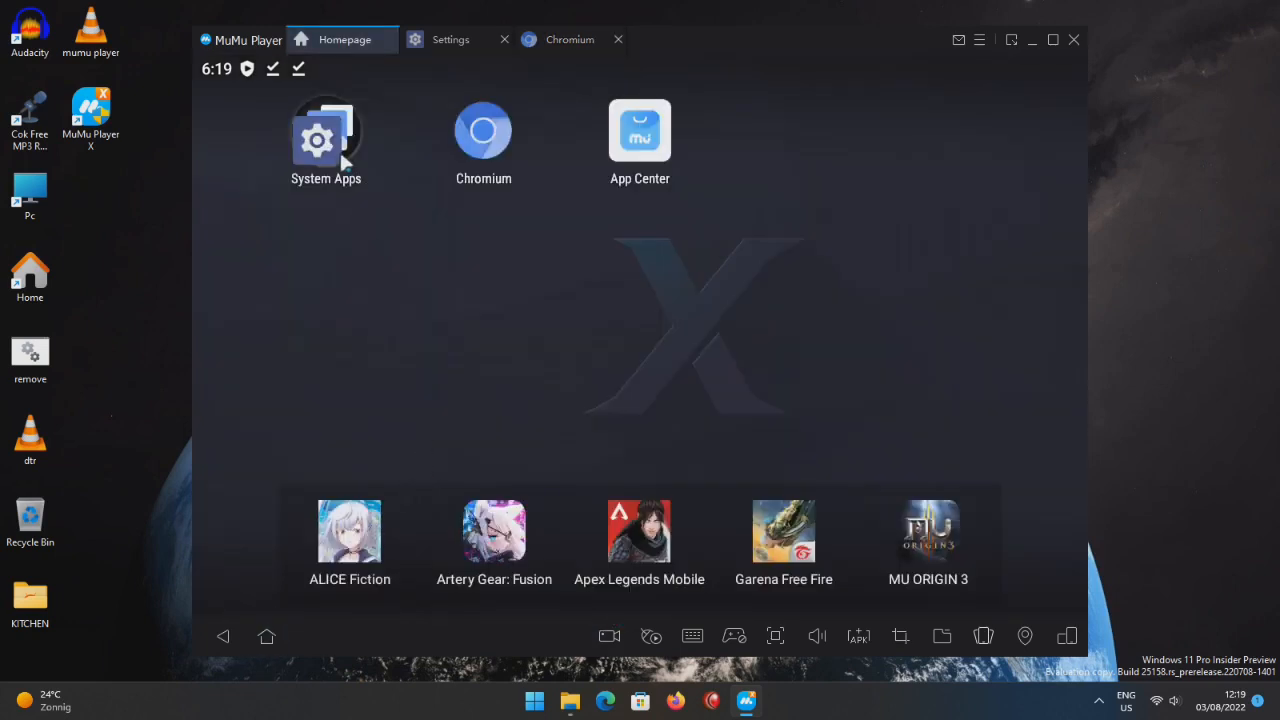
left_click(326, 135)
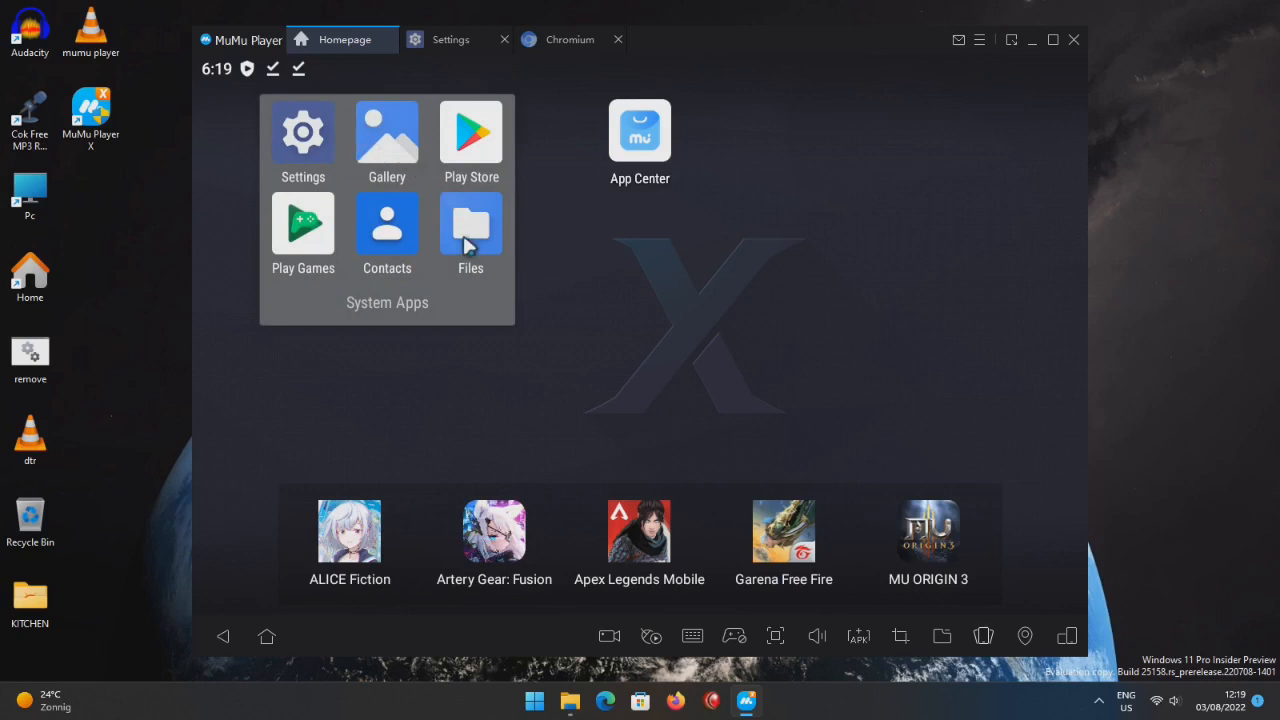
left_click(470, 223)
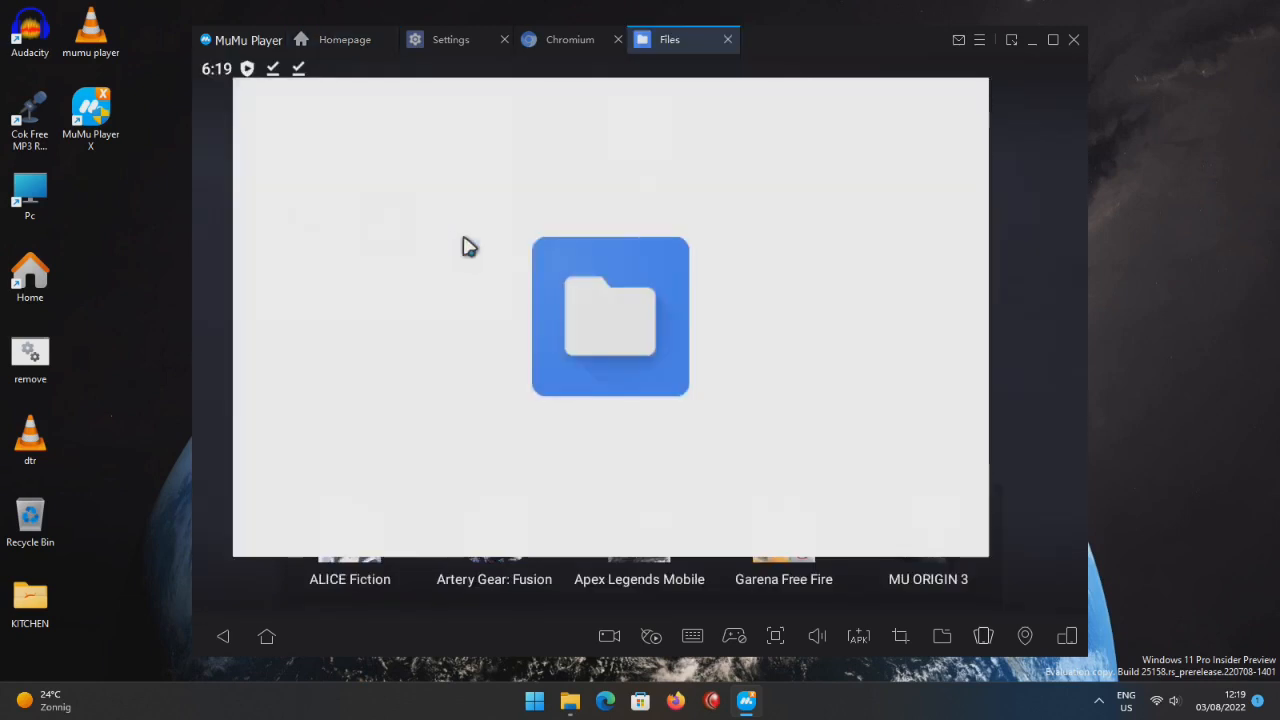
left_click(610, 318)
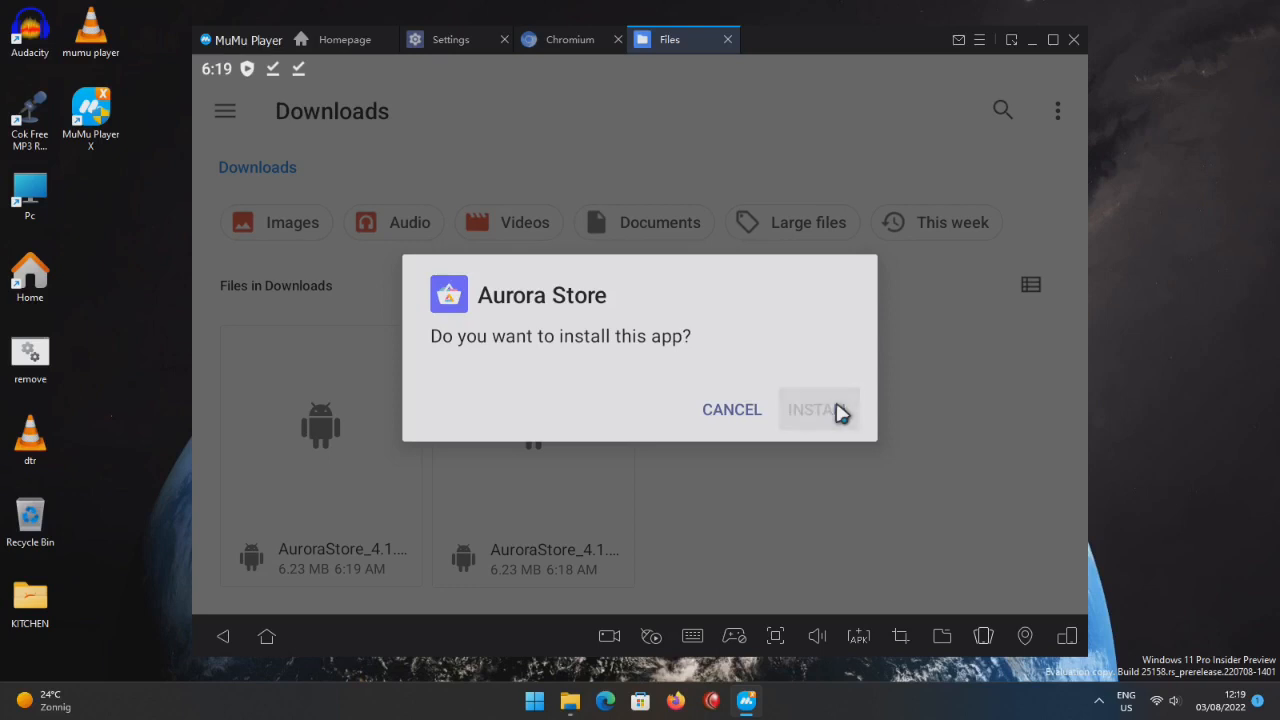
left_click(819, 409)
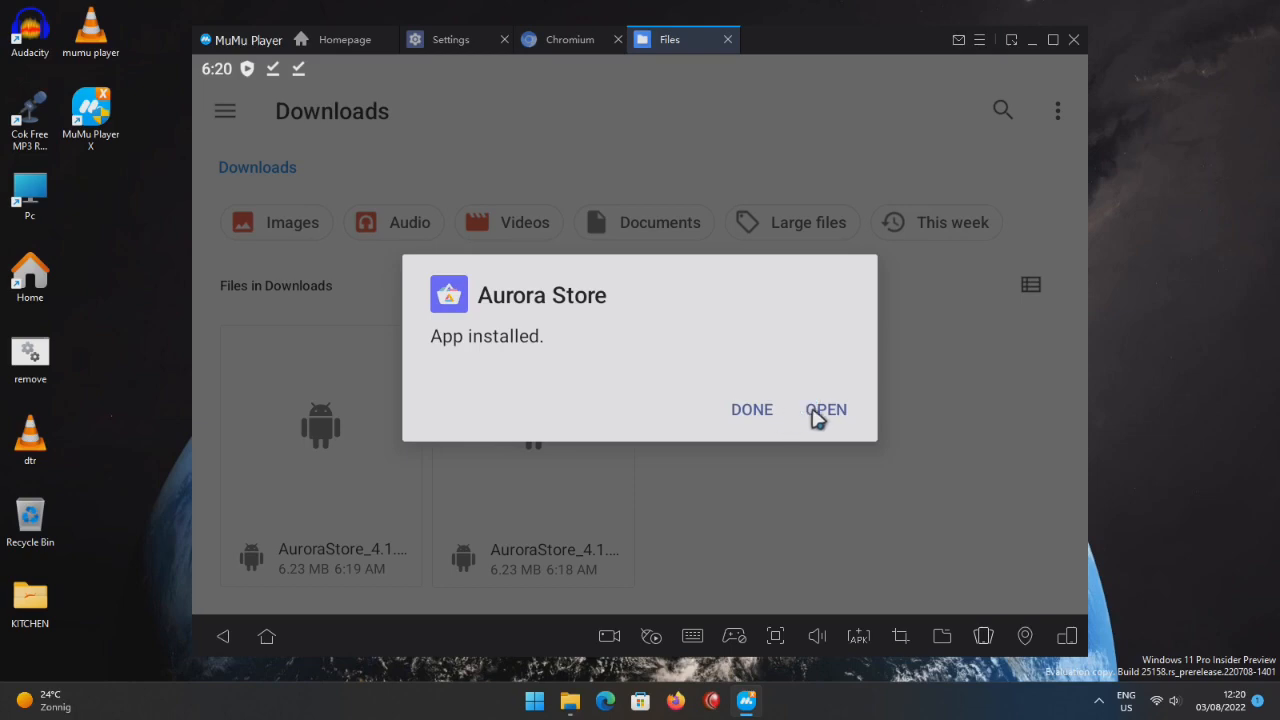
left_click(826, 409)
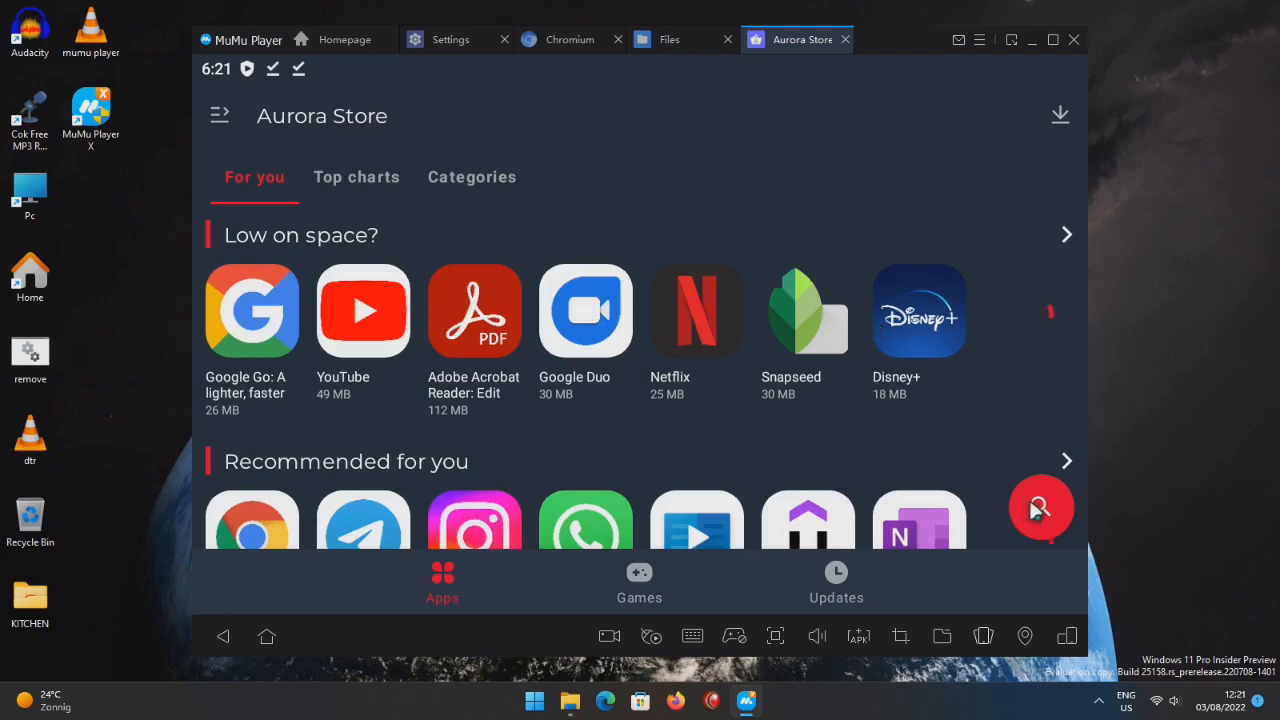
Search Aurora Store for 'amirzai', then install and launch Rootless Launcher.
left_click(1041, 508)
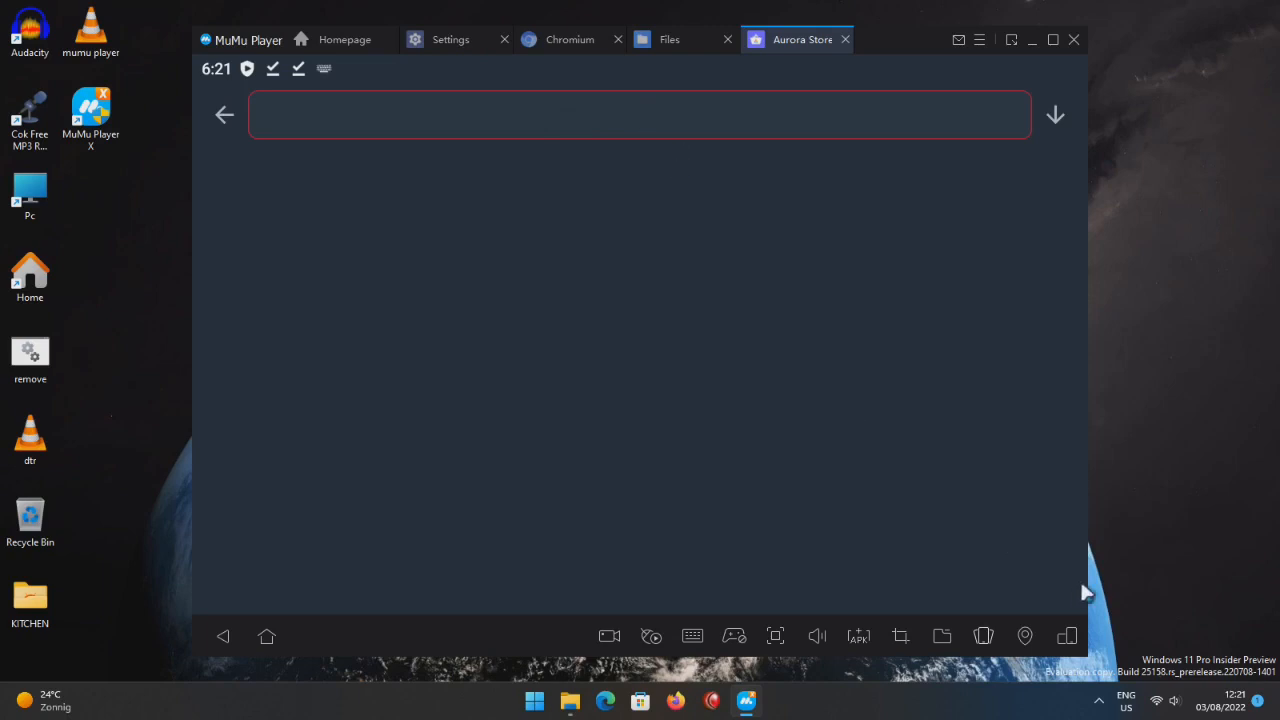
type("amire")
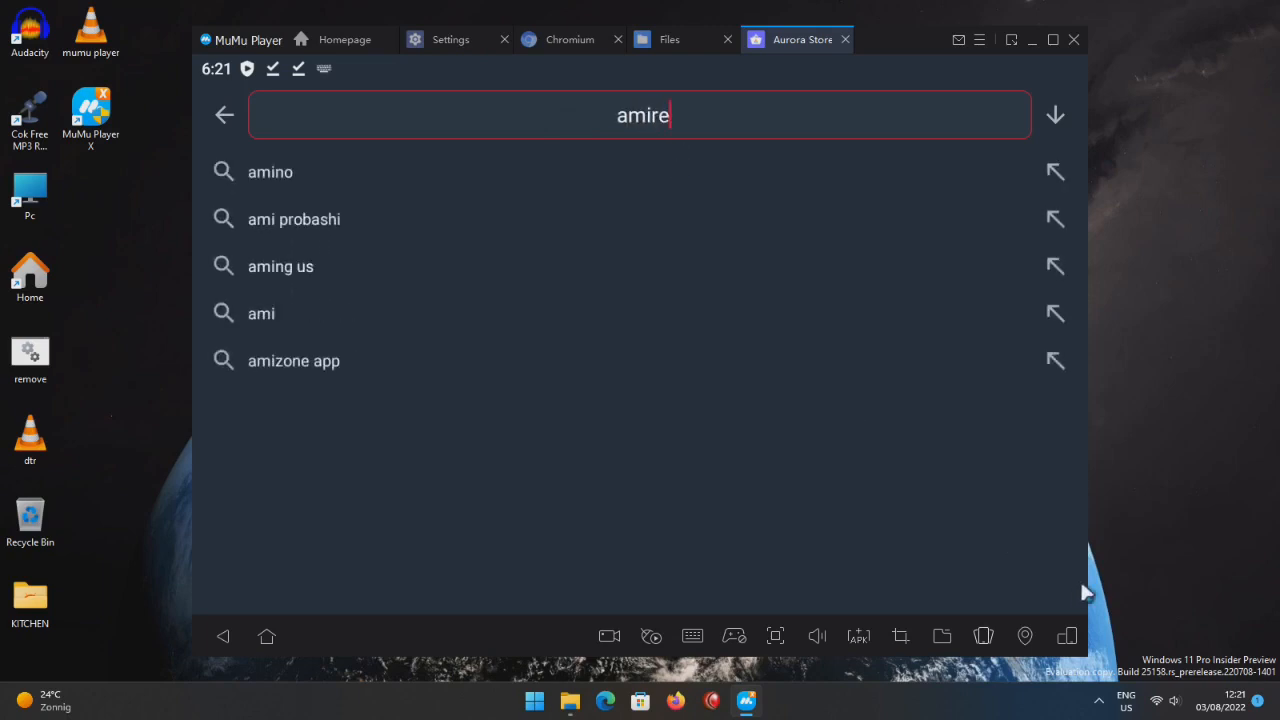
key("backspace")
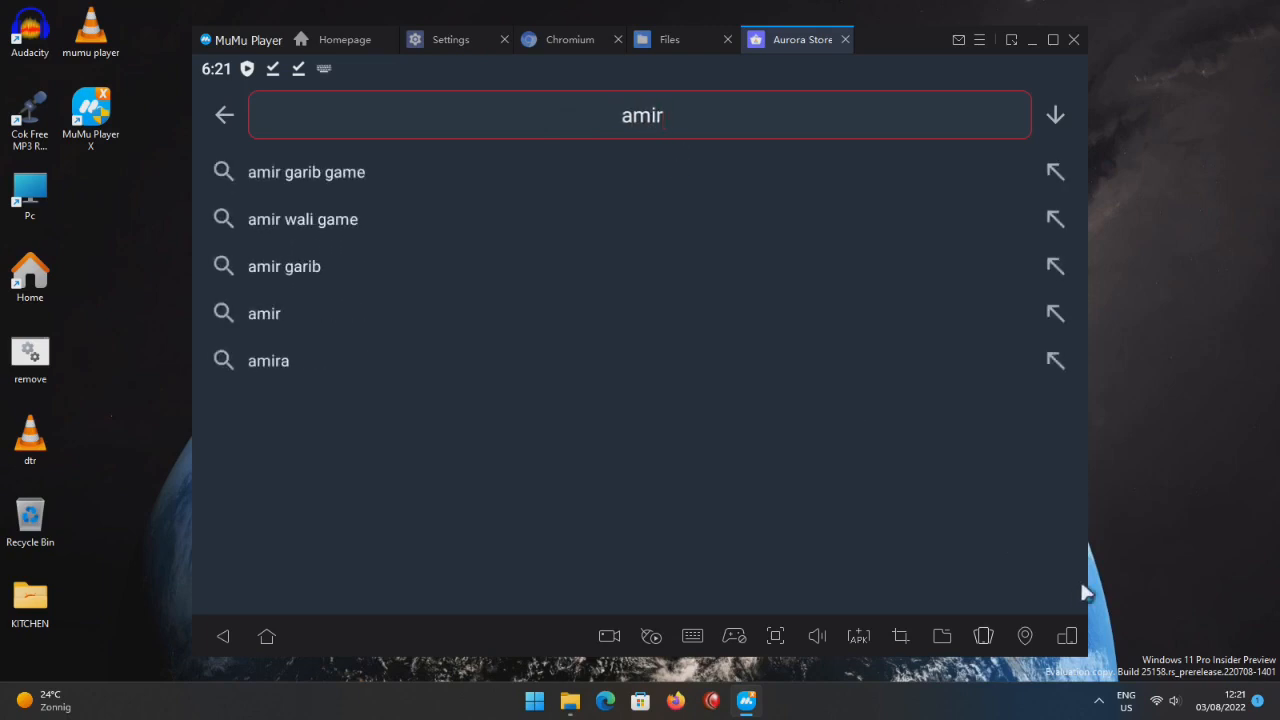
type("zaidi")
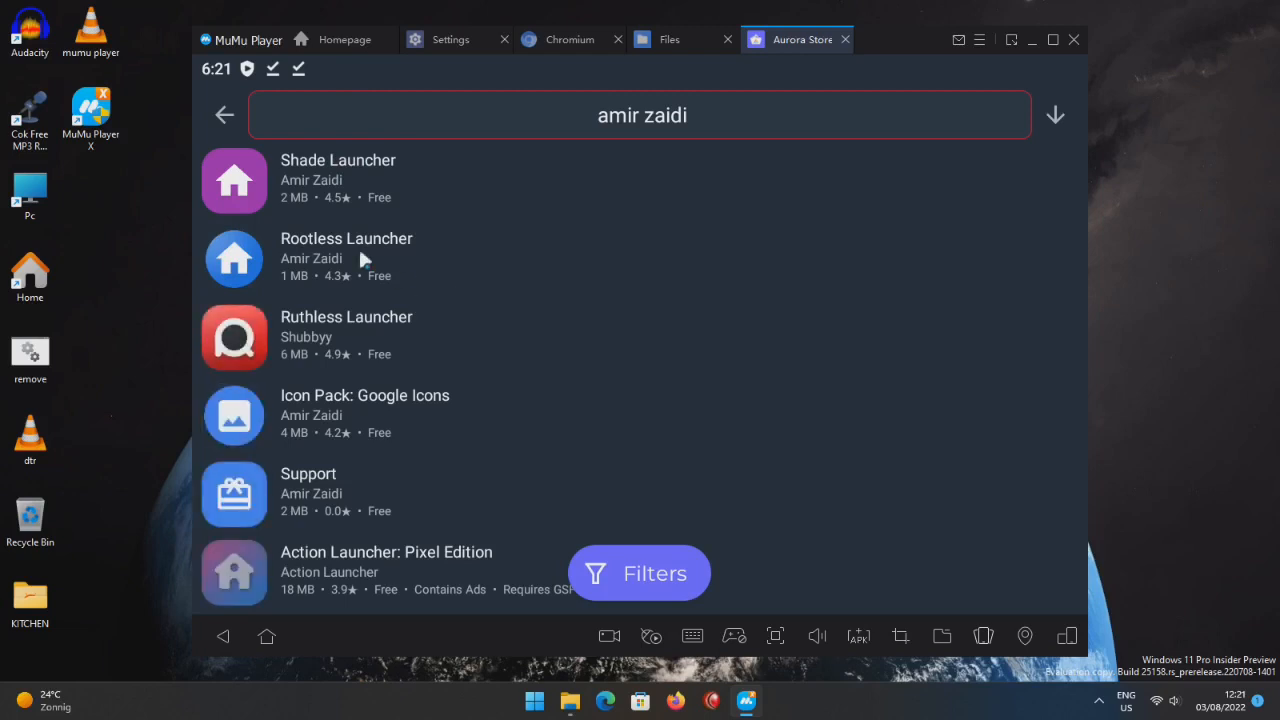
left_click(346, 257)
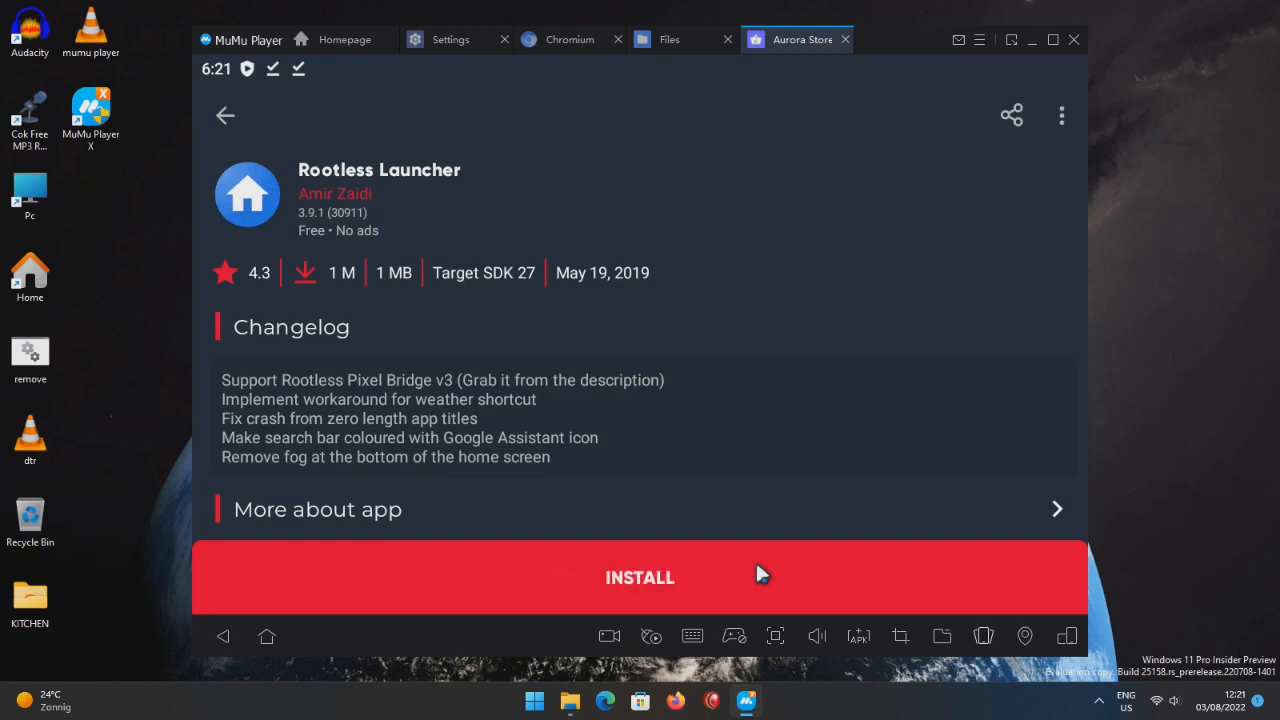
left_click(640, 577)
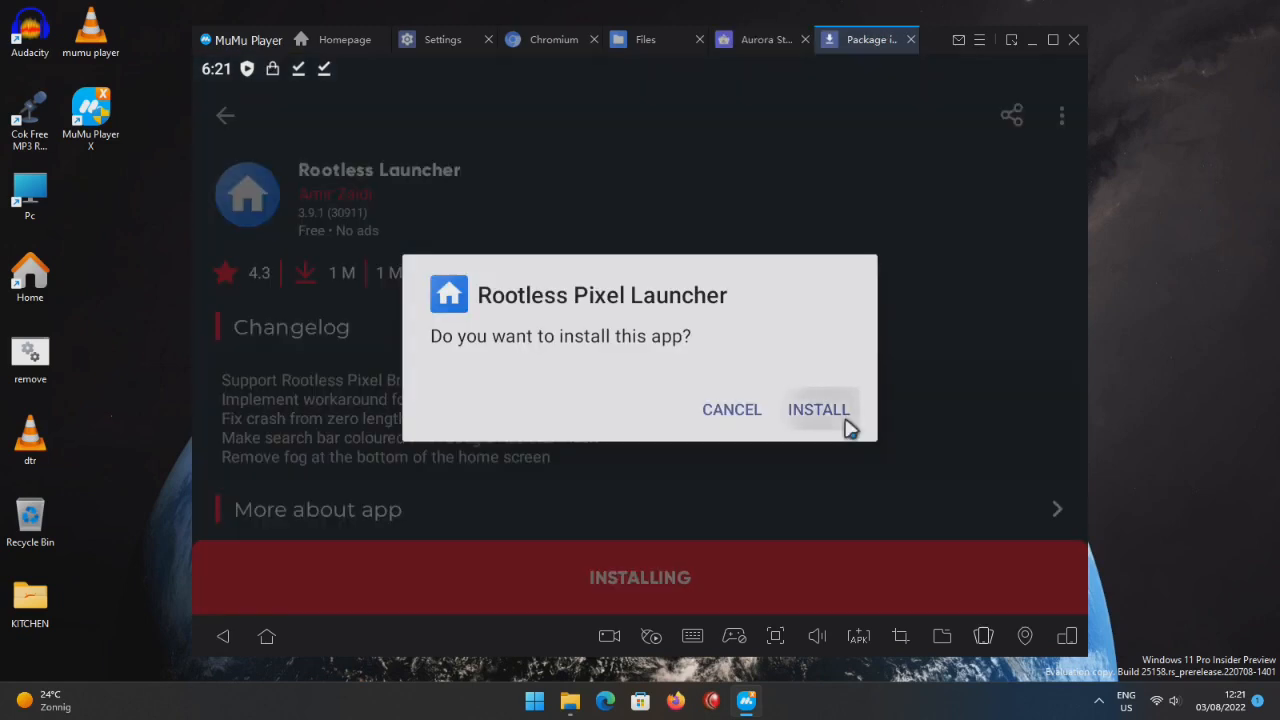
left_click(818, 409)
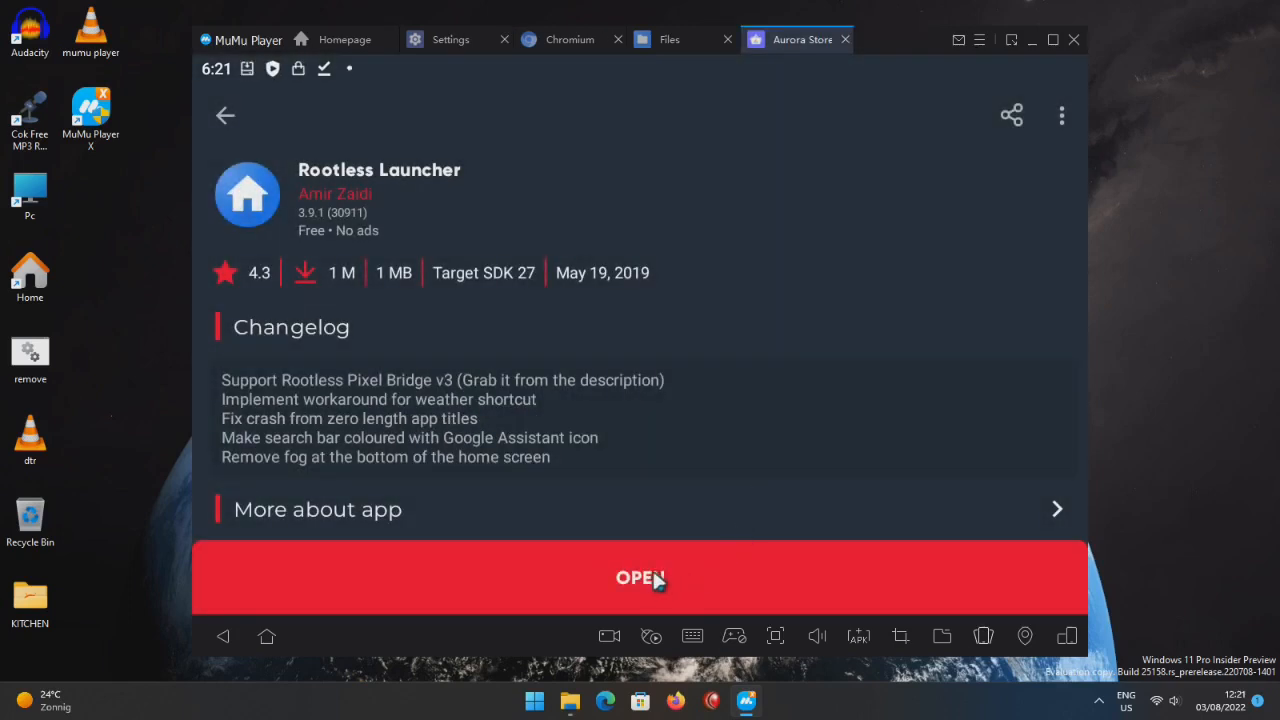
left_click(640, 578)
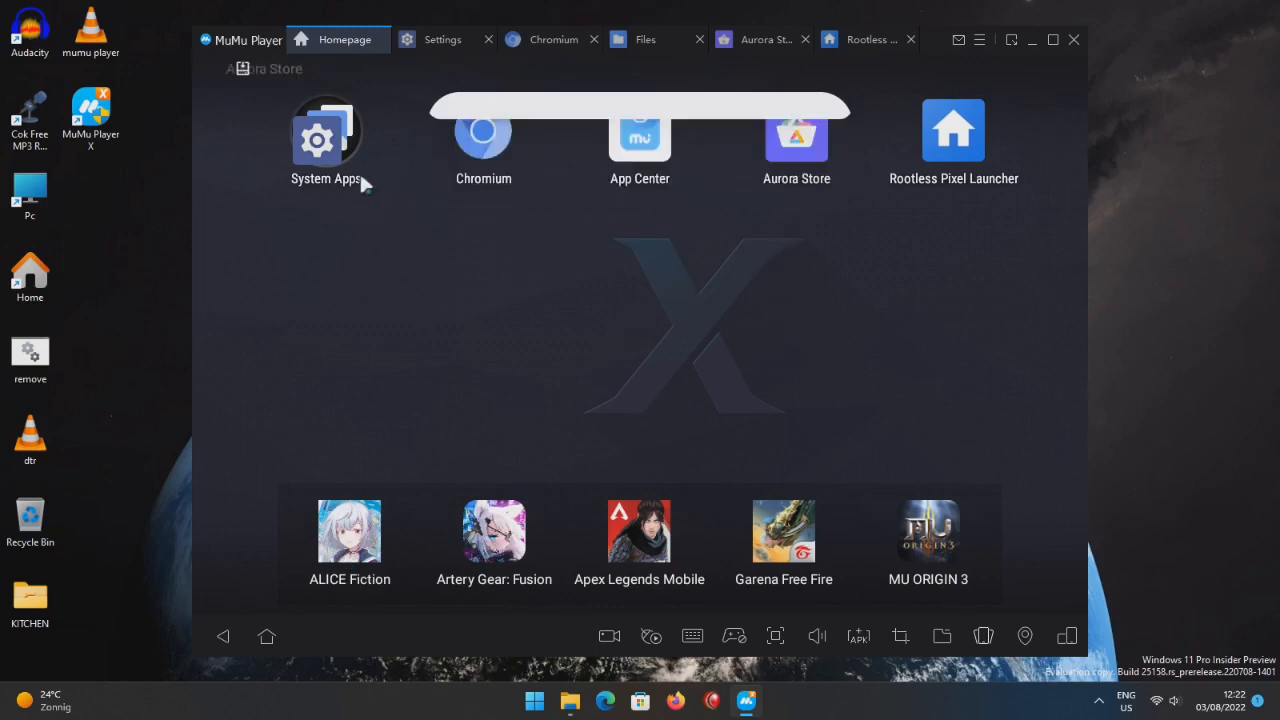
Choose Rootless Pixel Launcher as Home app under Settings > Apps > Default apps.
left_click(325, 140)
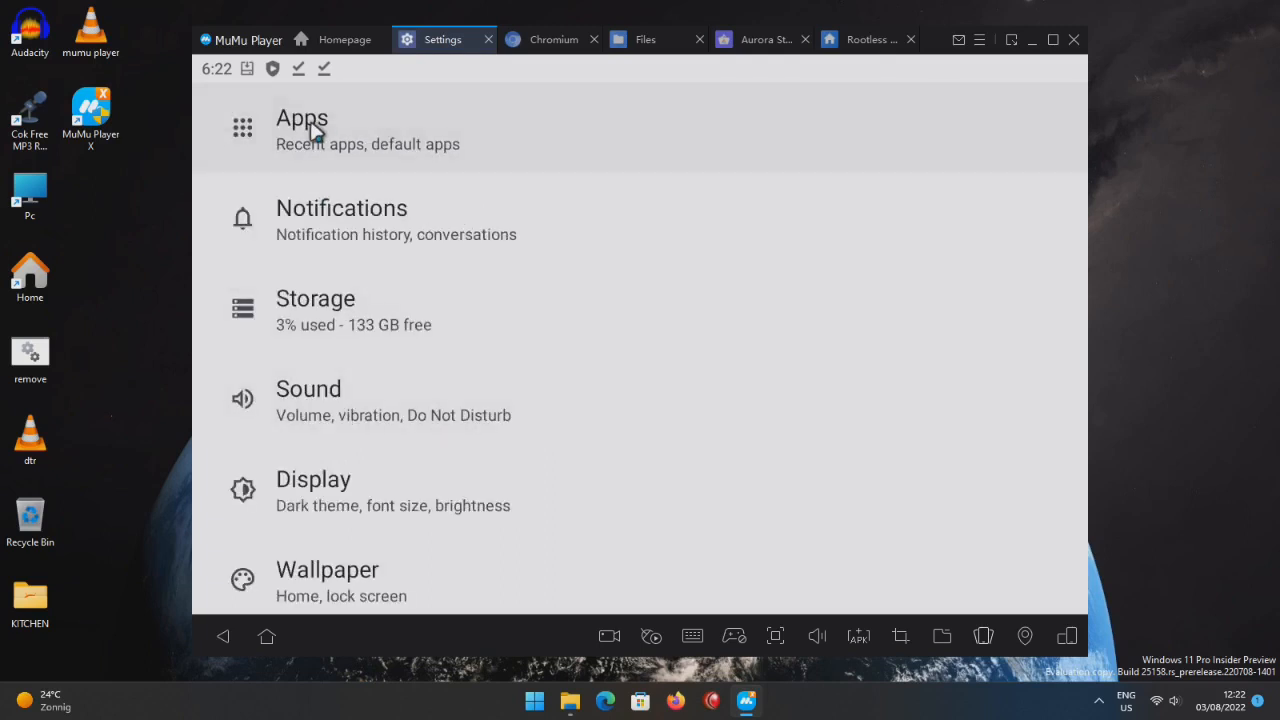
left_click(302, 118)
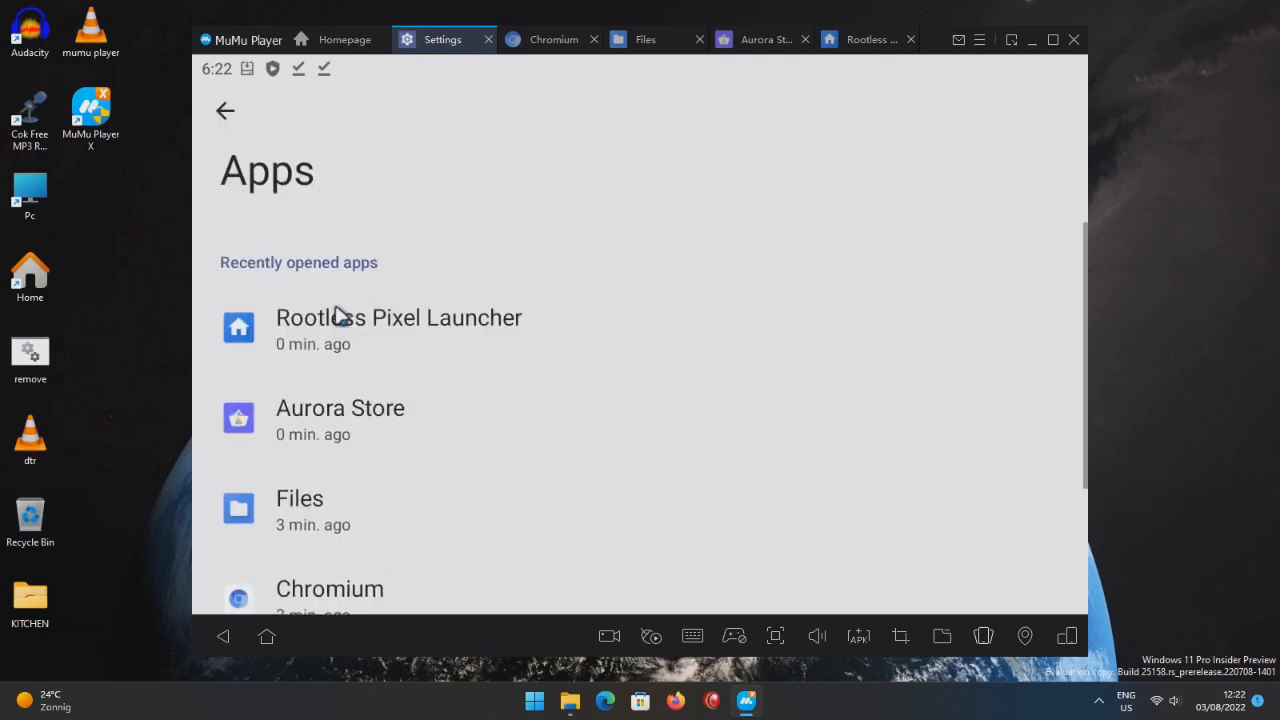
mouse_move(415, 383)
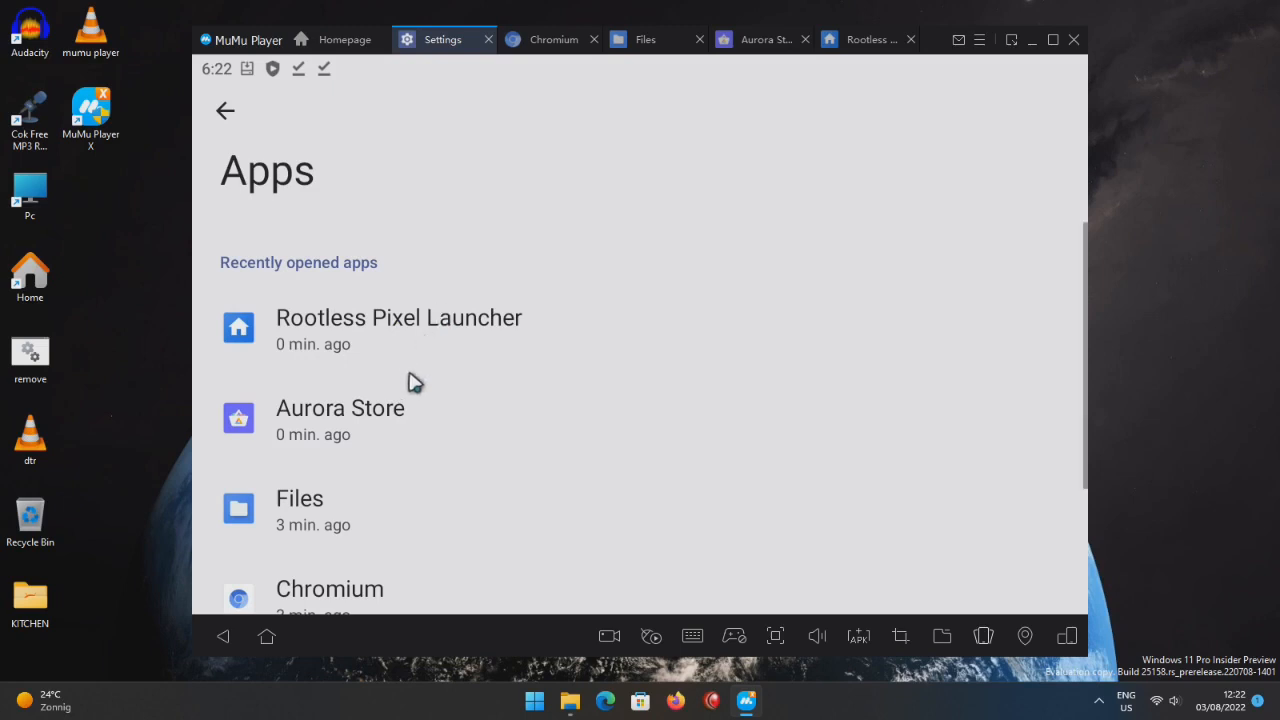
scroll("down", 3)
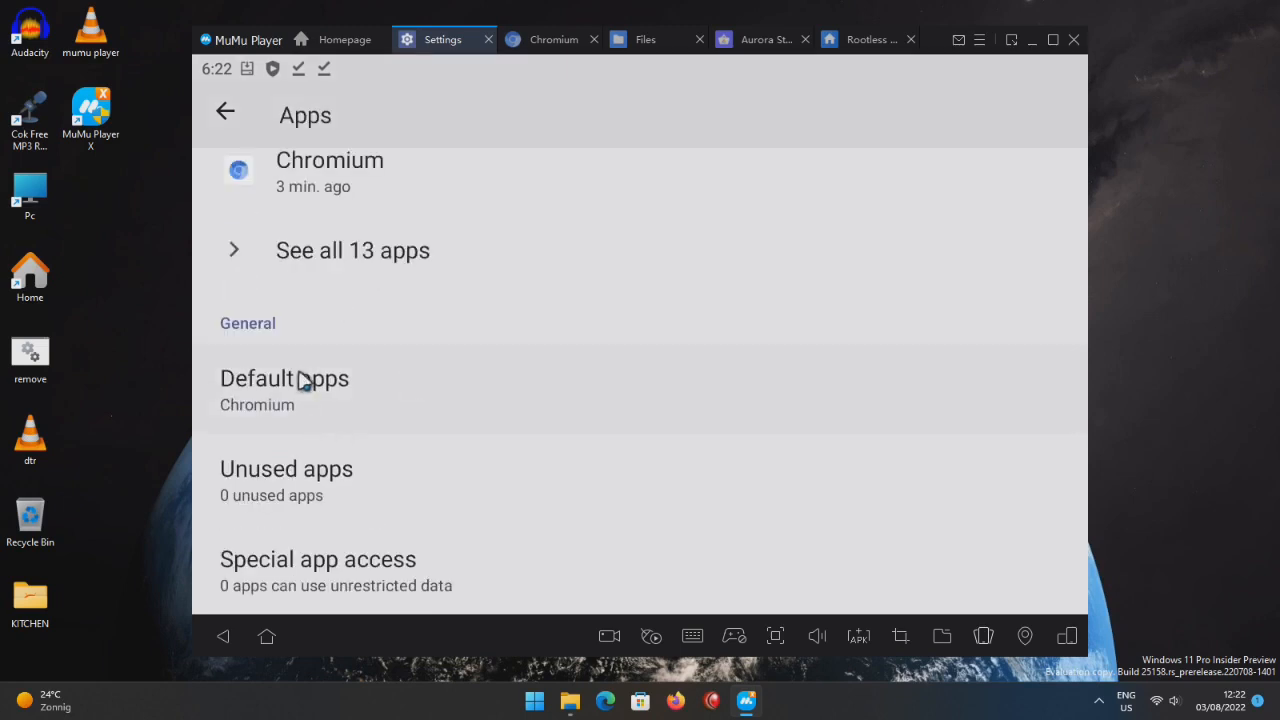
mouse_move(303, 423)
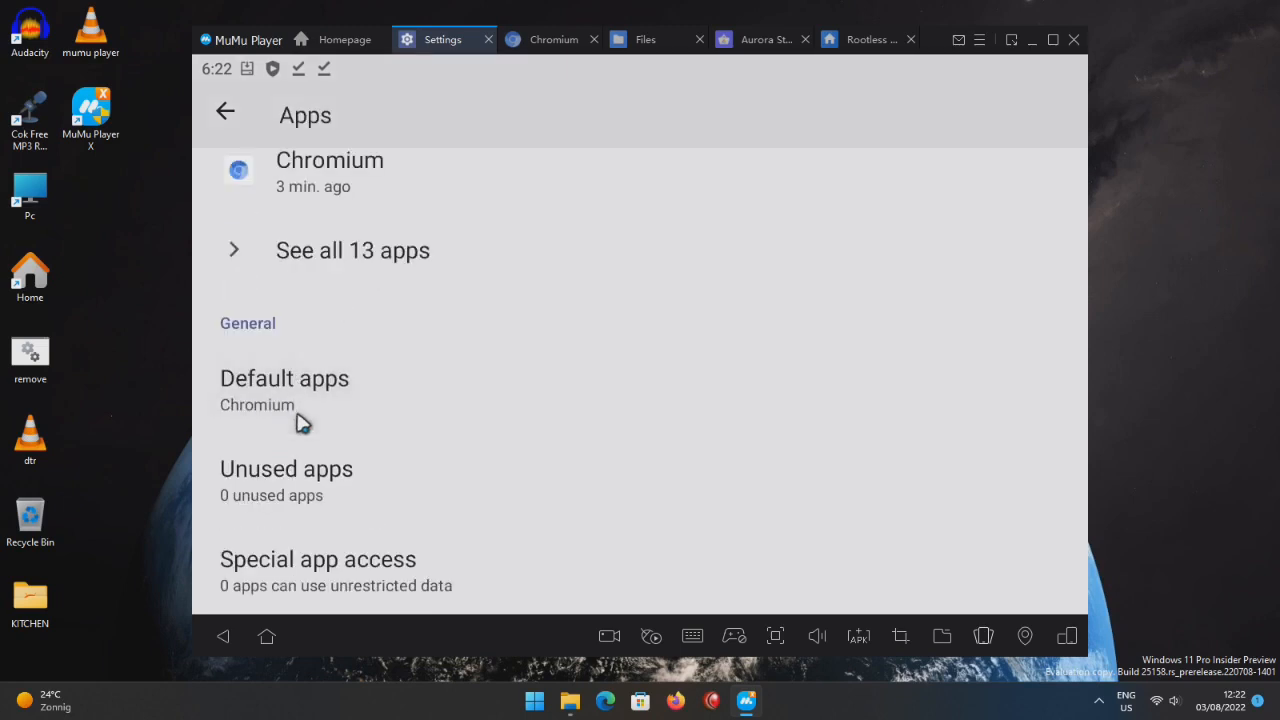
left_click(284, 378)
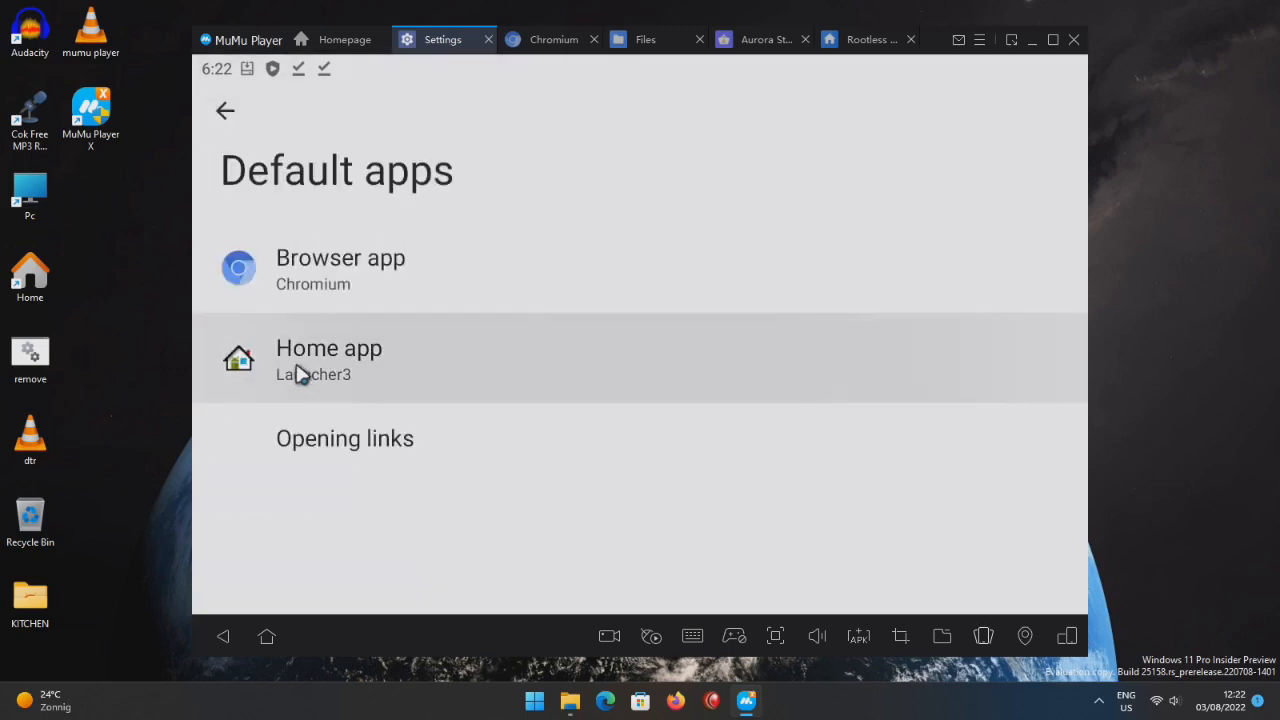
left_click(329, 358)
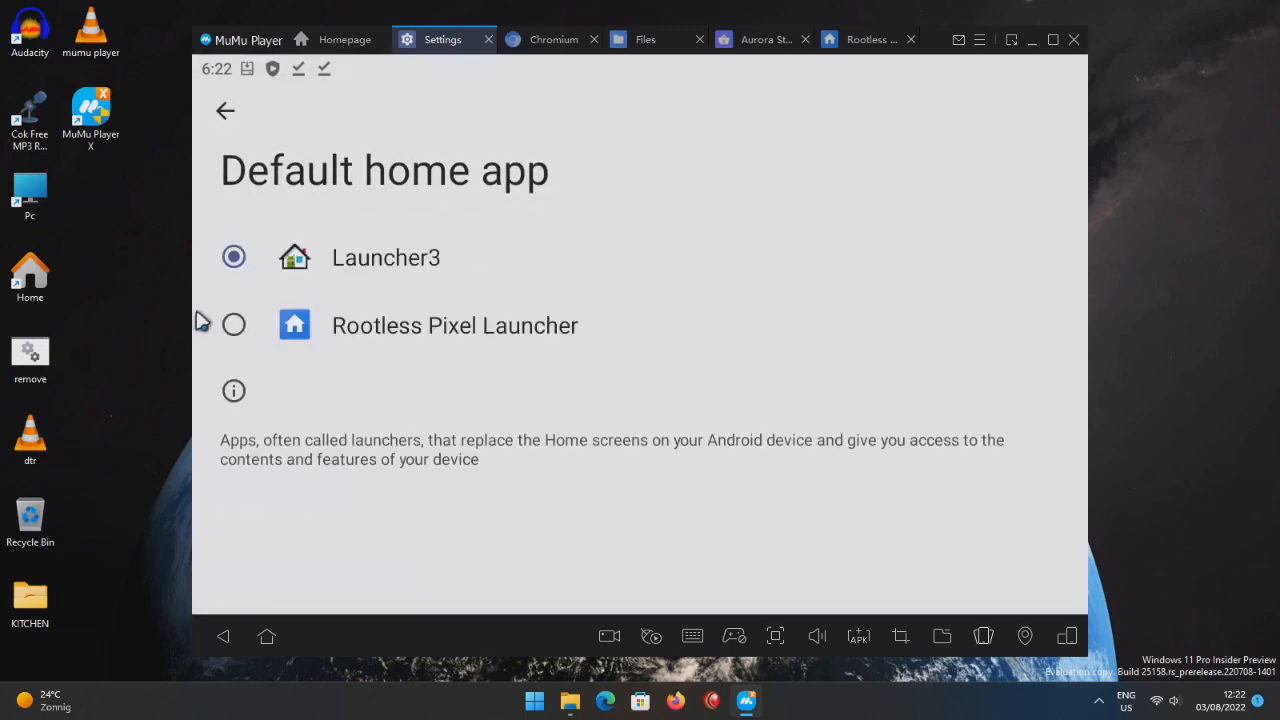
left_click(234, 324)
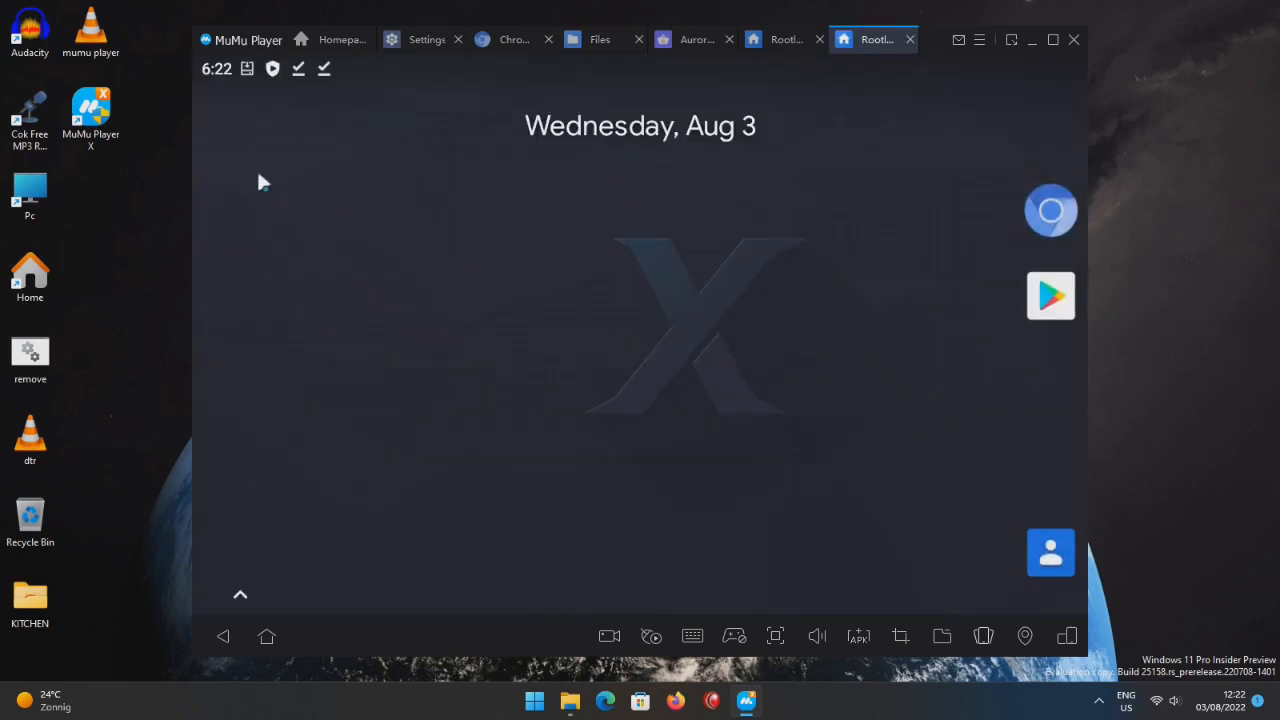
Open the home screen menu offering Wallpapers, Widgets and Home Settings.
left_click(240, 594)
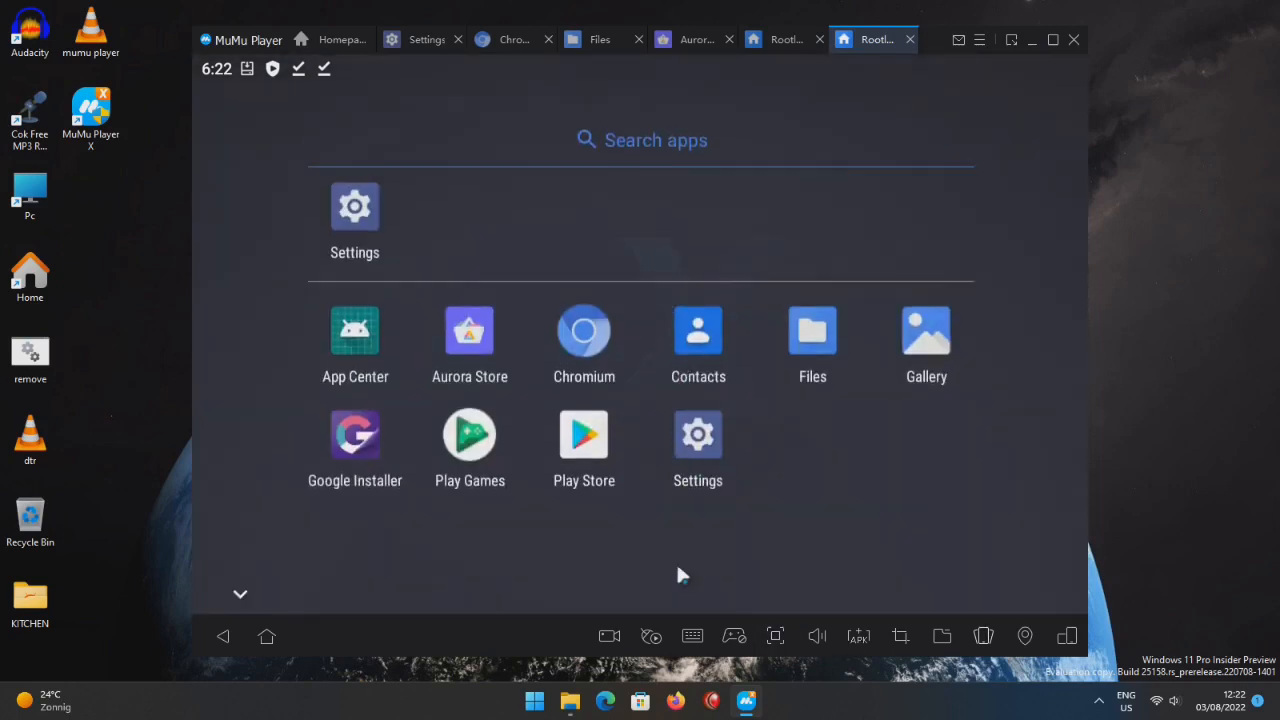
left_click(240, 594)
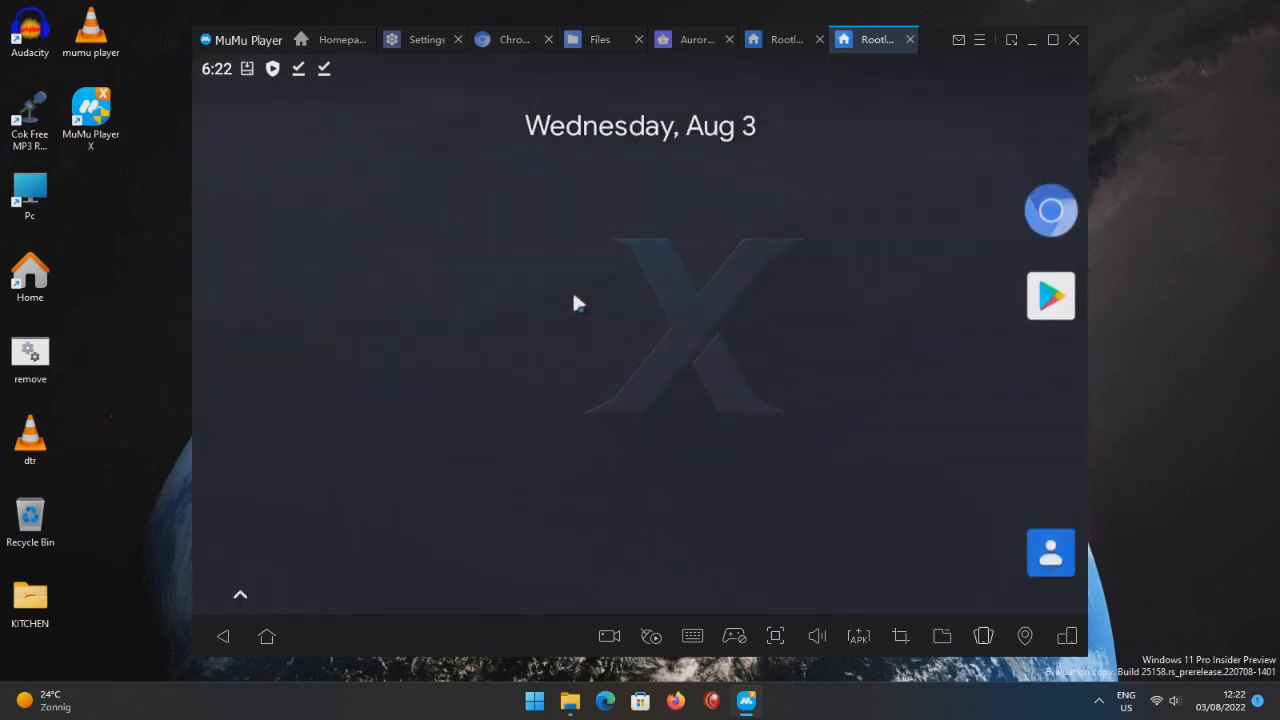
left_click(578, 303)
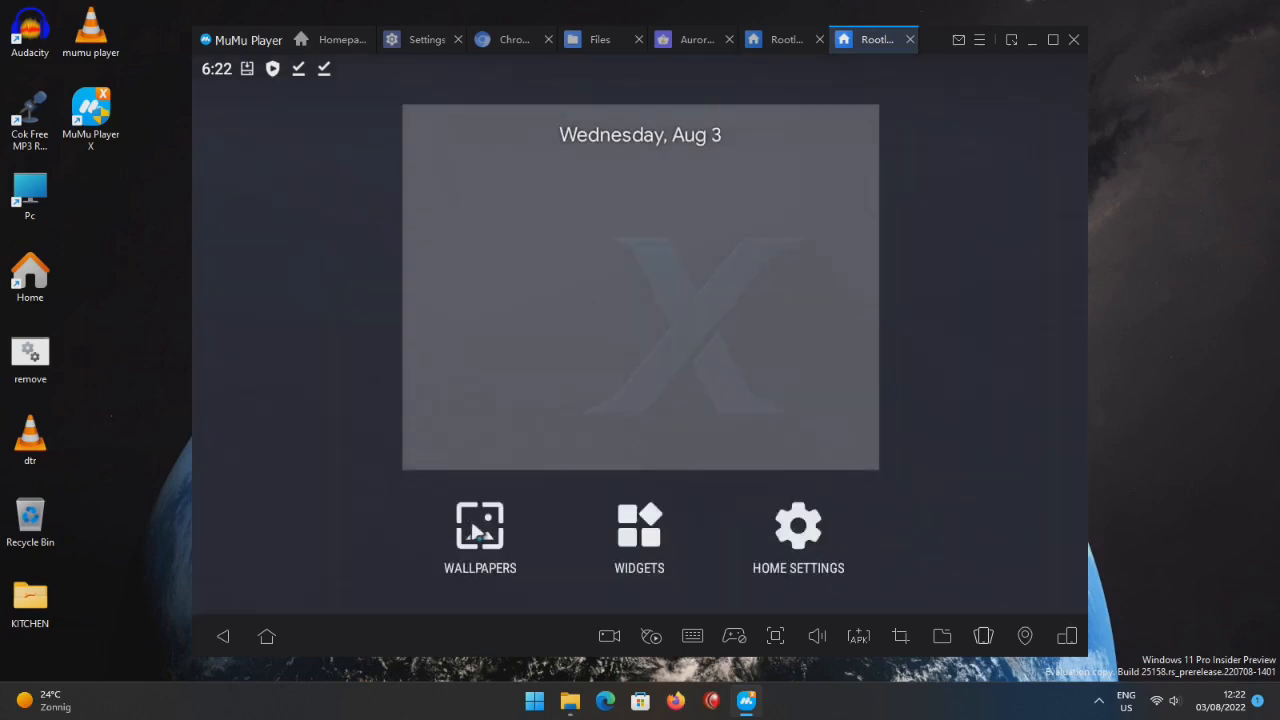
Cancel the wallpaper photo picker, browse Home Settings, then return to the Rootless launcher tab.
left_click(480, 537)
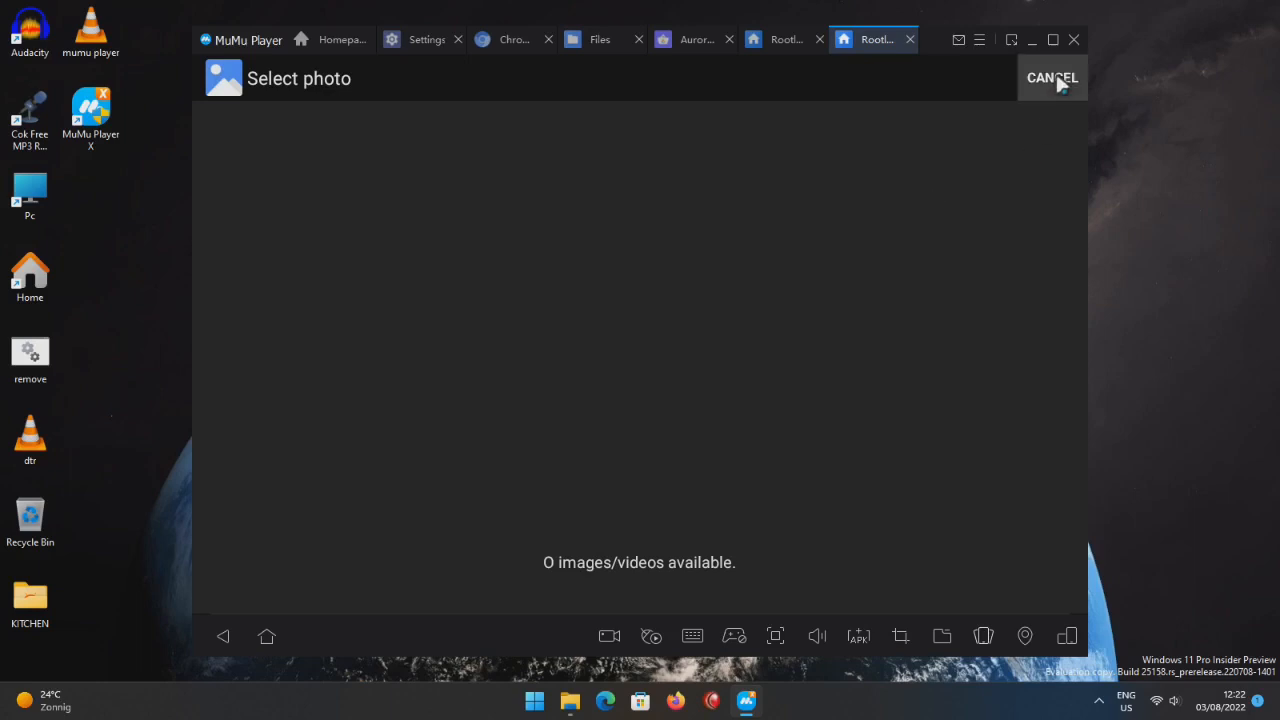
left_click(1051, 78)
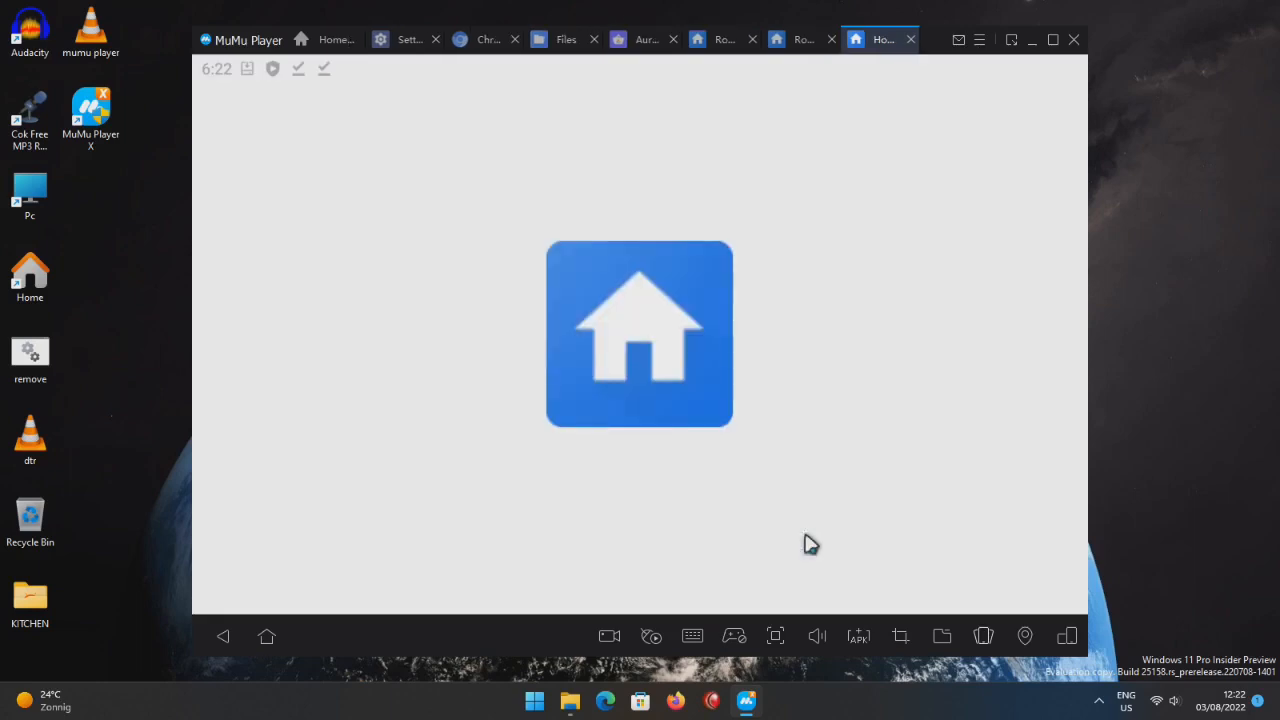
left_click(639, 334)
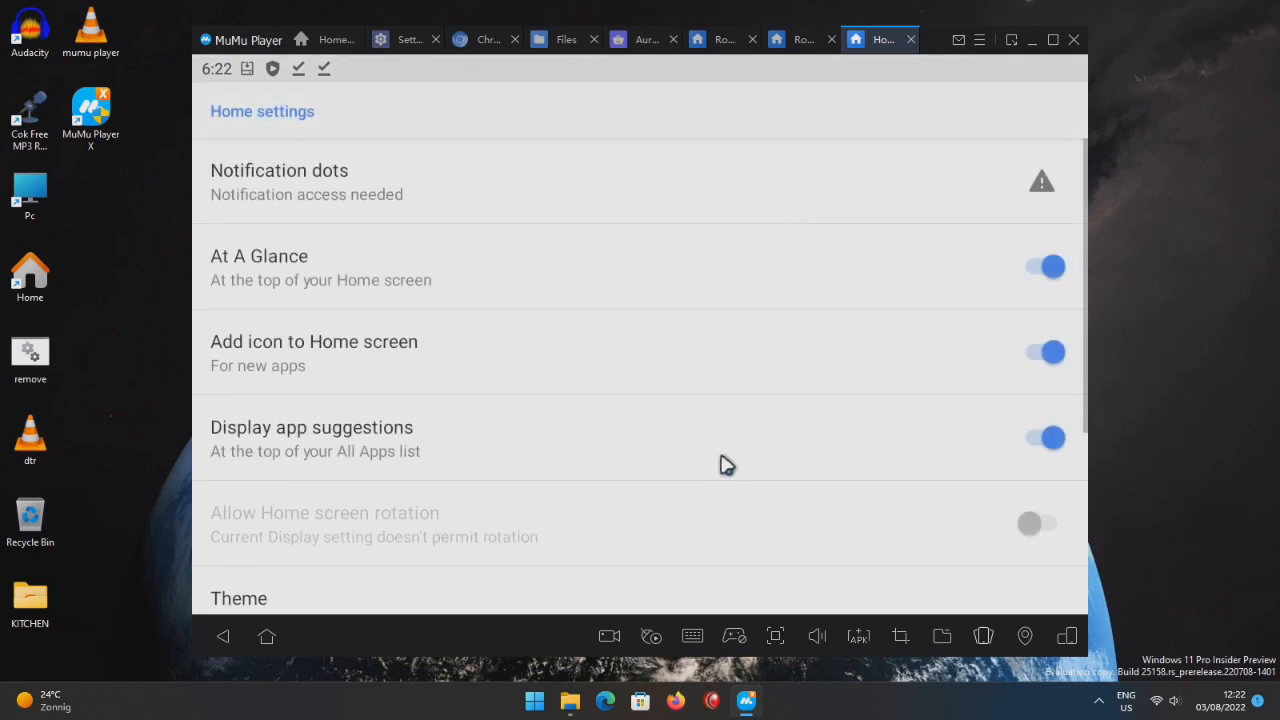
scroll("down", 3)
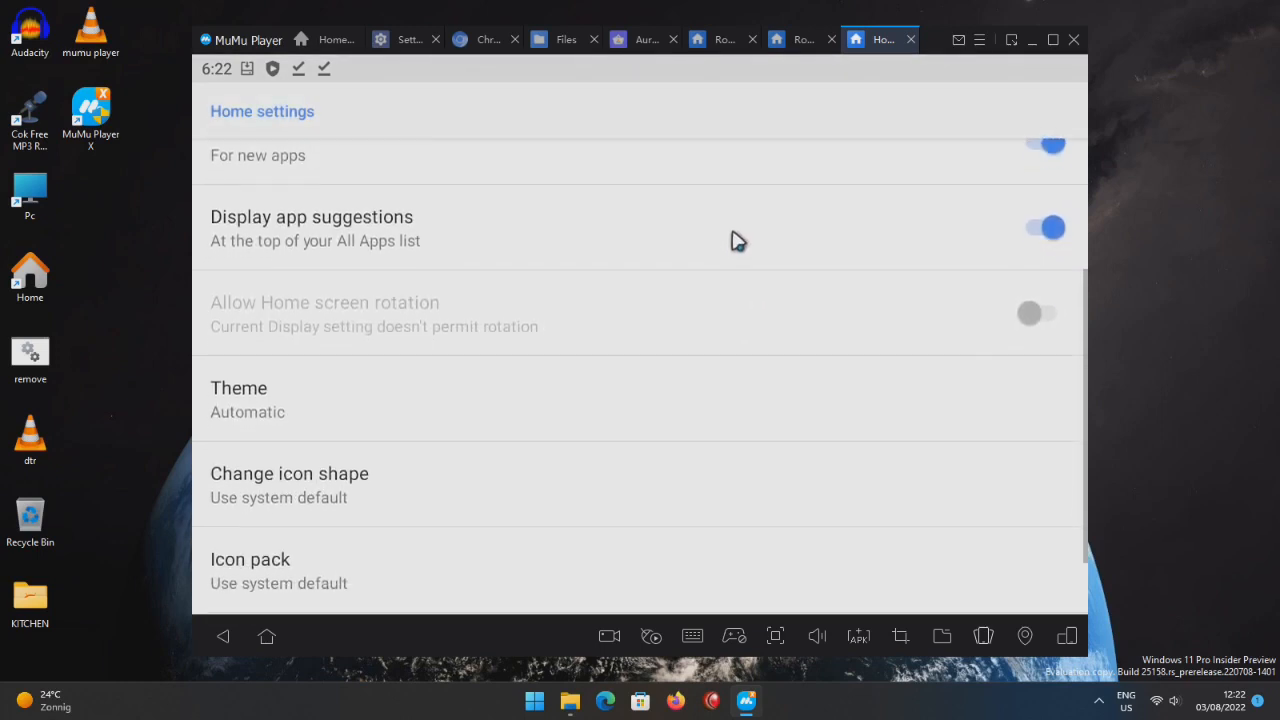
left_click(238, 388)
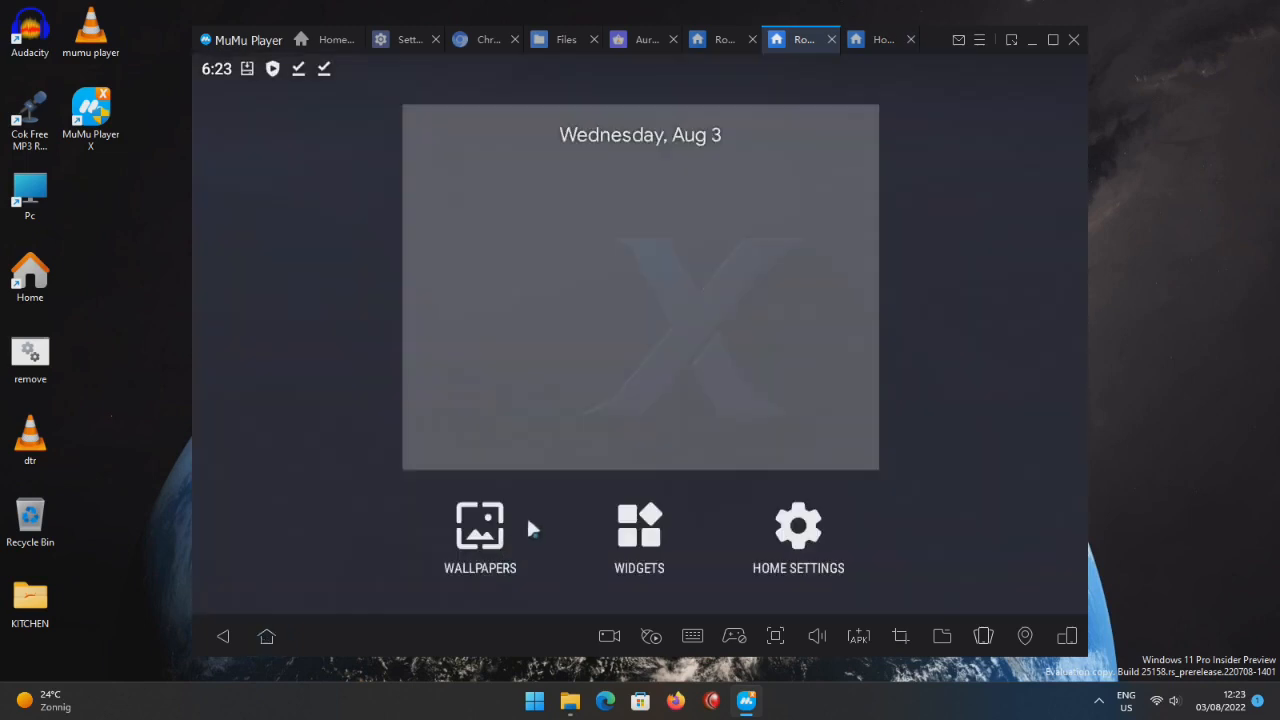
mouse_move(558, 420)
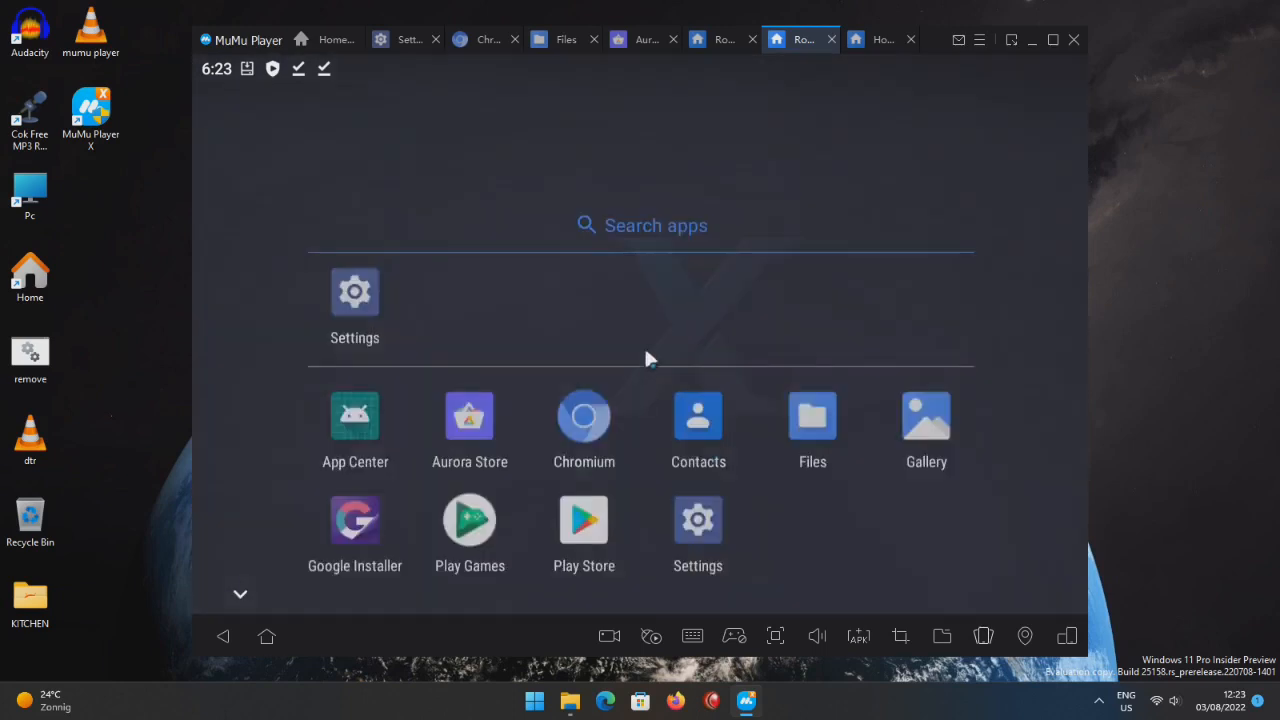
Scroll the all-apps drawer listing App Center, Aurora Store and Chromium.
scroll("up", 3)
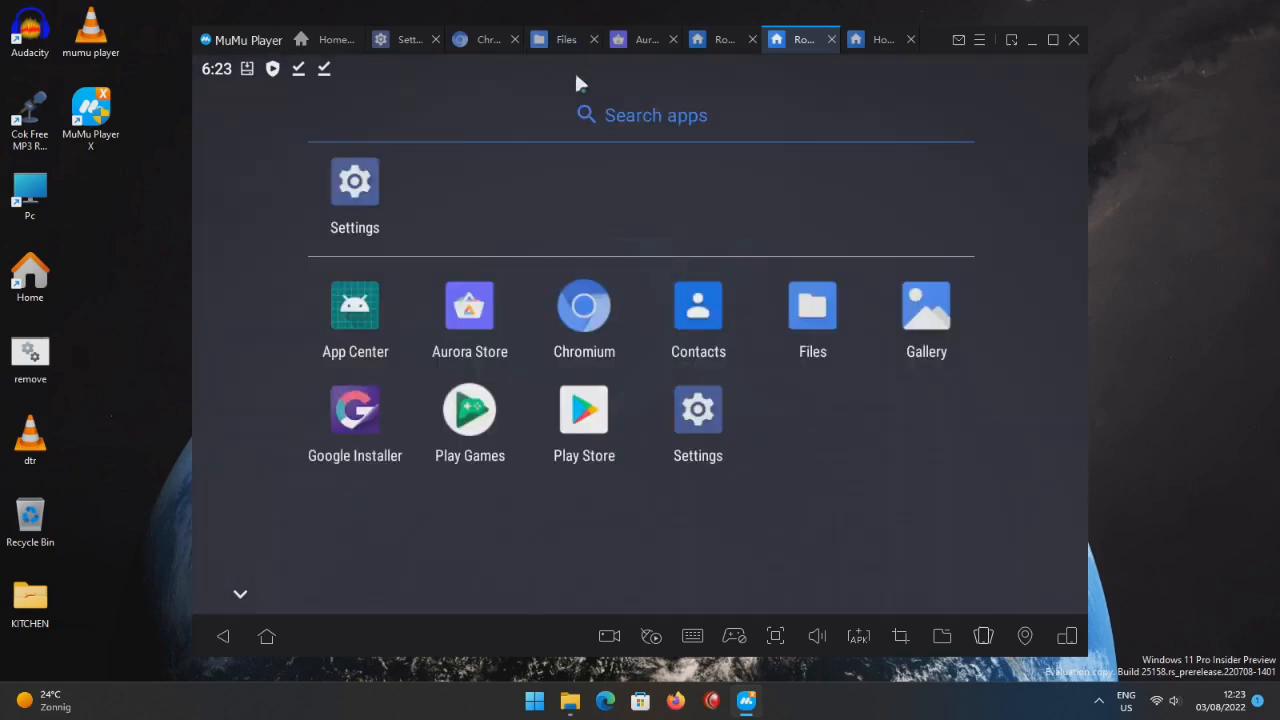
mouse_move(627, 326)
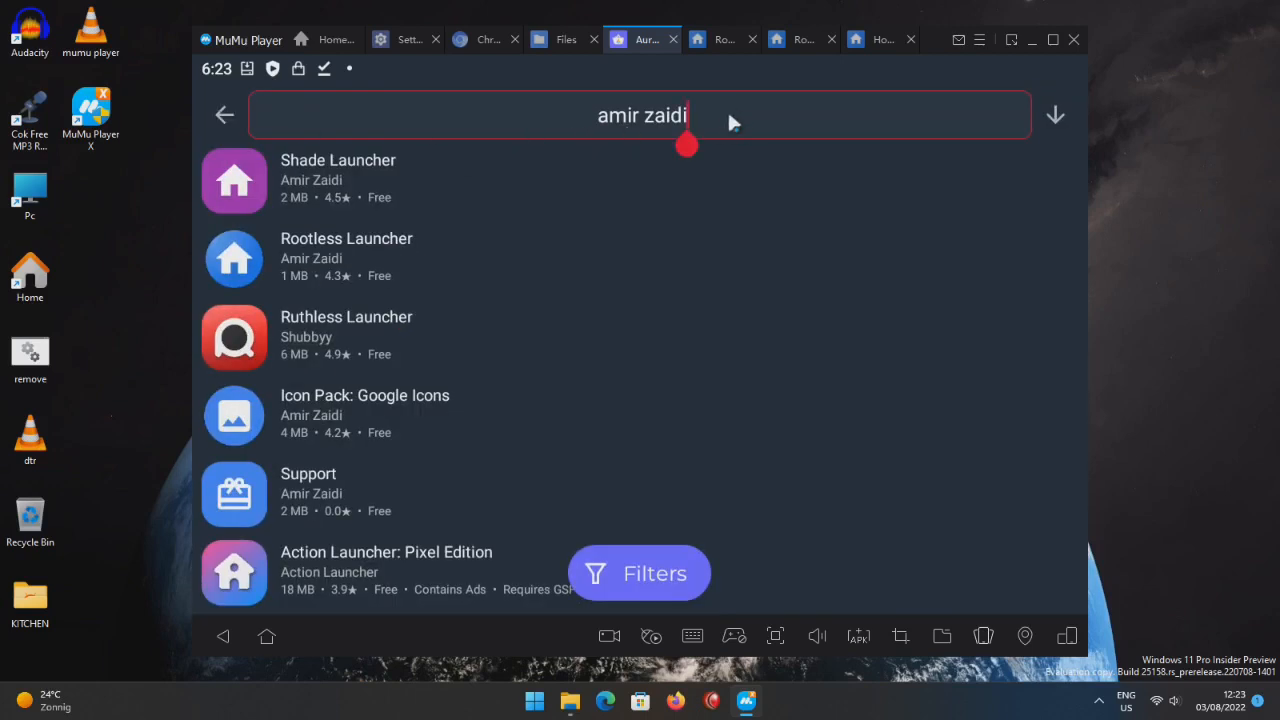
Search Aurora Store for 'car drive' and open the Racing in Car 2 page.
key("BackSpace")
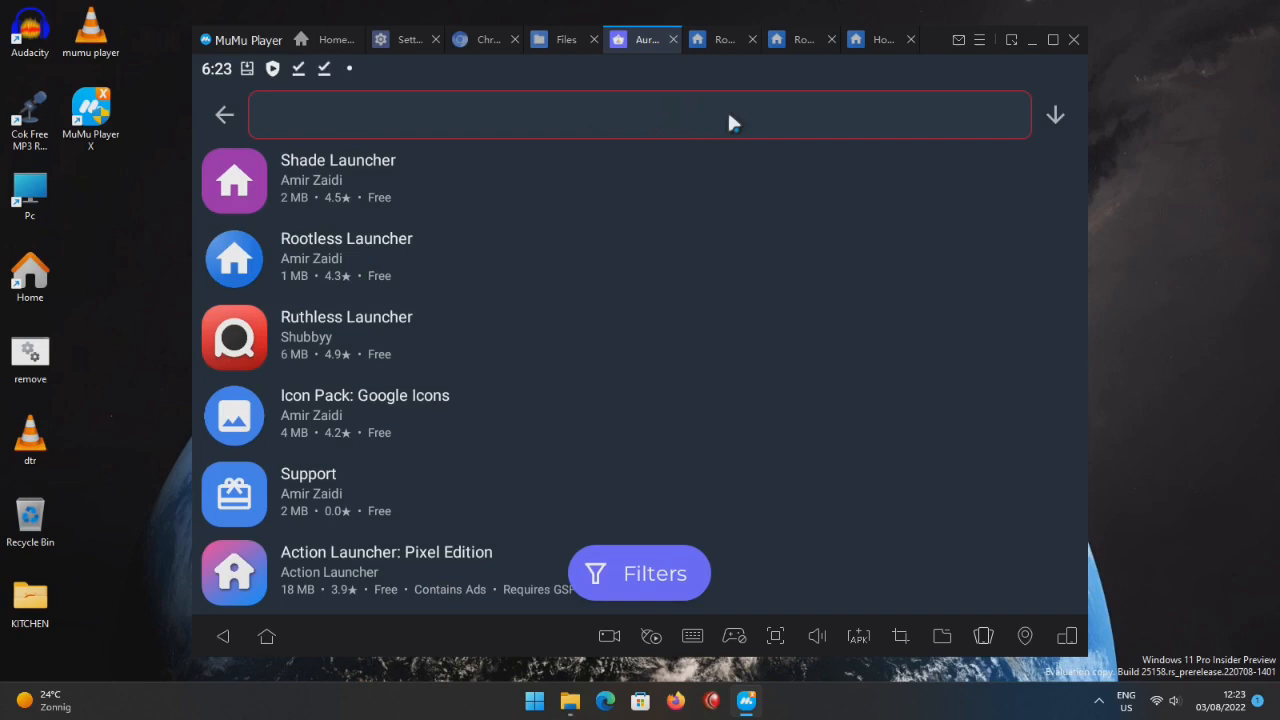
type("car d")
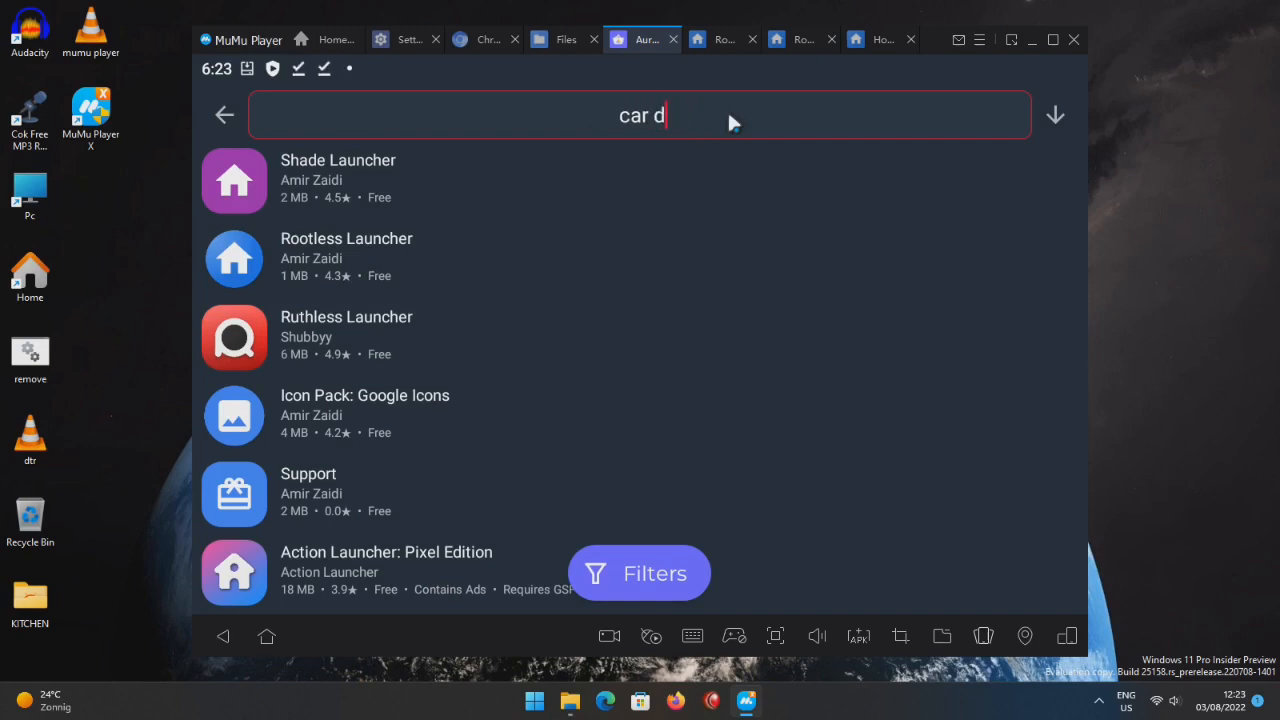
type("rivw")
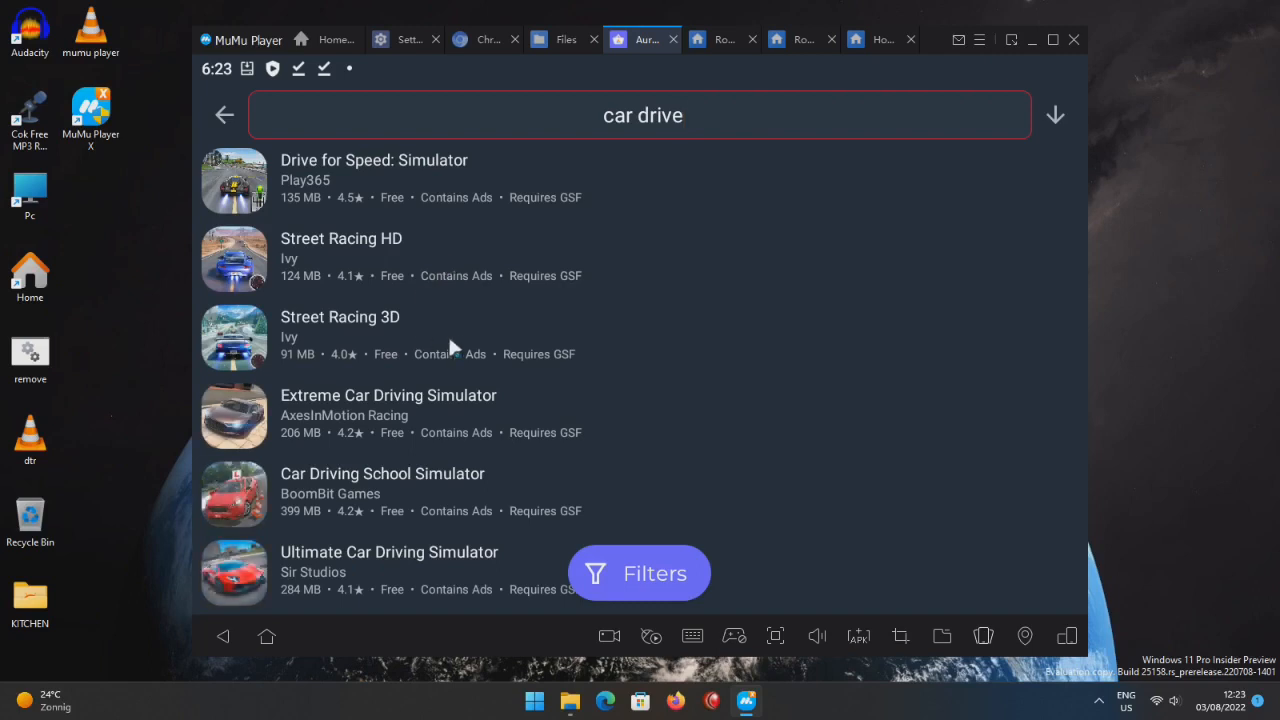
scroll("down", 3)
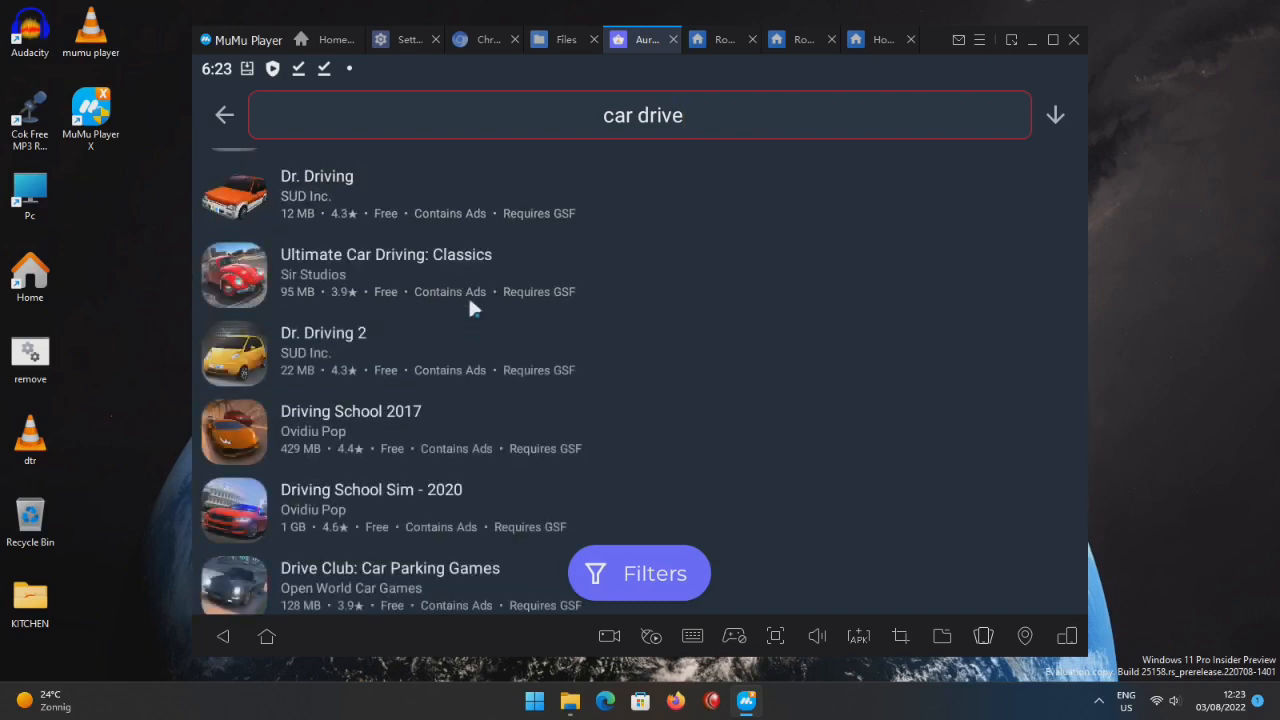
scroll("down", 3)
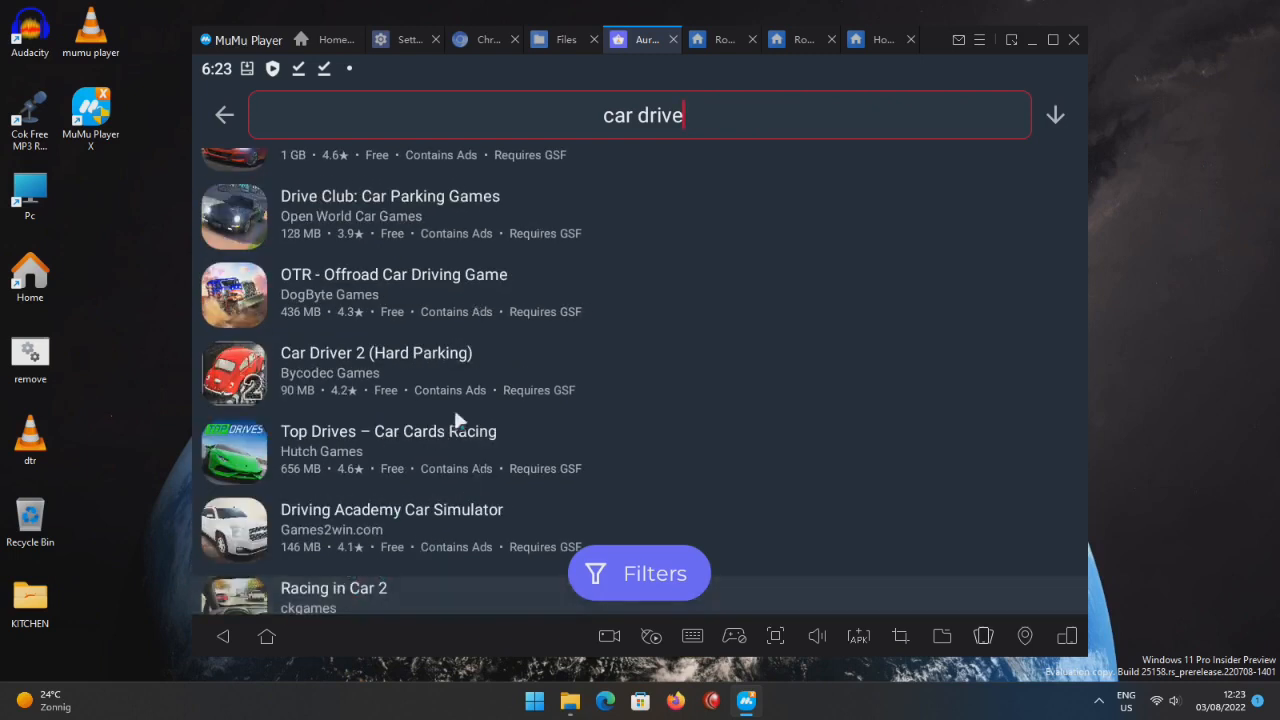
left_click(333, 588)
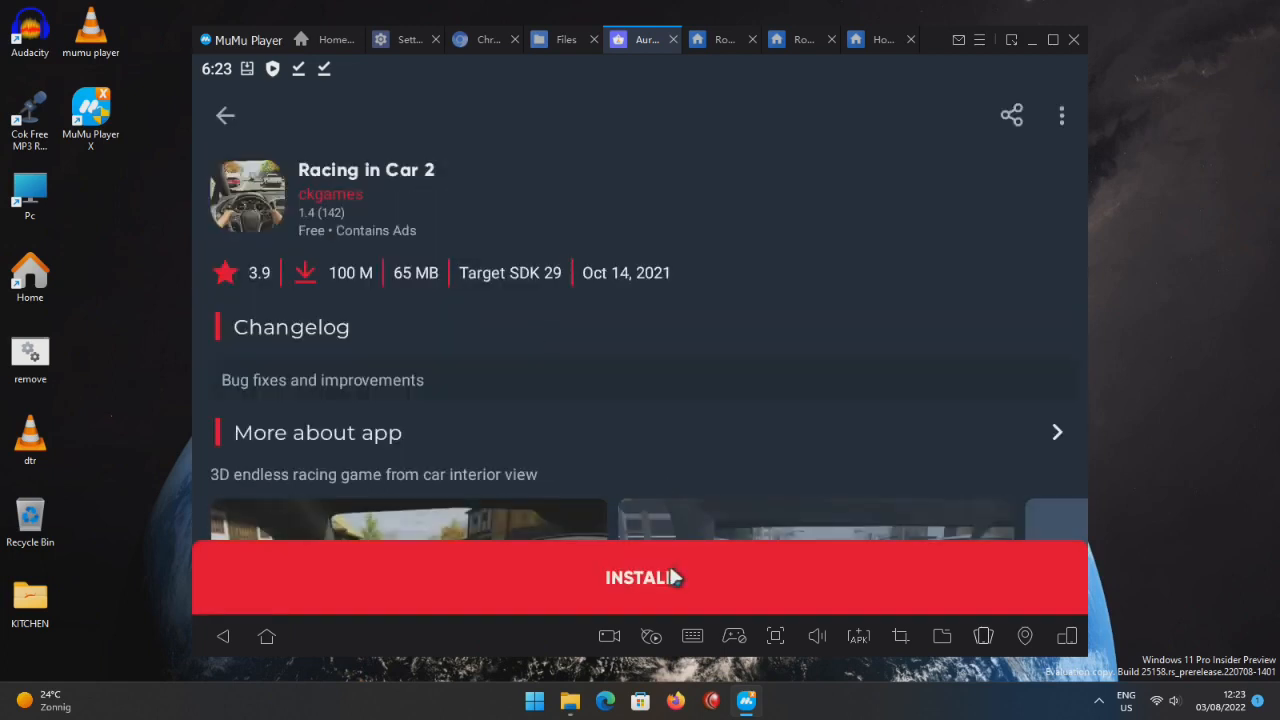
Install Racing in Car 2, maximise the emulator window, and launch the game.
left_click(640, 577)
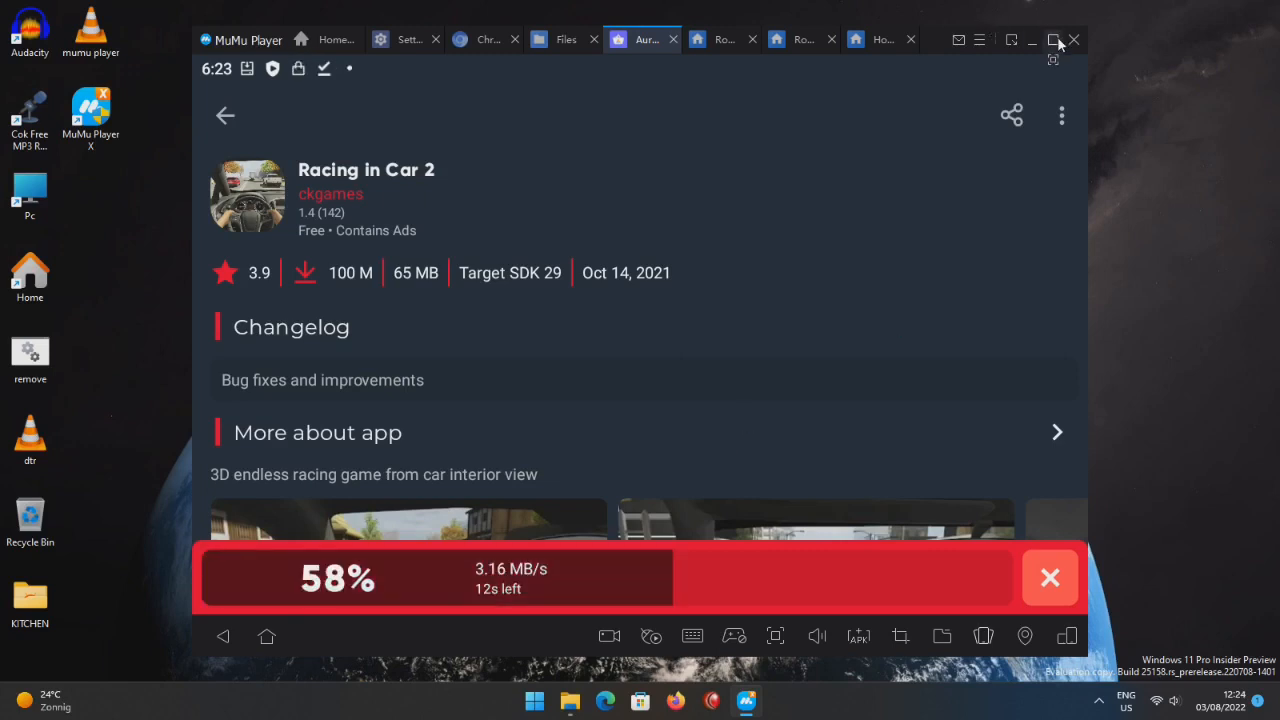
left_click(1053, 40)
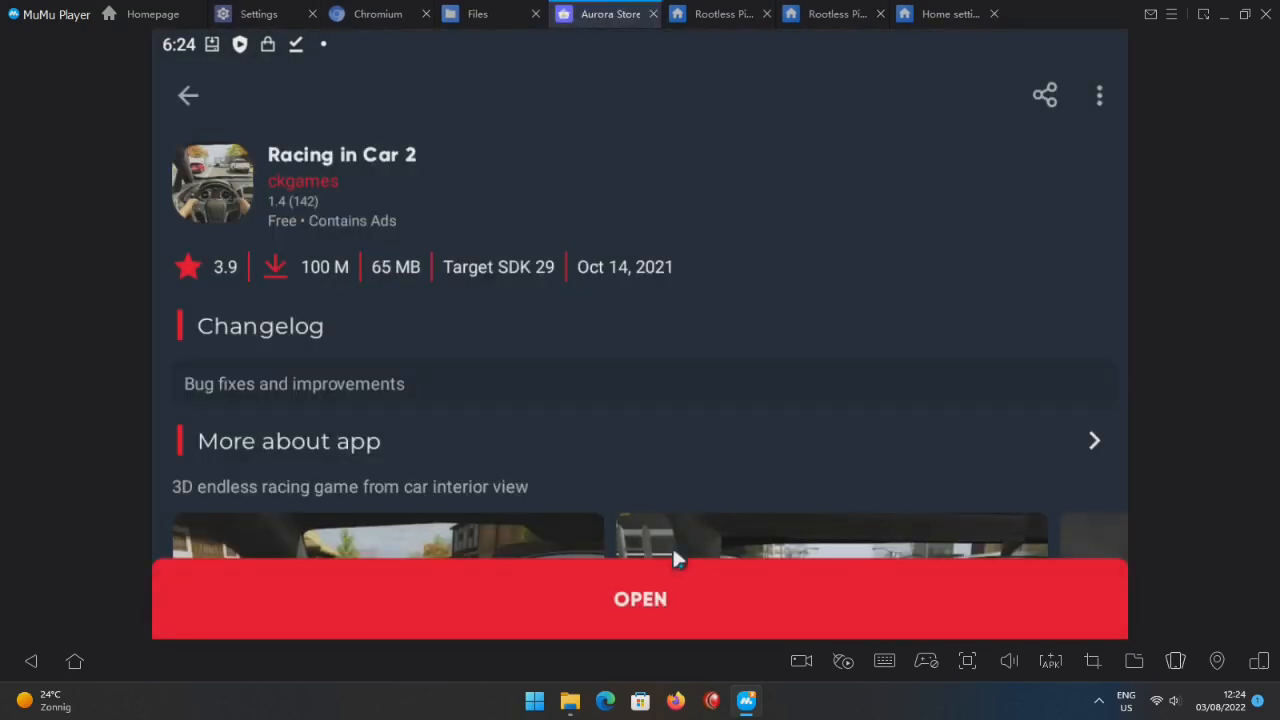
left_click(640, 598)
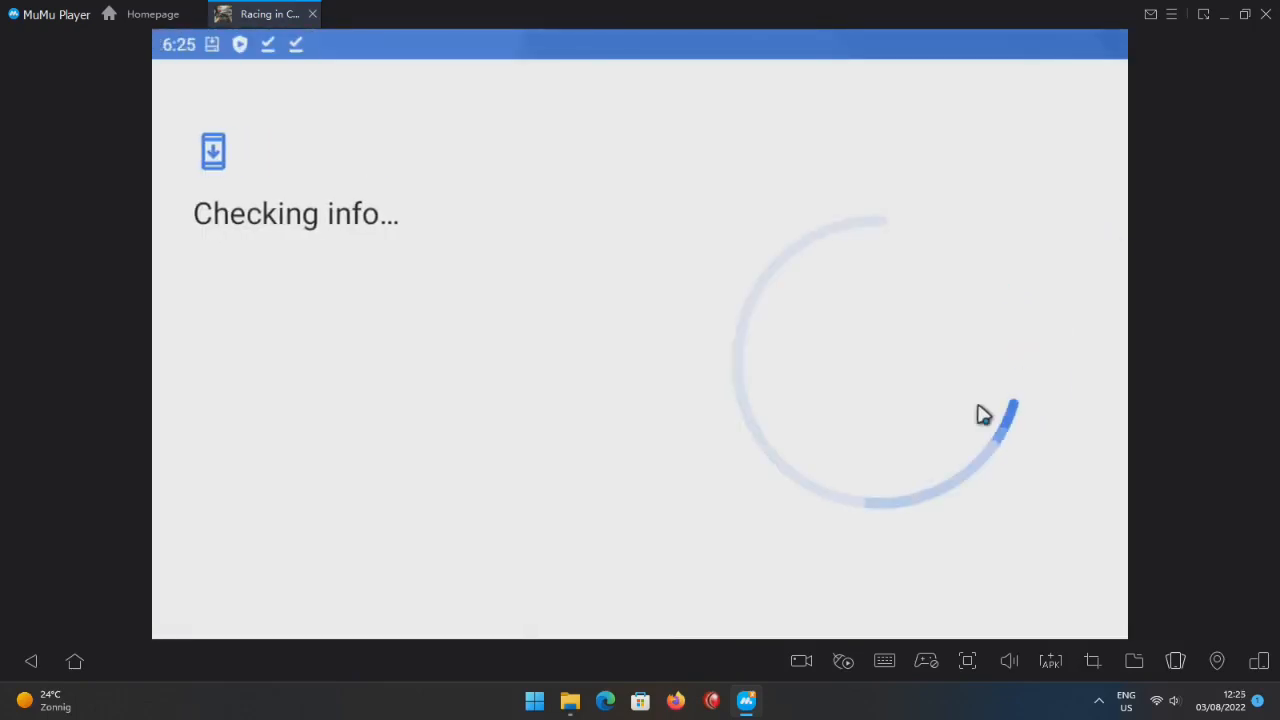
mouse_move(948, 325)
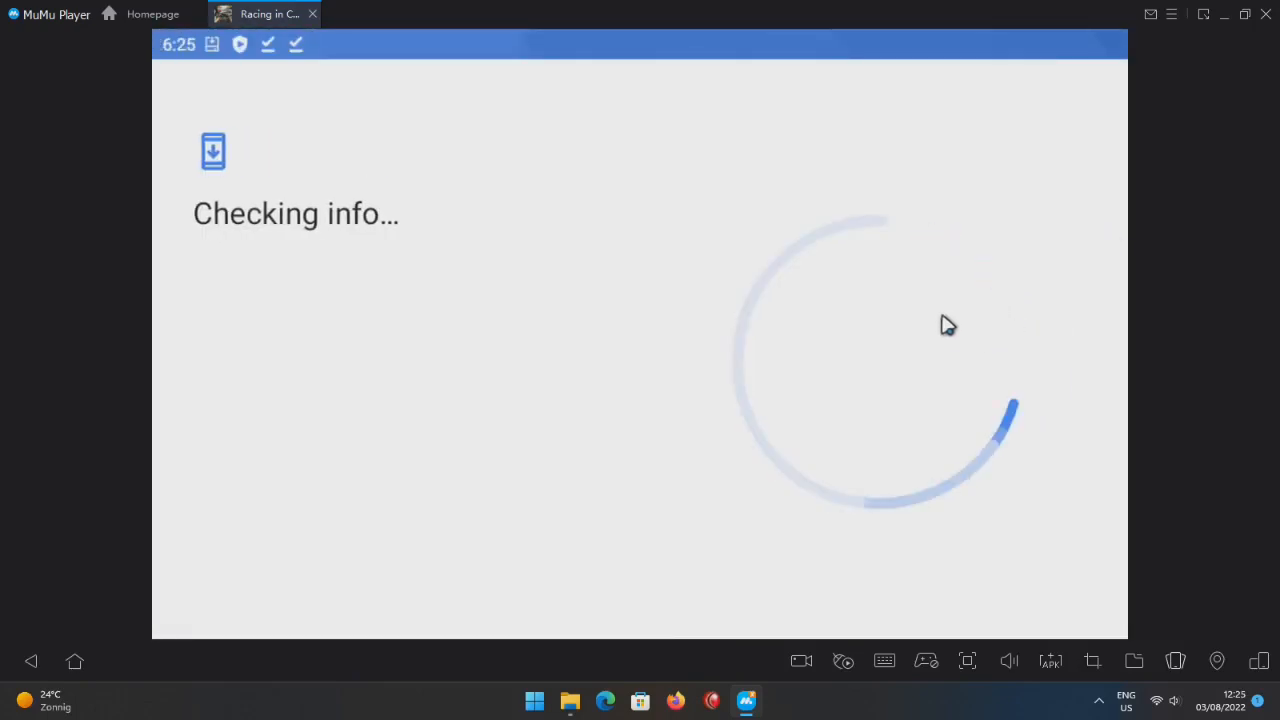
mouse_move(798, 308)
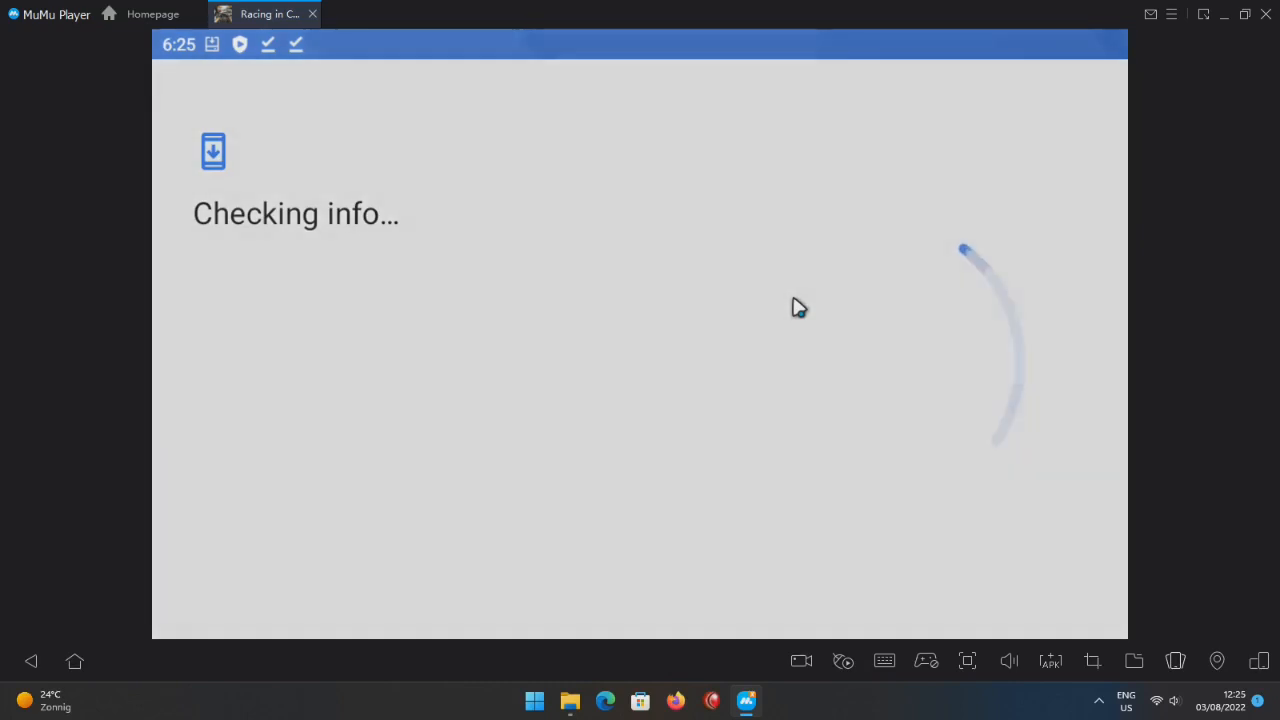
mouse_move(352, 152)
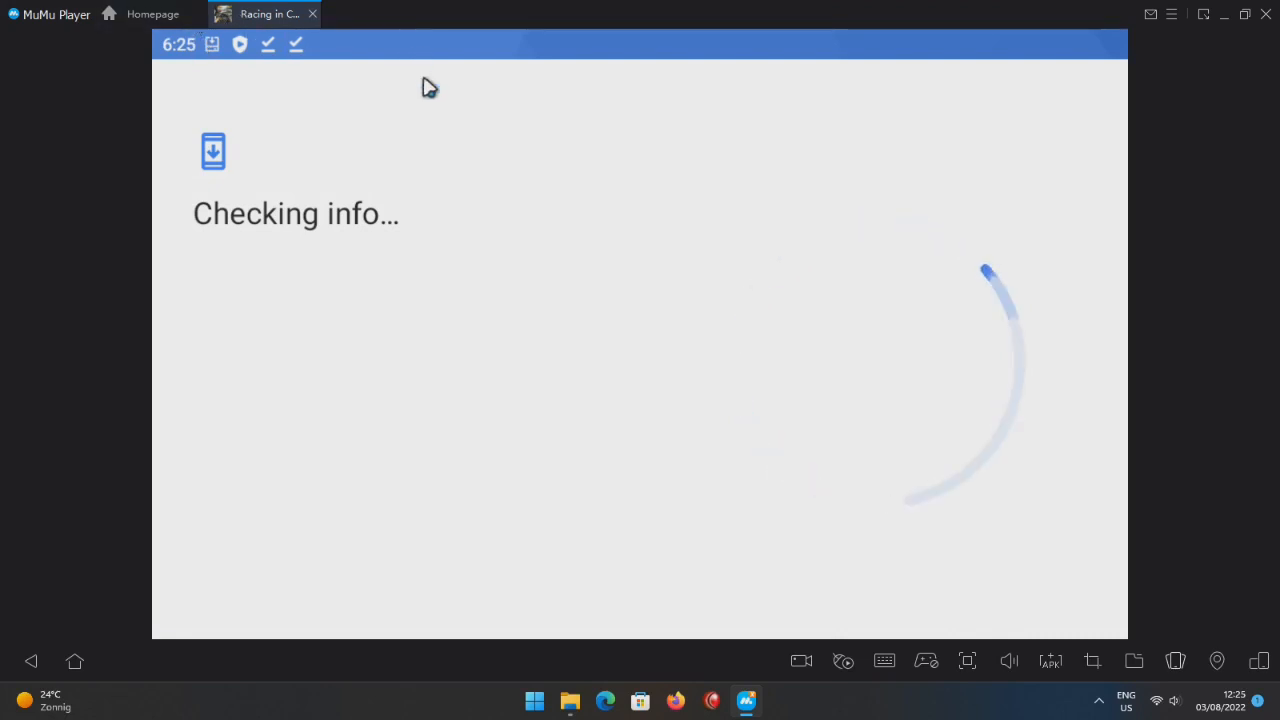
mouse_move(496, 168)
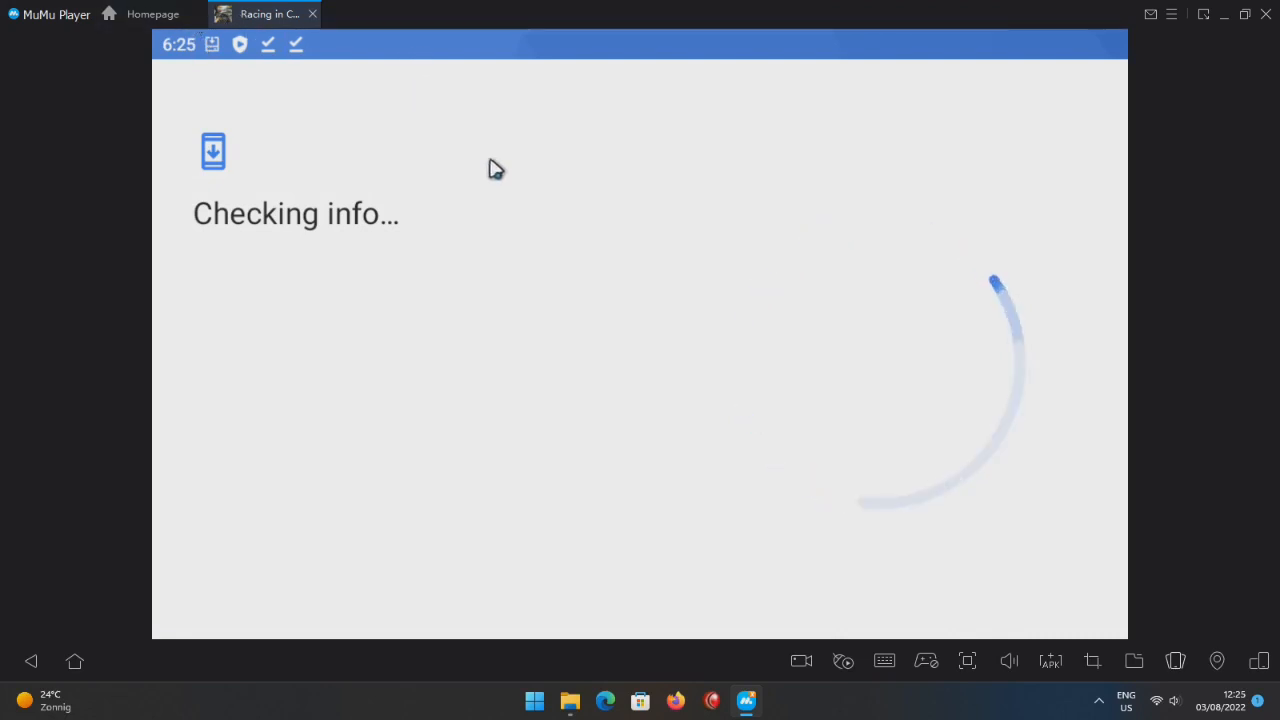
mouse_move(1090, 695)
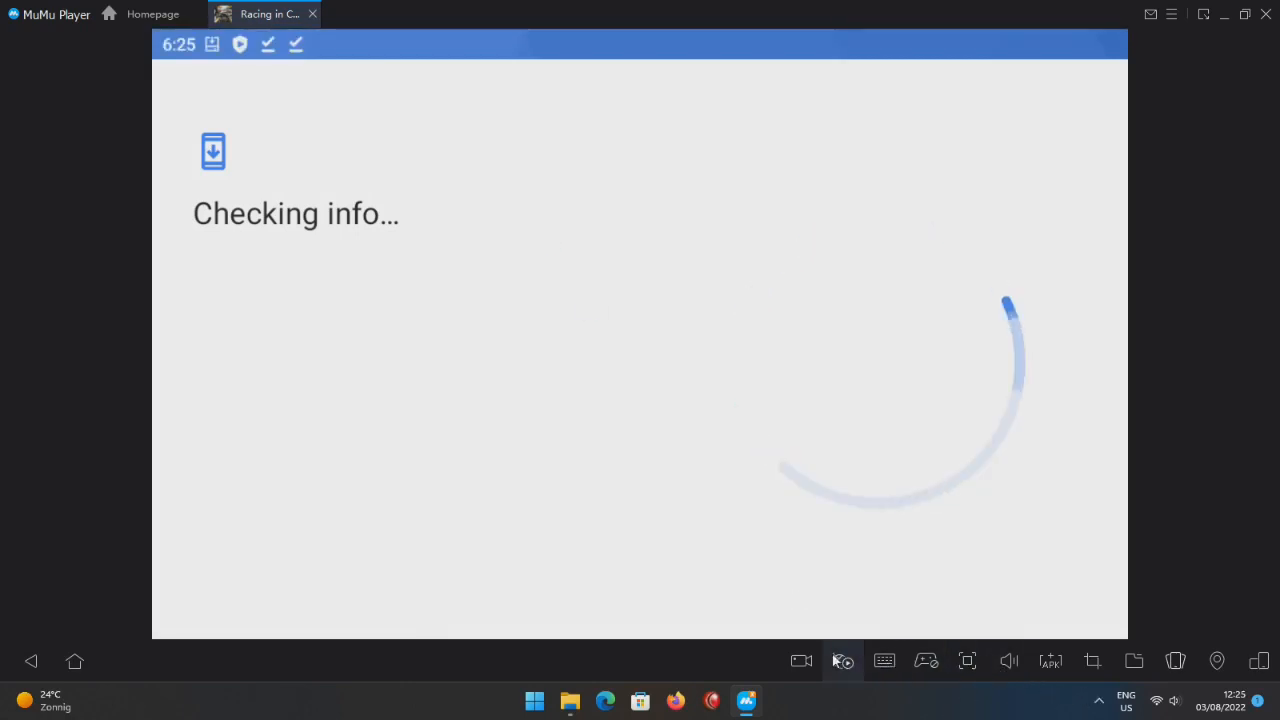
mouse_move(1176, 660)
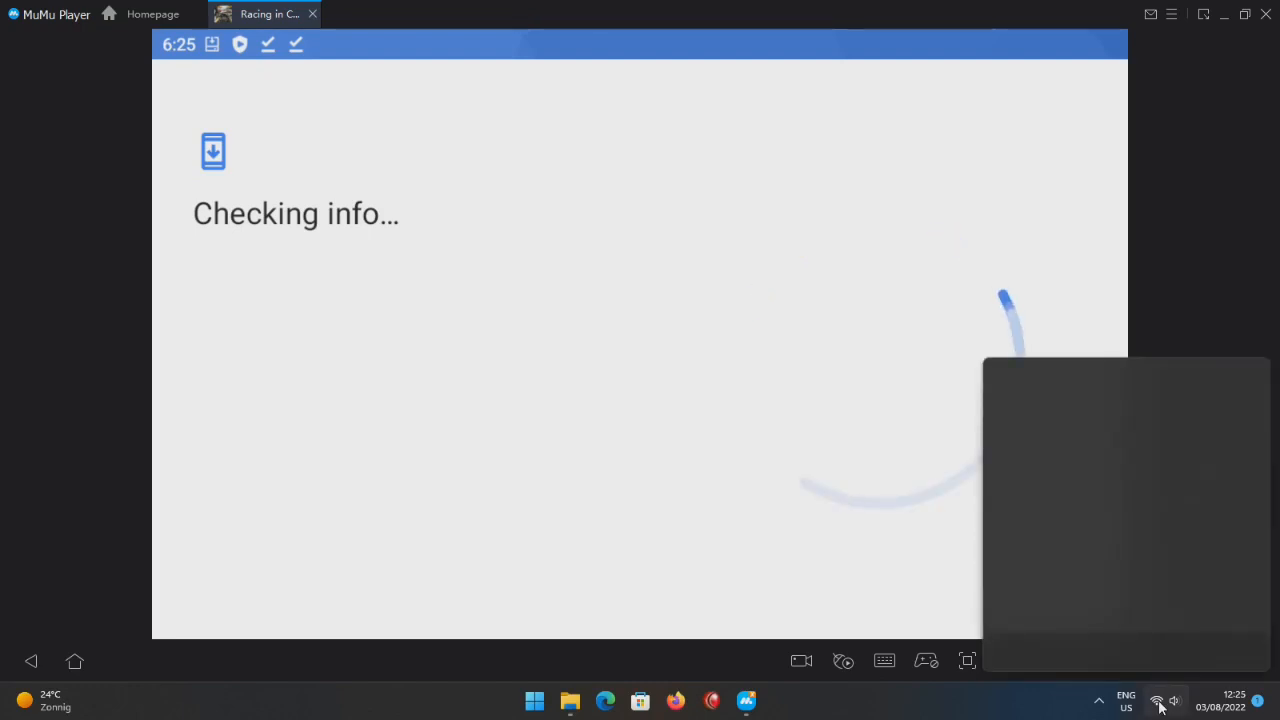
Open the Windows quick settings Wi-Fi options while the game checks info.
left_click(1157, 700)
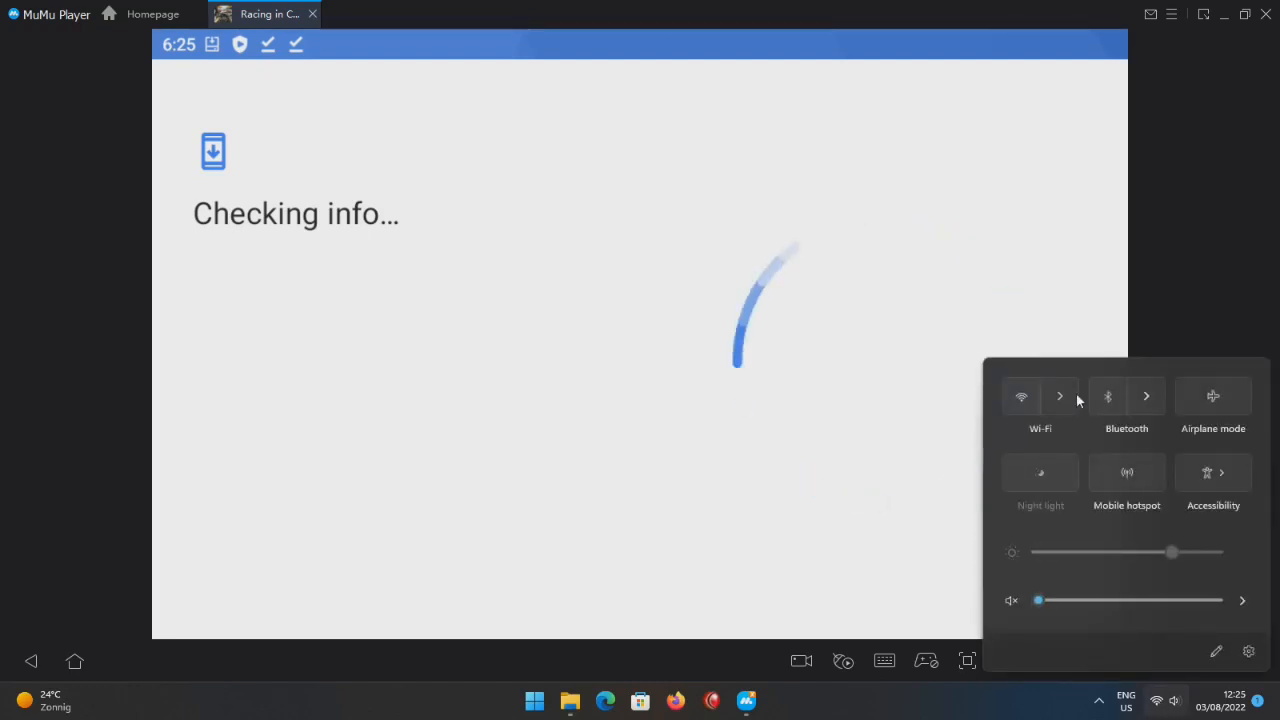
left_click(1059, 396)
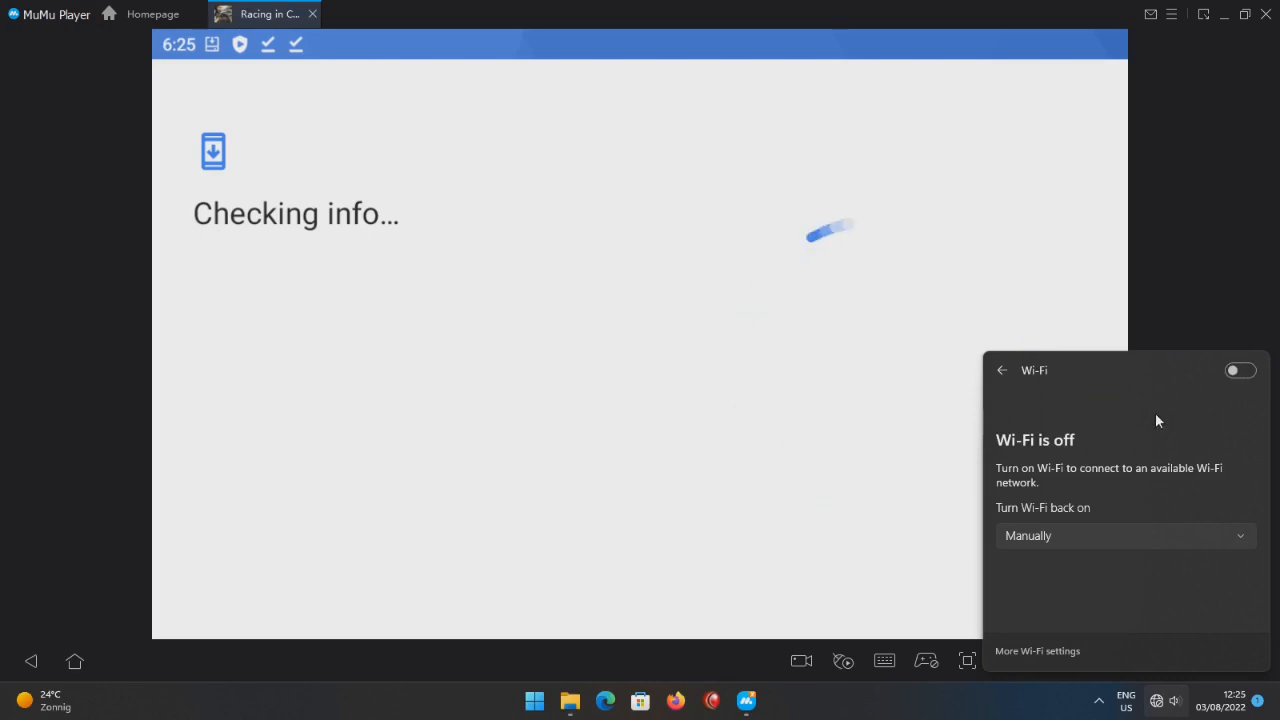
mouse_move(1097, 428)
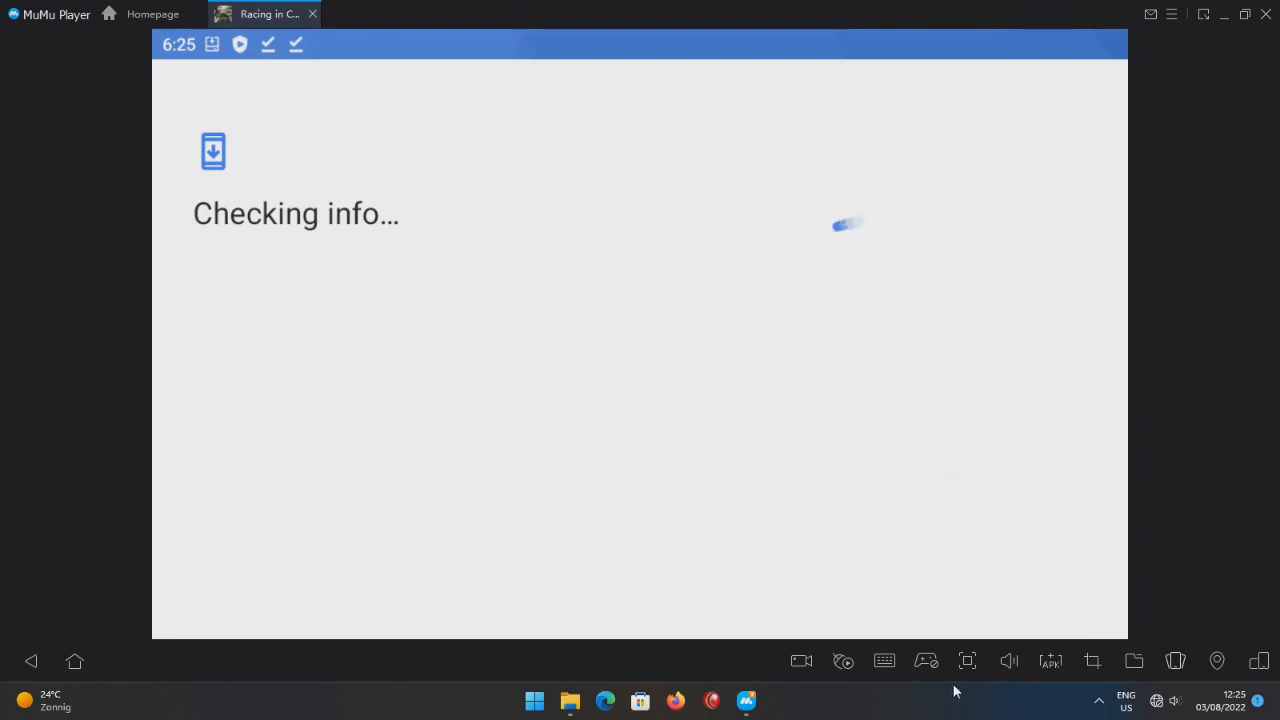
mouse_move(1050, 211)
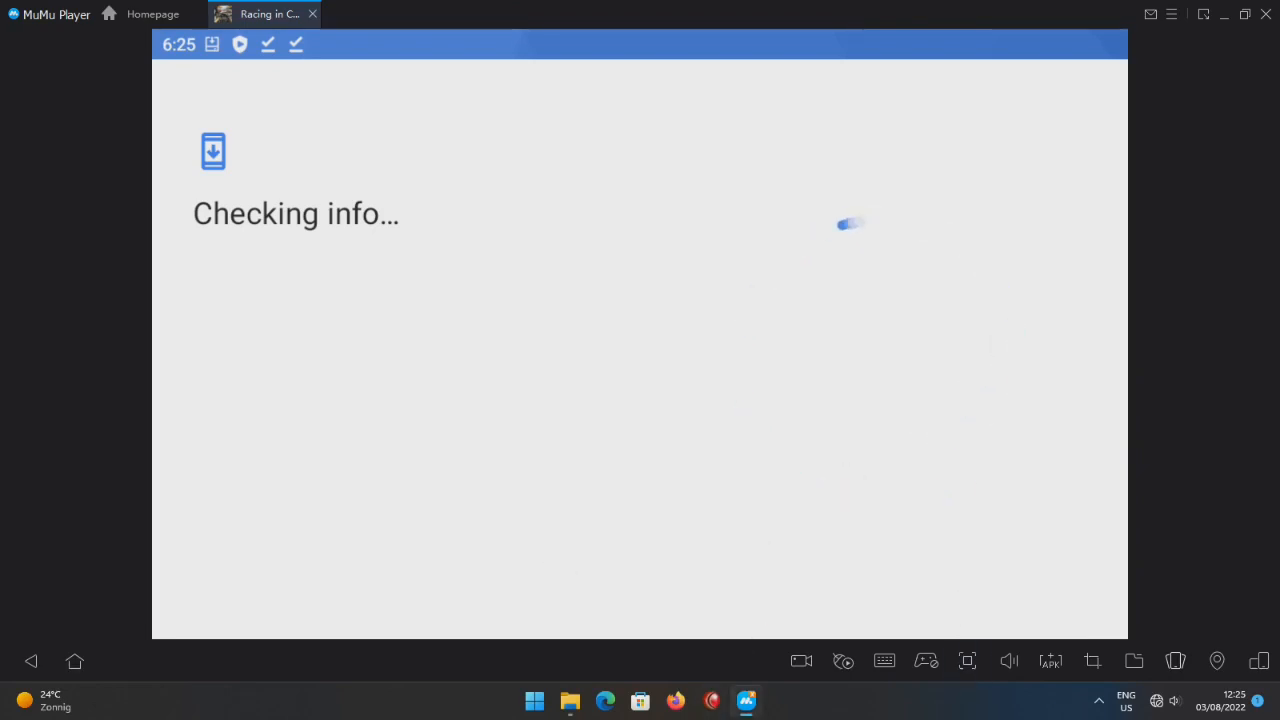
mouse_move(694, 506)
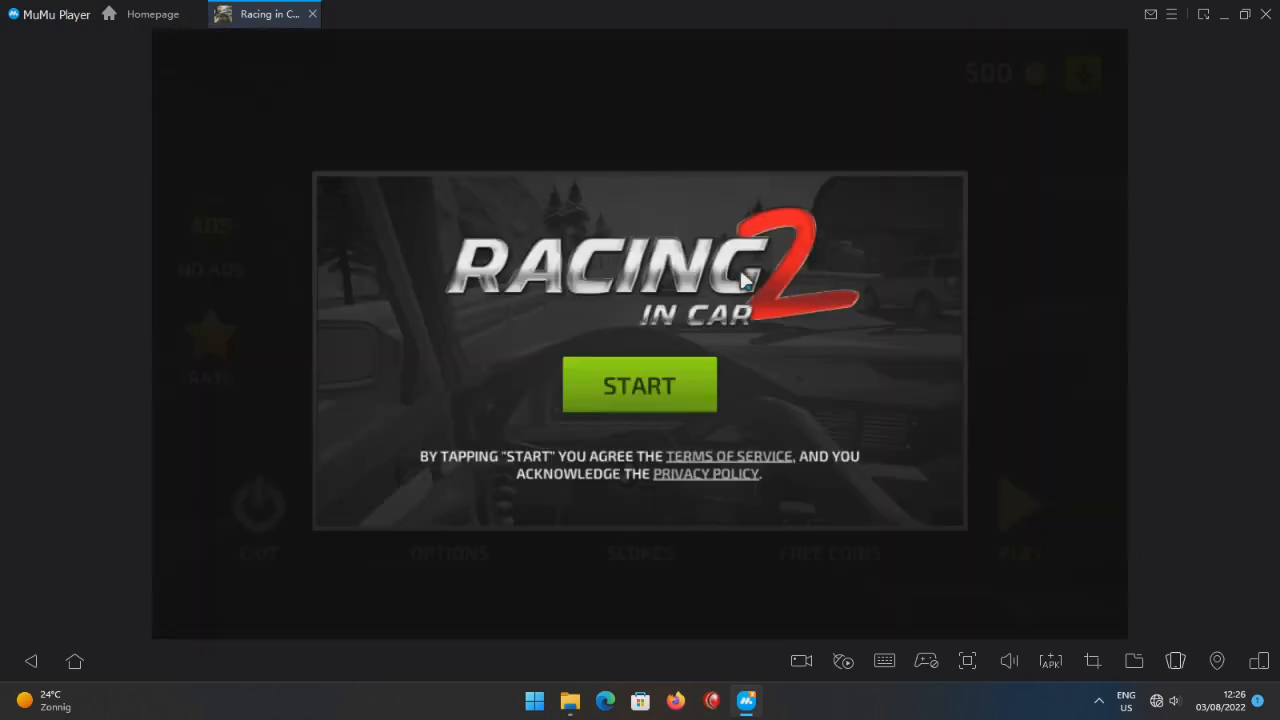
Accept the Racing in Car 2 terms and pick the sunset road to start racing.
left_click(639, 385)
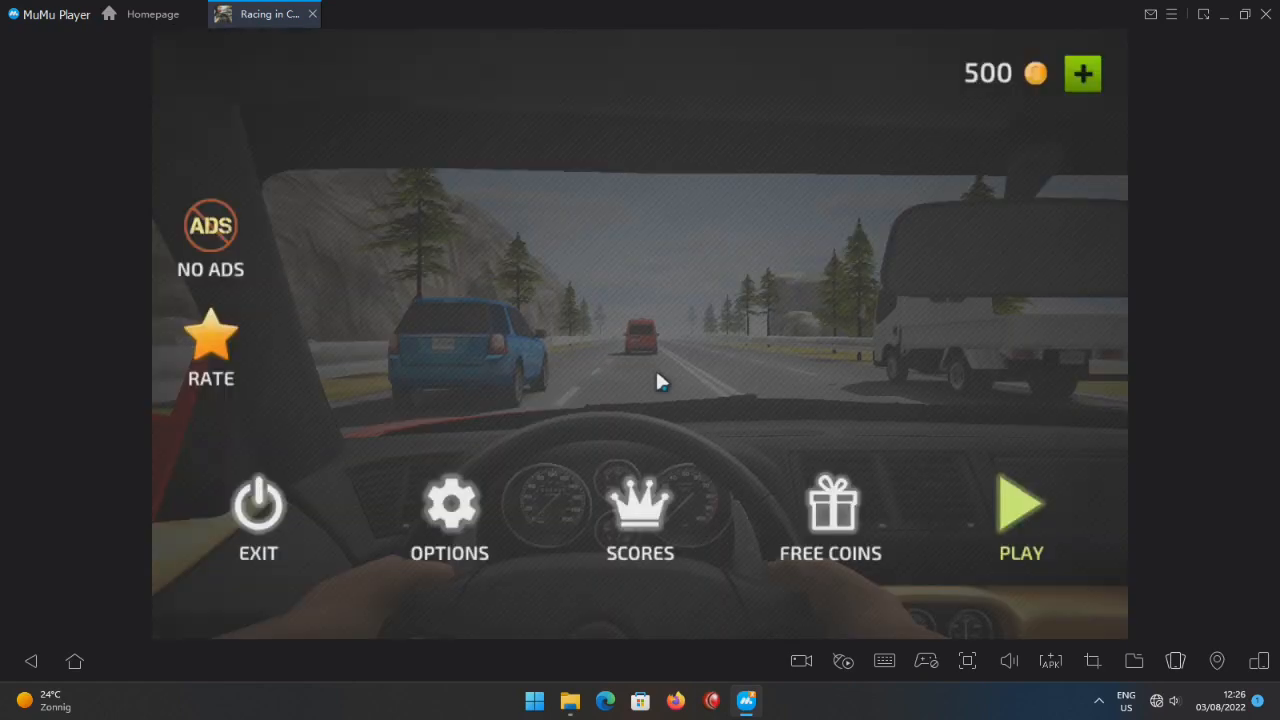
mouse_move(1210, 550)
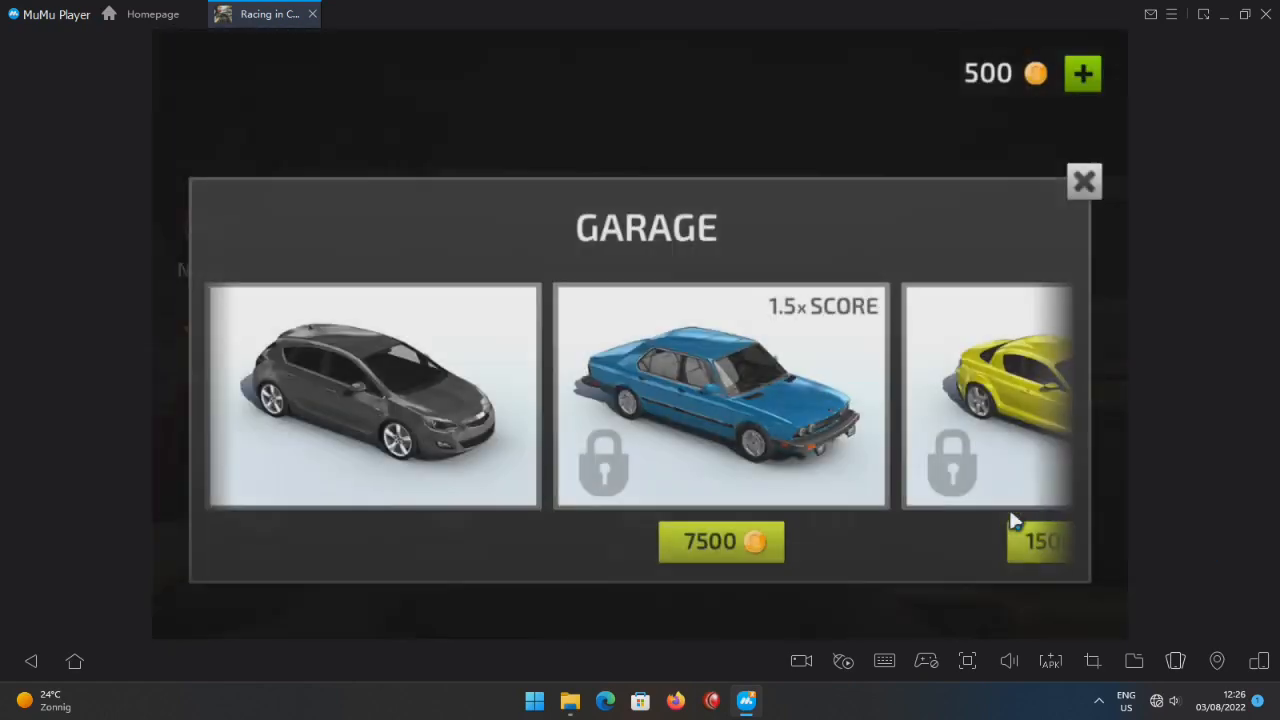
mouse_move(405, 425)
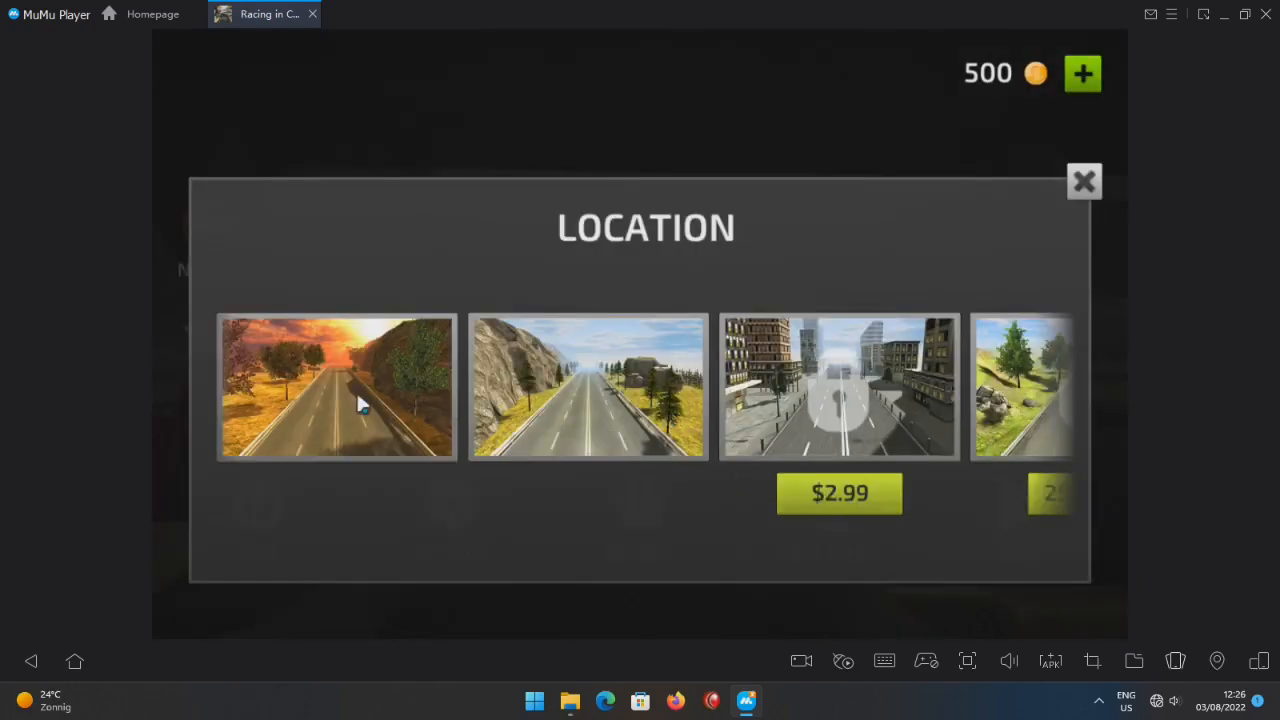
left_click(337, 387)
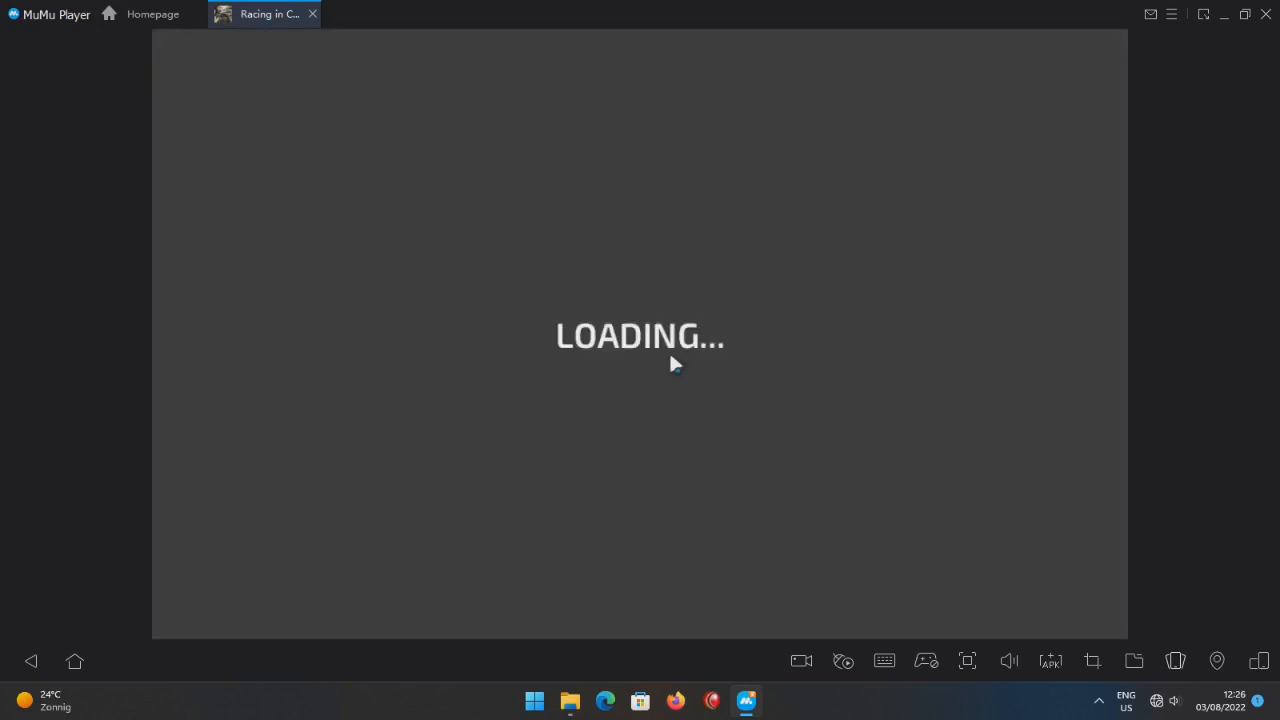
mouse_move(765, 315)
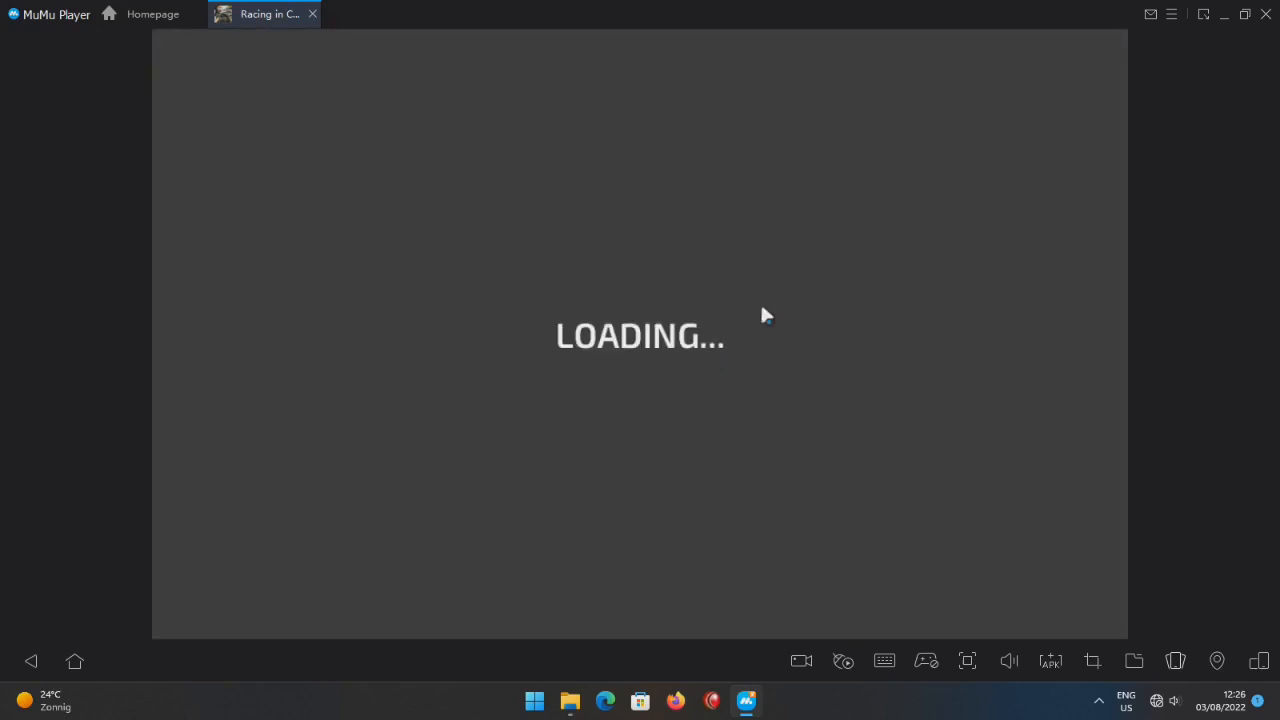
mouse_move(1245, 14)
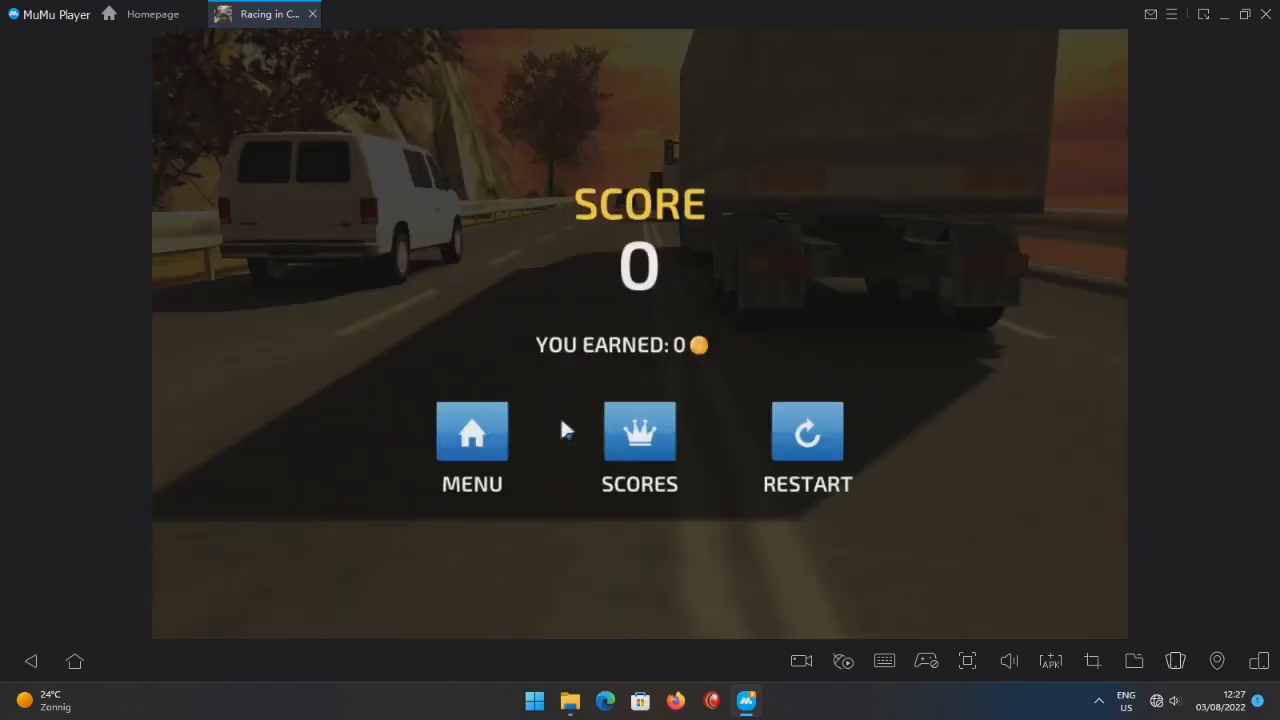
mouse_move(925, 661)
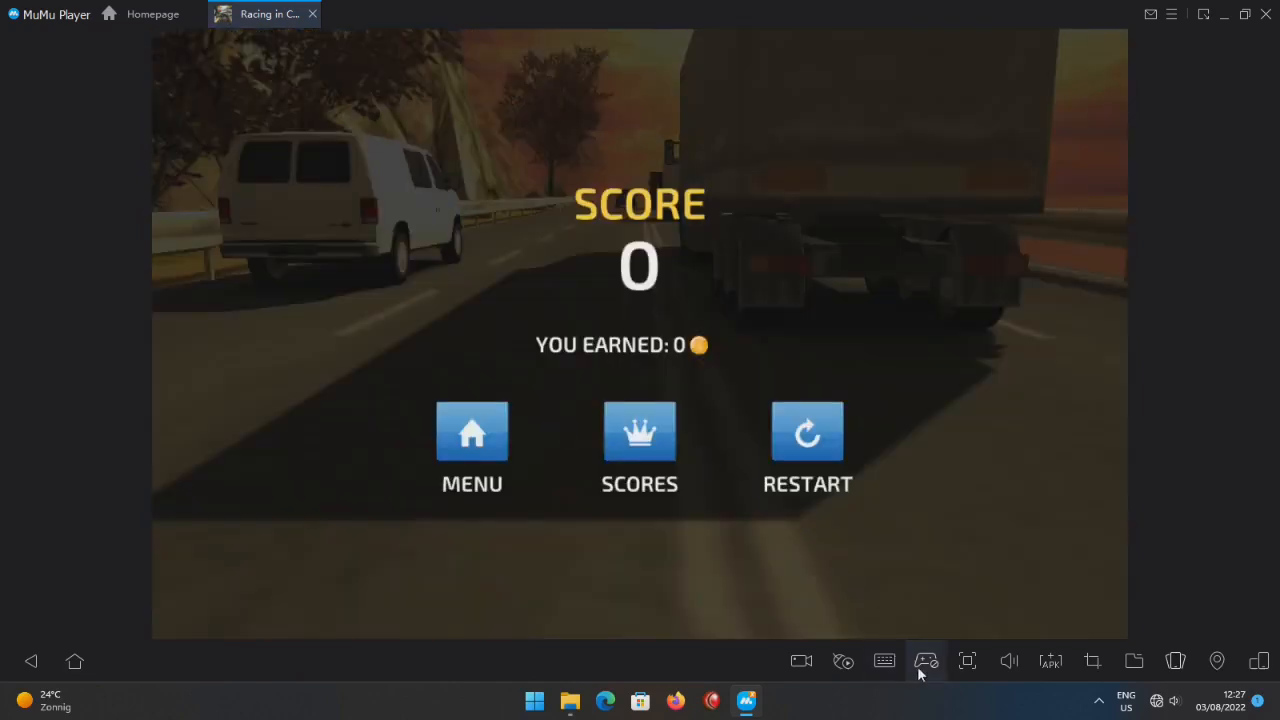
mouse_move(884, 661)
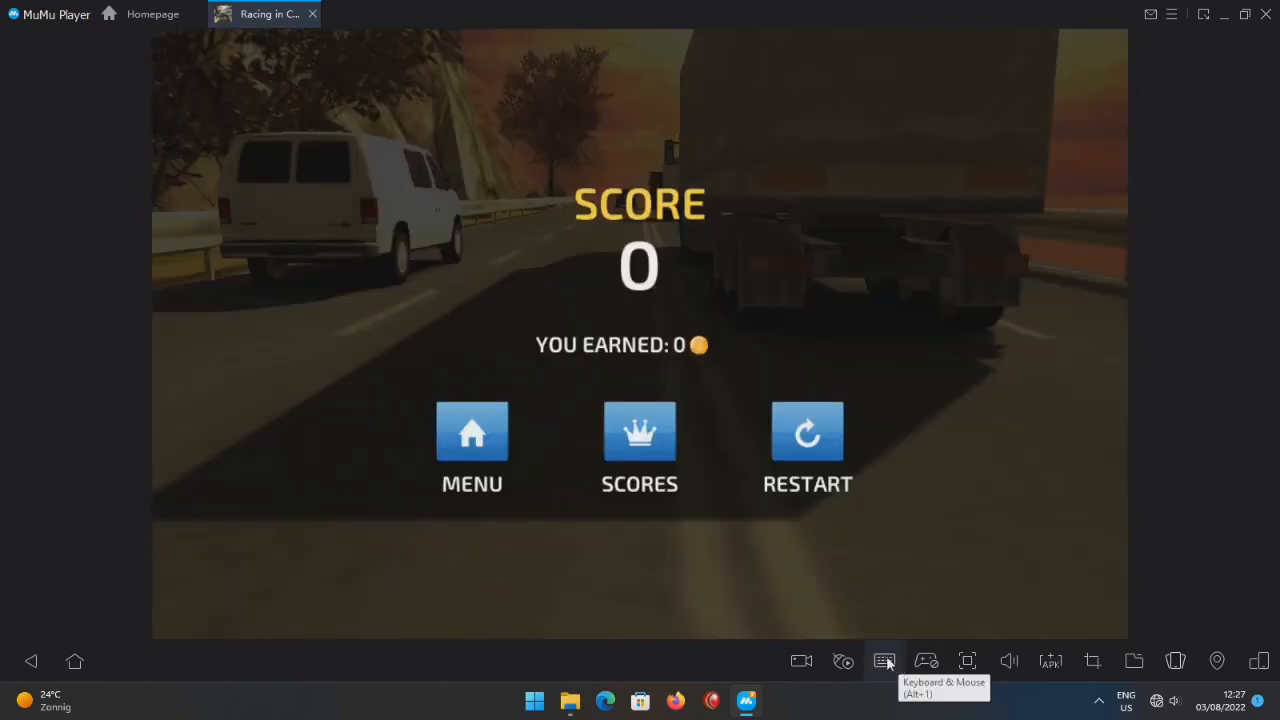
Map click points over Racing in Car 2 in keyboard-and-mouse setup, then close MuMu Player.
left_click(884, 660)
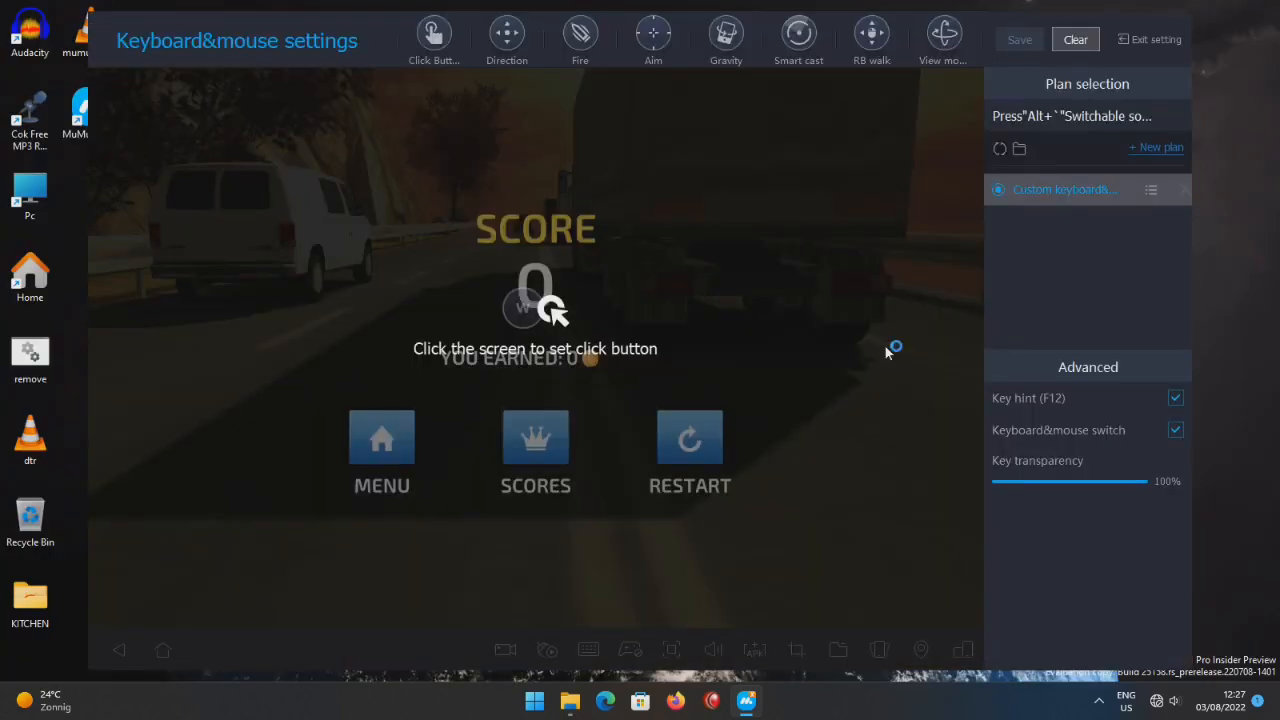
mouse_move(1163, 339)
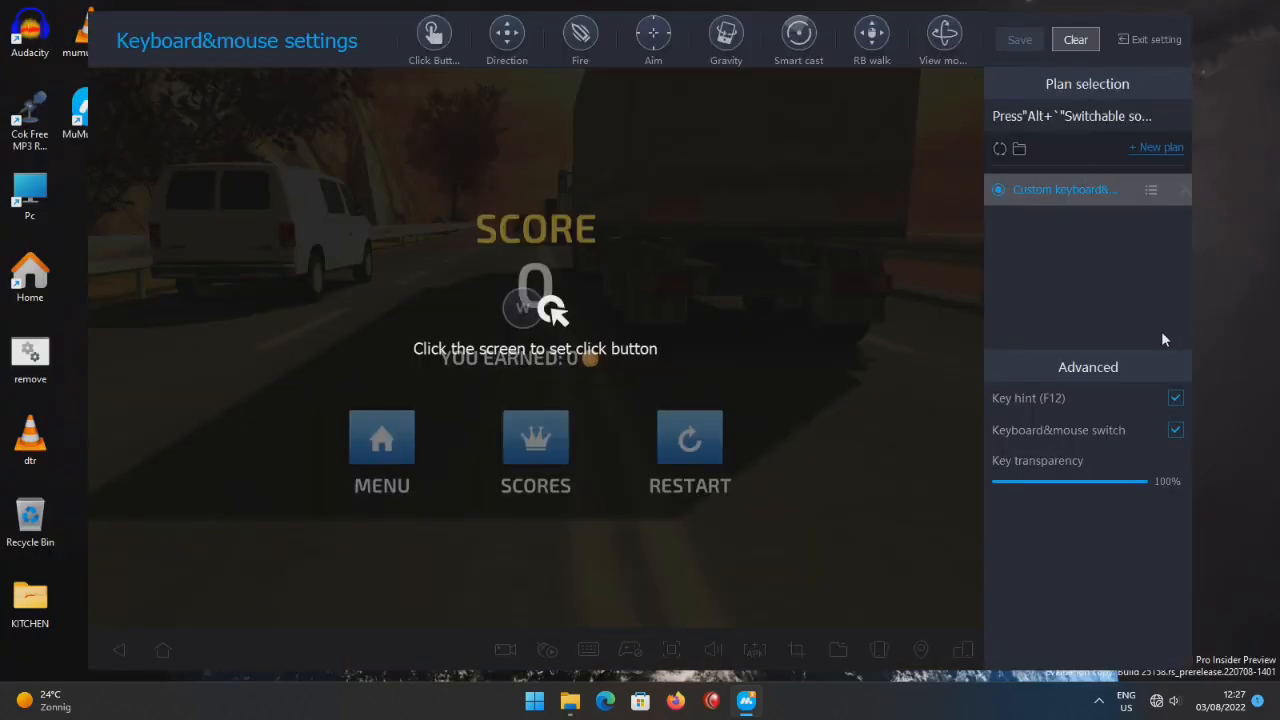
left_click(943, 33)
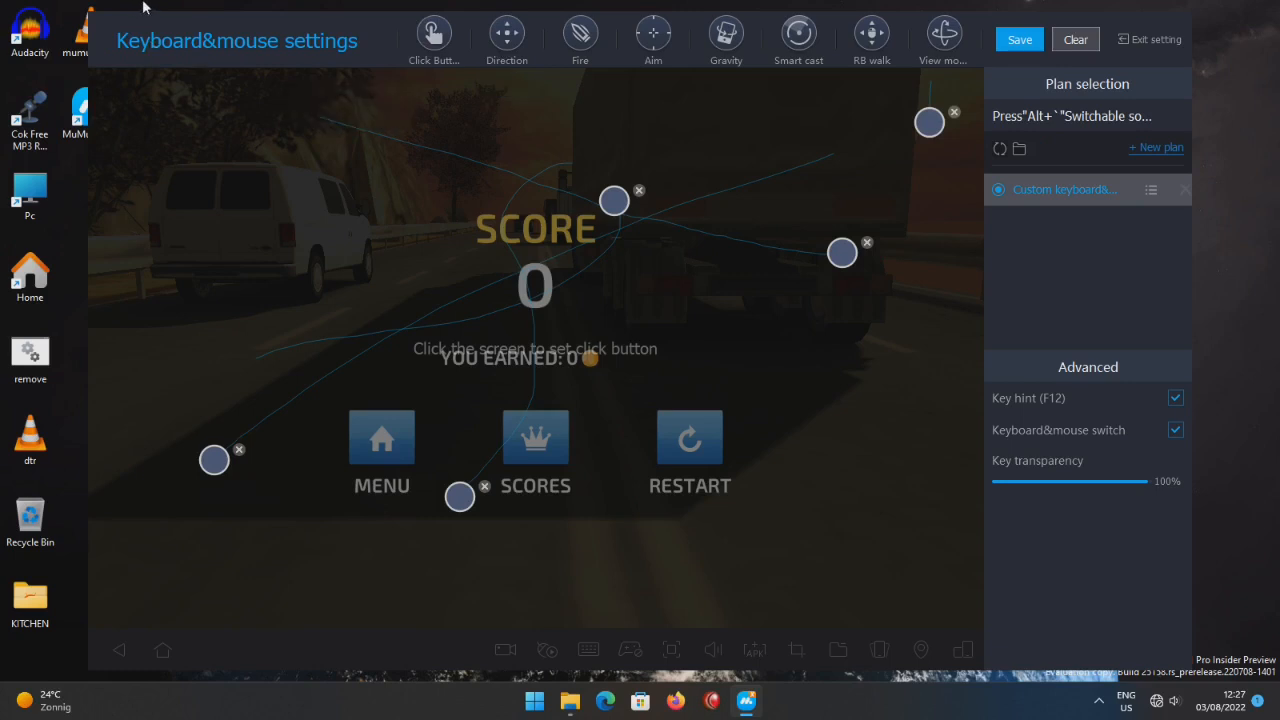
mouse_move(745, 700)
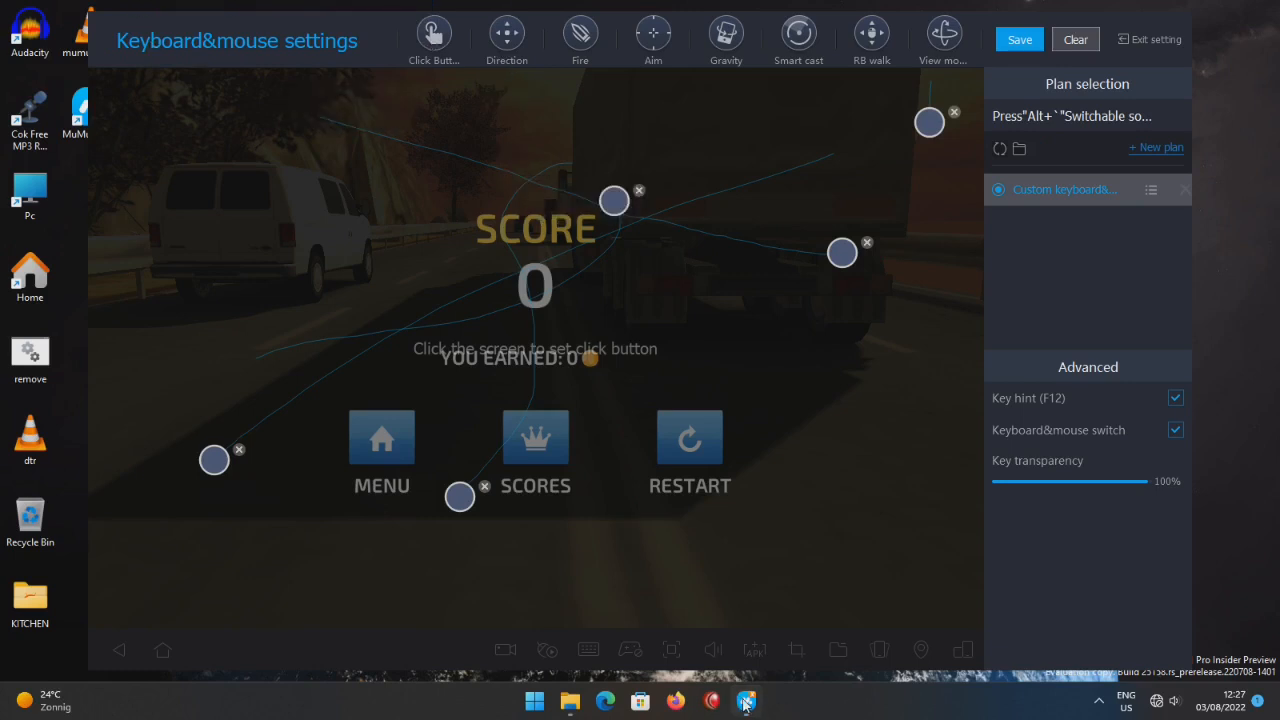
right_click(747, 700)
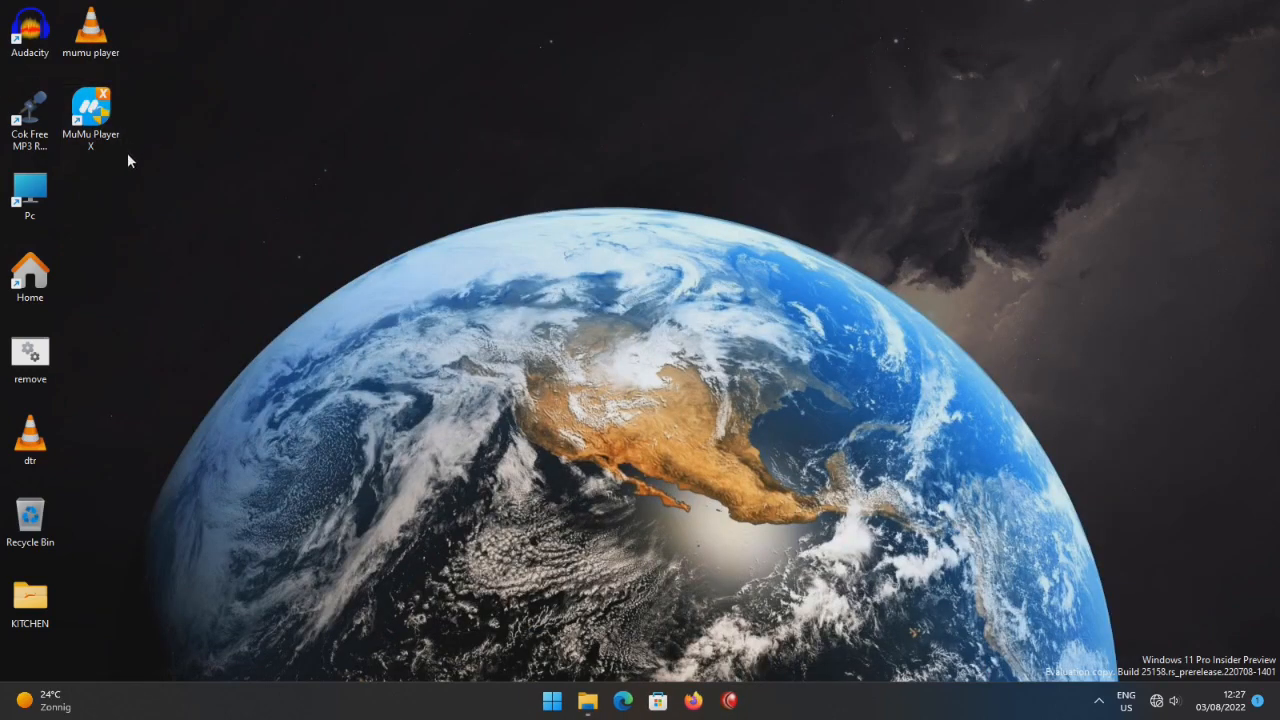
Open the Windows Start menu from the taskbar, with MuMu Player X listed as recently added.
right_click(90, 113)
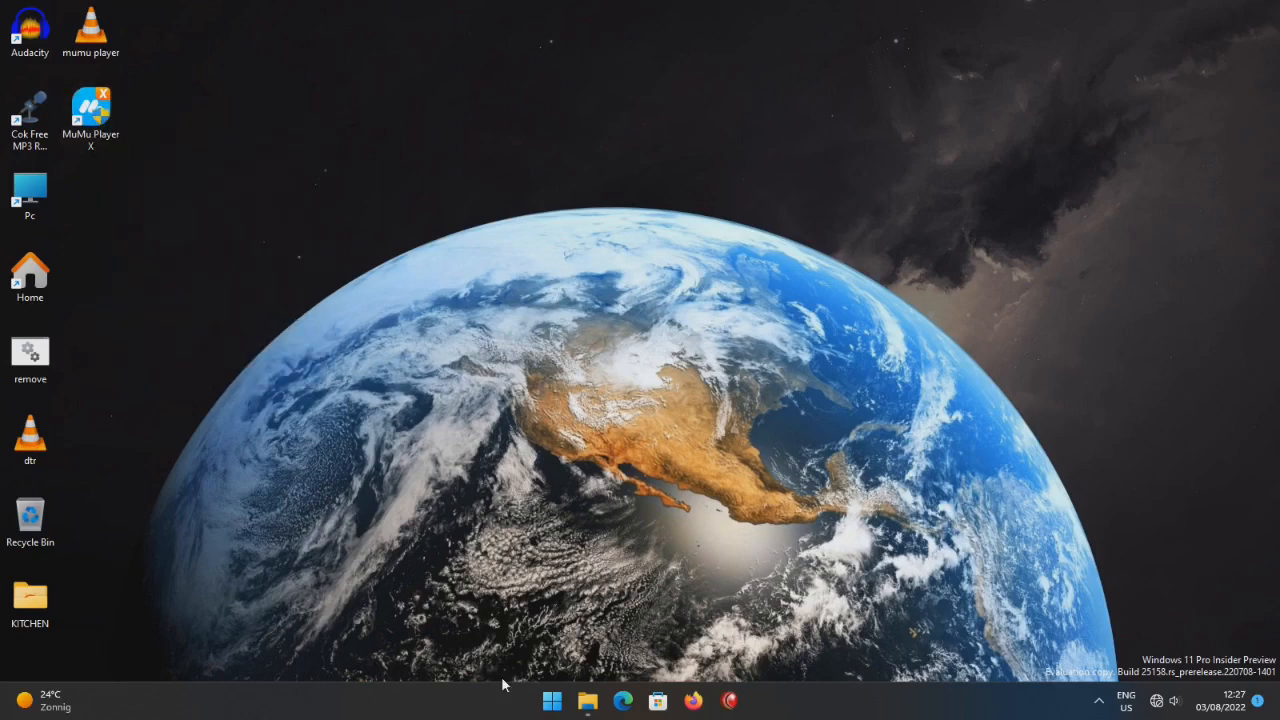
left_click(552, 700)
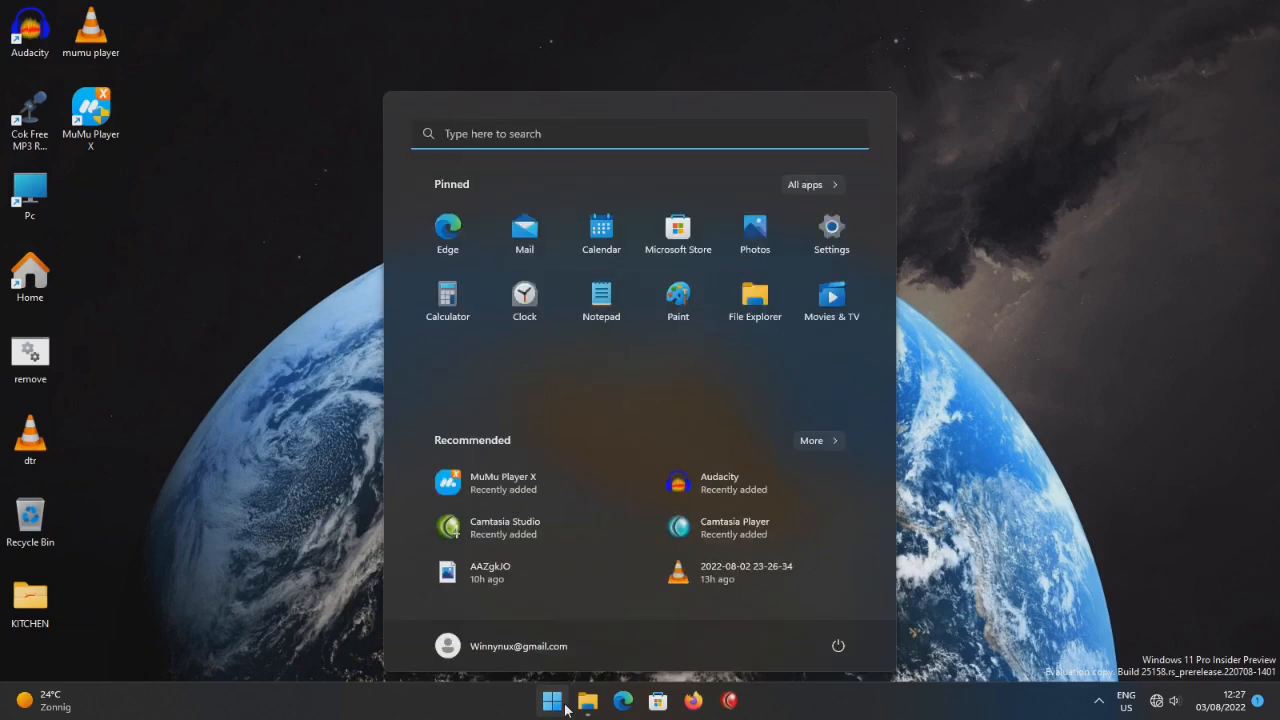
Start uninstalling MuMu Player X from Programs and Features, then close the programs list.
right_click(503, 483)
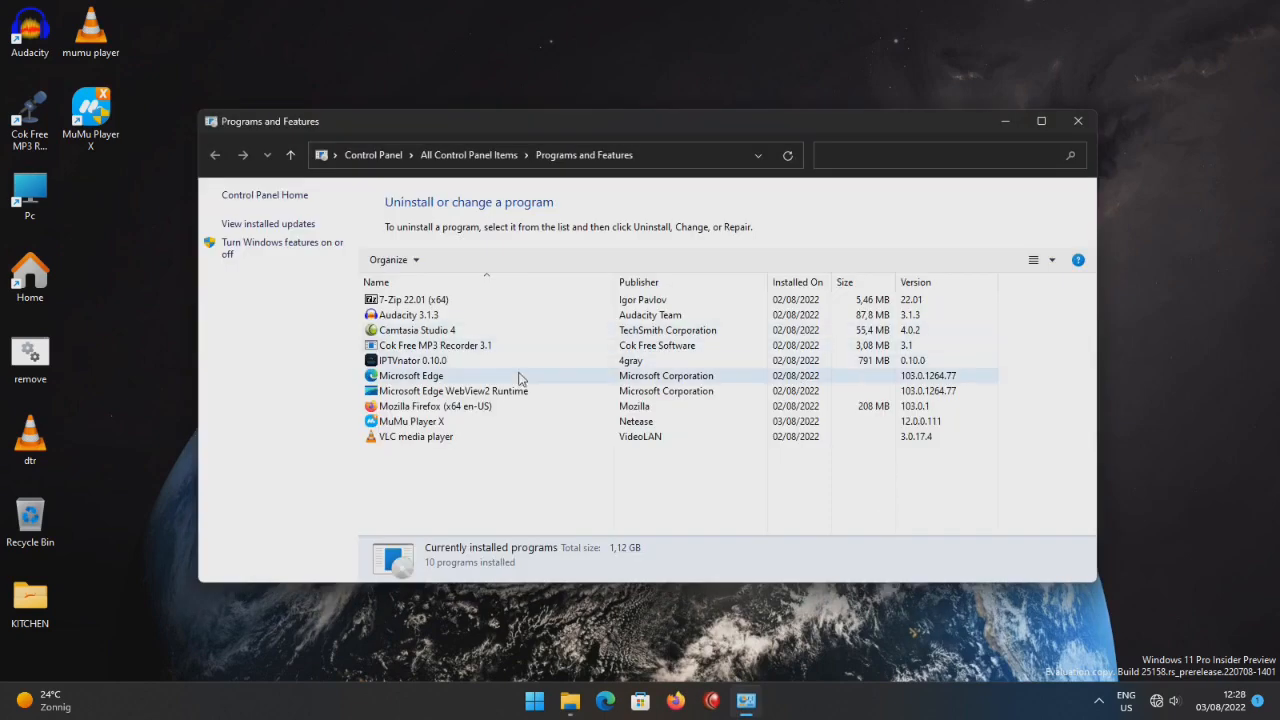
left_click(412, 421)
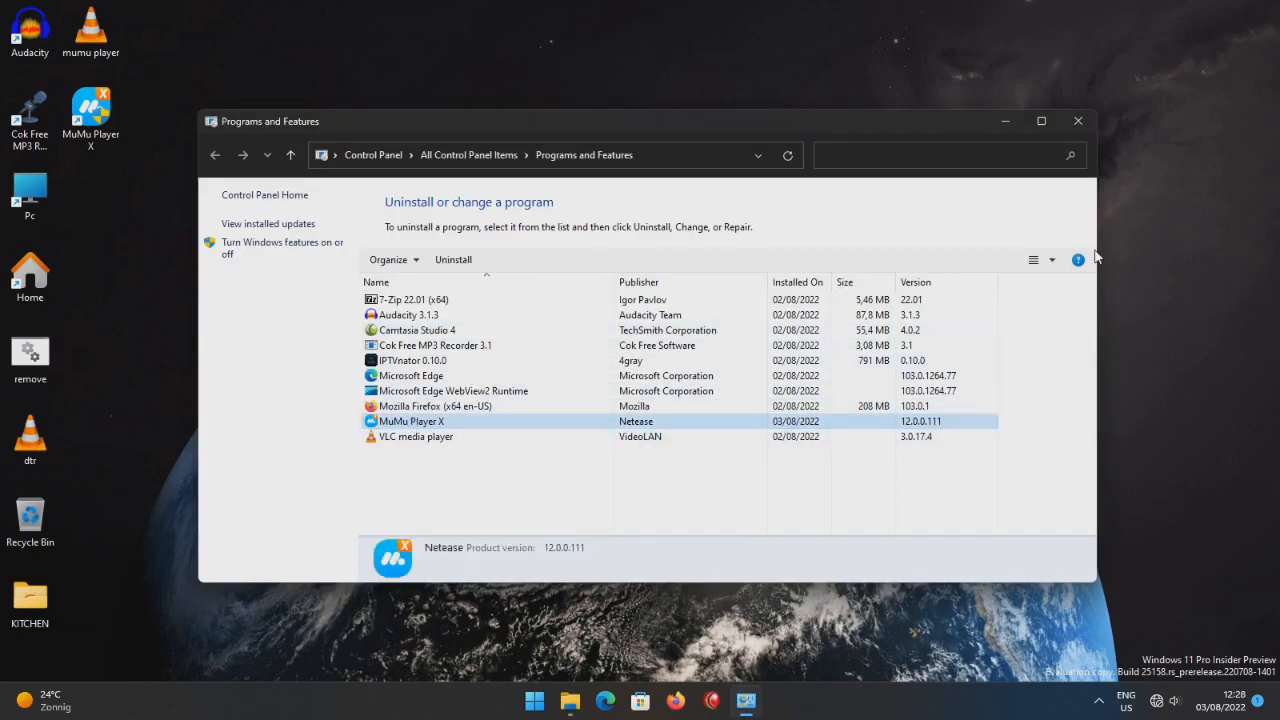
mouse_move(510, 423)
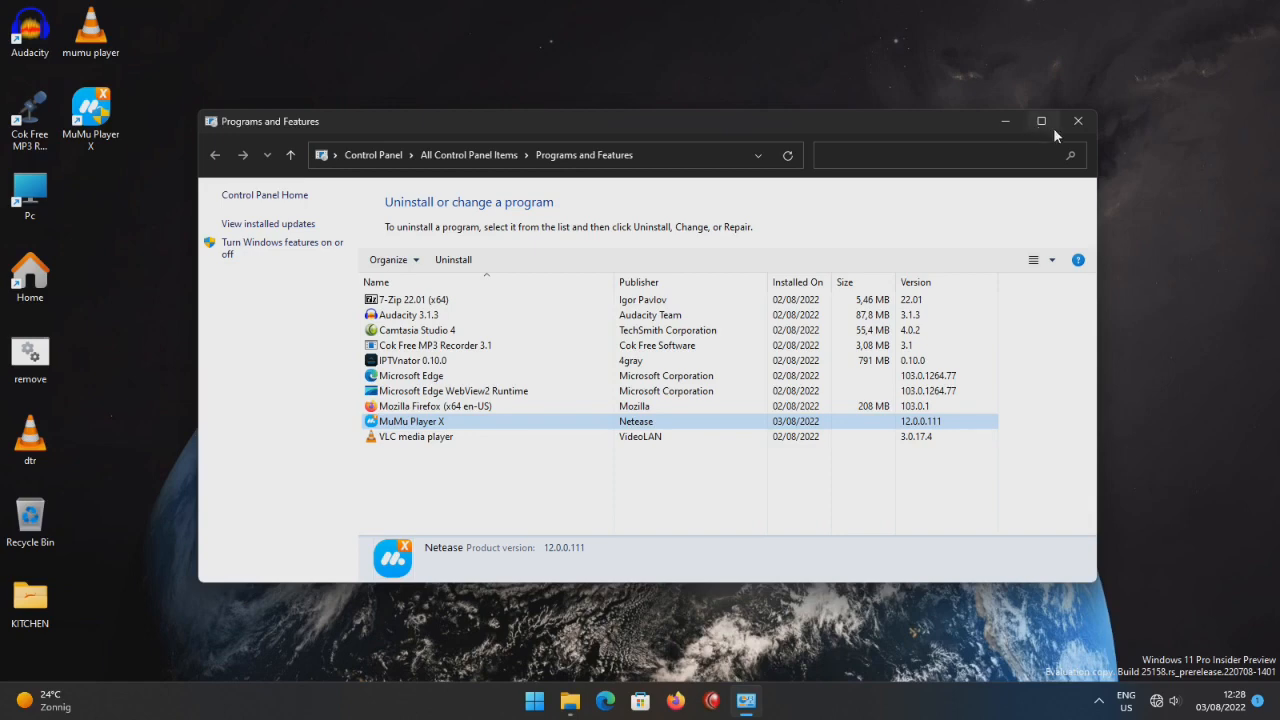
left_click(1078, 121)
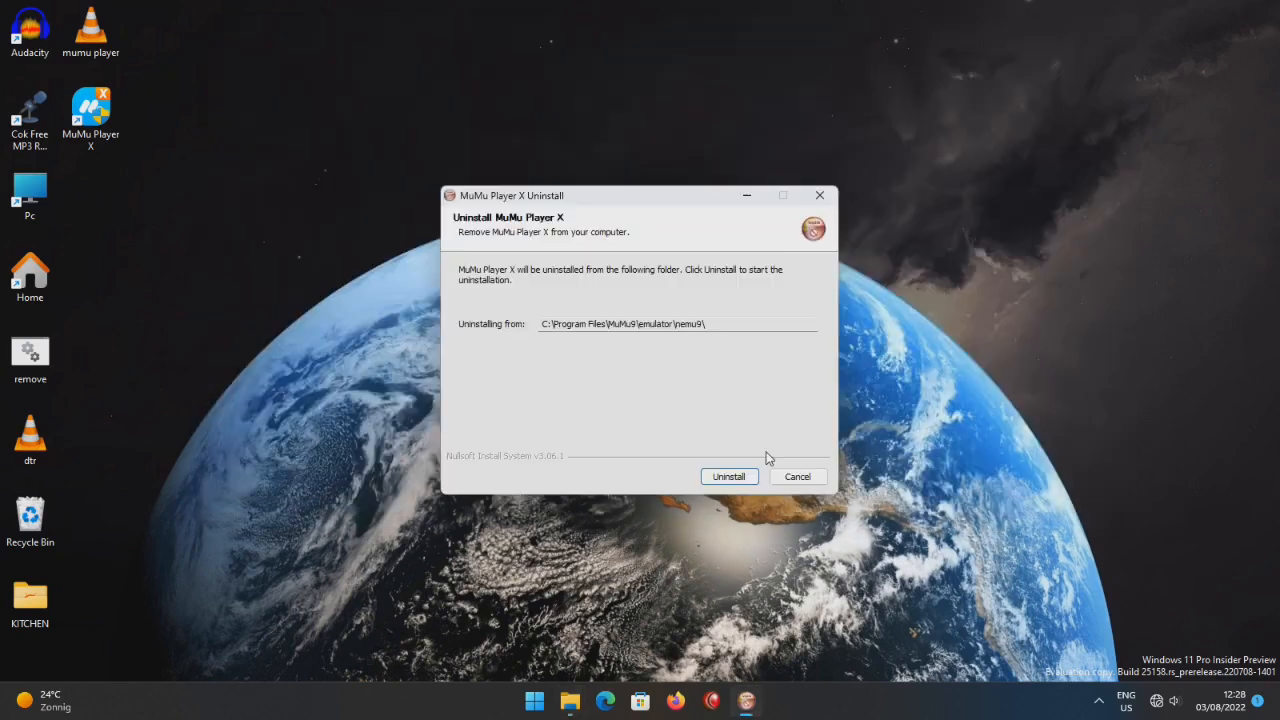
Run the MuMu Player X uninstall, confirm deleting 3 items, and move the progress window right.
left_click(729, 476)
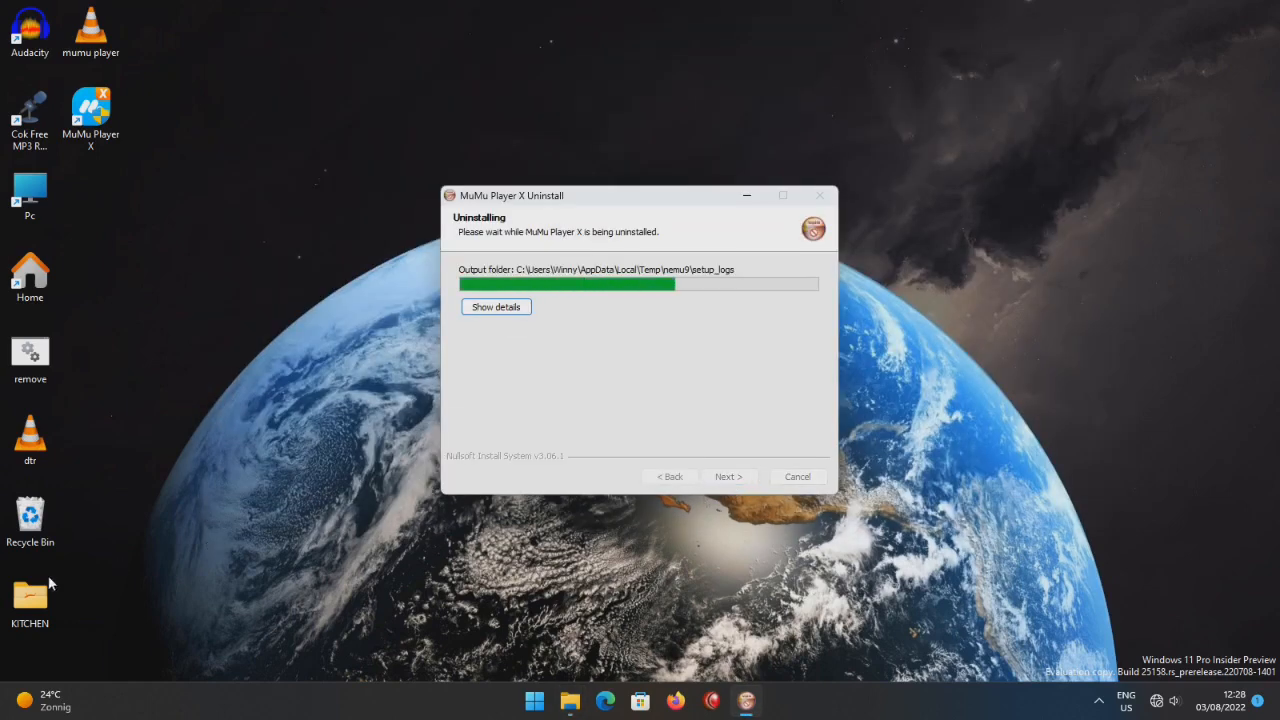
right_click(30, 515)
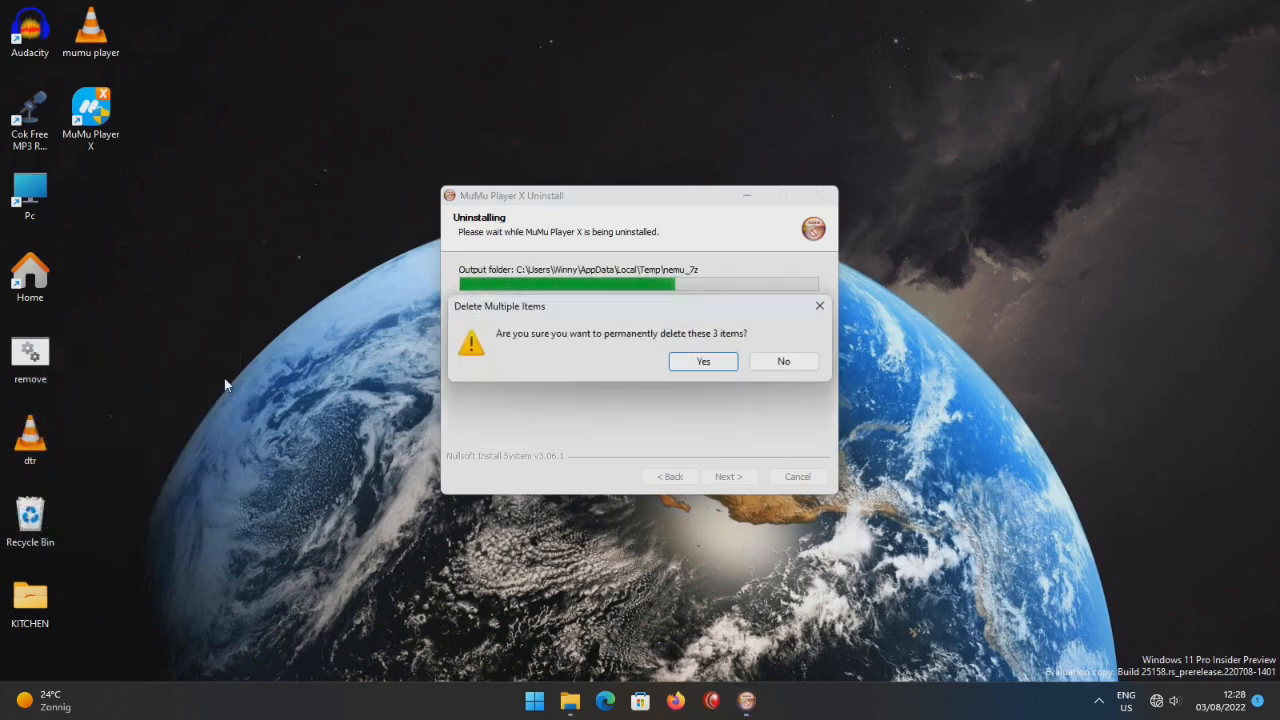
left_click(702, 361)
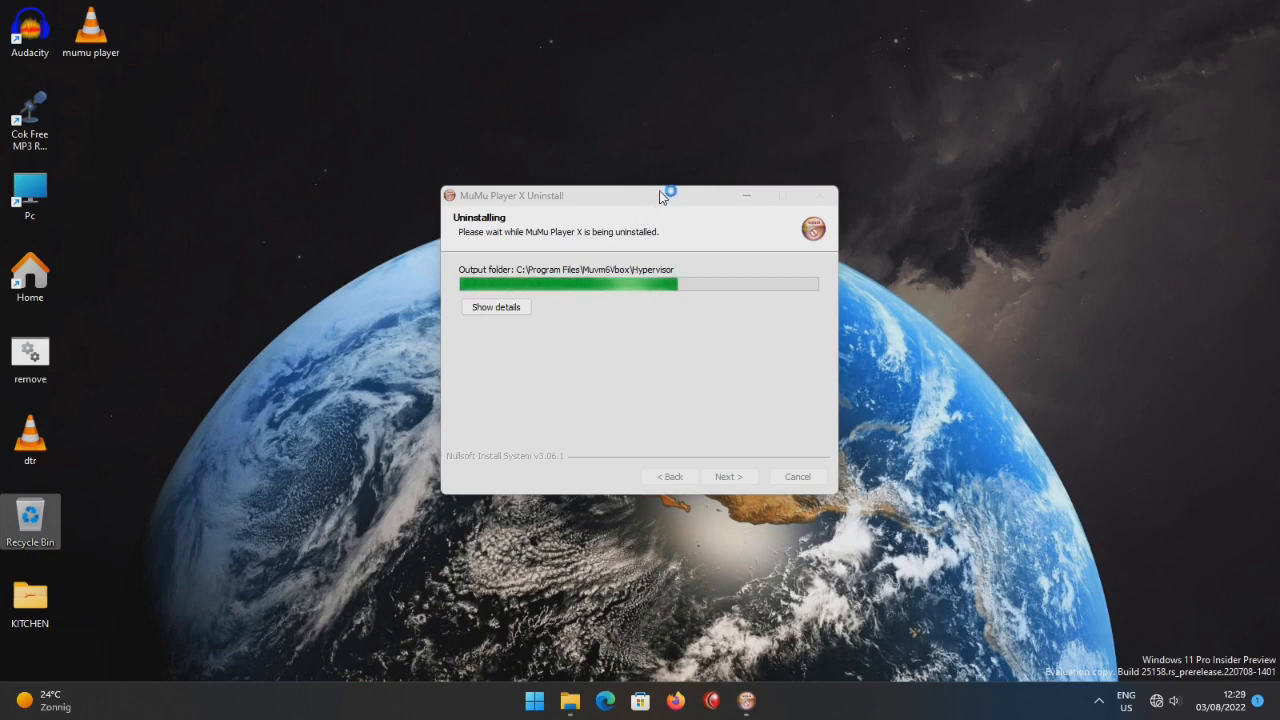
left_click_drag(660, 195, 870, 175)
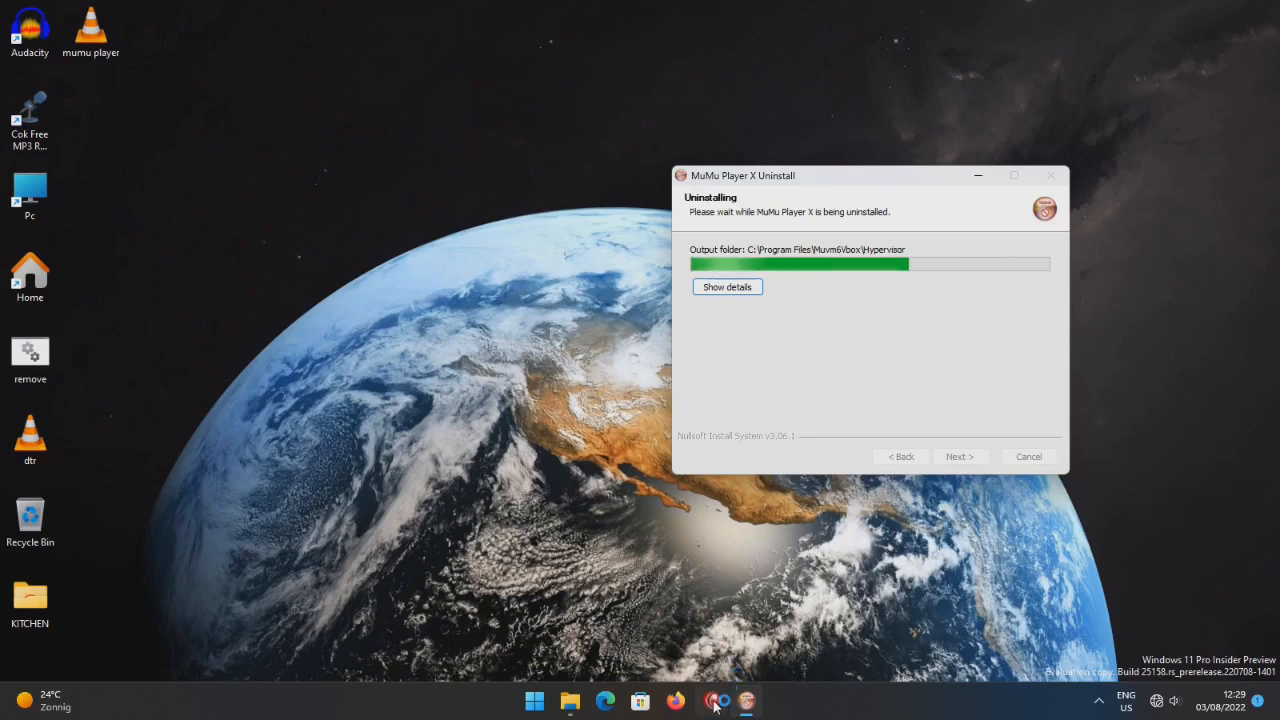
left_click(1100, 699)
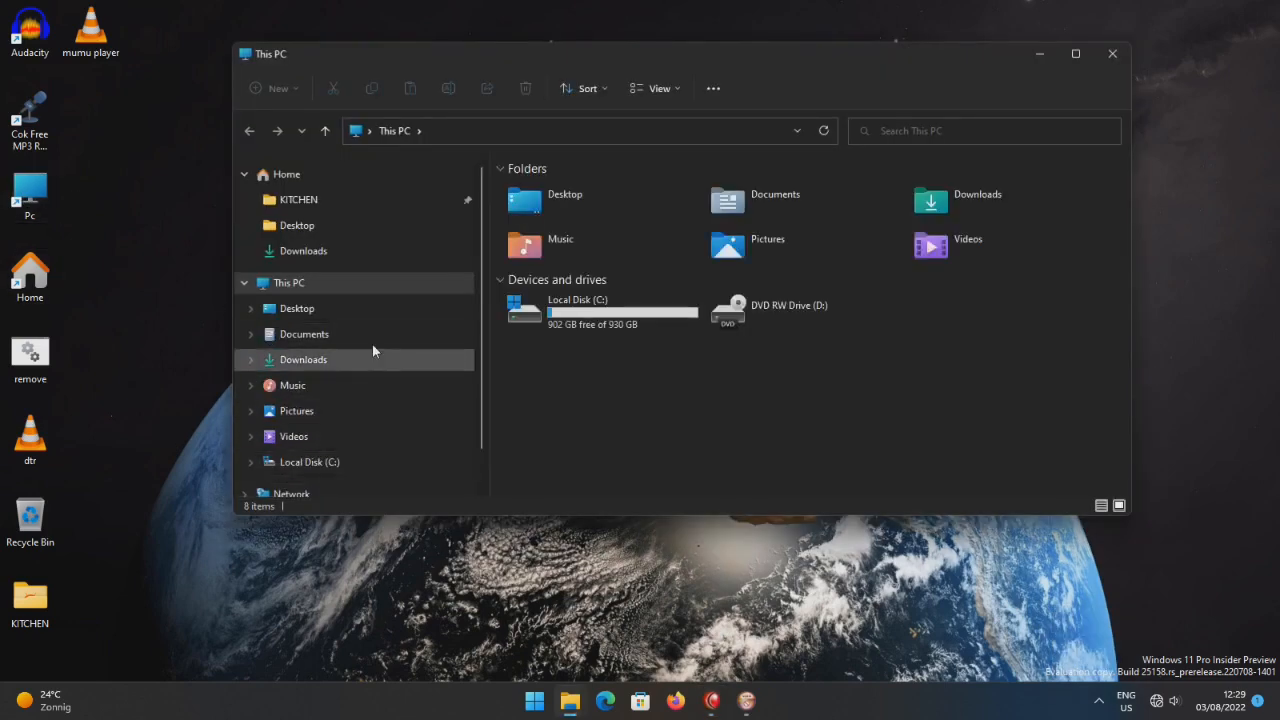
mouse_move(515, 688)
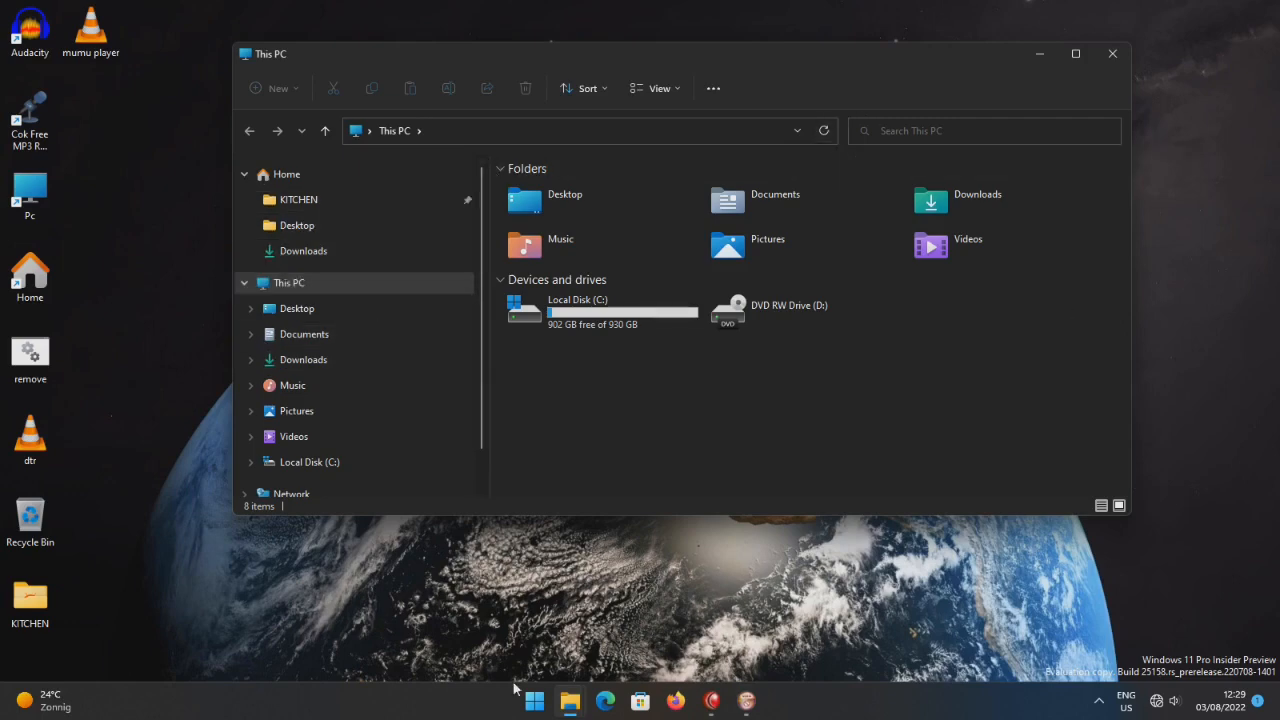
Return to the MuMu Player X Uninstall window through its taskbar button.
right_click(517, 700)
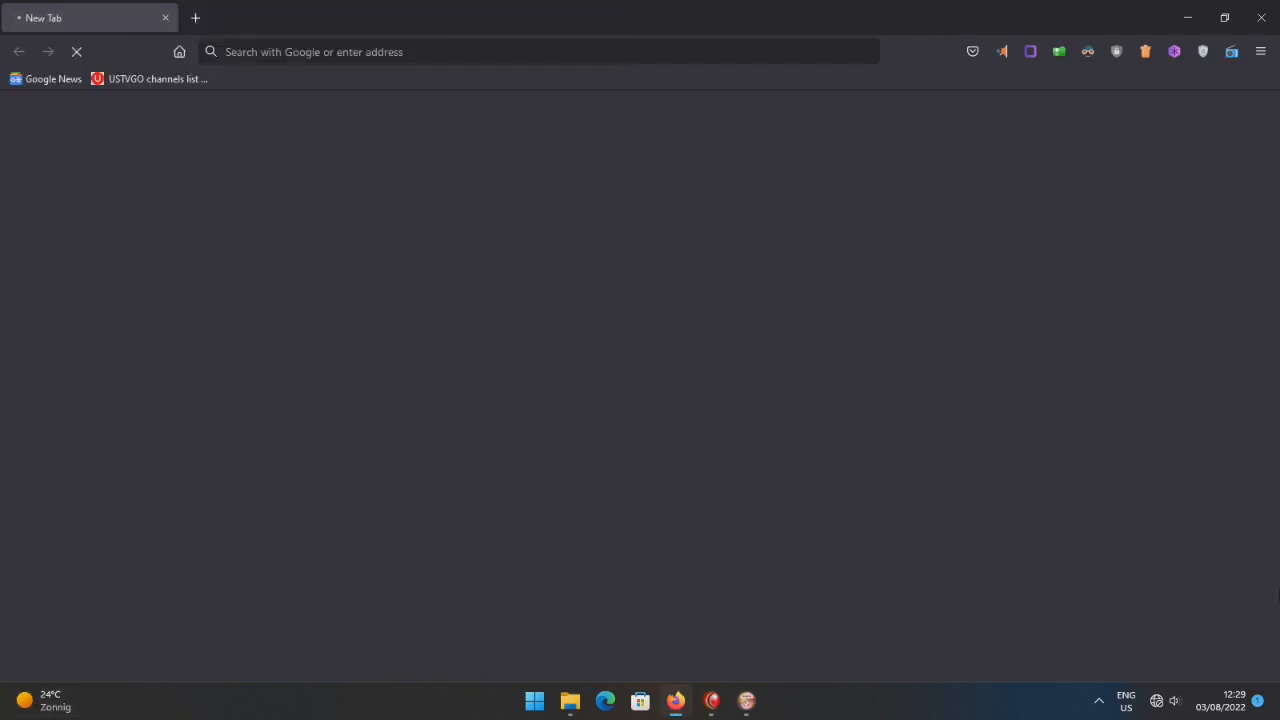
mouse_move(166, 18)
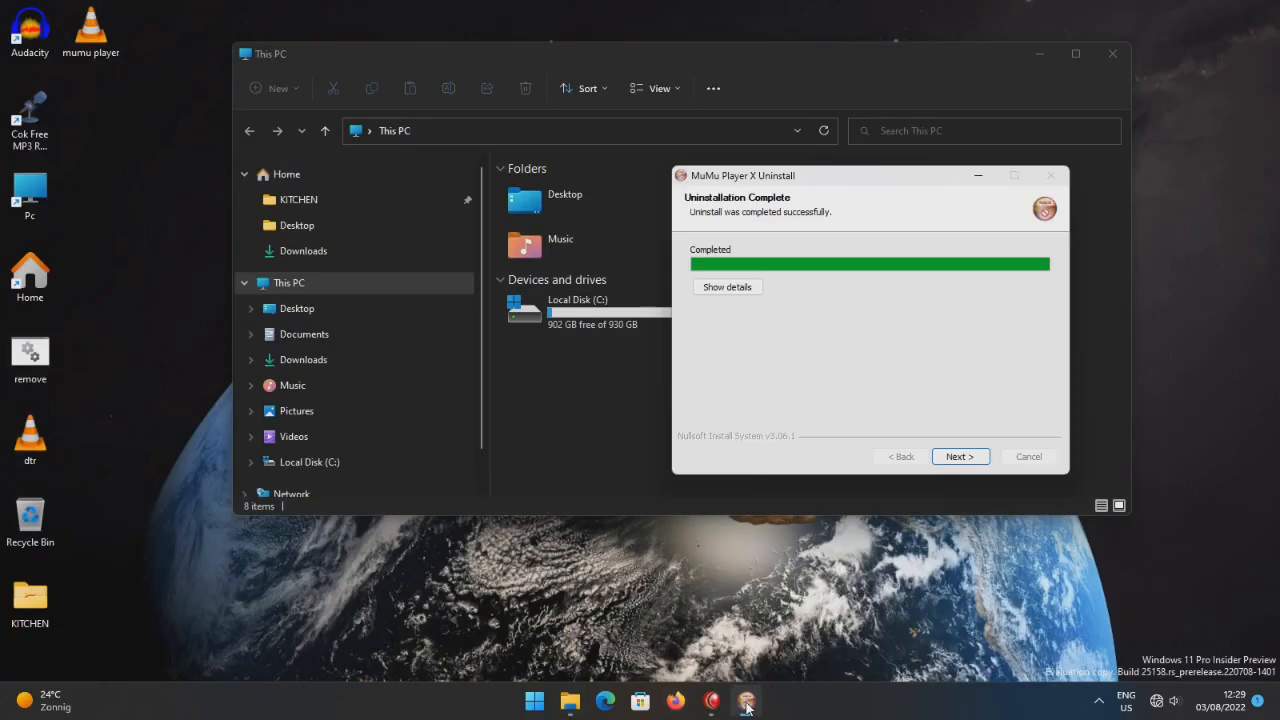
Move past the success page, untick 'Preserve user settings', and close the uninstaller.
left_click(959, 456)
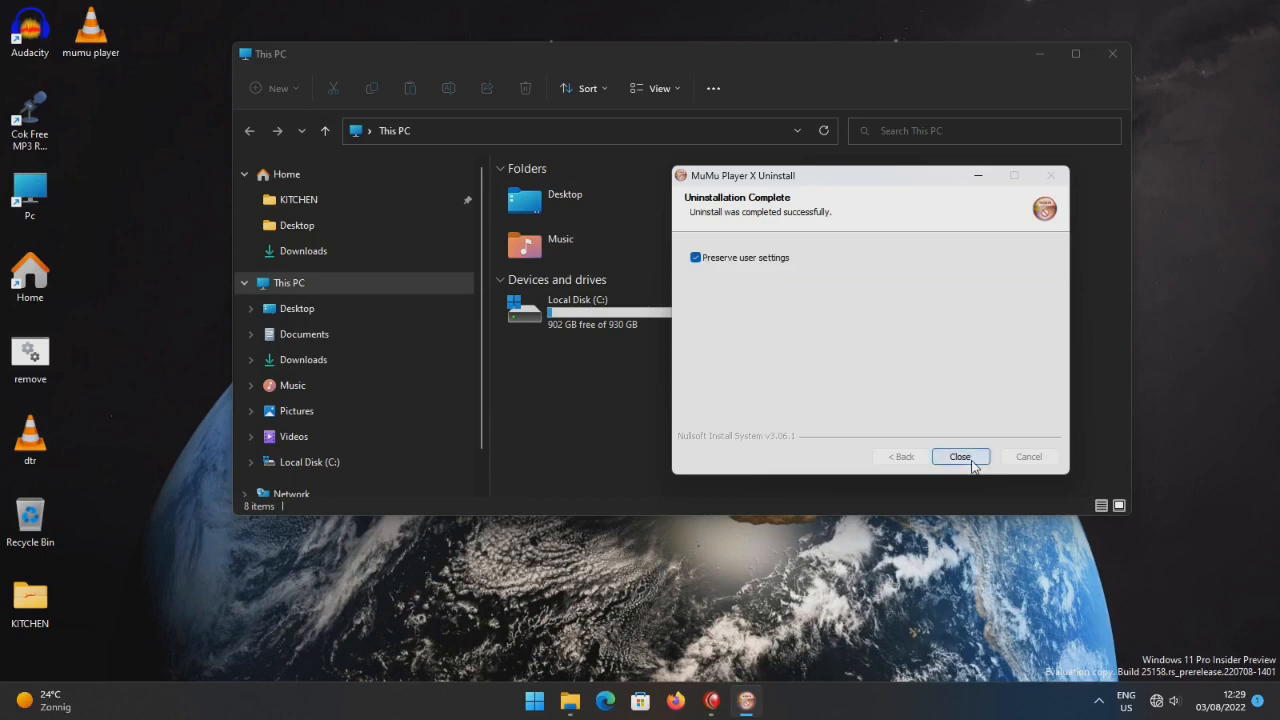
left_click(696, 257)
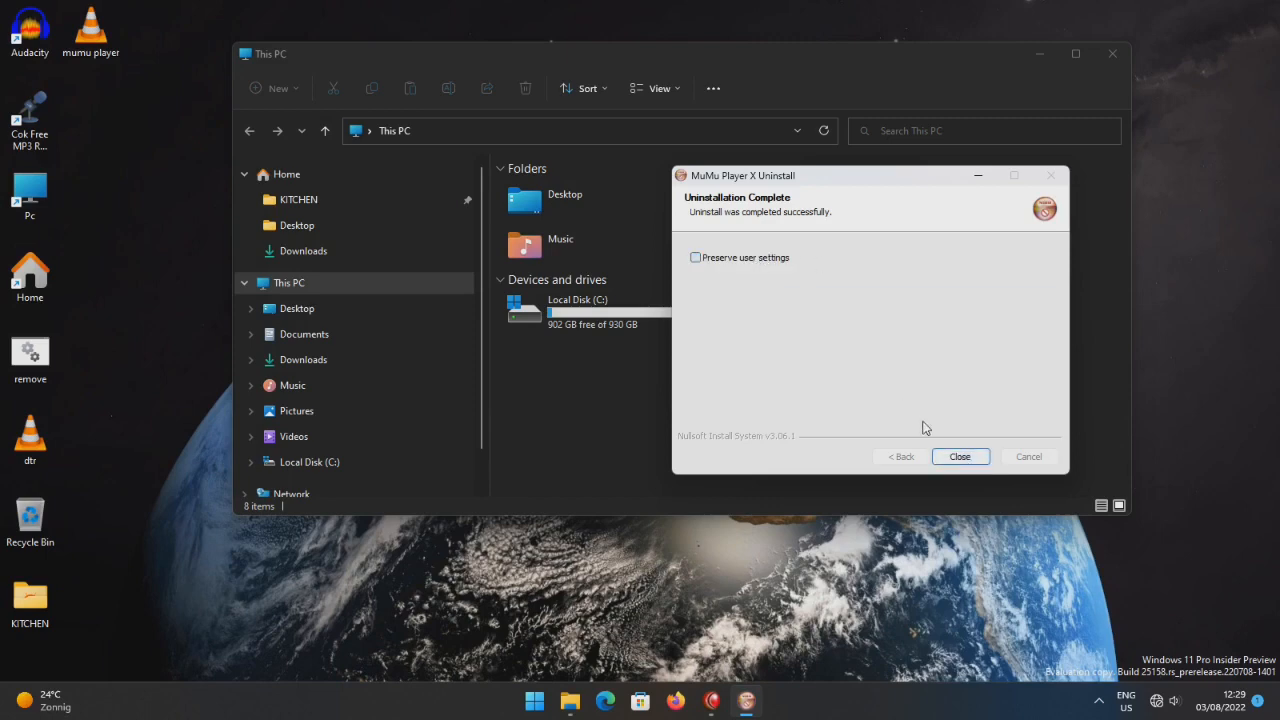
left_click(959, 456)
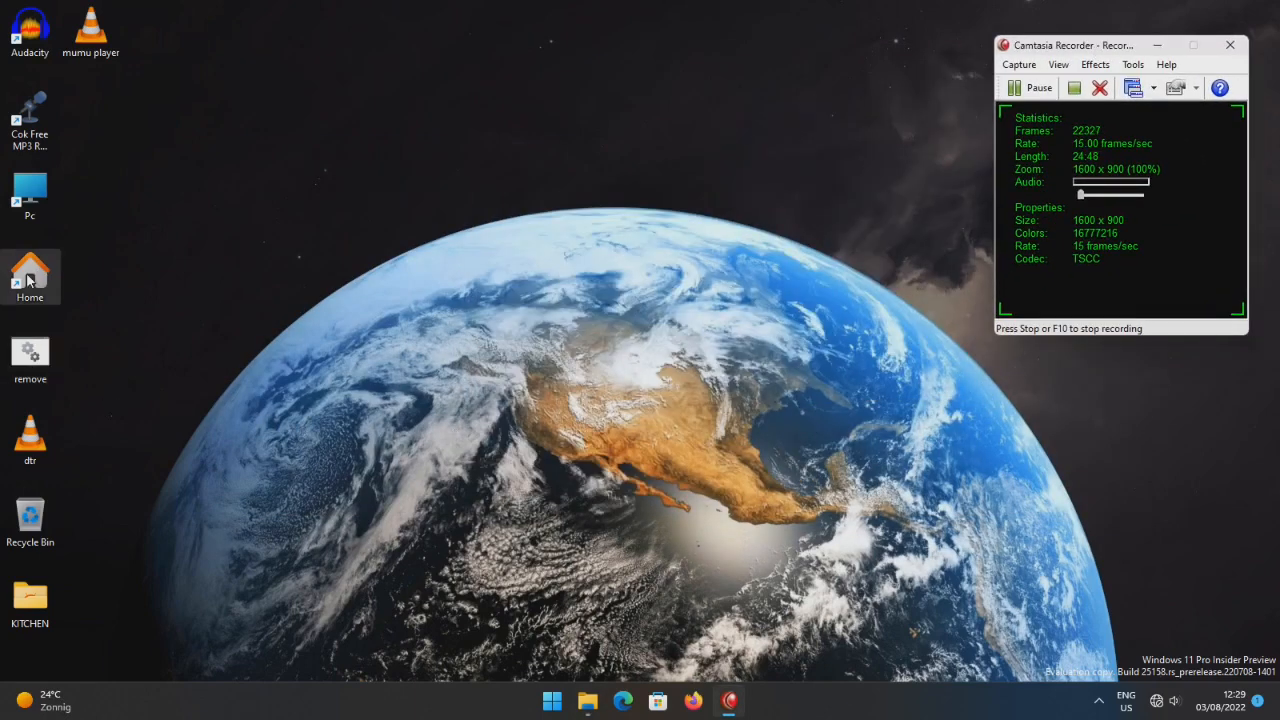
Open the Home folder and scroll the Start menu's All apps list to confirm MuMu Player is gone.
double_click(30, 277)
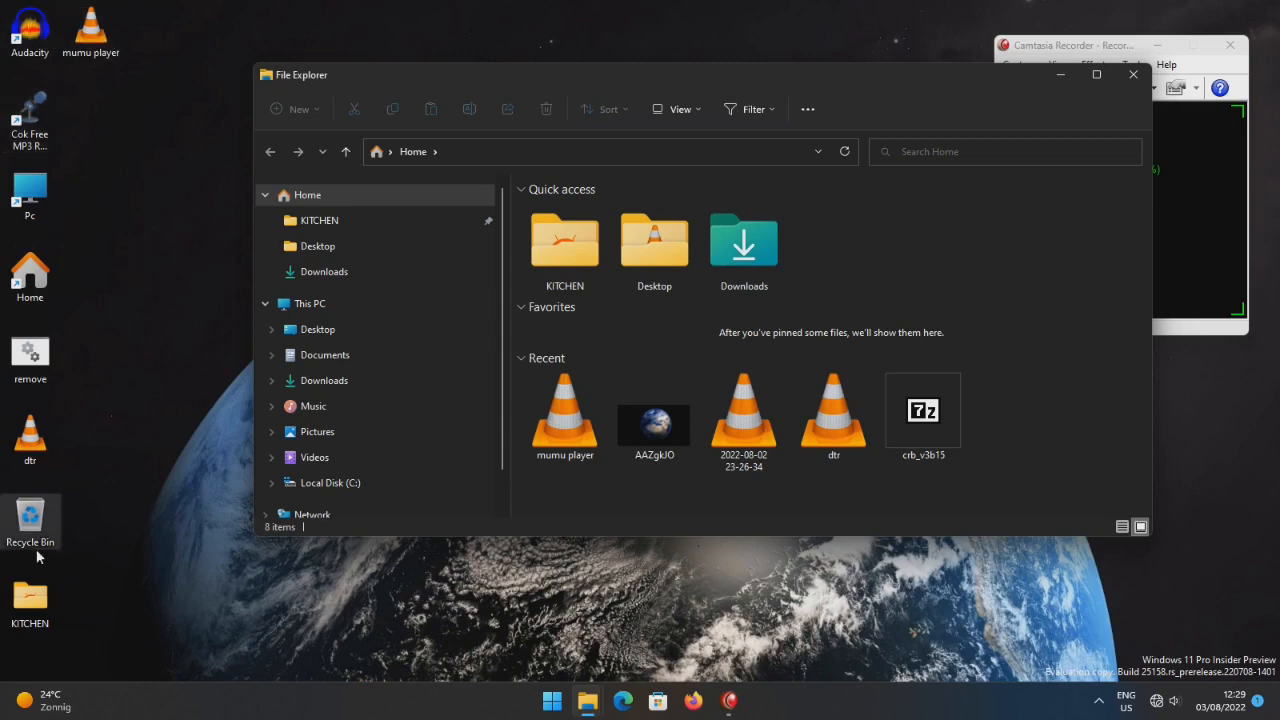
mouse_move(587, 700)
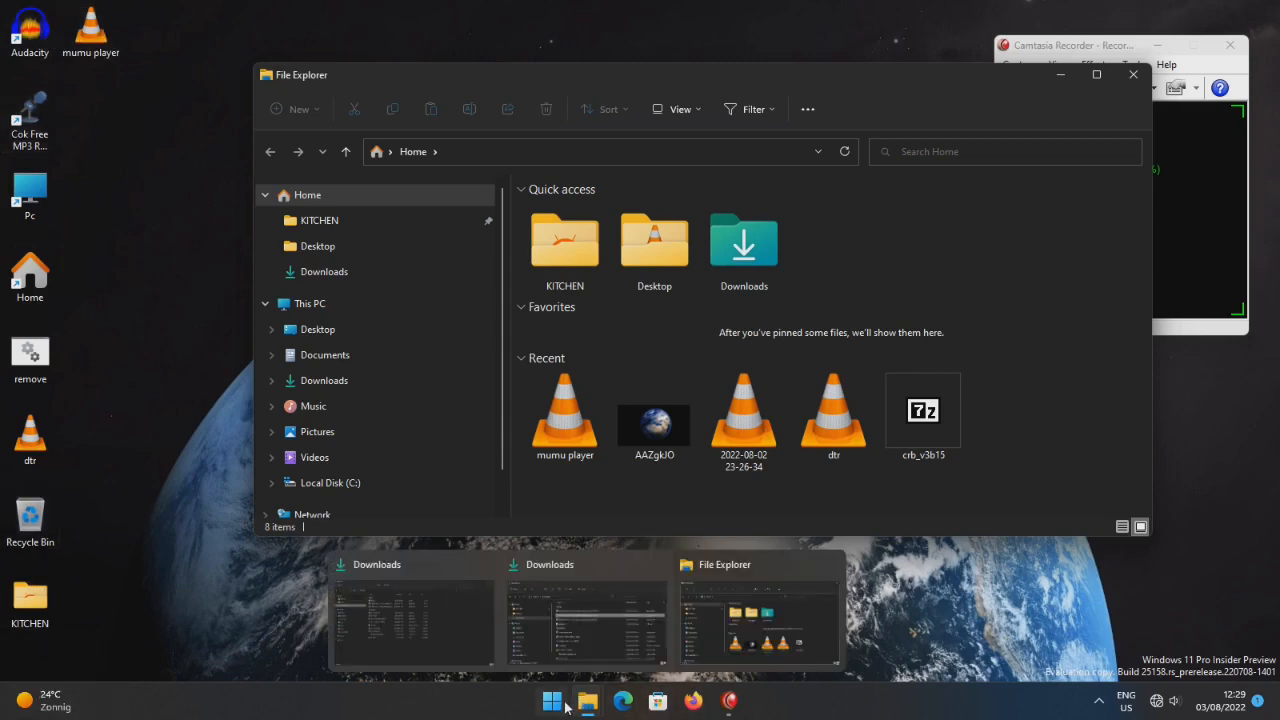
left_click(552, 700)
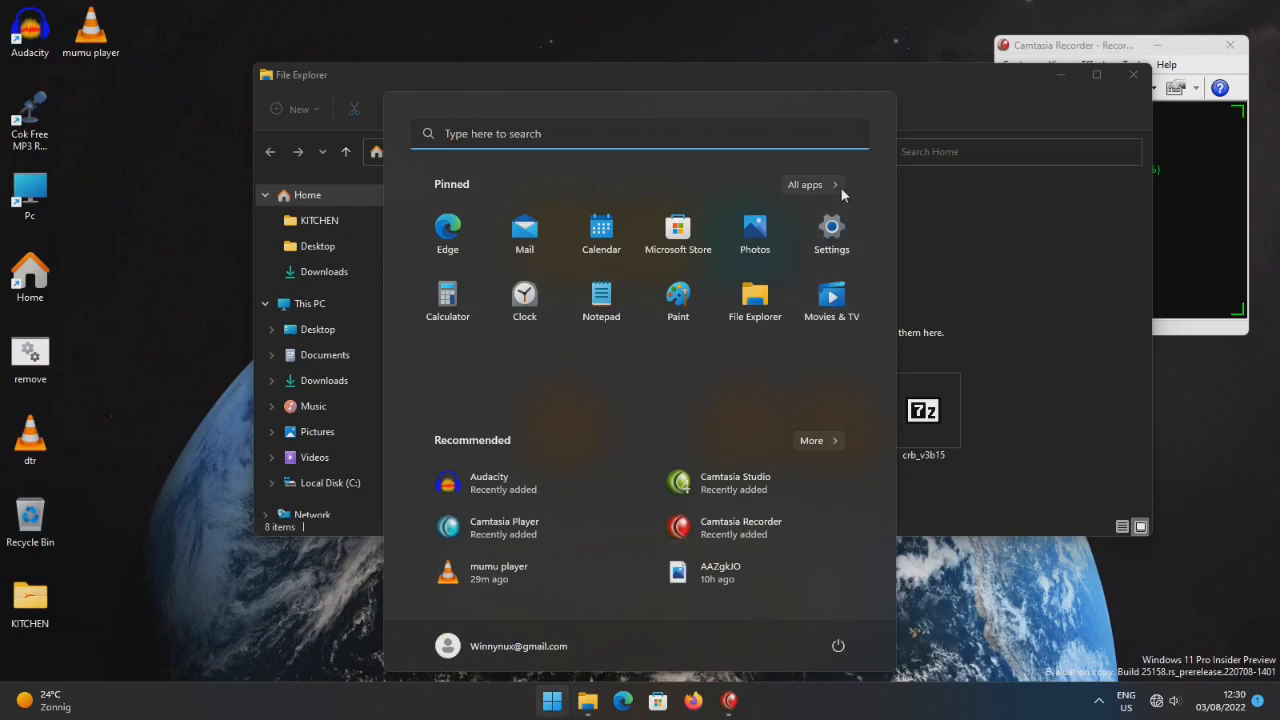
left_click(805, 184)
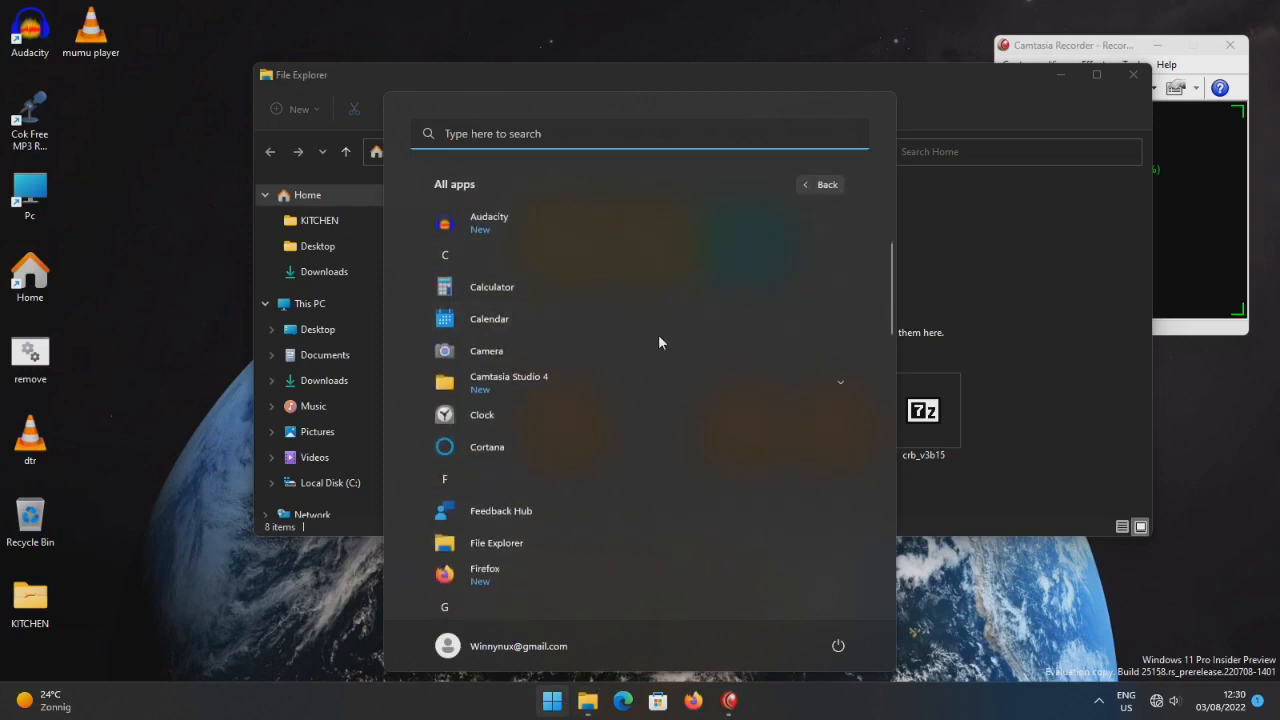
scroll("down", 3)
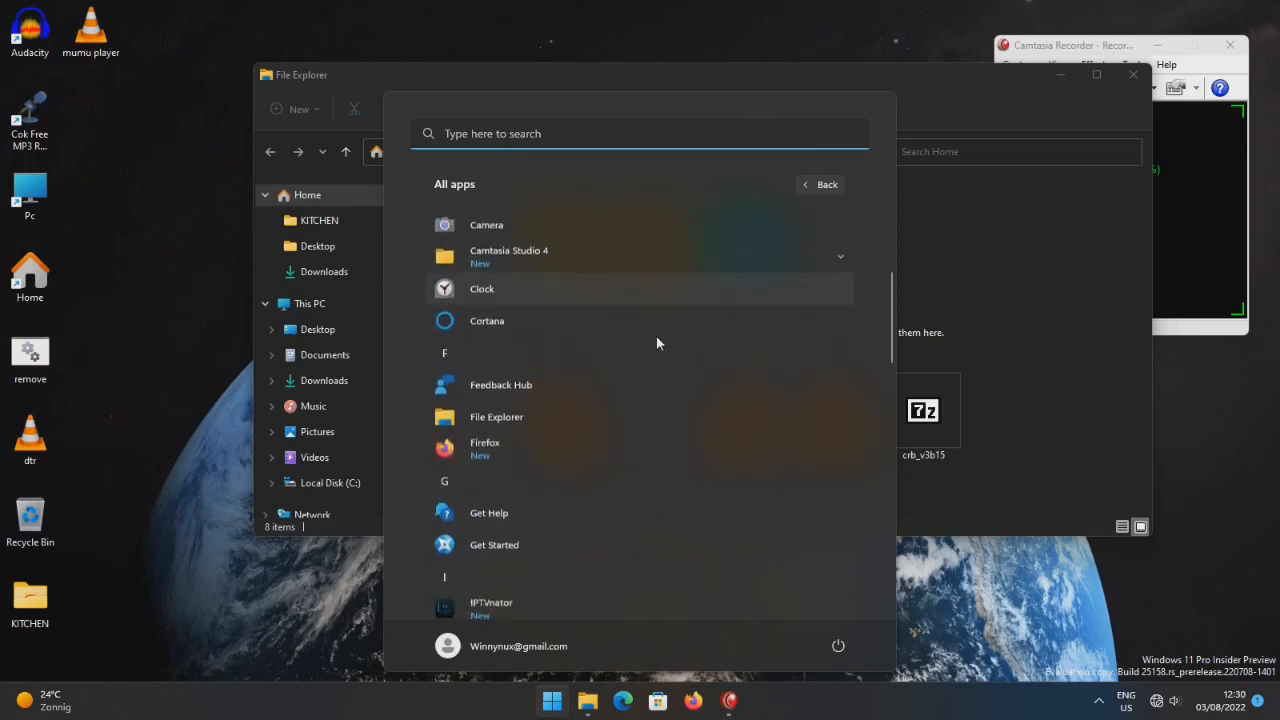
scroll("down", 3)
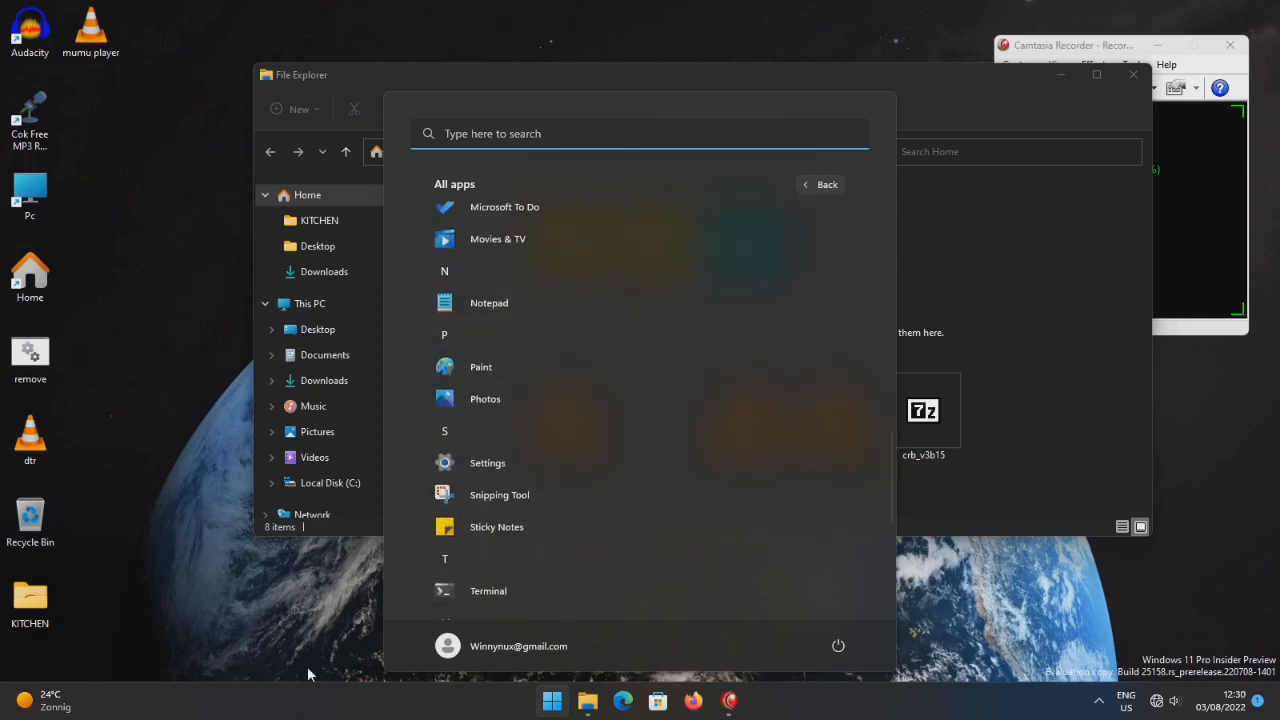
left_click(551, 700)
type("w")
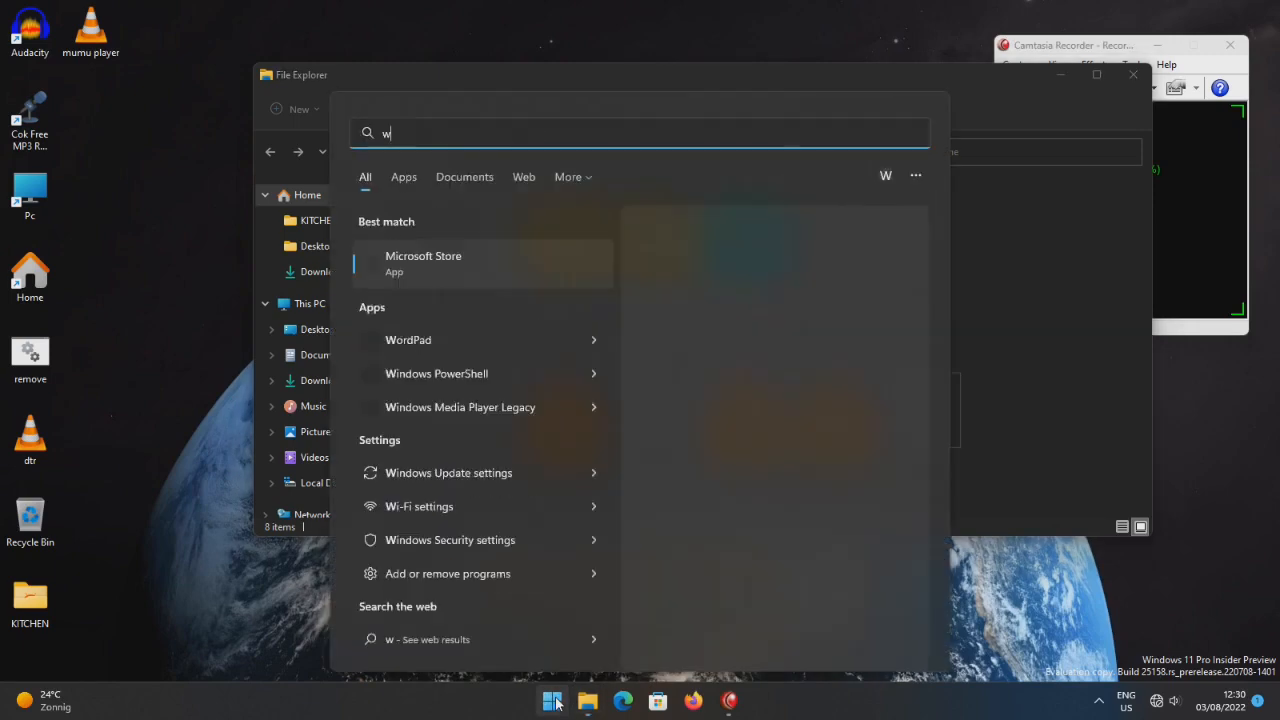
Run winver, center About Windows to read Windows 11 22H2 build 25158, then close it.
type("inver")
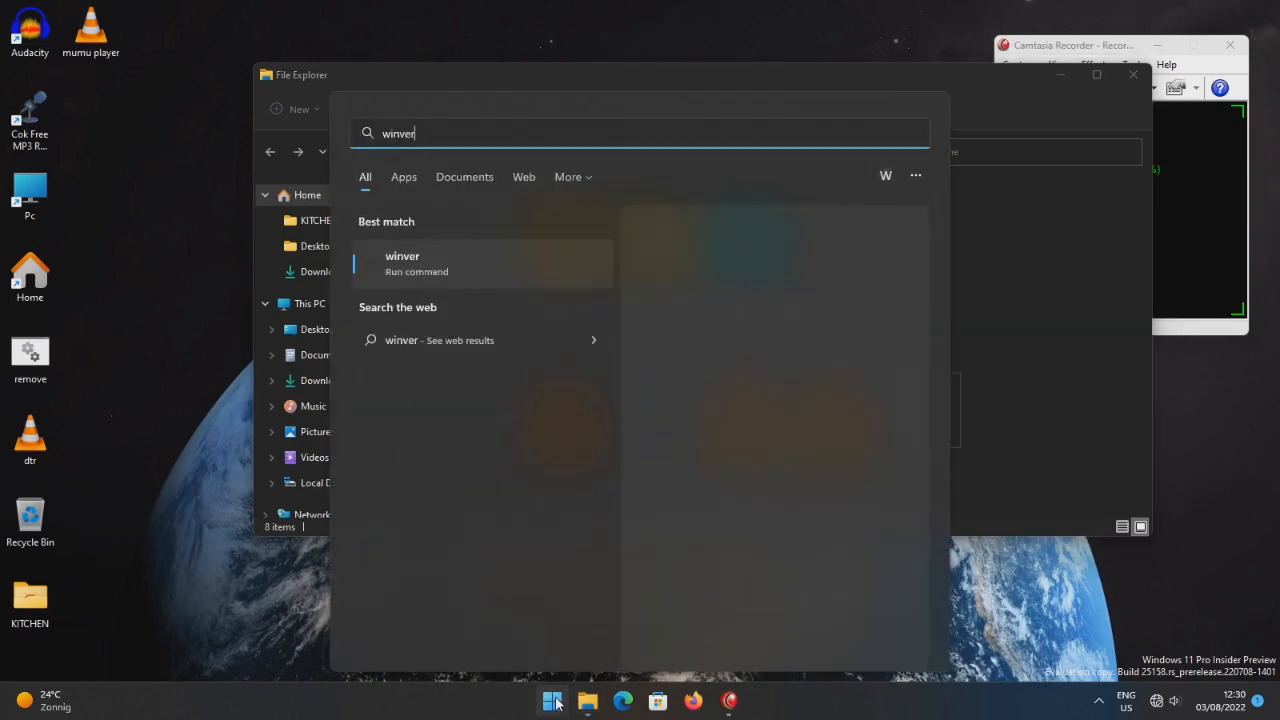
type("\\")
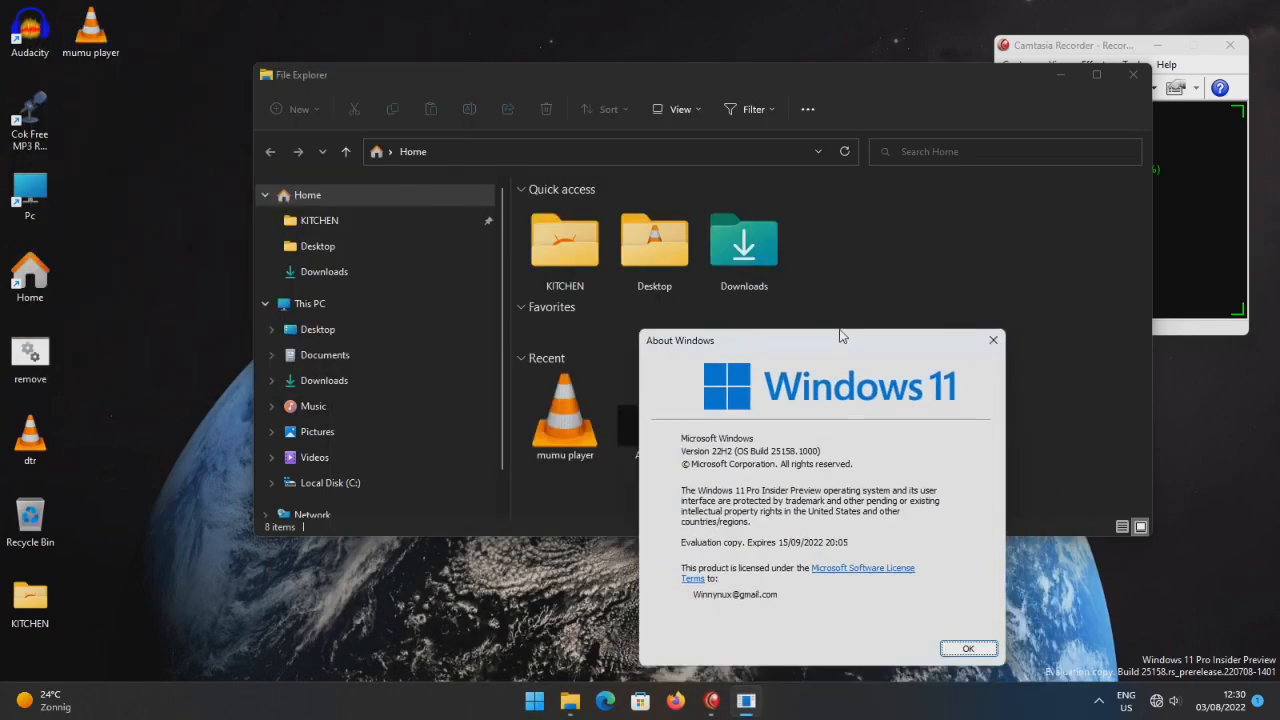
left_click_drag(821, 340, 693, 255)
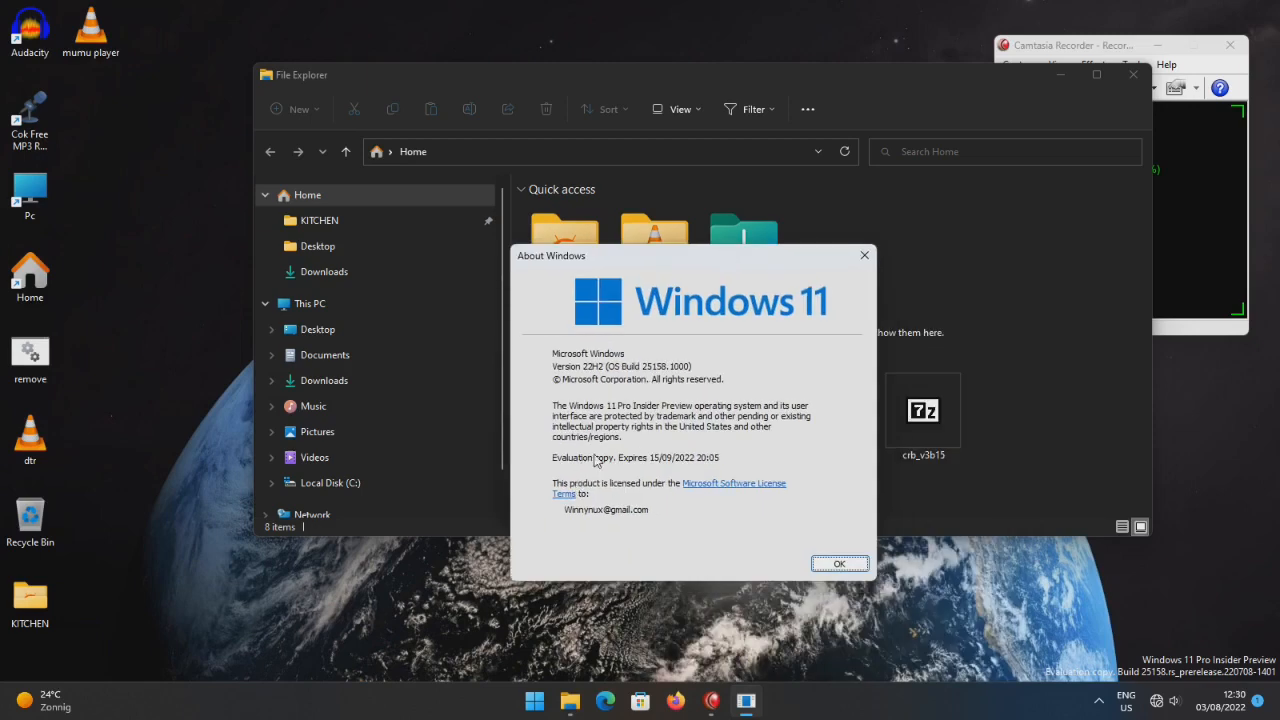
mouse_move(675, 473)
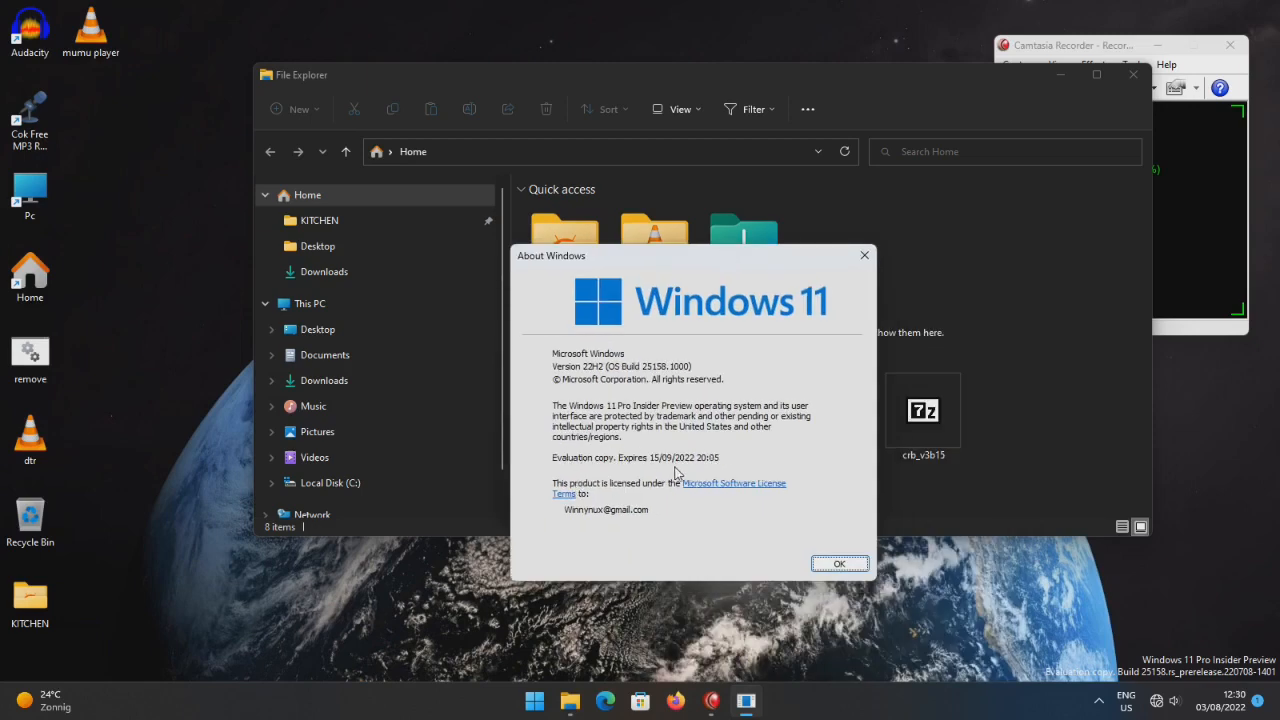
mouse_move(602, 522)
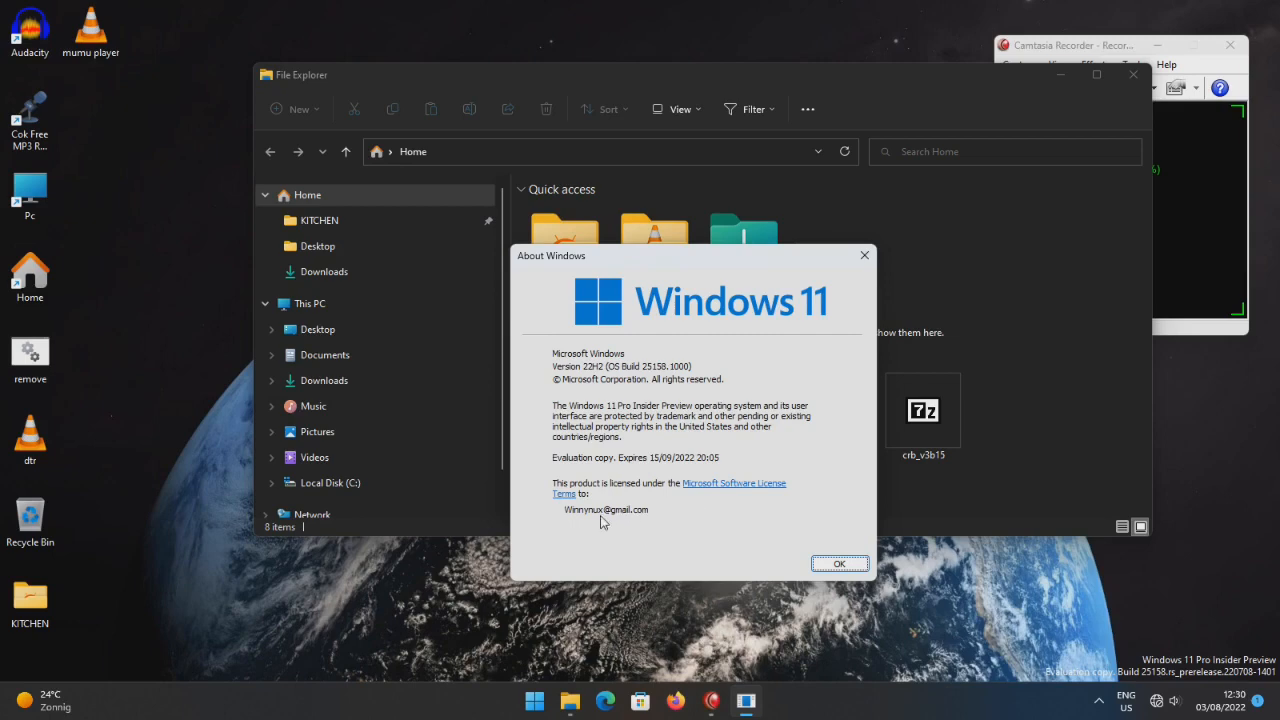
mouse_move(585, 360)
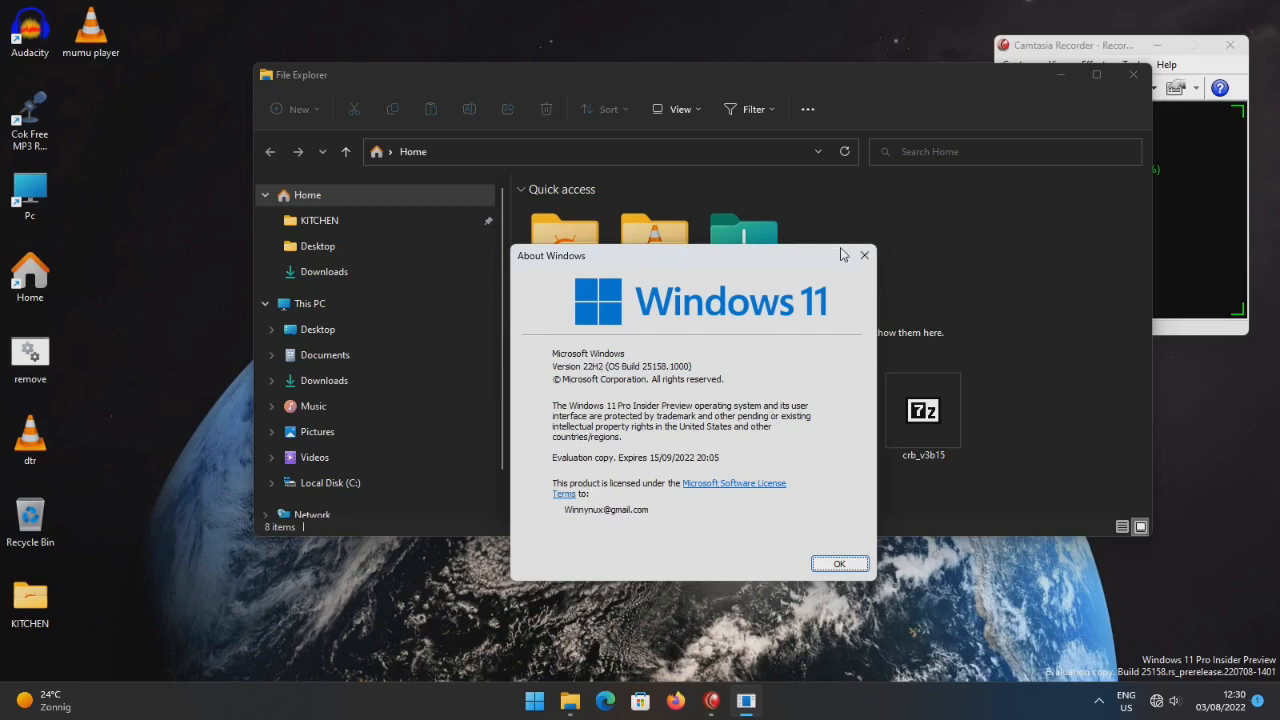
left_click(839, 563)
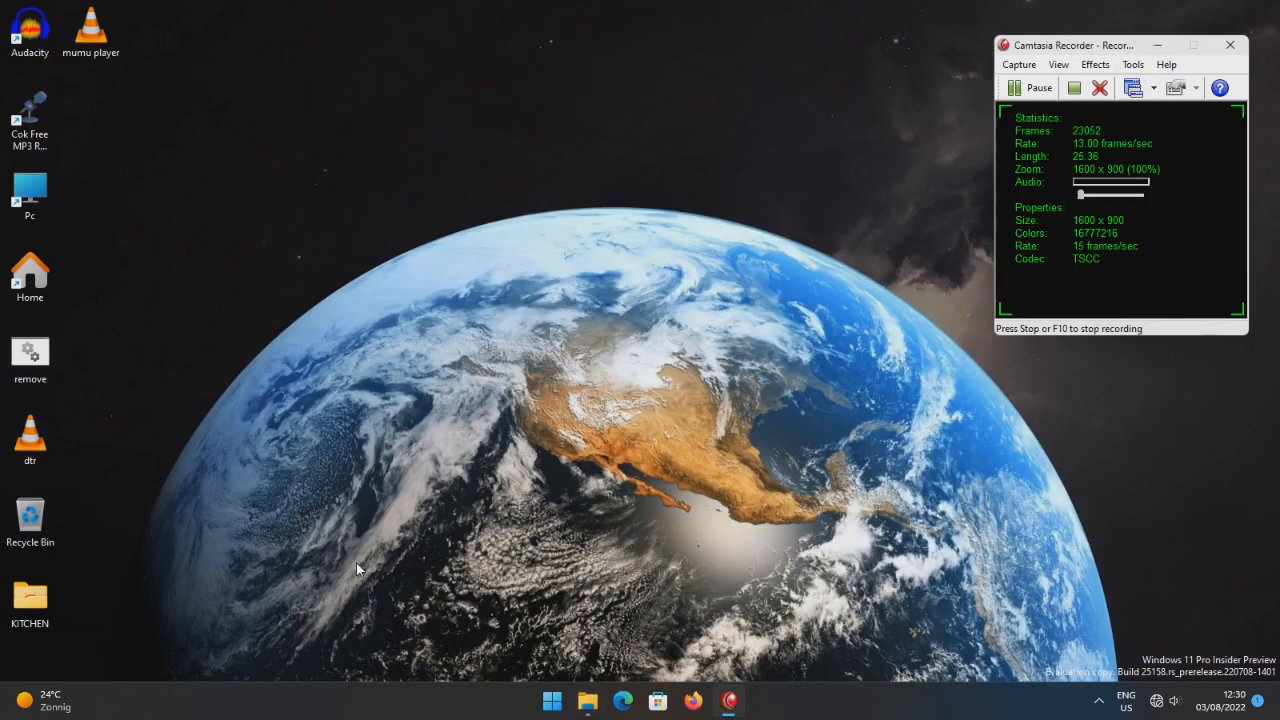
mouse_move(240, 689)
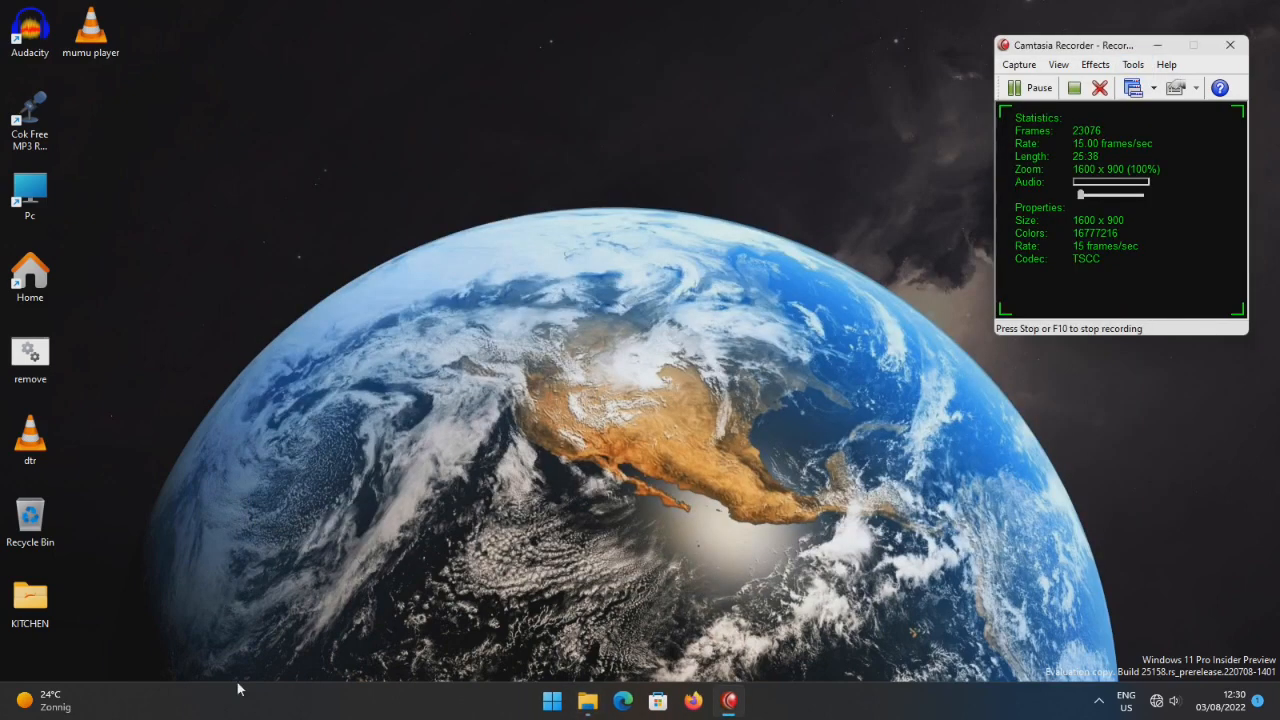
Remove 'mumu player' and 'AAZgkJO' from the Start menu's Recommended list.
left_click(552, 700)
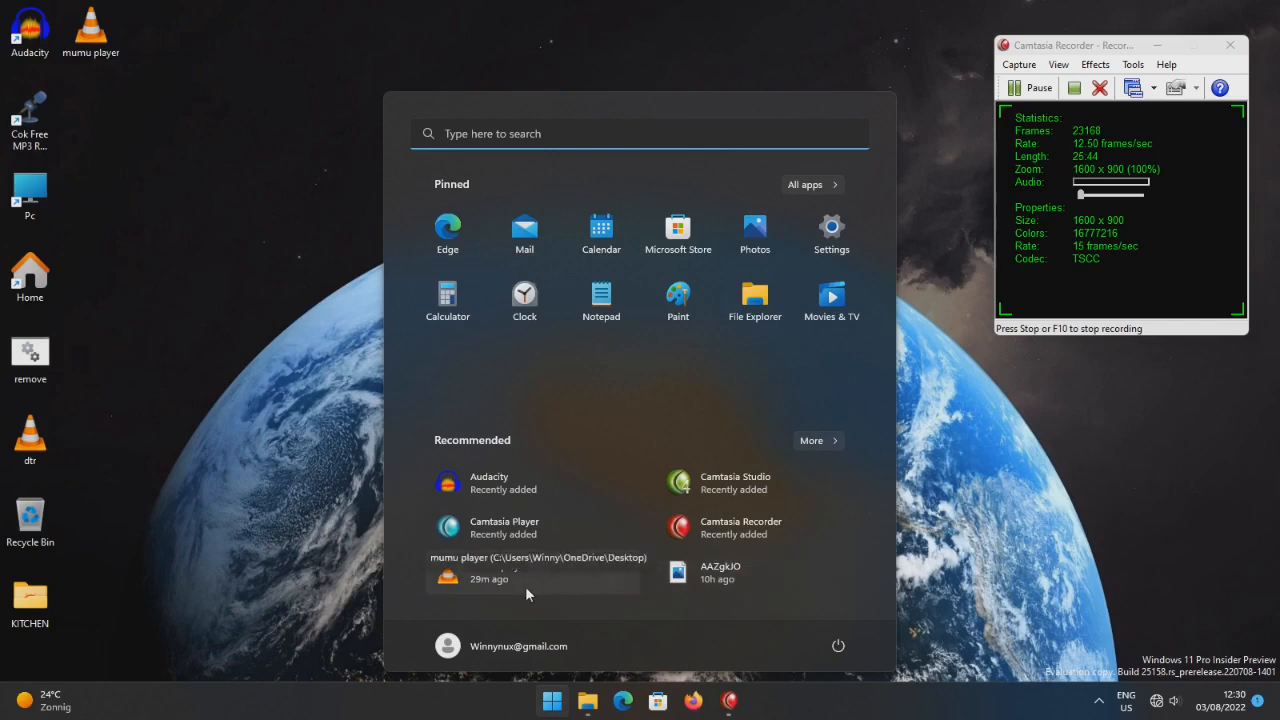
right_click(490, 578)
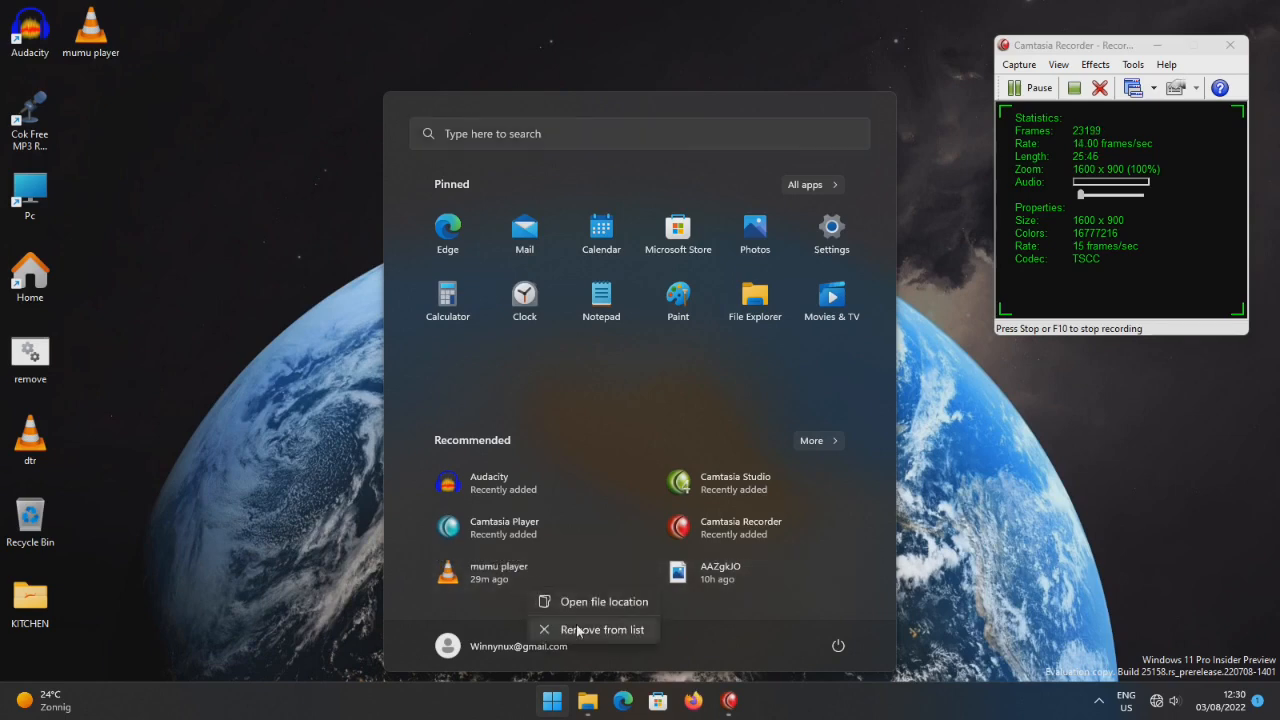
left_click(602, 629)
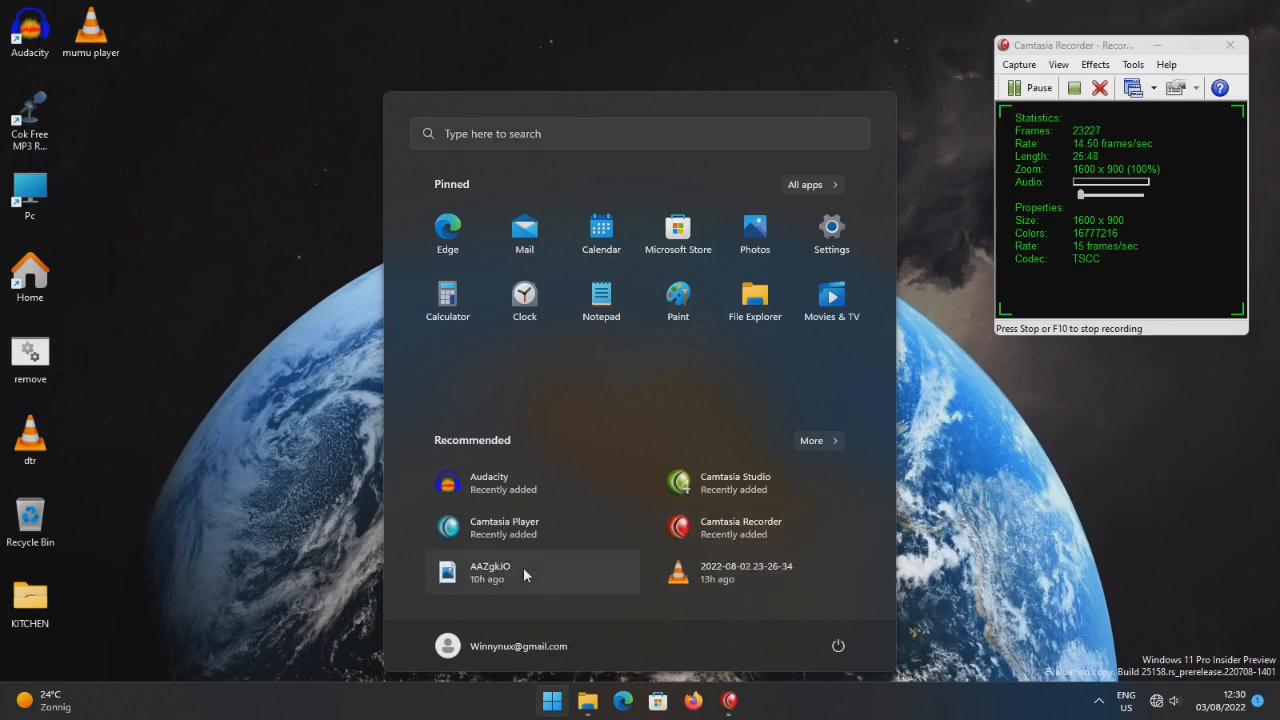
right_click(490, 572)
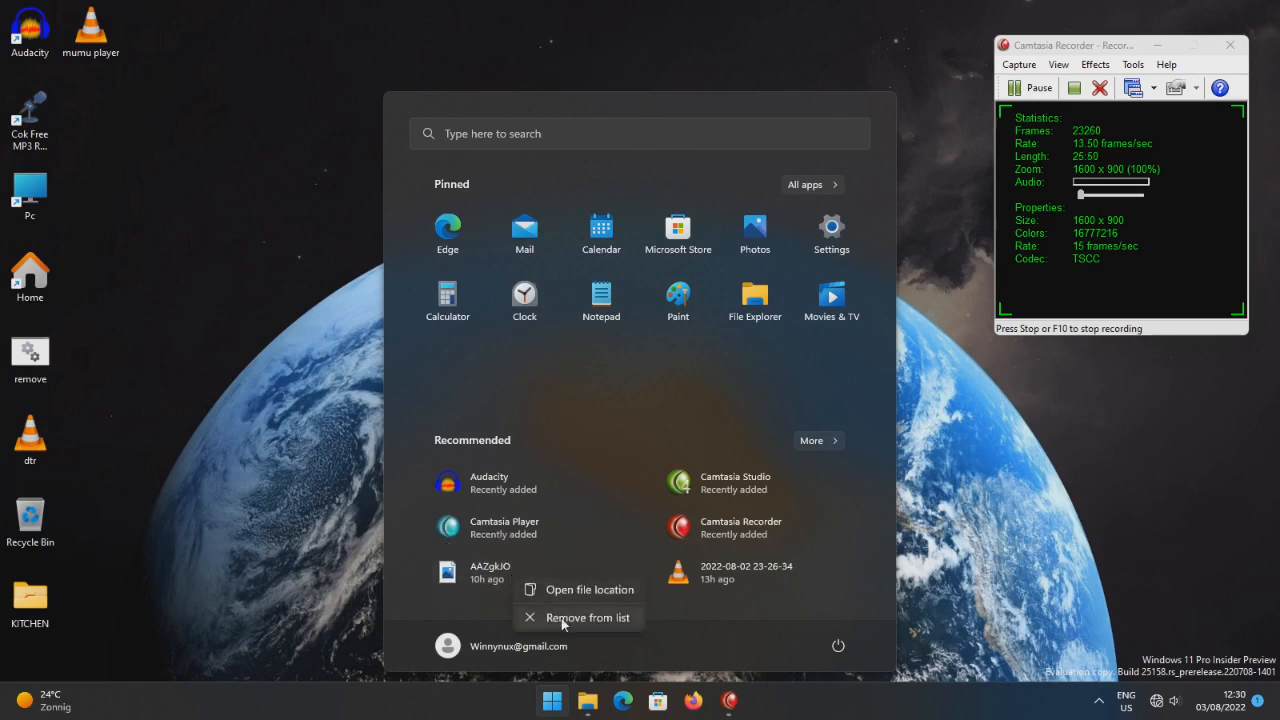
left_click(587, 617)
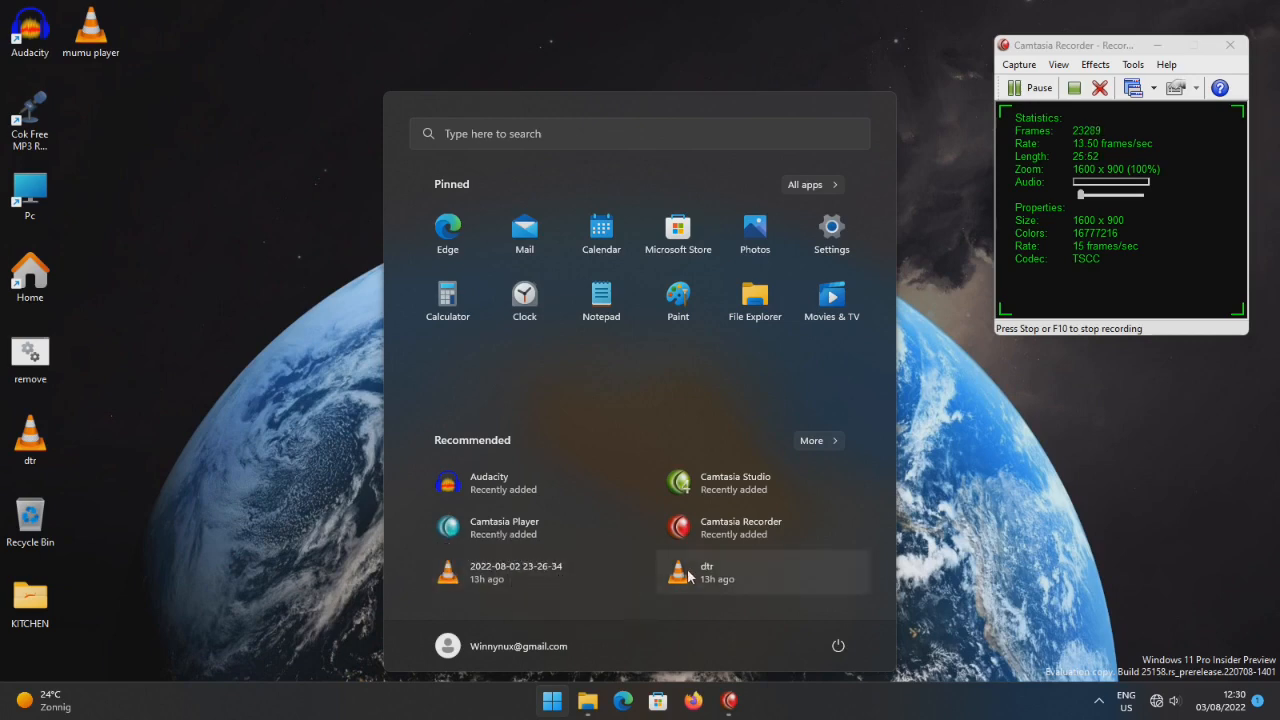